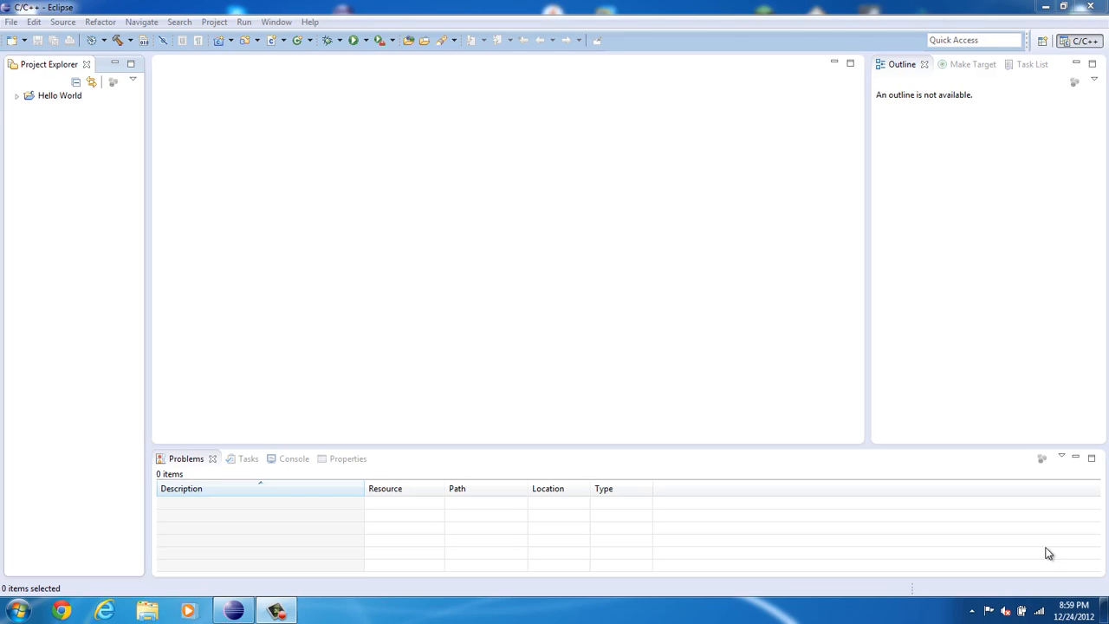
mouse_move(994, 515)
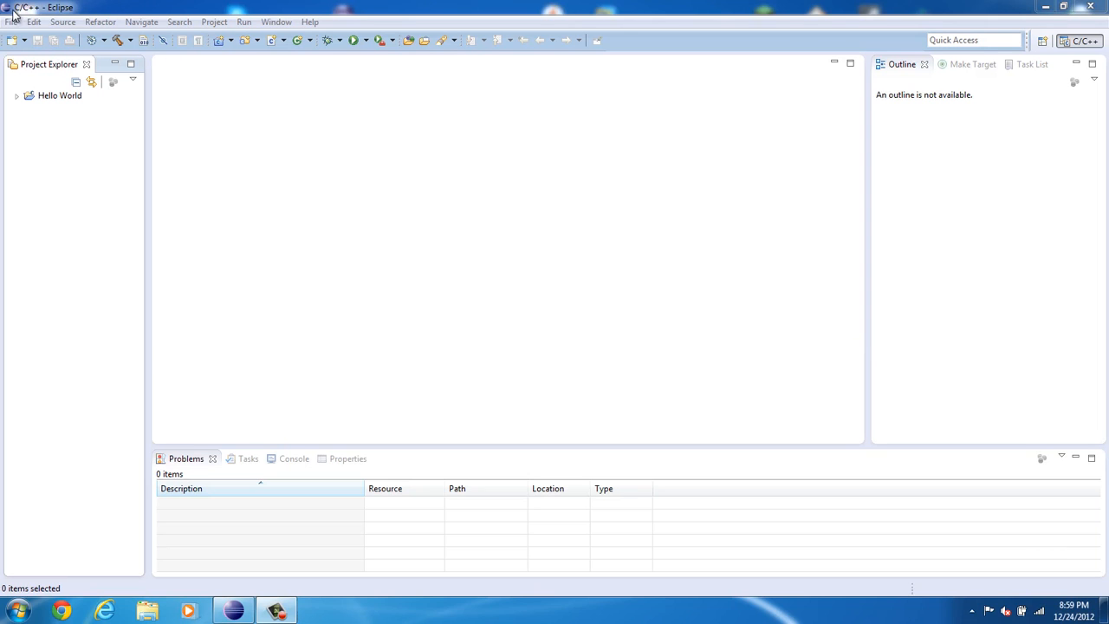
Create the empty C++ executable project 'Conversion' with the MinGW GCC toolchain.
left_click(12, 22)
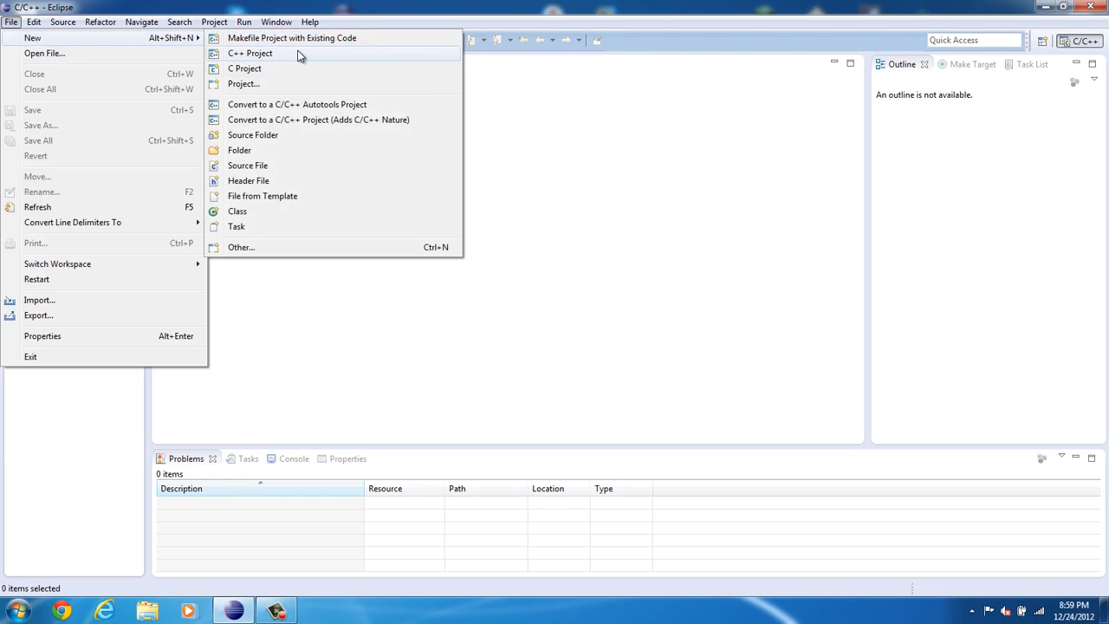
left_click(251, 55)
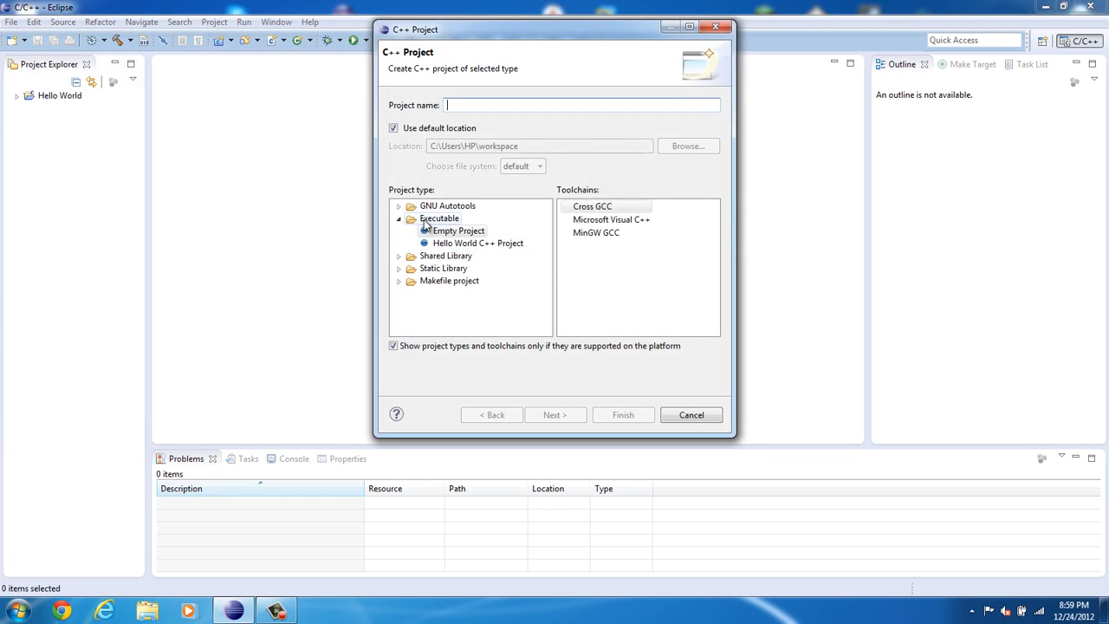
mouse_move(596, 232)
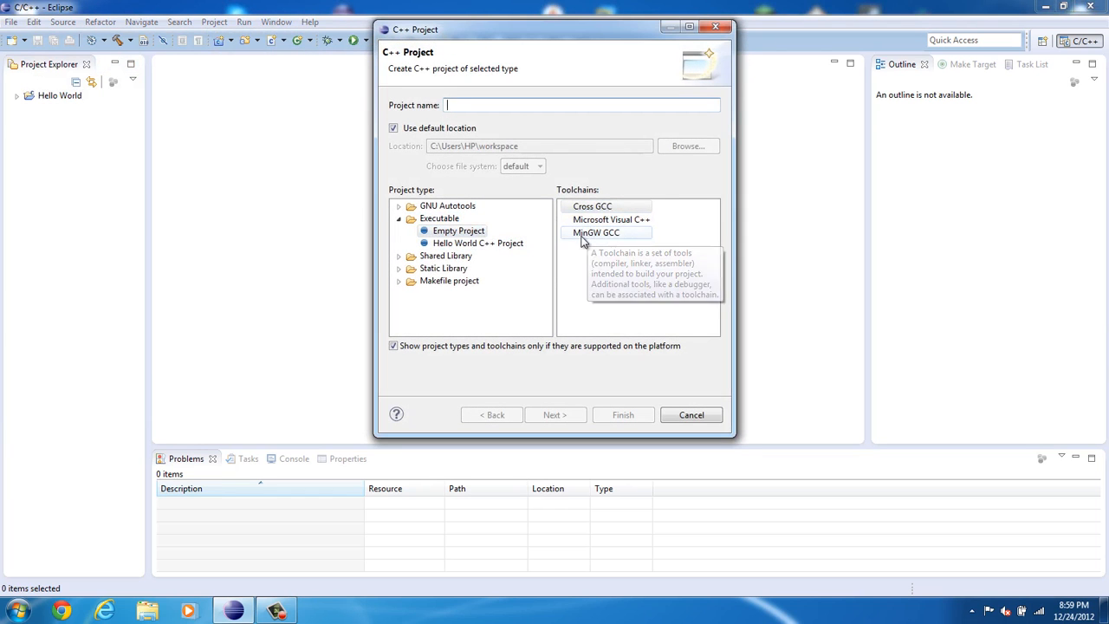
left_click(599, 232)
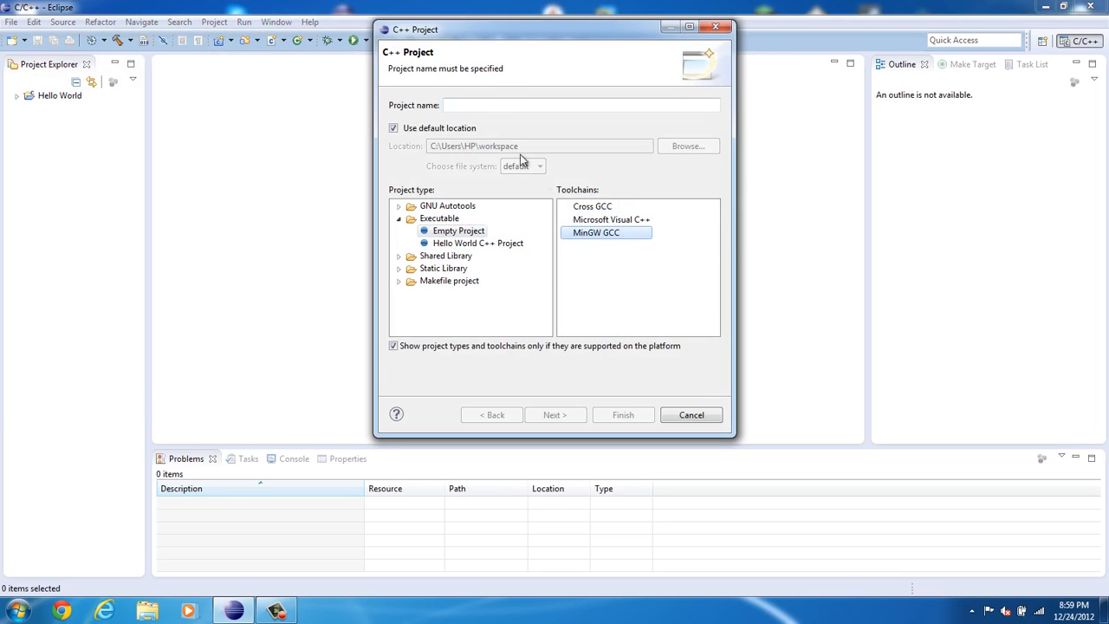
left_click(581, 105)
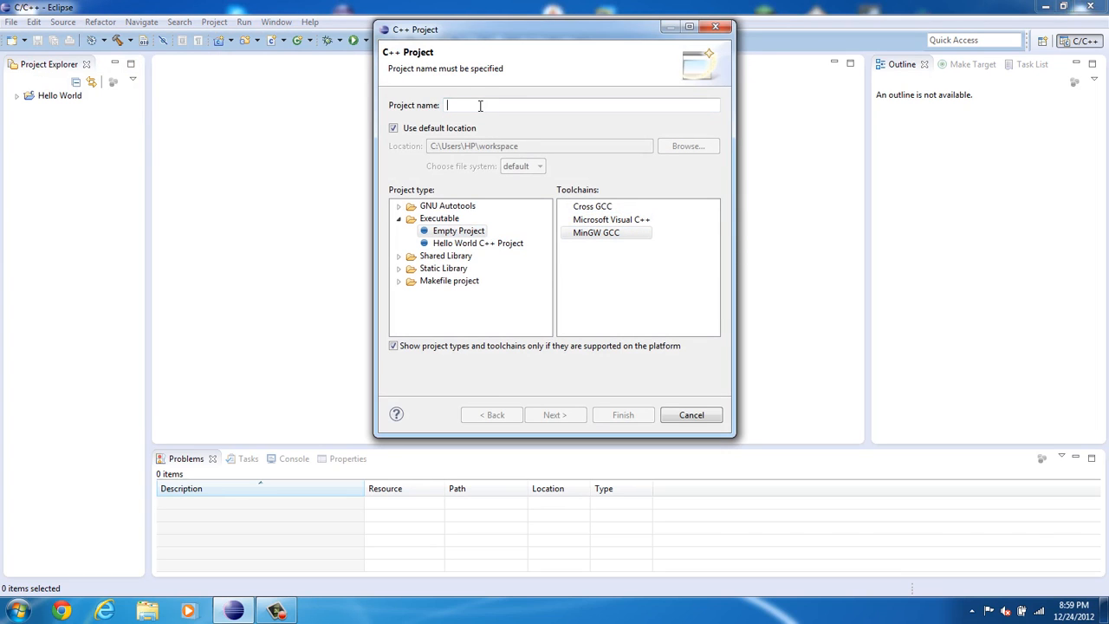
type("Conversion.")
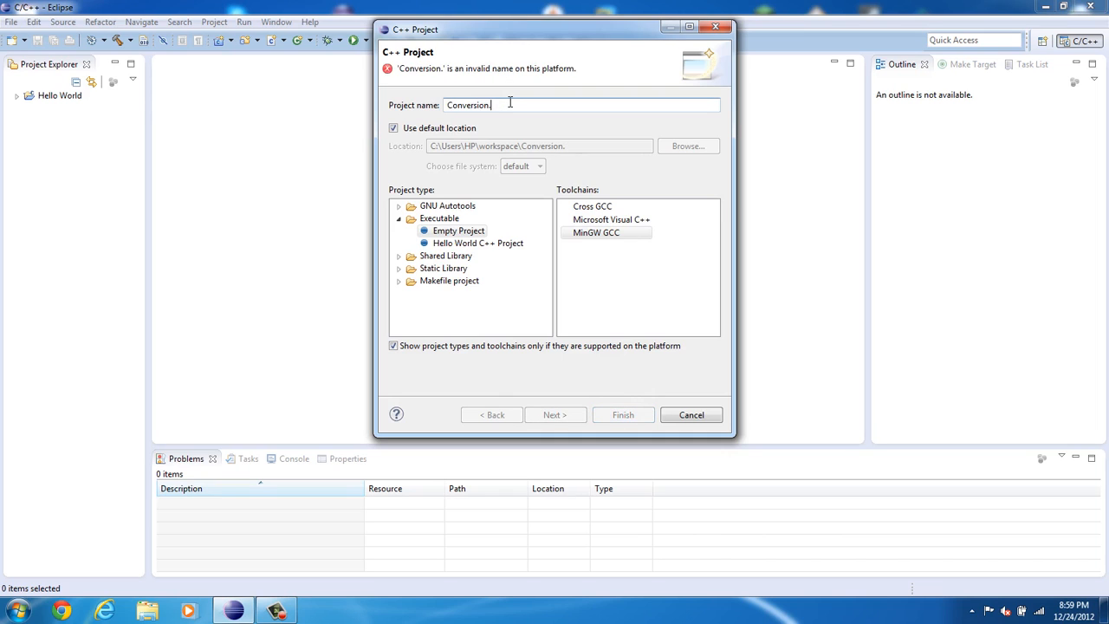
key("BackSpace")
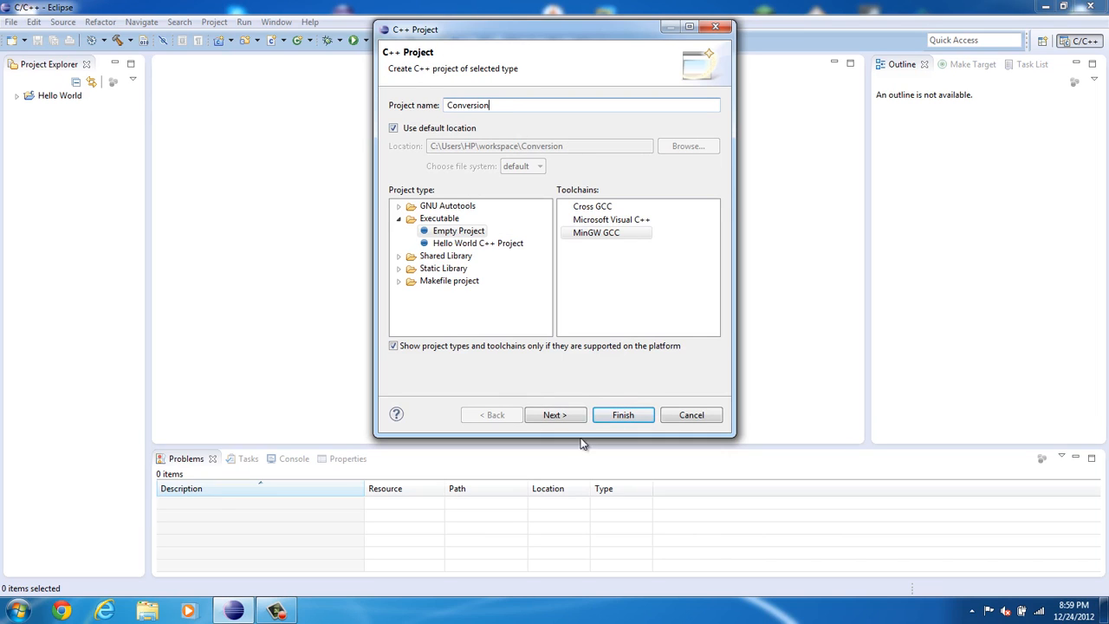
left_click(555, 415)
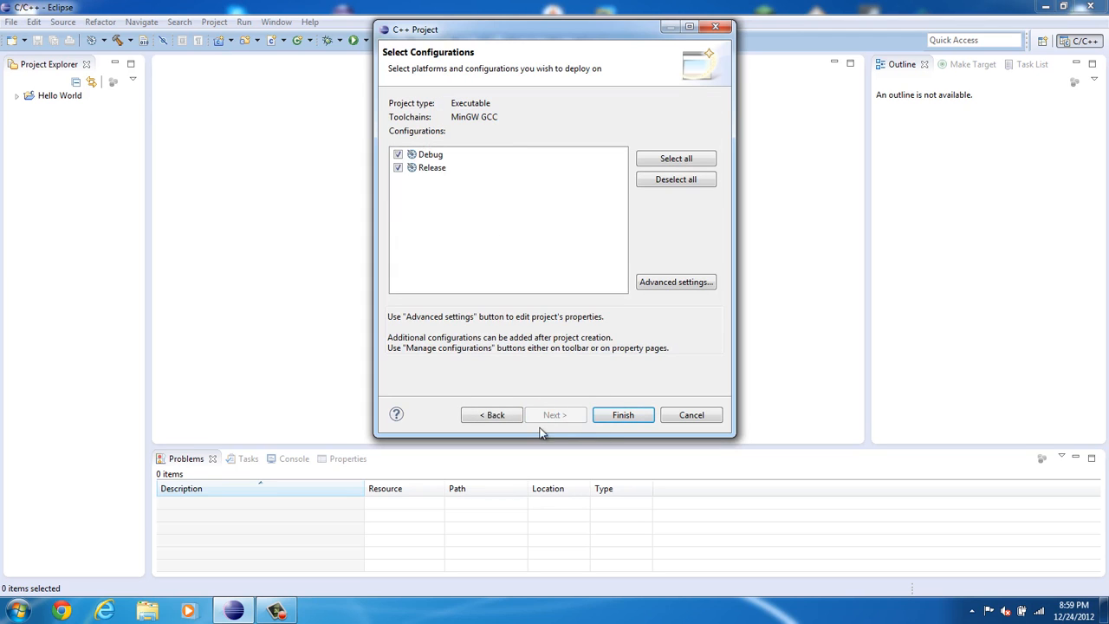
left_click(624, 415)
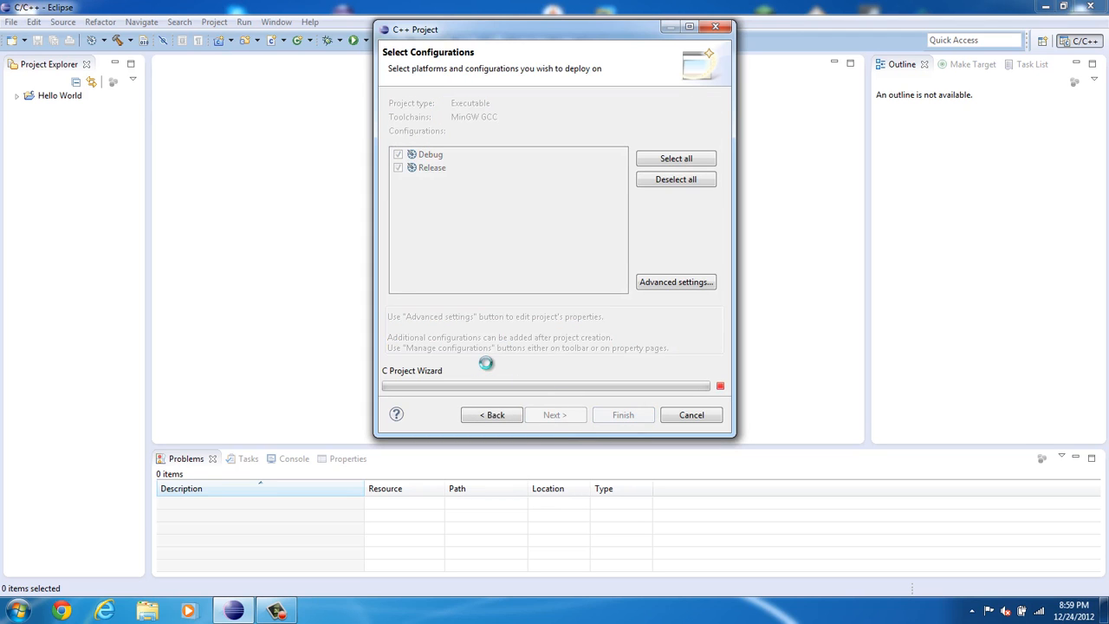
left_click(623, 414)
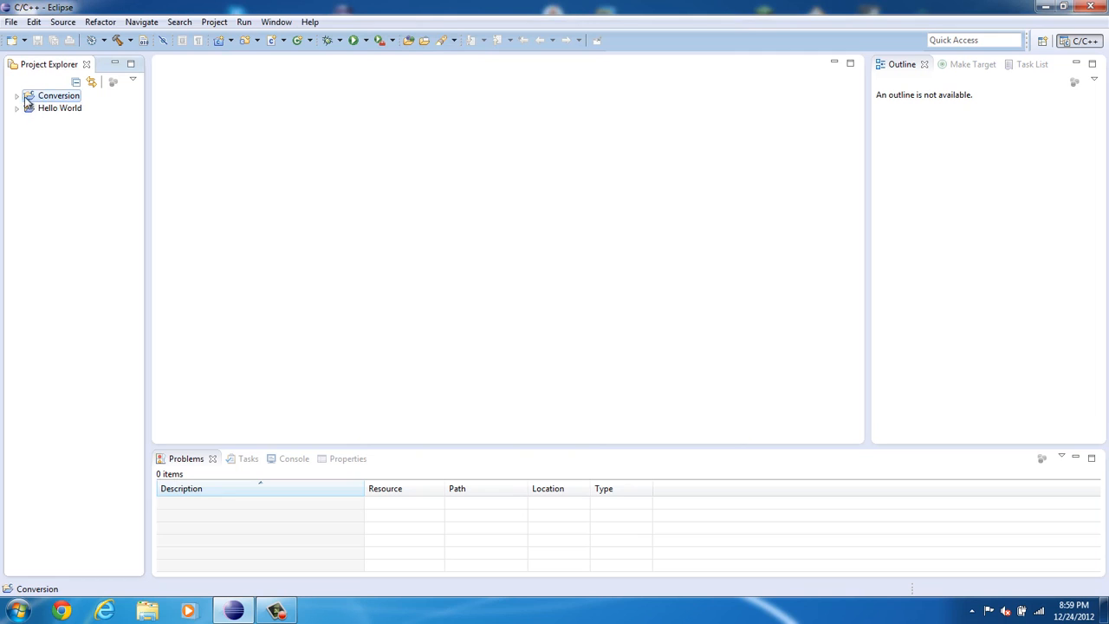
Expand Conversion and add a new source folder named 'src'.
left_click(21, 96)
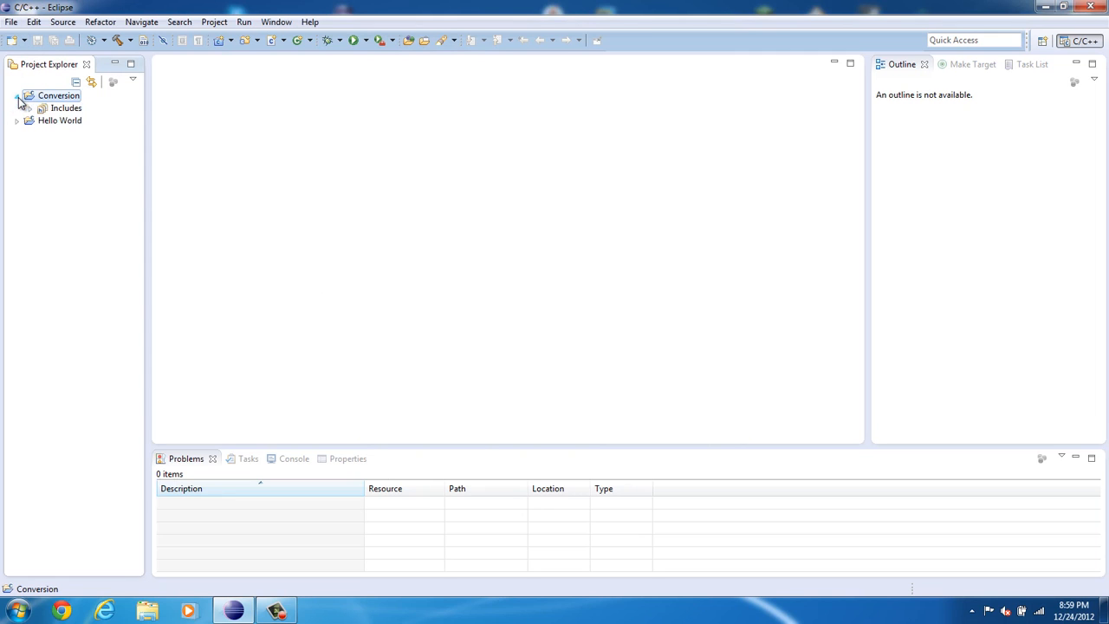
left_click(12, 14)
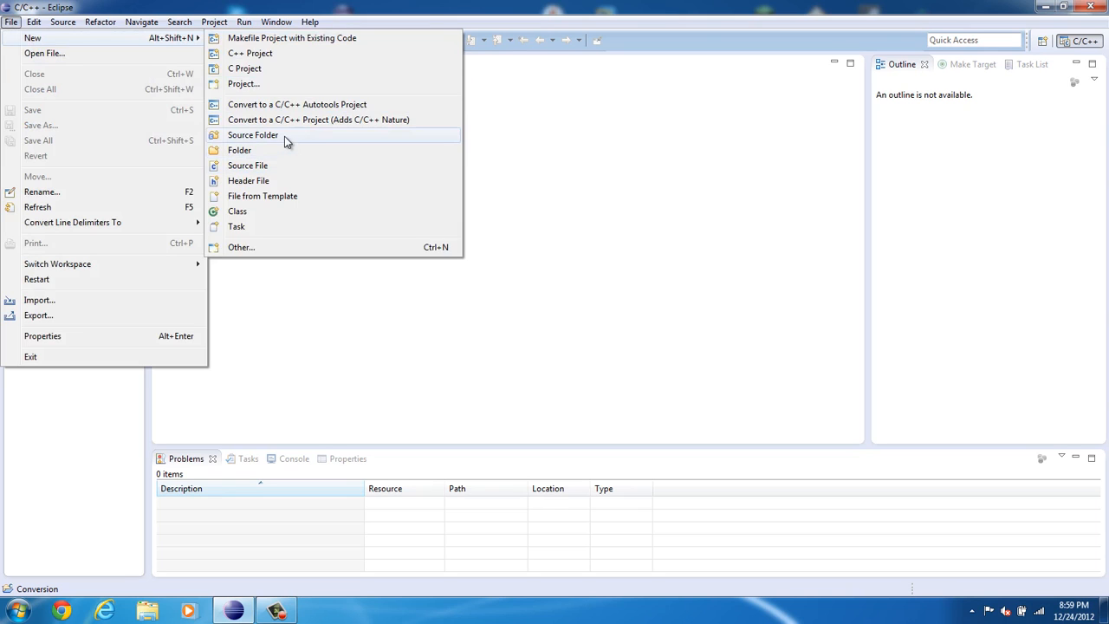
left_click(253, 135)
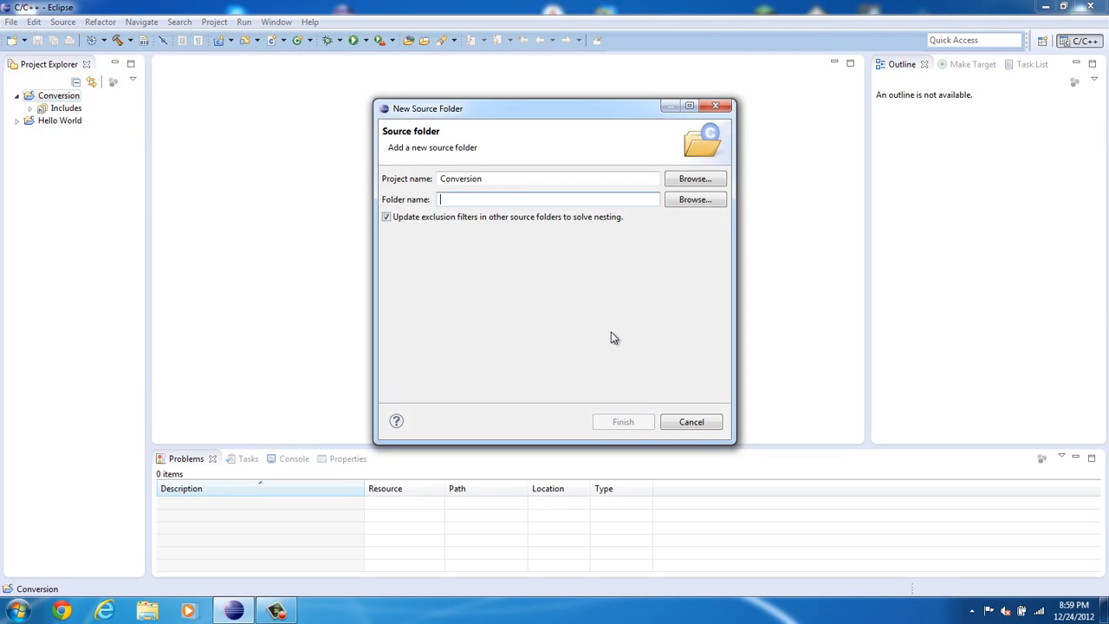
type("s")
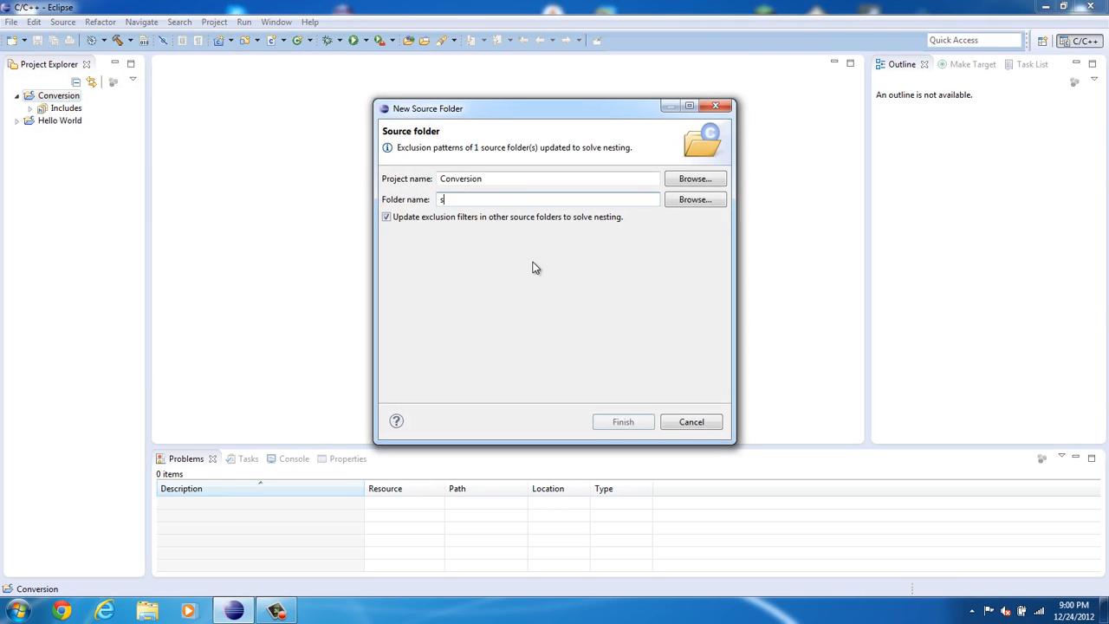
type("rc")
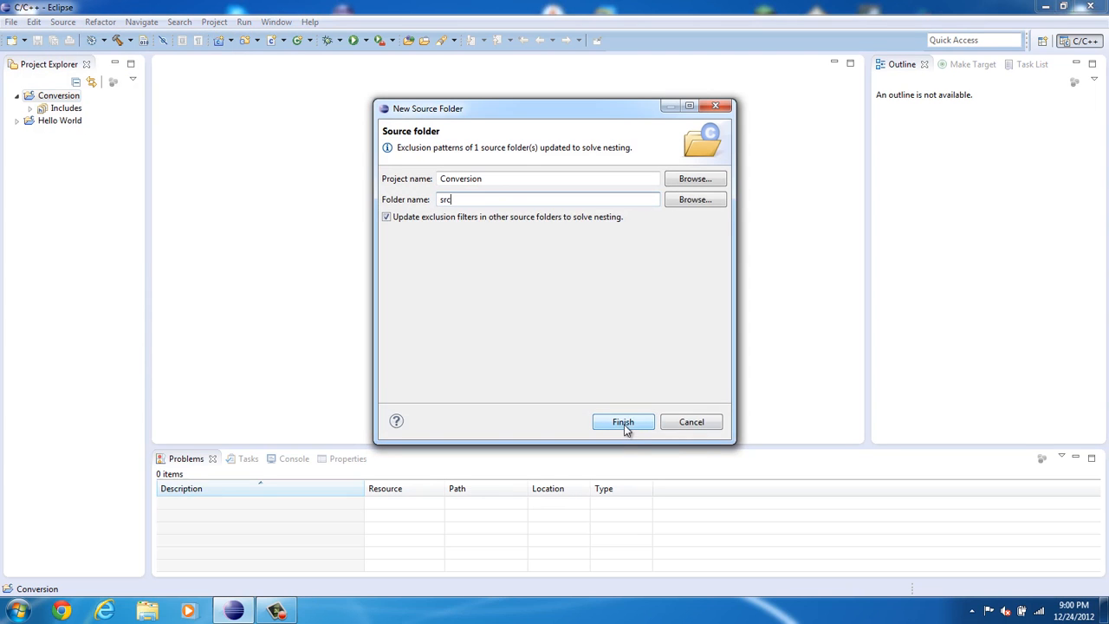
left_click(623, 422)
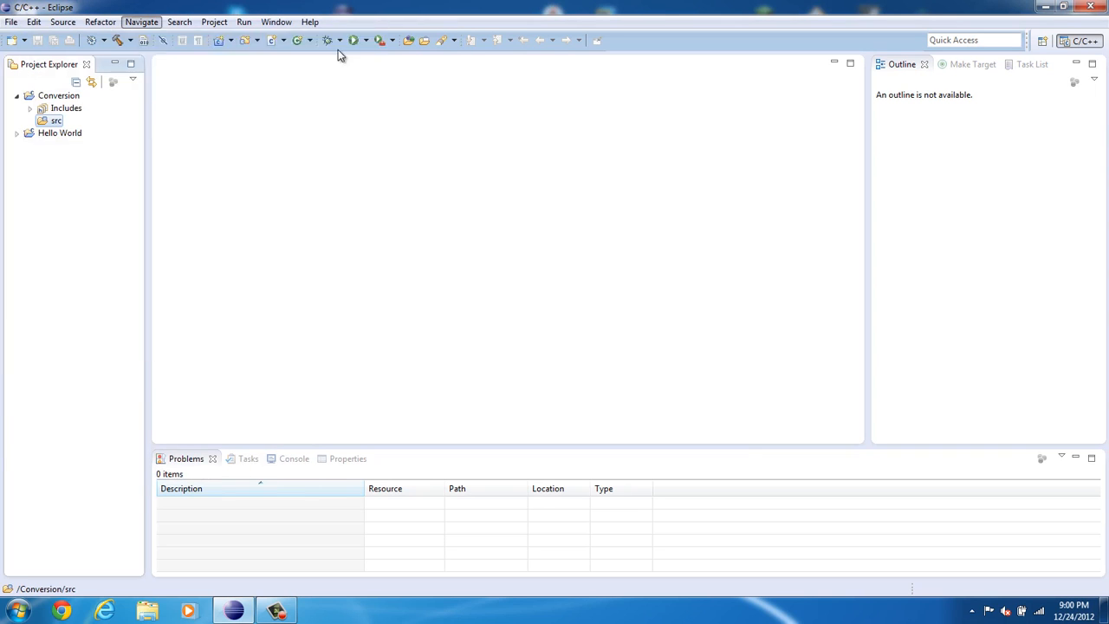
Add source file 'conversion.cpp' to src using the Default C++ source template.
left_click(11, 22)
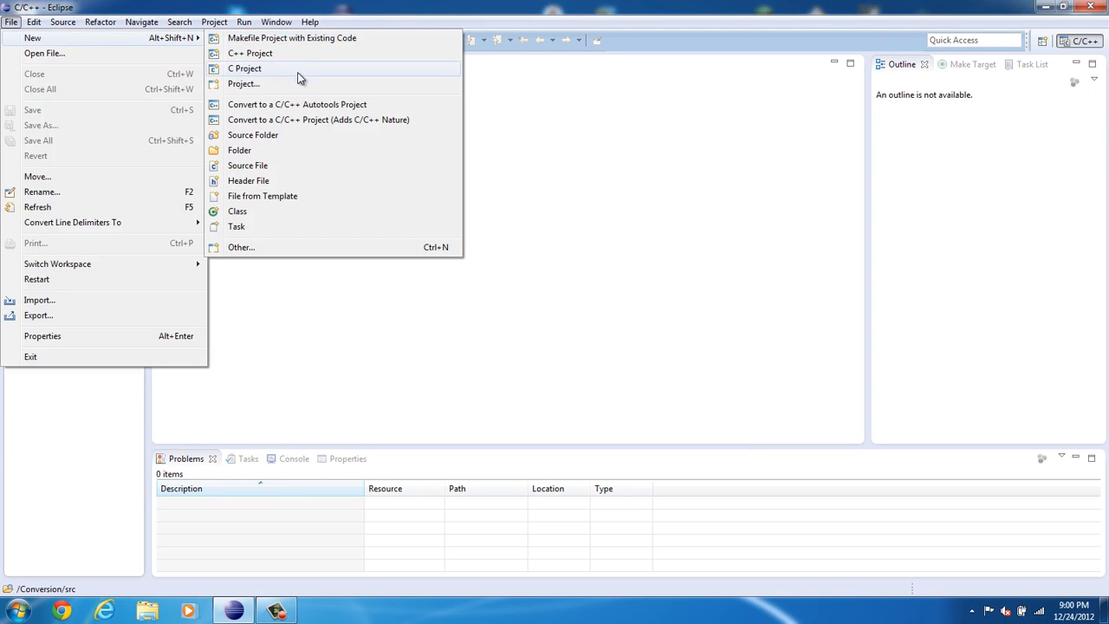
mouse_move(319, 210)
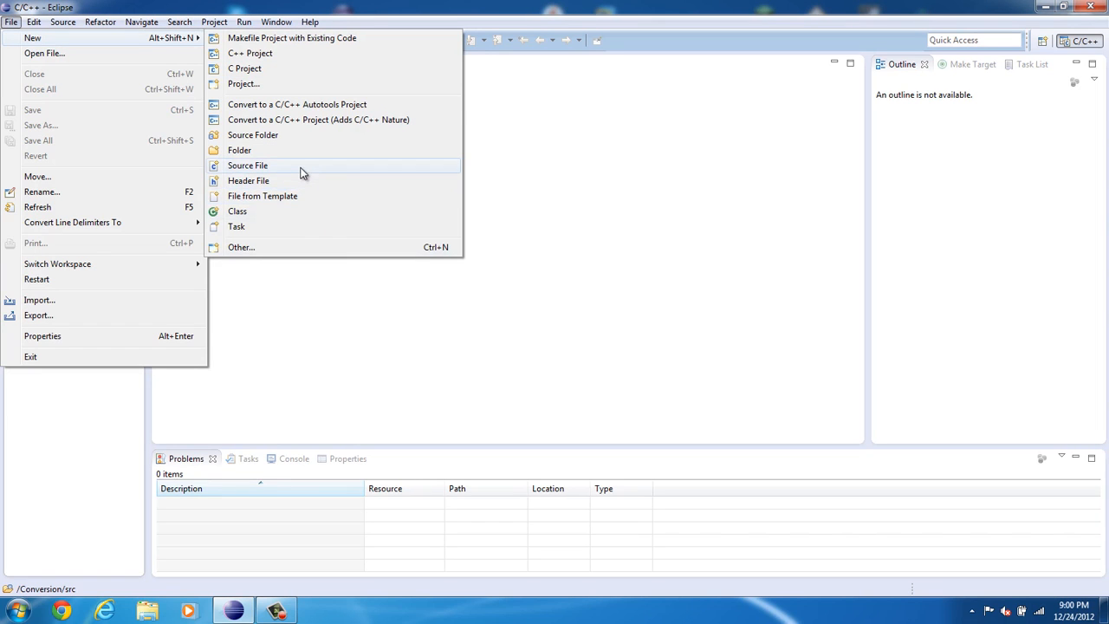
left_click(247, 166)
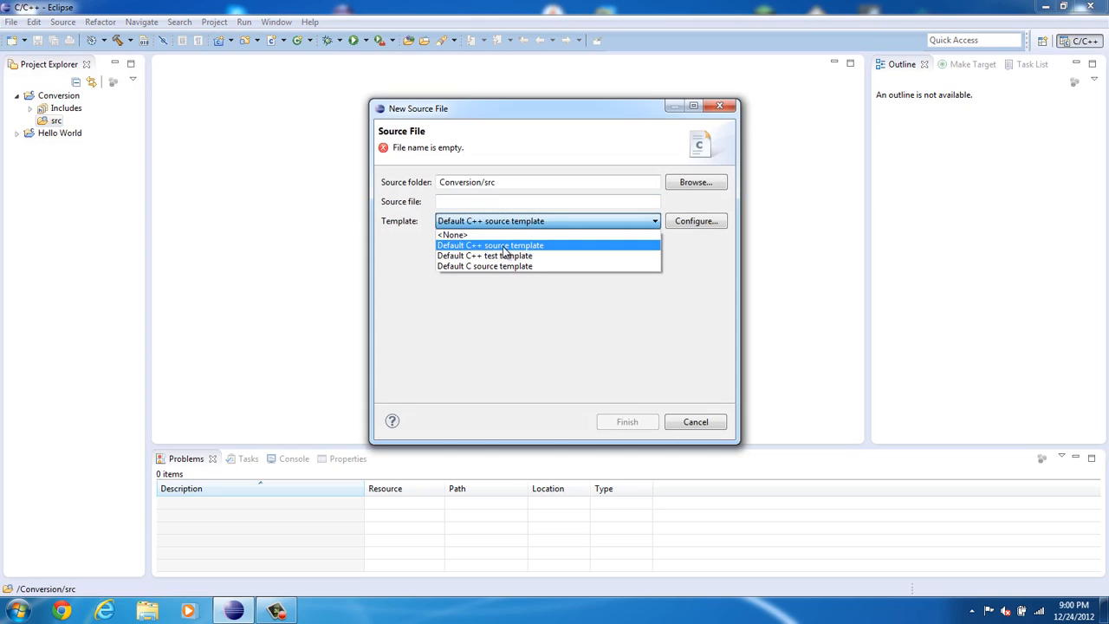
left_click(489, 245)
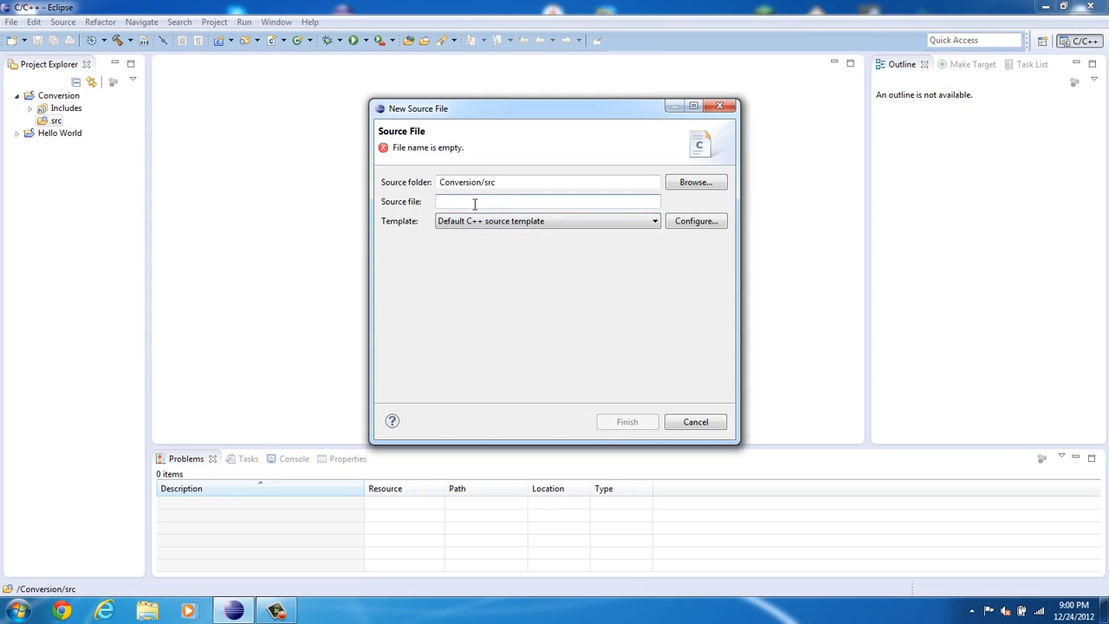
type("conver")
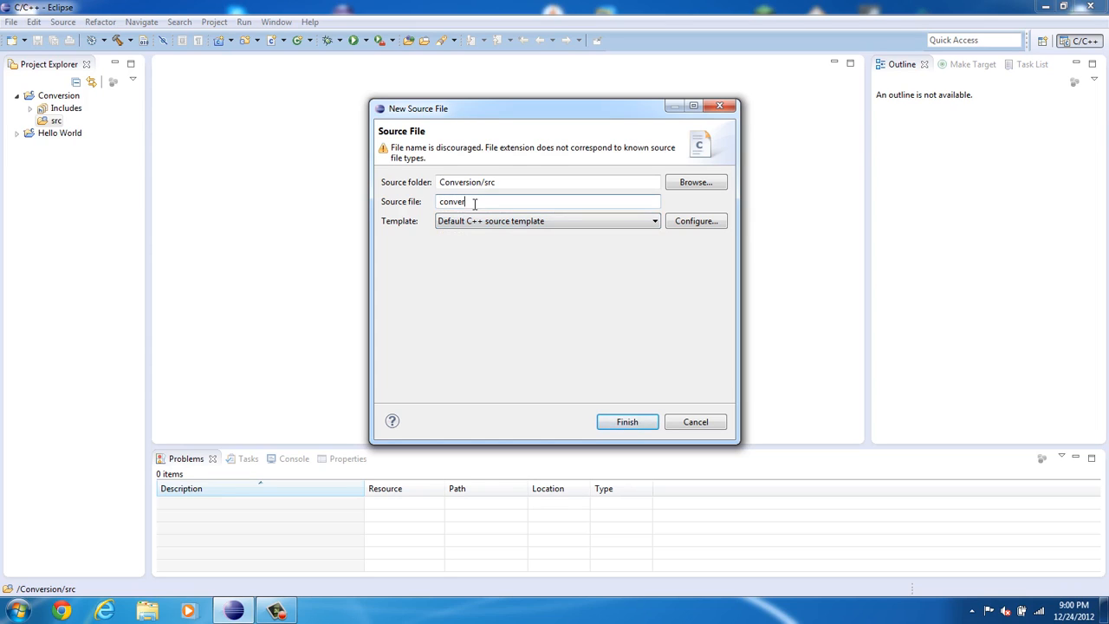
type("sion")
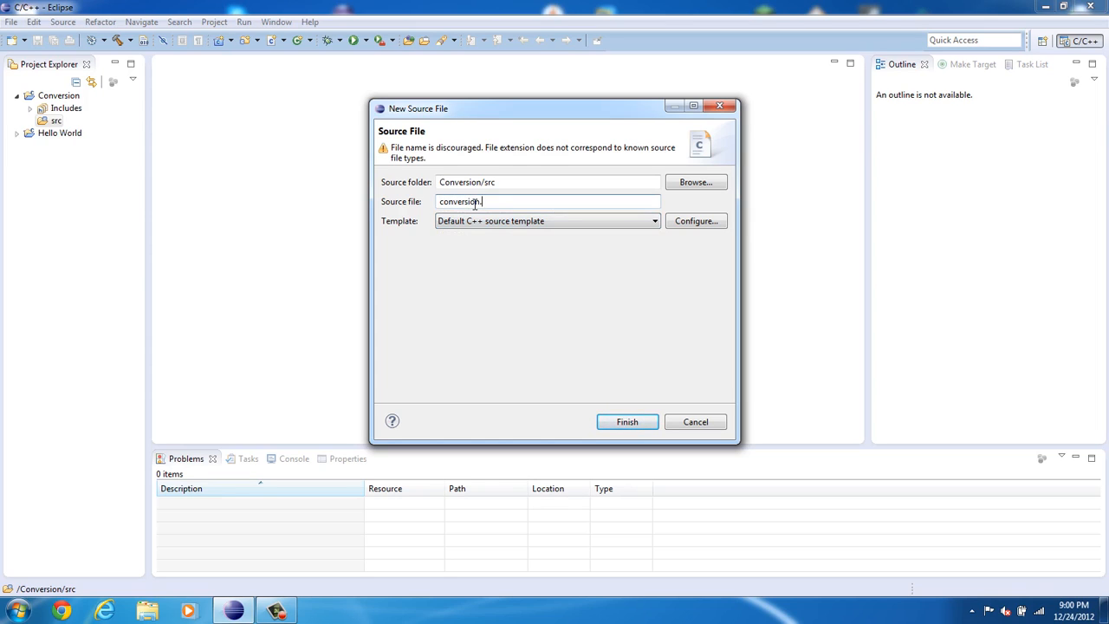
type(".cpp")
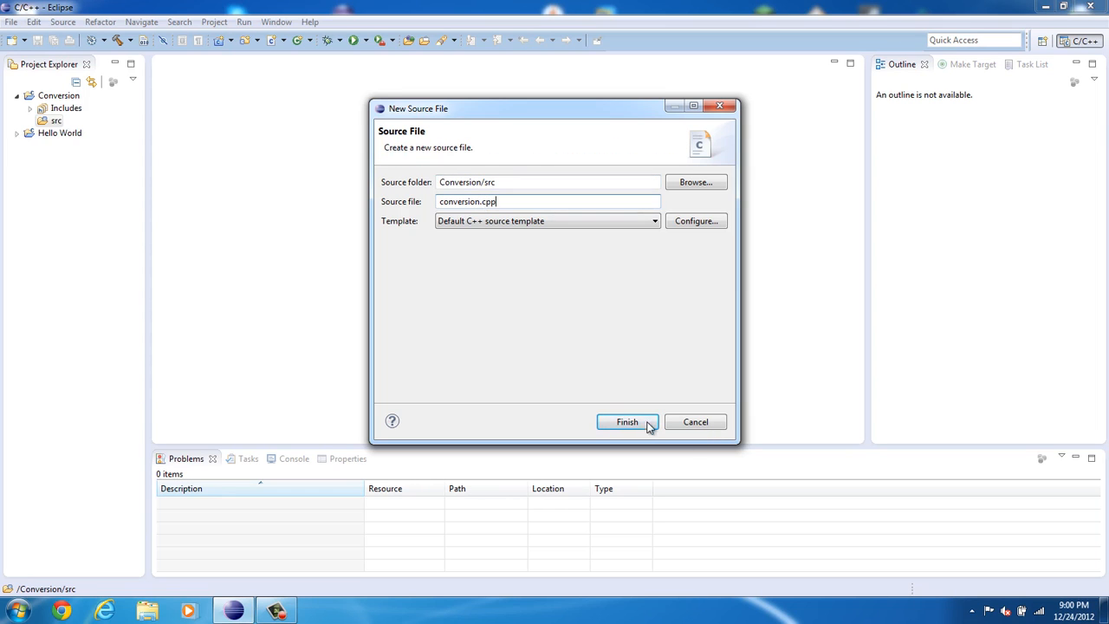
left_click(628, 422)
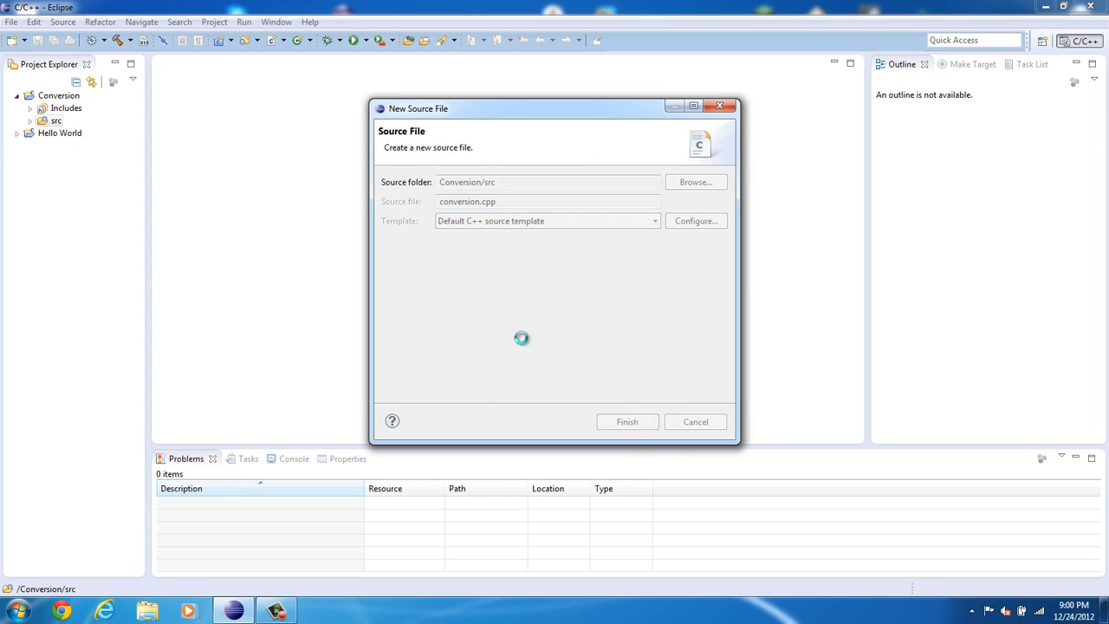
left_click(627, 422)
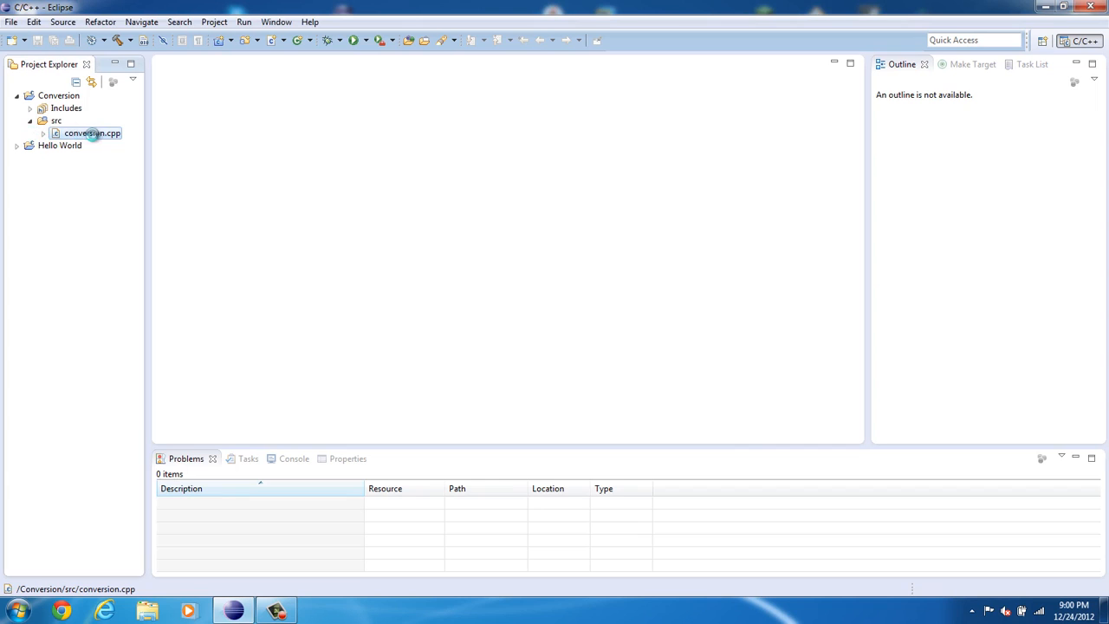
Open conversion.cpp, edit the header's Author field and add a 'Licence: GPL' line.
double_click(84, 133)
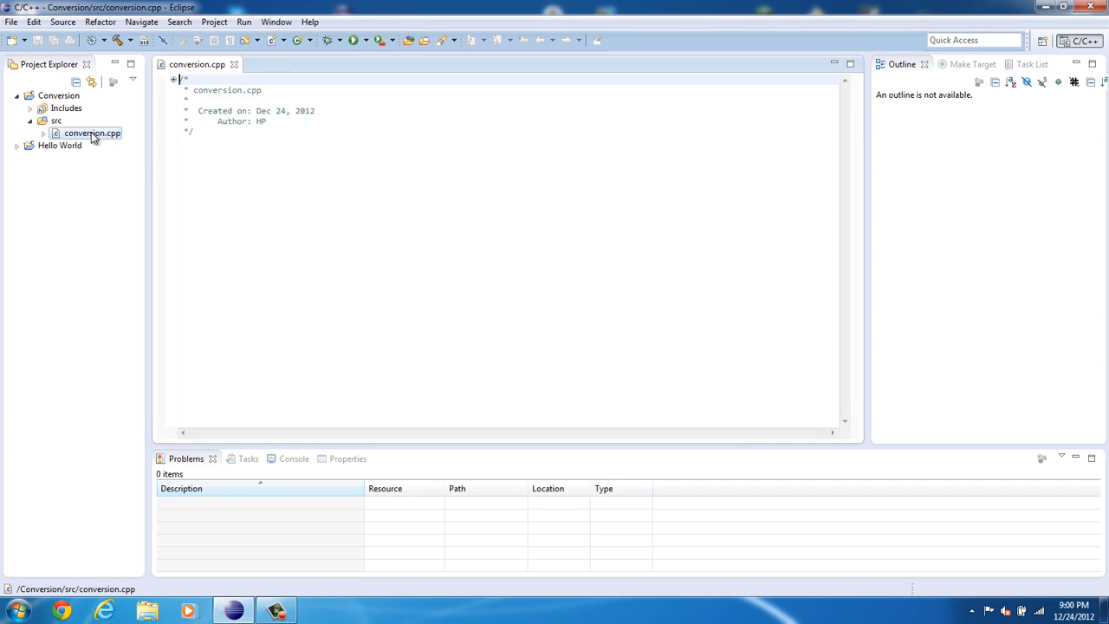
left_click(281, 117)
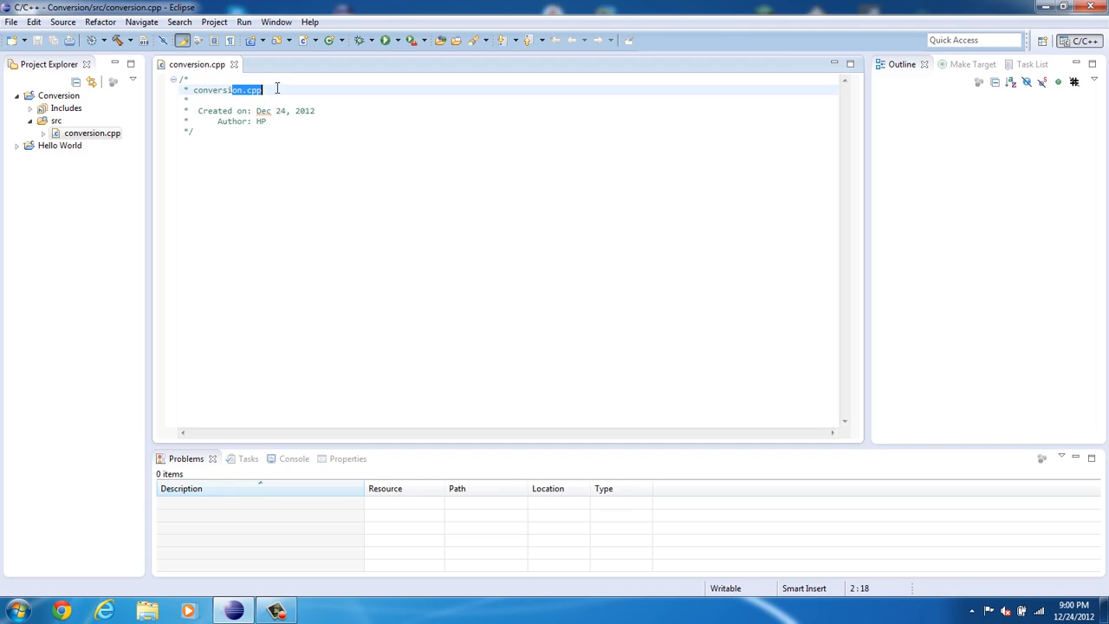
left_click(268, 121)
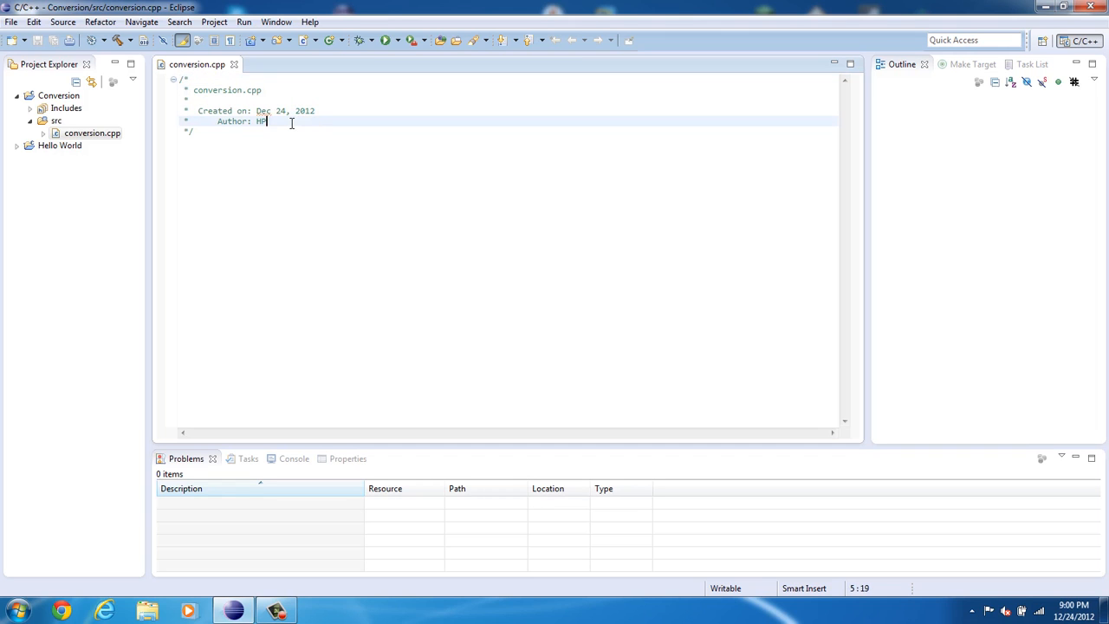
left_click(15, 605)
type("Ion")
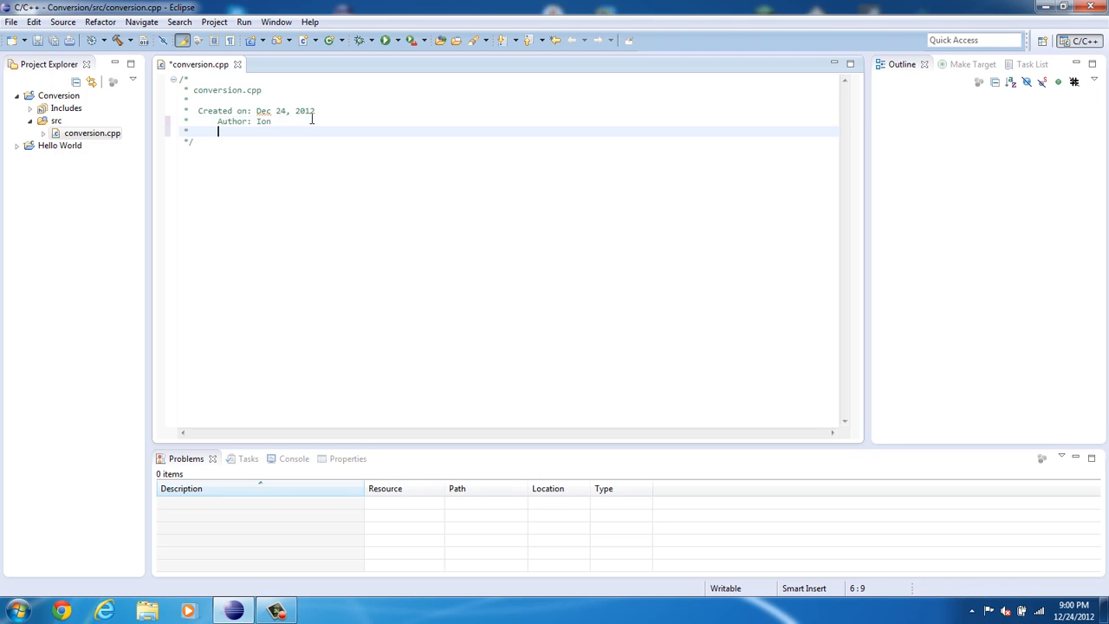
type("Lice")
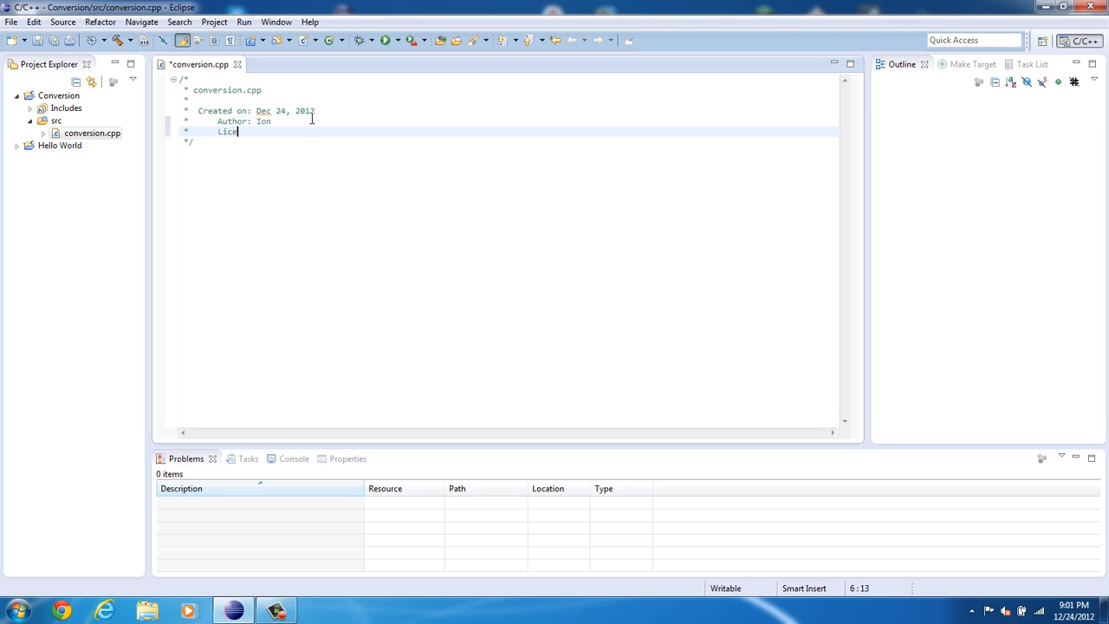
type("nce:")
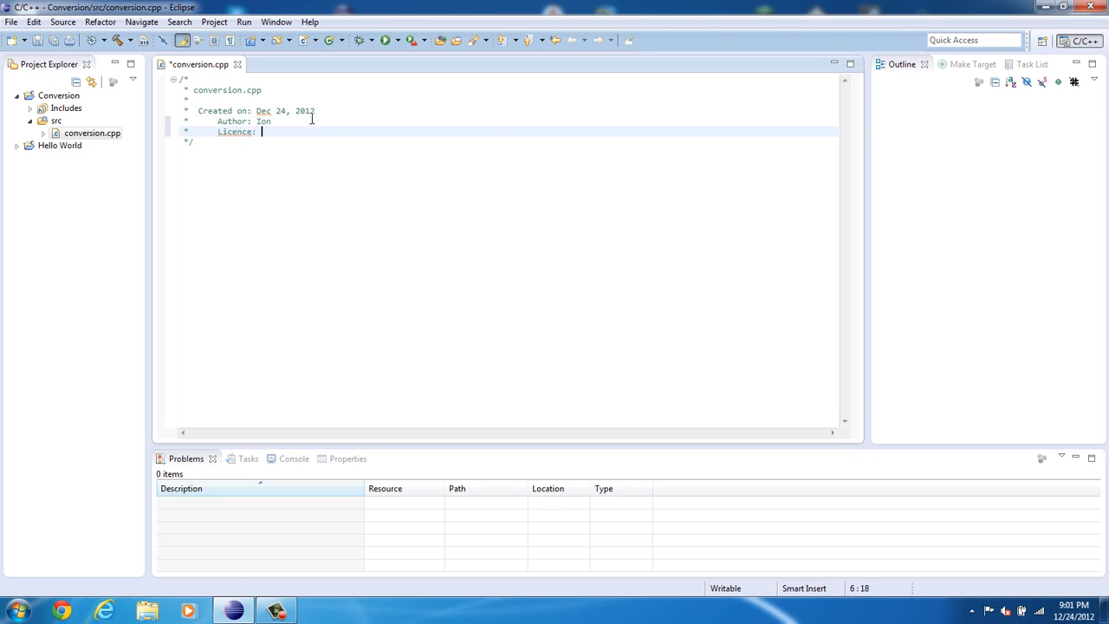
type("GPL")
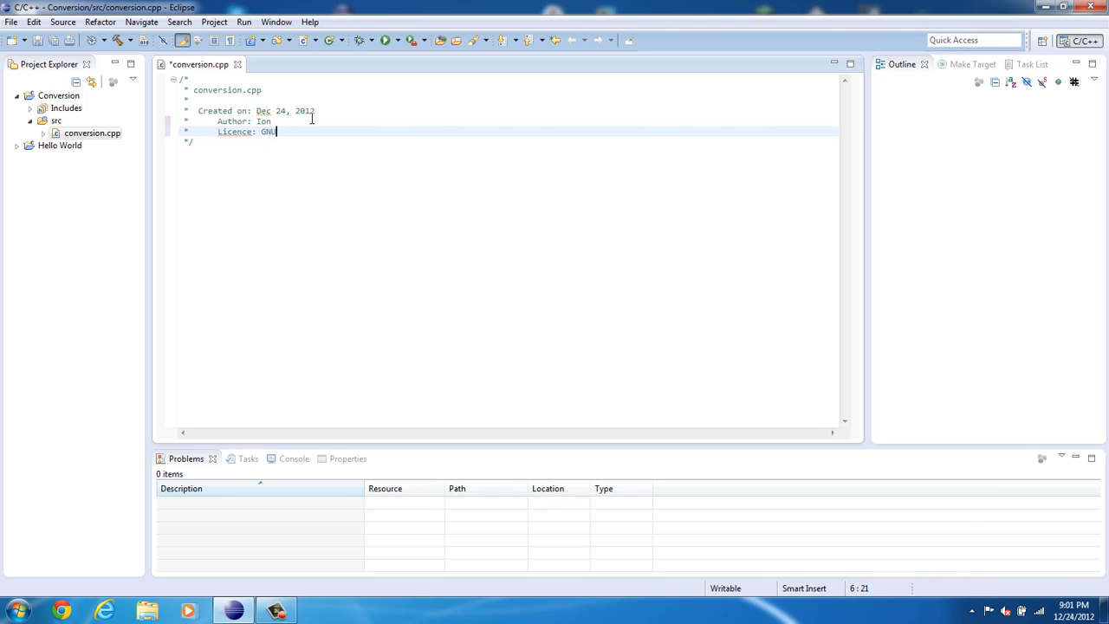
type("GPL:")
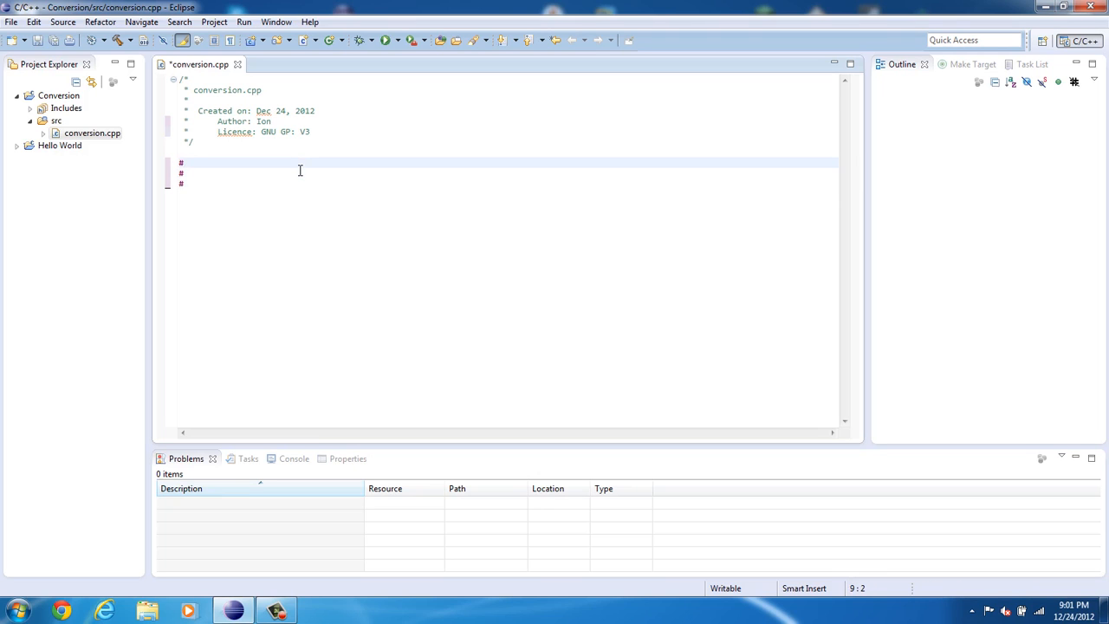
Write the first #include directive, for cstdio, below the header comment.
type("inclu")
left_click(507, 173)
type("den b")
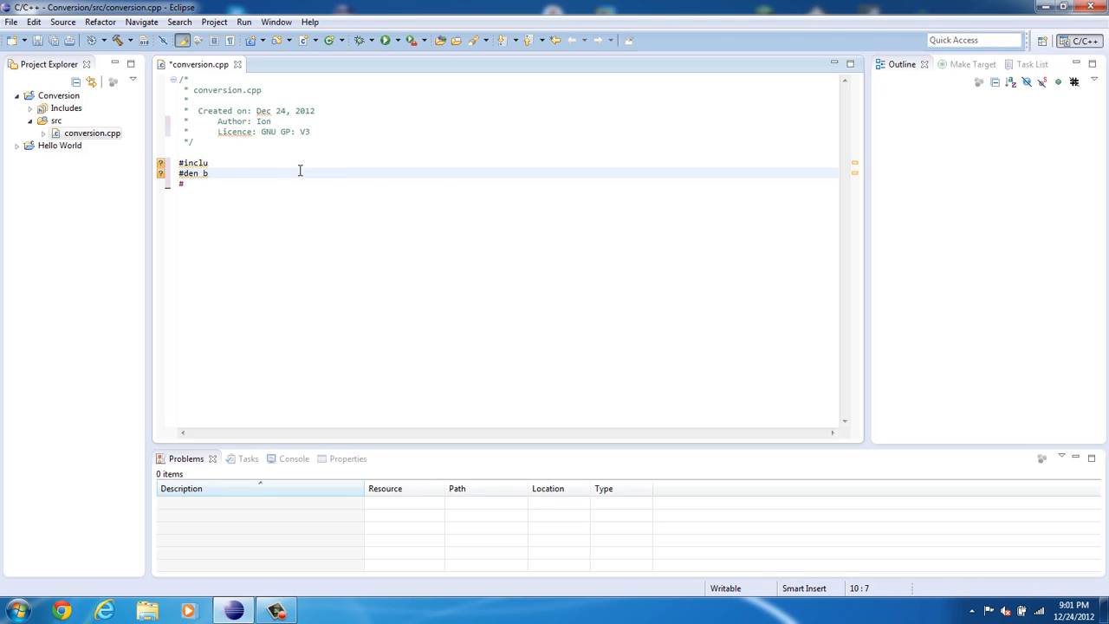
key("BackSpace")
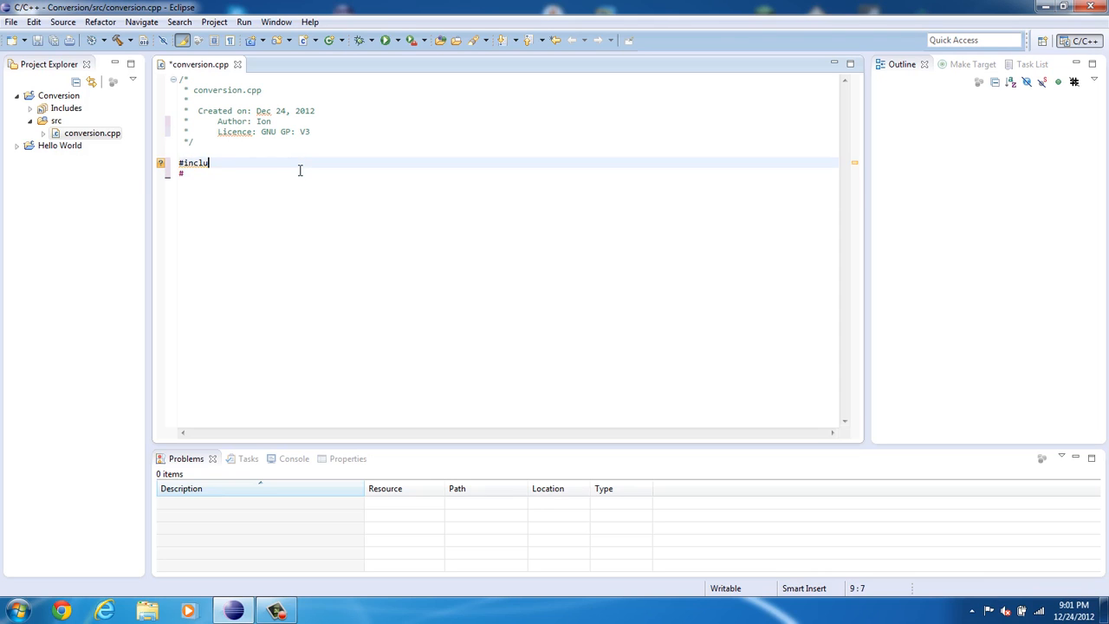
type("de <>")
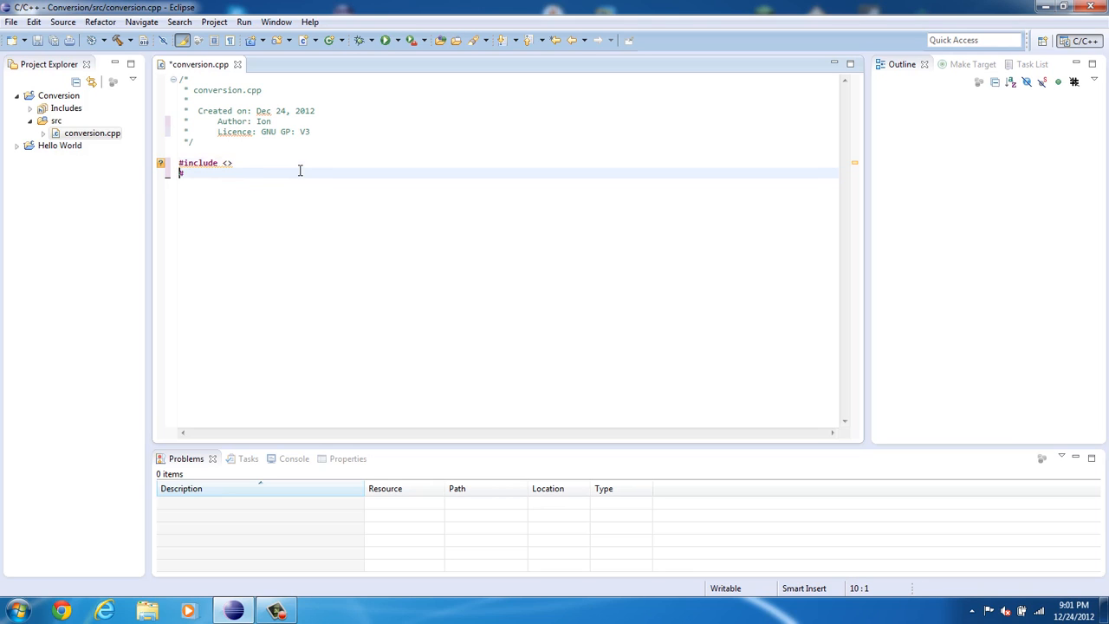
type("#incl")
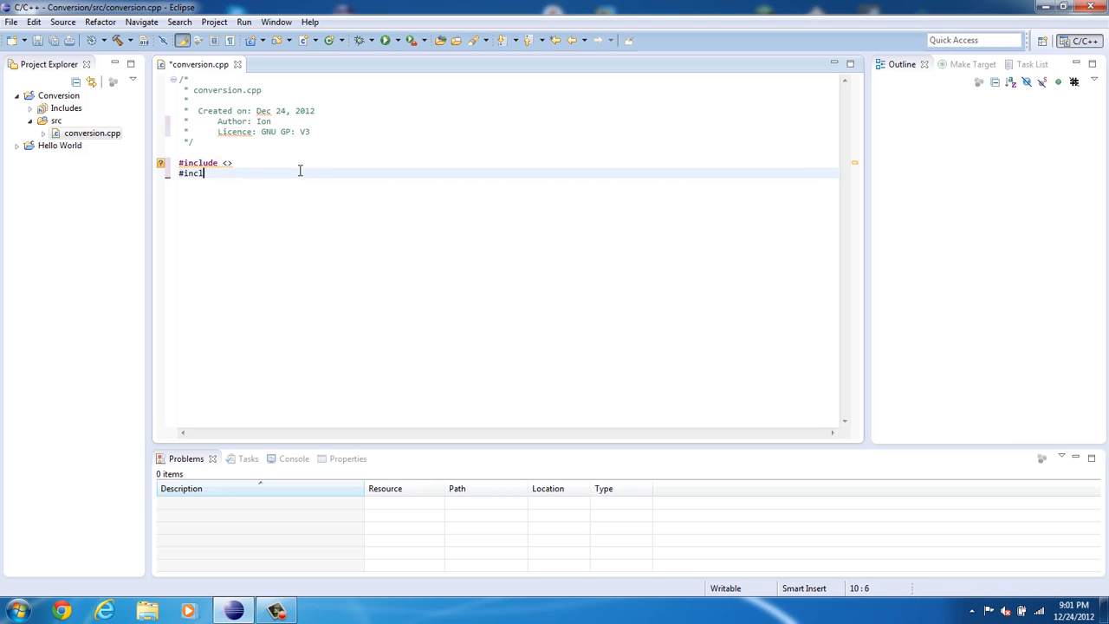
type("ude")
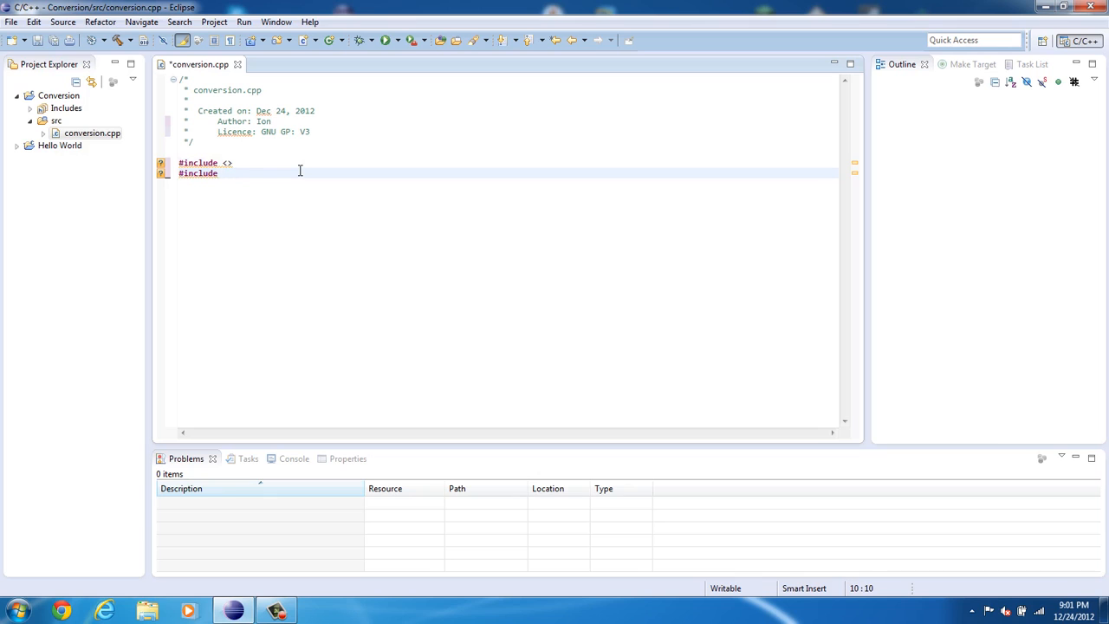
type("<>")
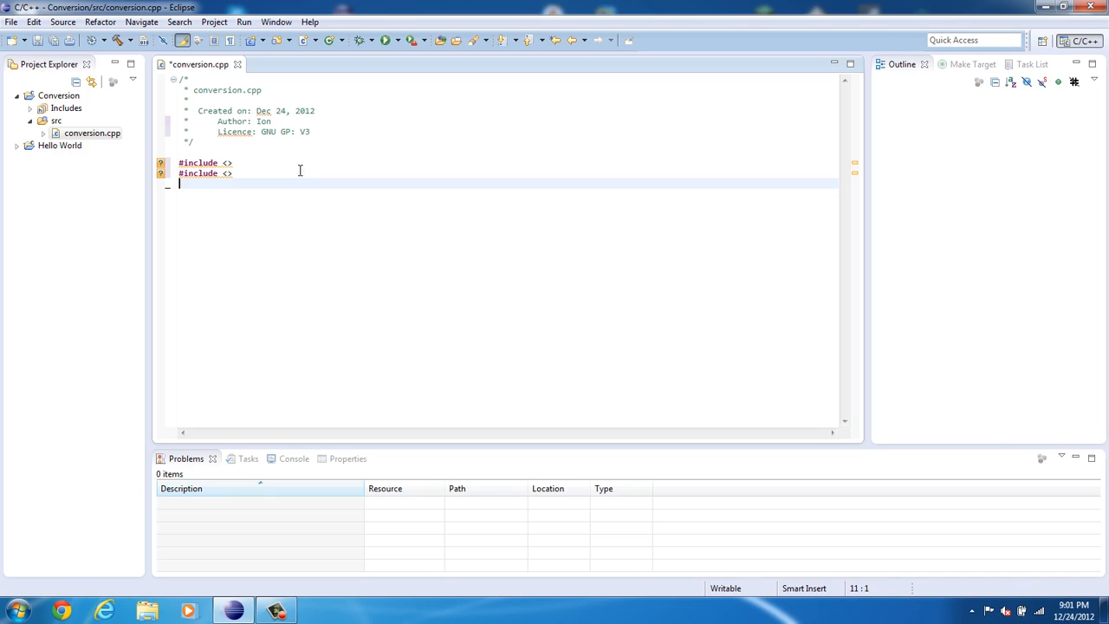
Add #include <cstdlib> and #include <iostream> lines, then begin a using line.
type("#")
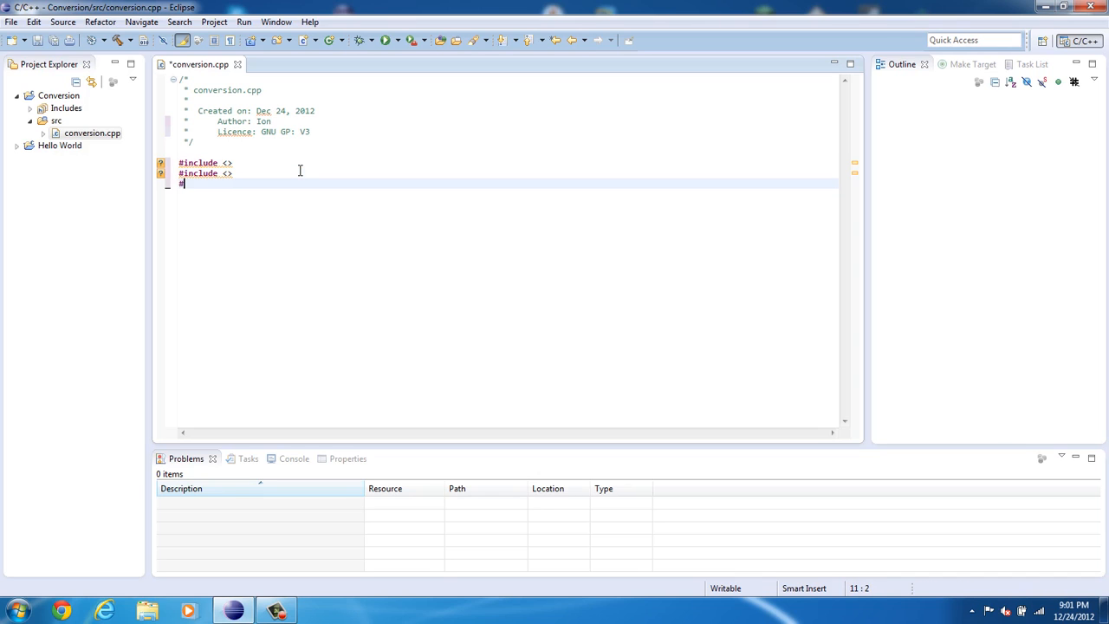
type("inc")
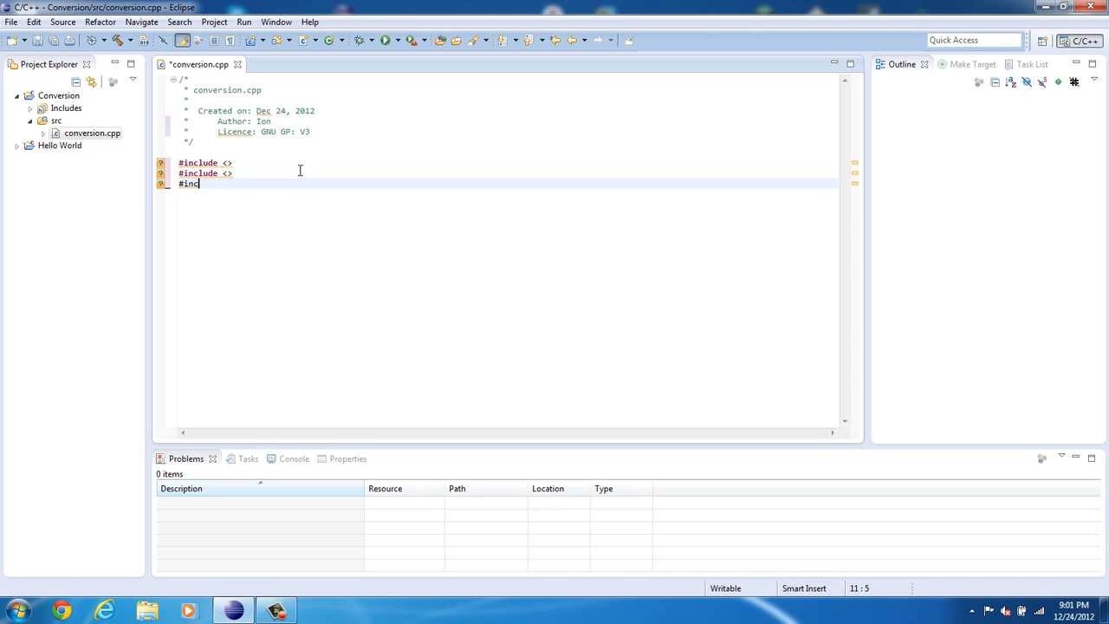
type("lude <>")
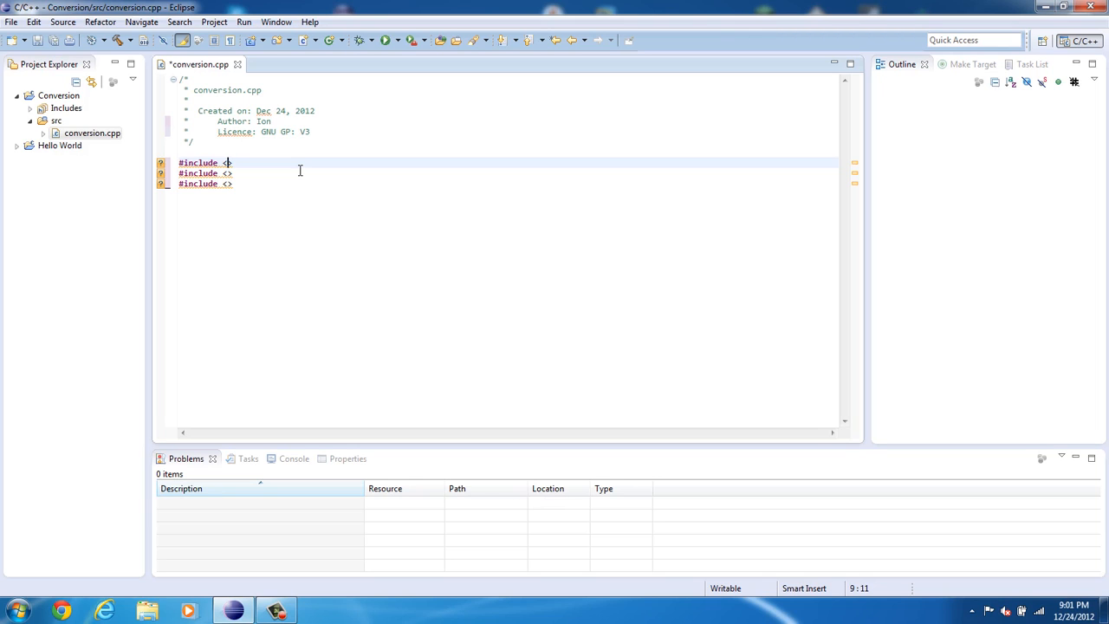
type("cstdio")
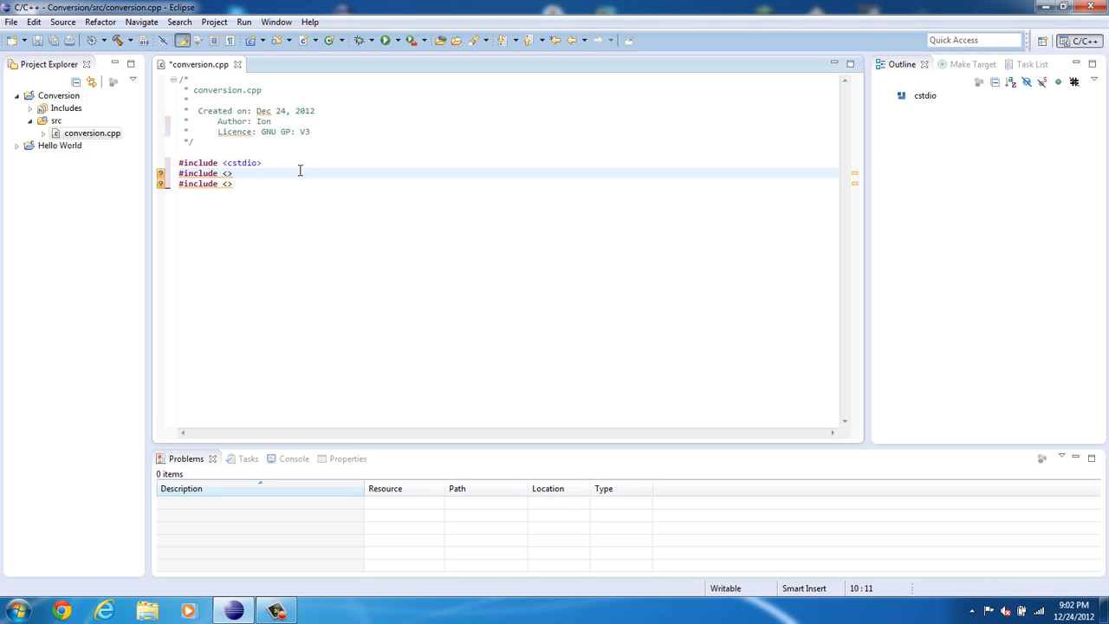
type("cstd")
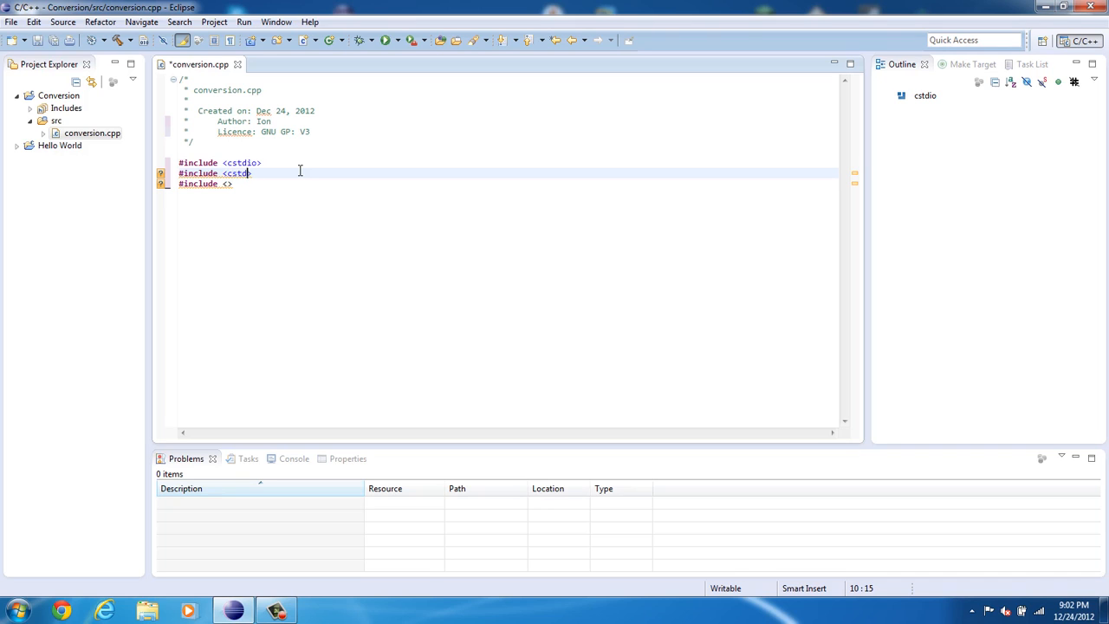
type("lib>")
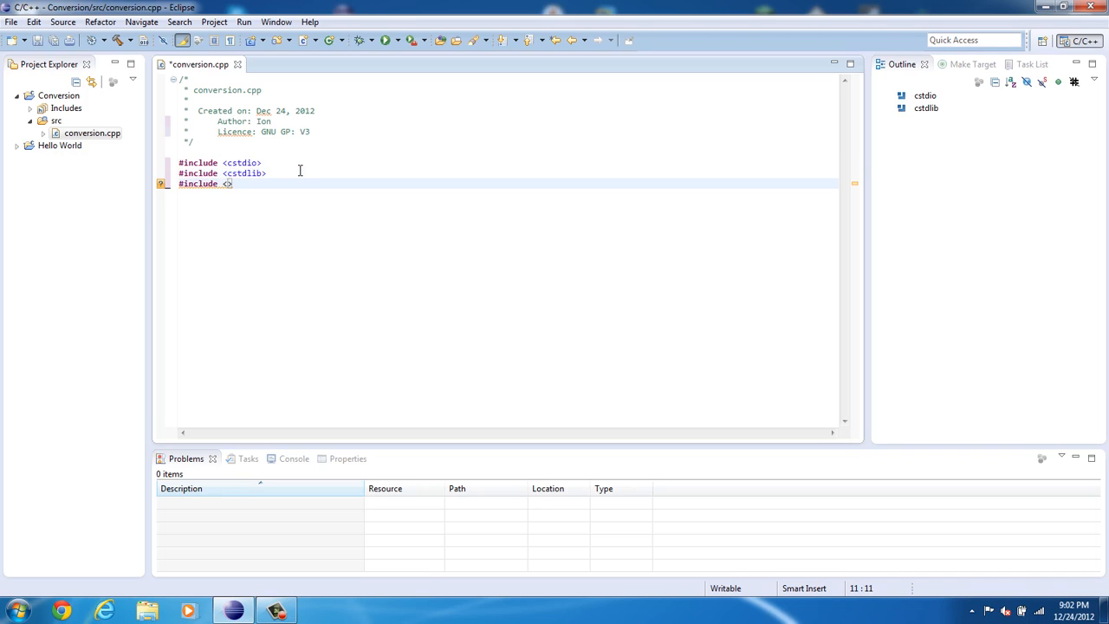
type("ios")
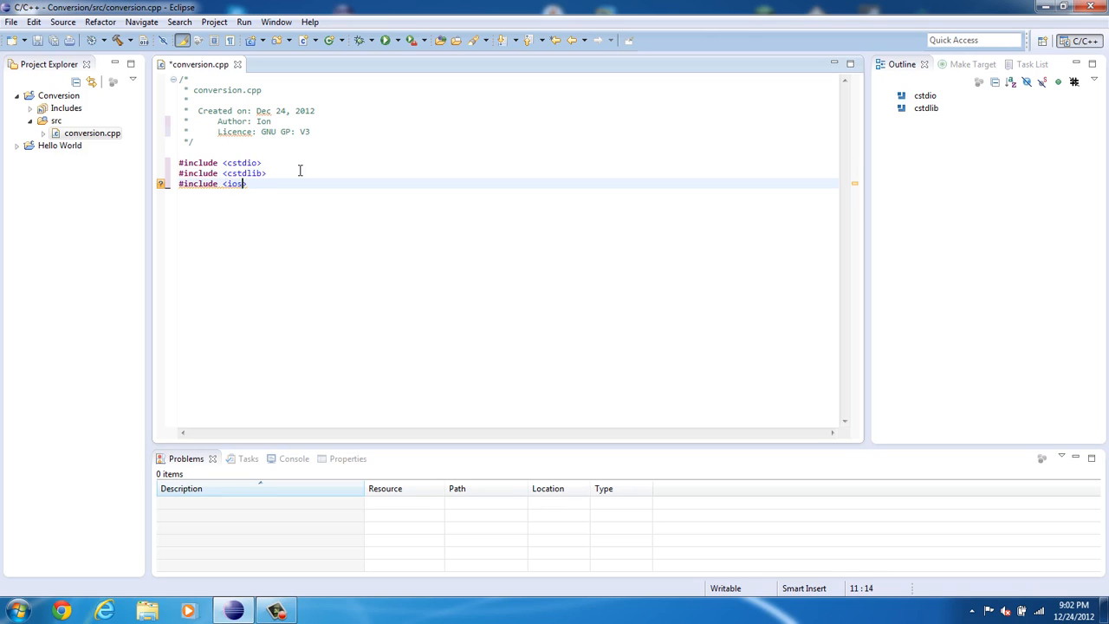
type("tream>")
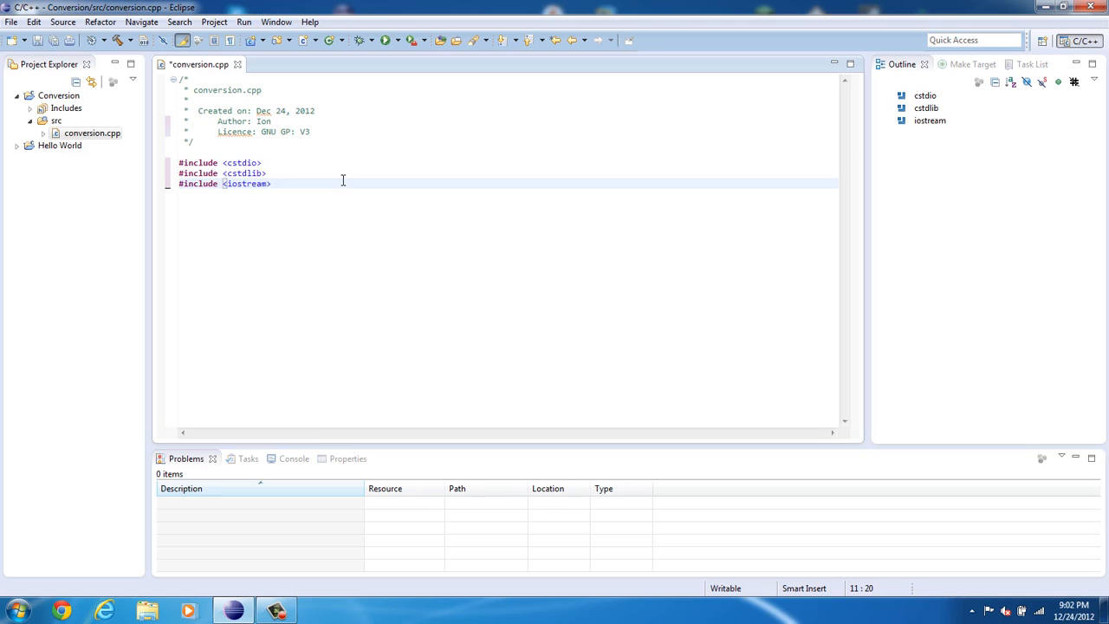
type("usinf")
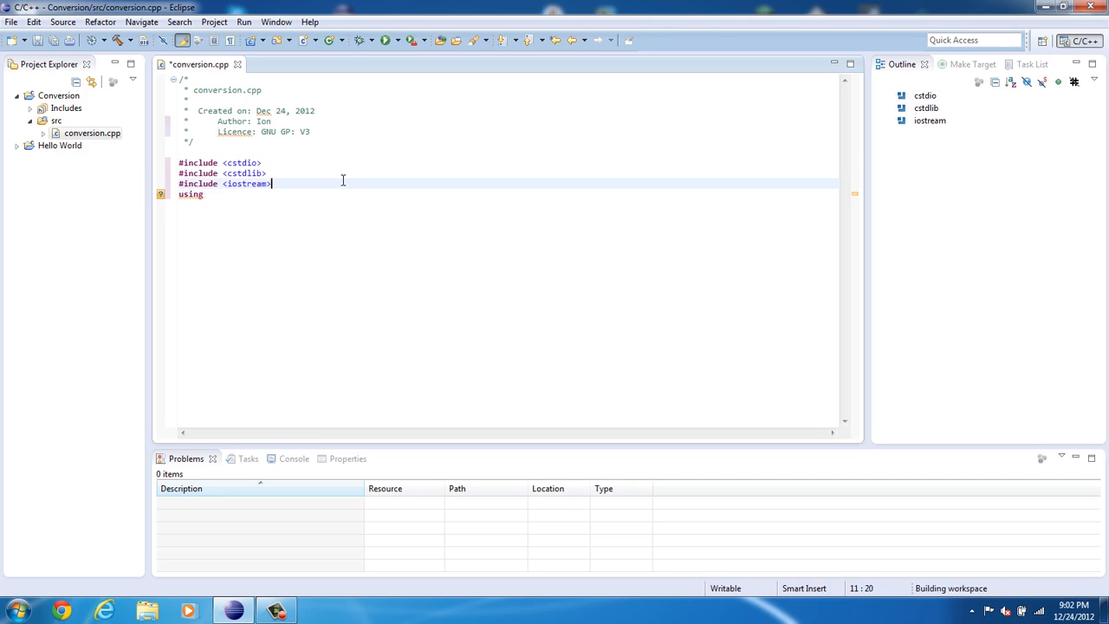
Declare 'using namespace std;' after the includes and save with Ctrl+S.
type("namespace")
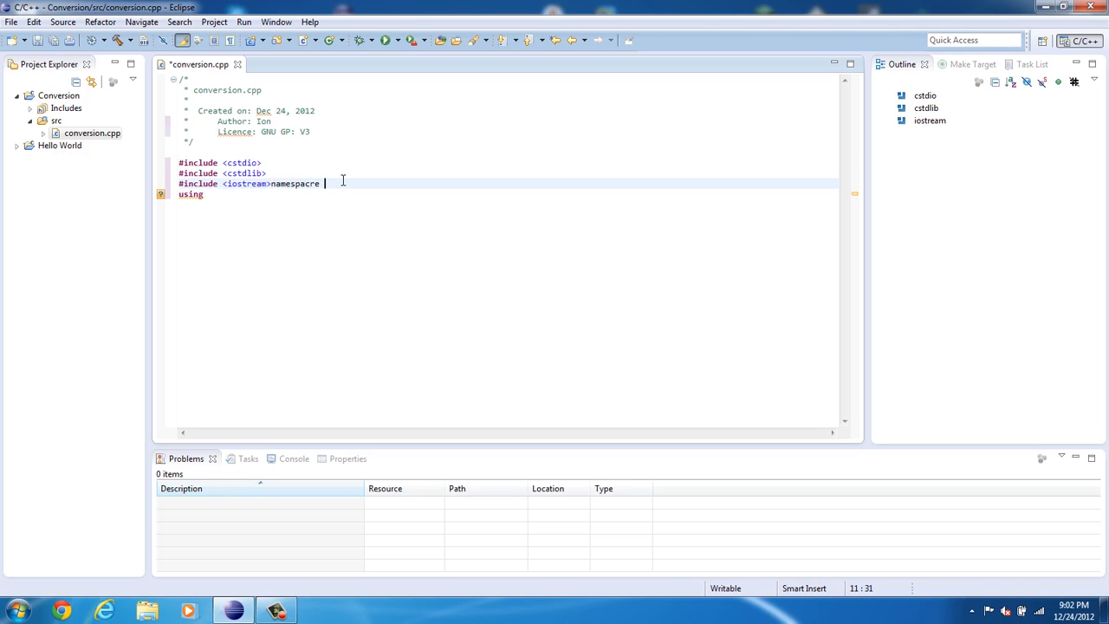
key("BackSpace")
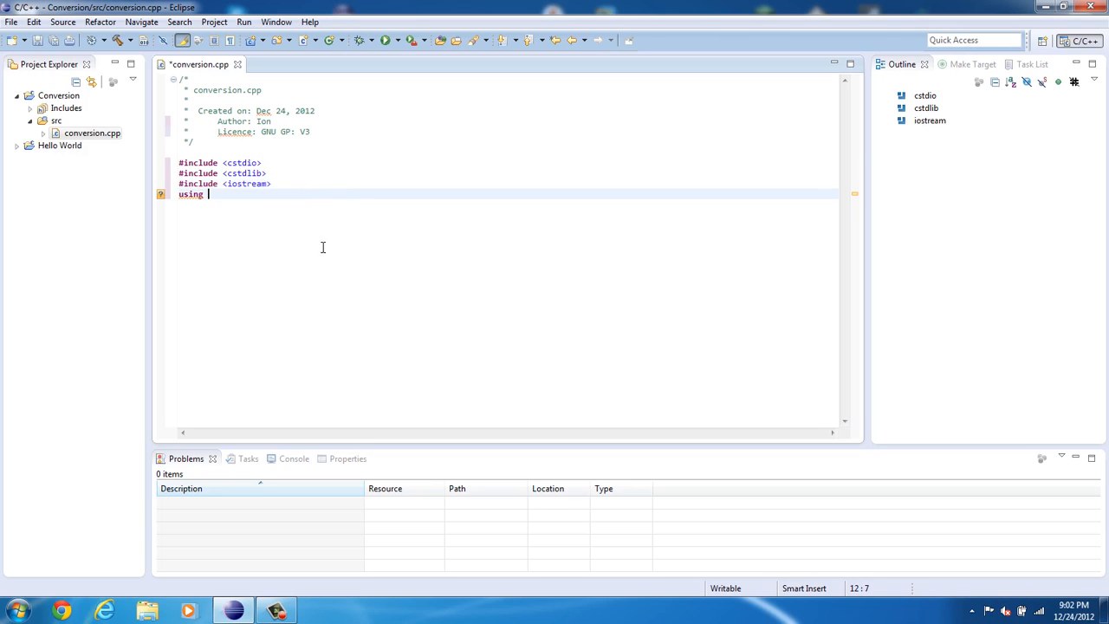
type("name")
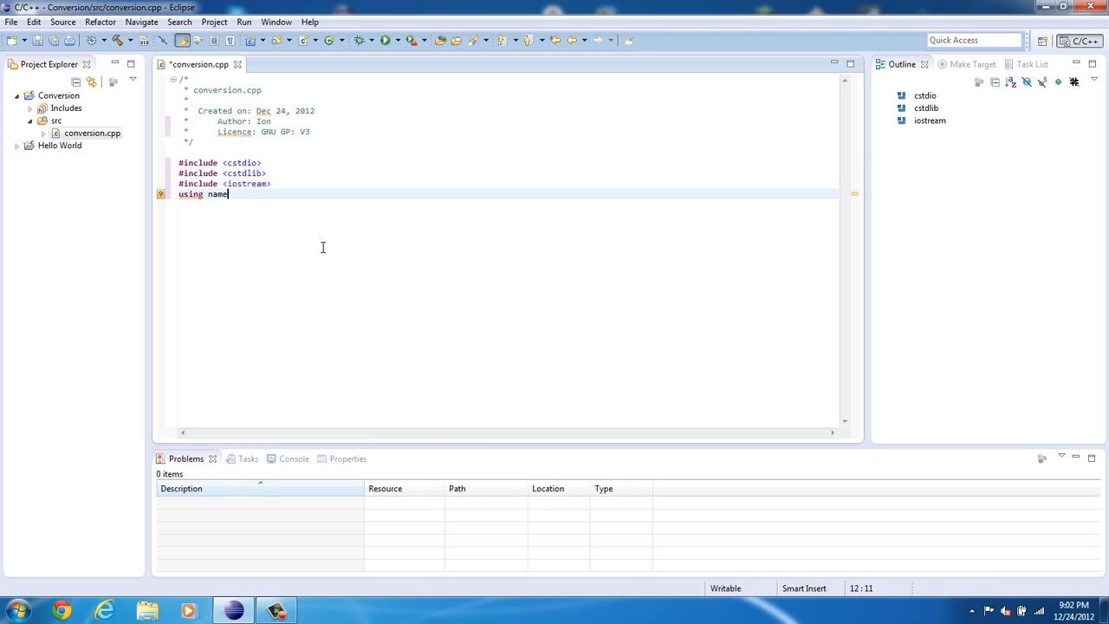
type("space")
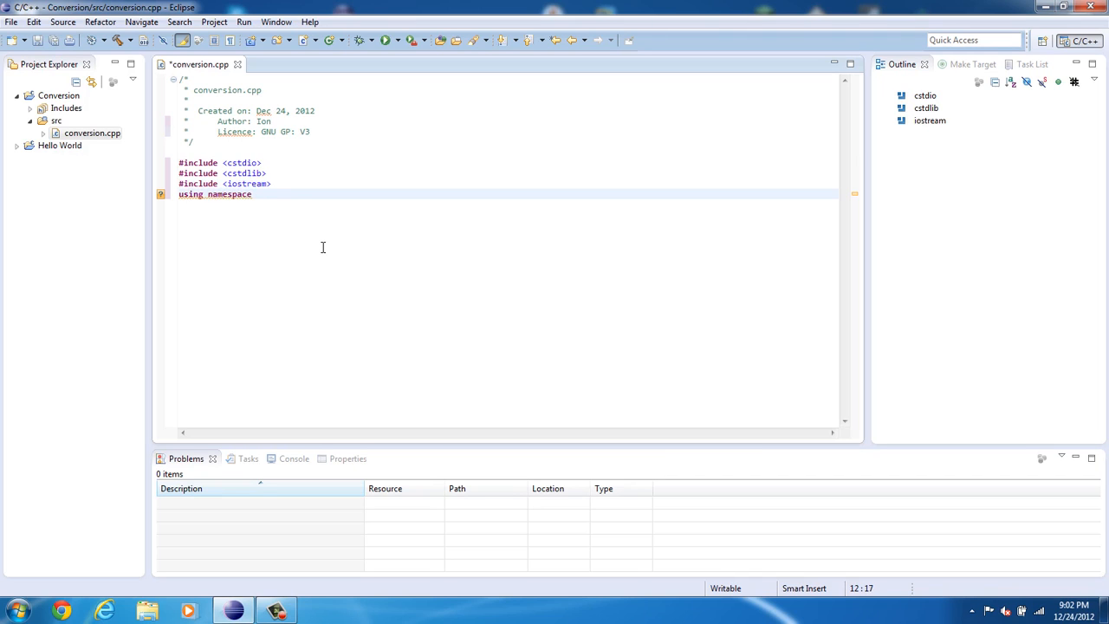
type("std;")
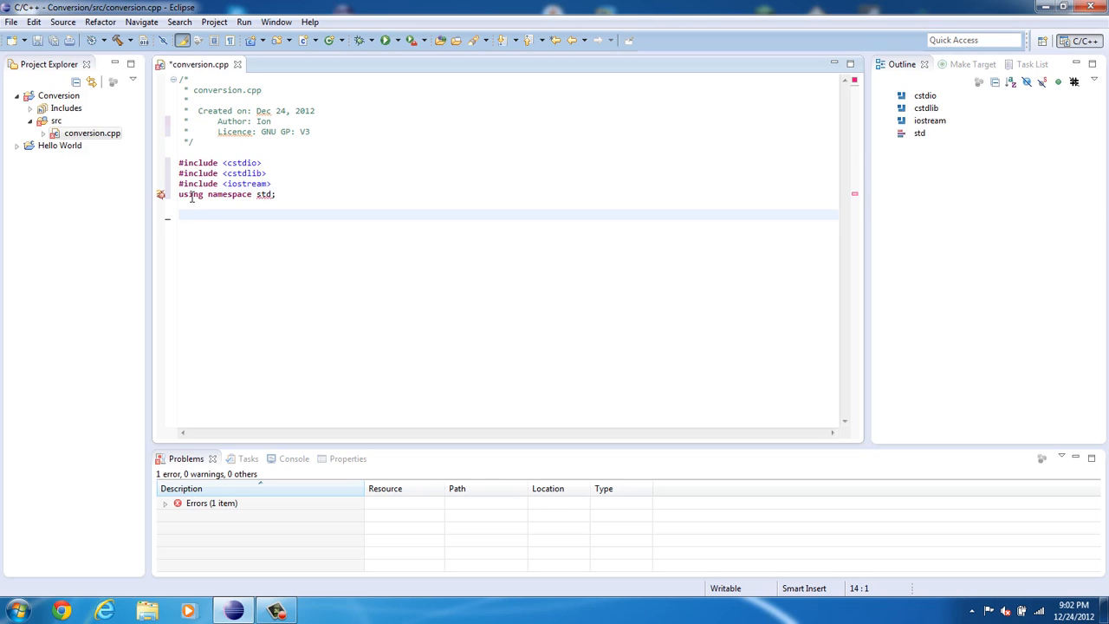
mouse_move(161, 200)
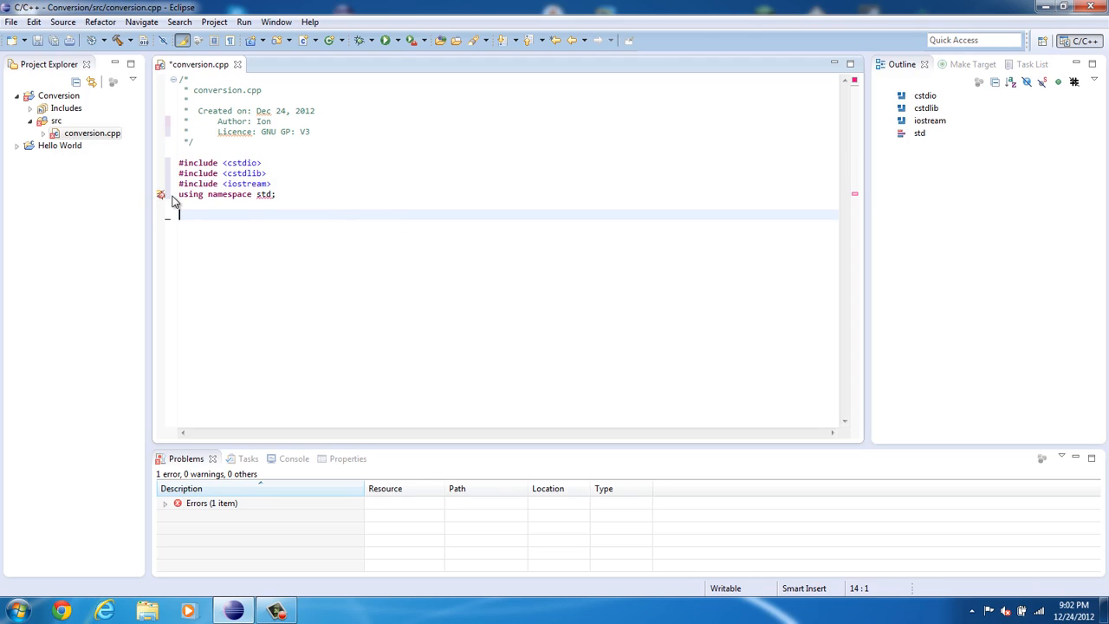
key("ctrl+s")
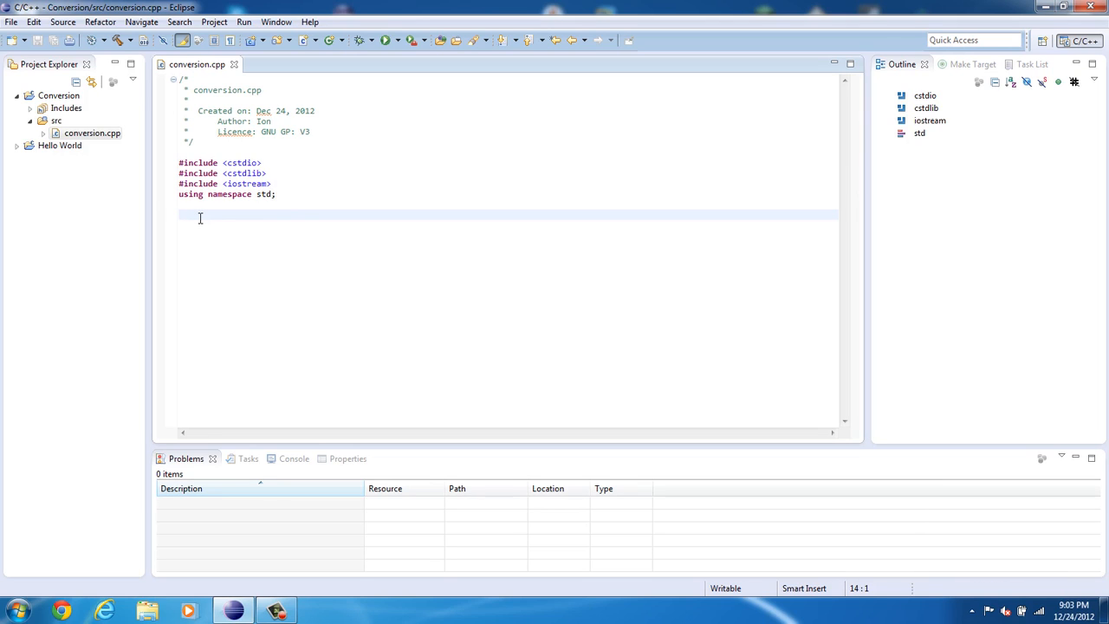
Type 'int main(' with the first parameter 'int nNumberofArgs'.
type("i")
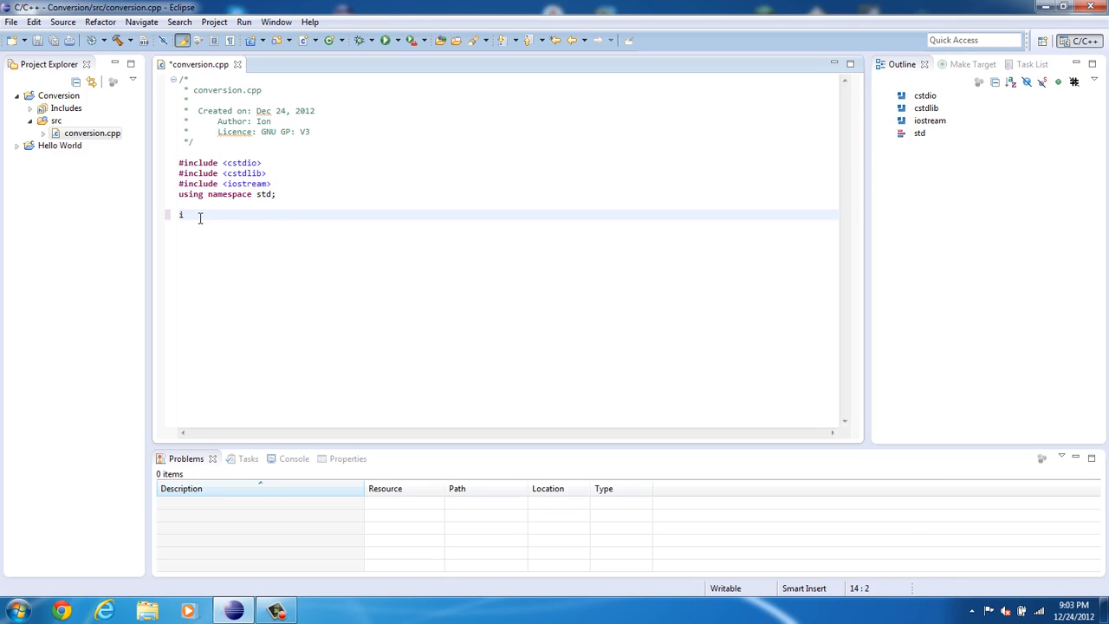
type("nt ma")
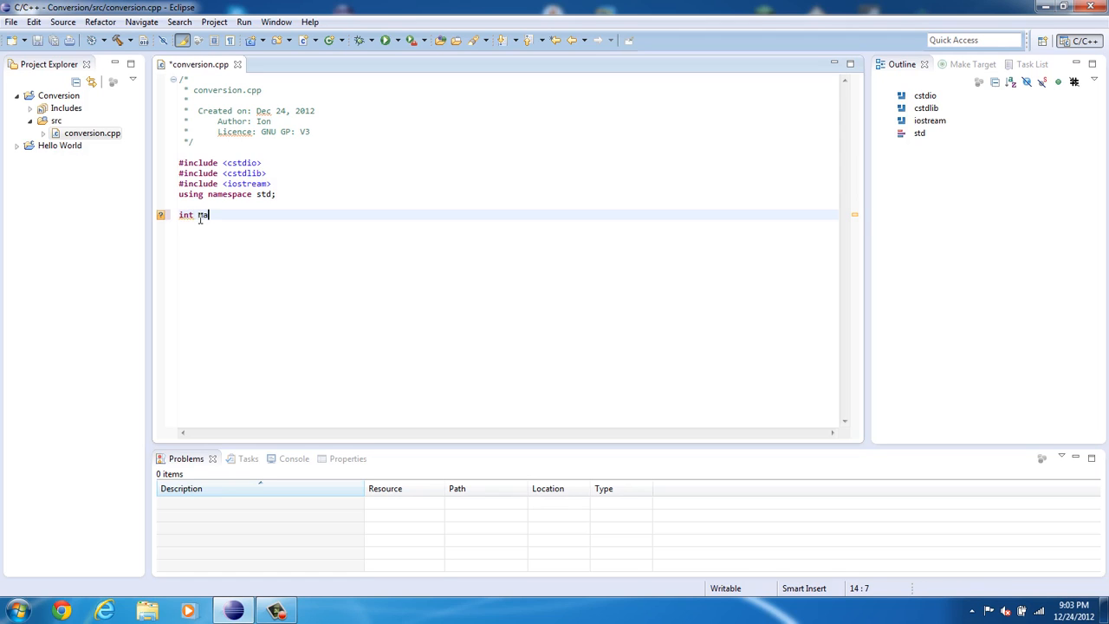
type("in()")
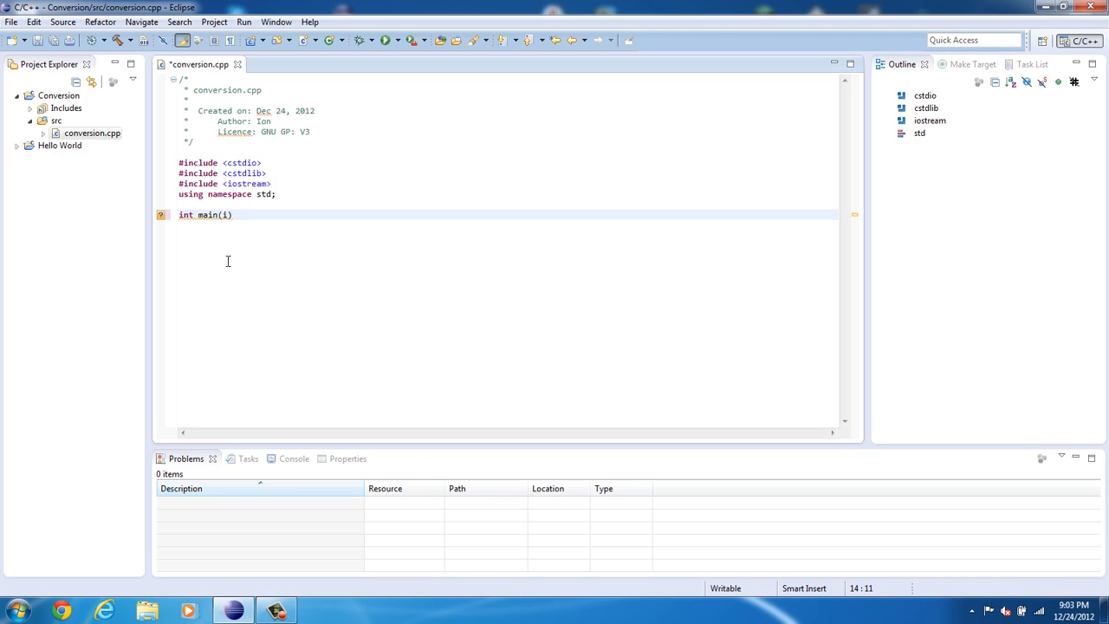
type("nt")
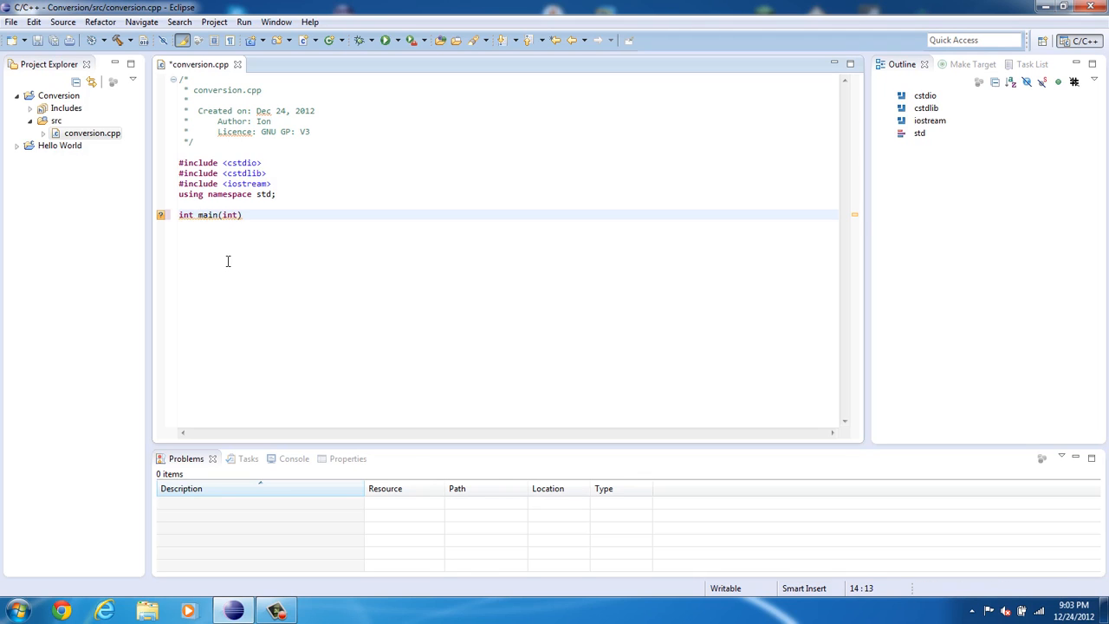
type("n")
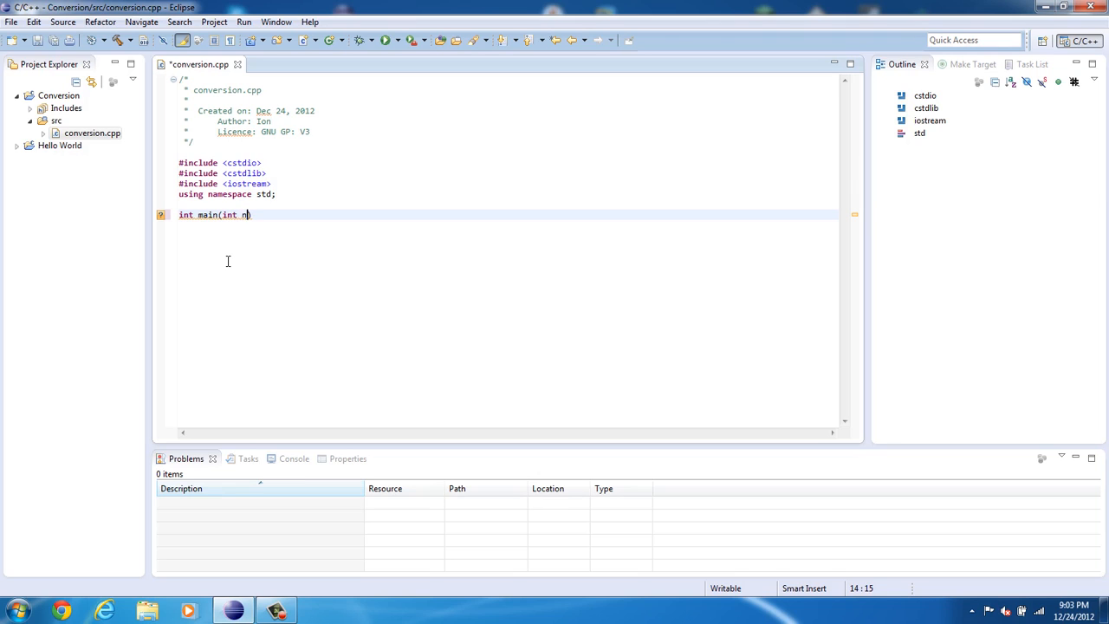
type("Number")
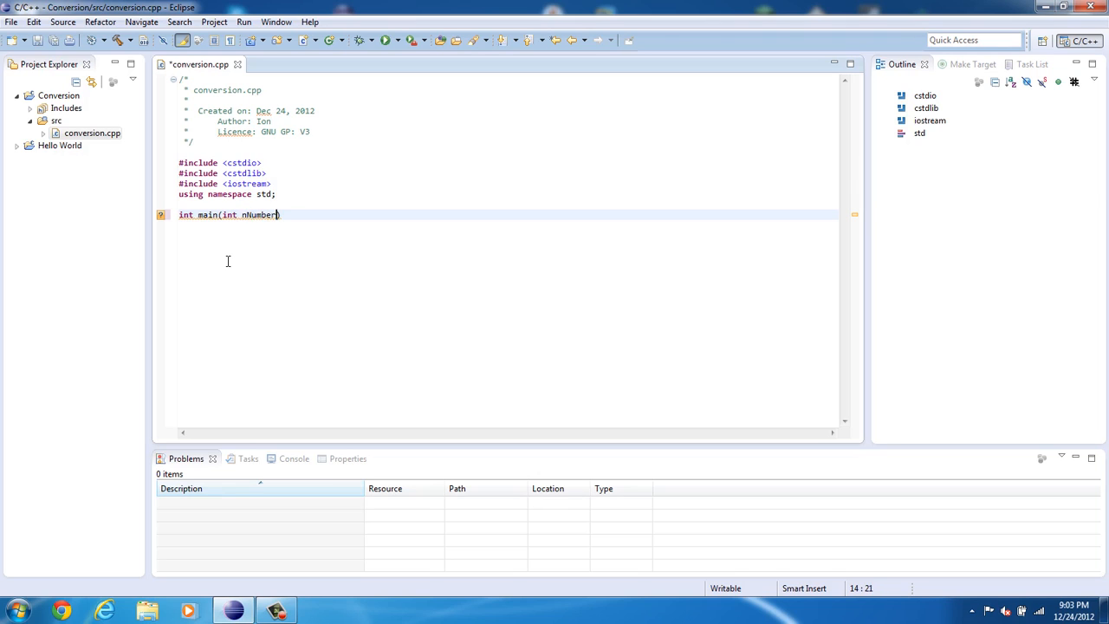
type("o")
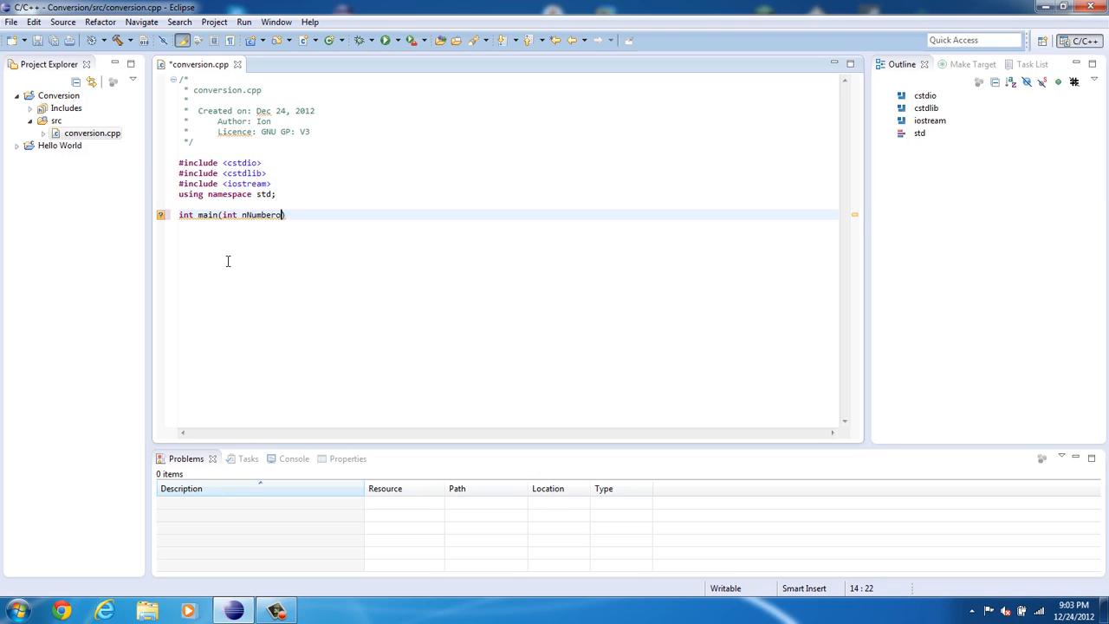
type("fArgs,")
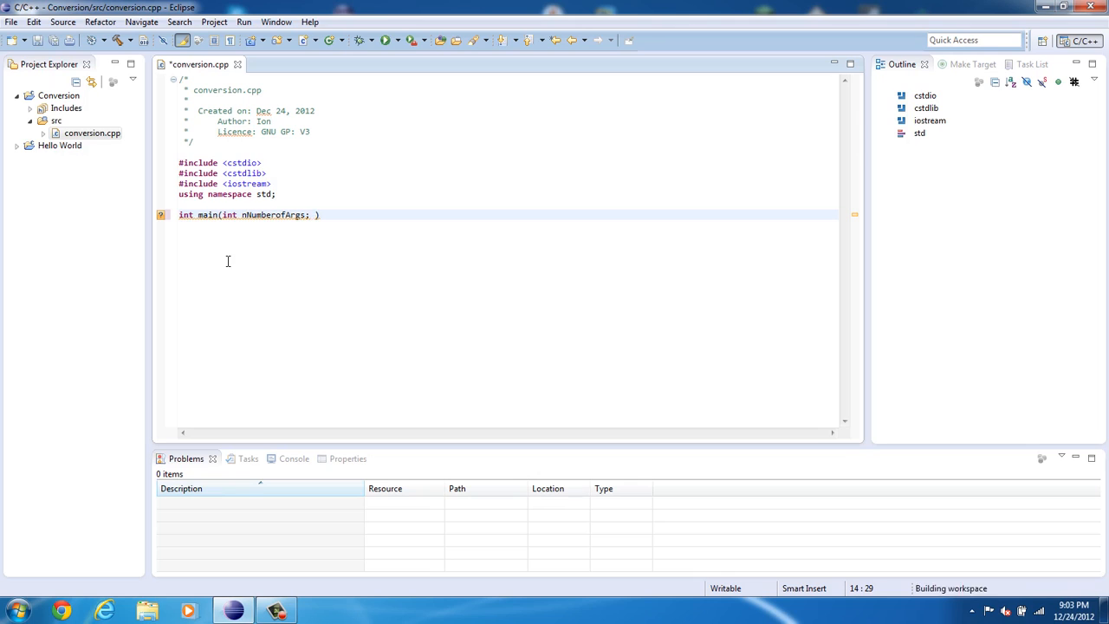
Add the second parameter 'char* pszArgs[]' to main's parameter list.
double_click(270, 215)
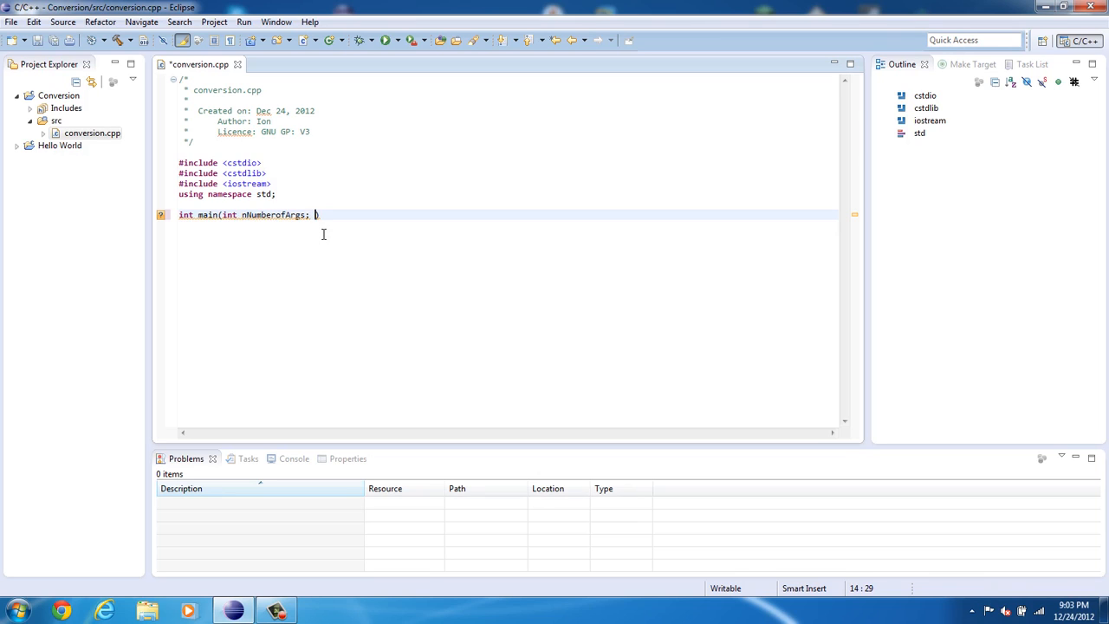
type("char")
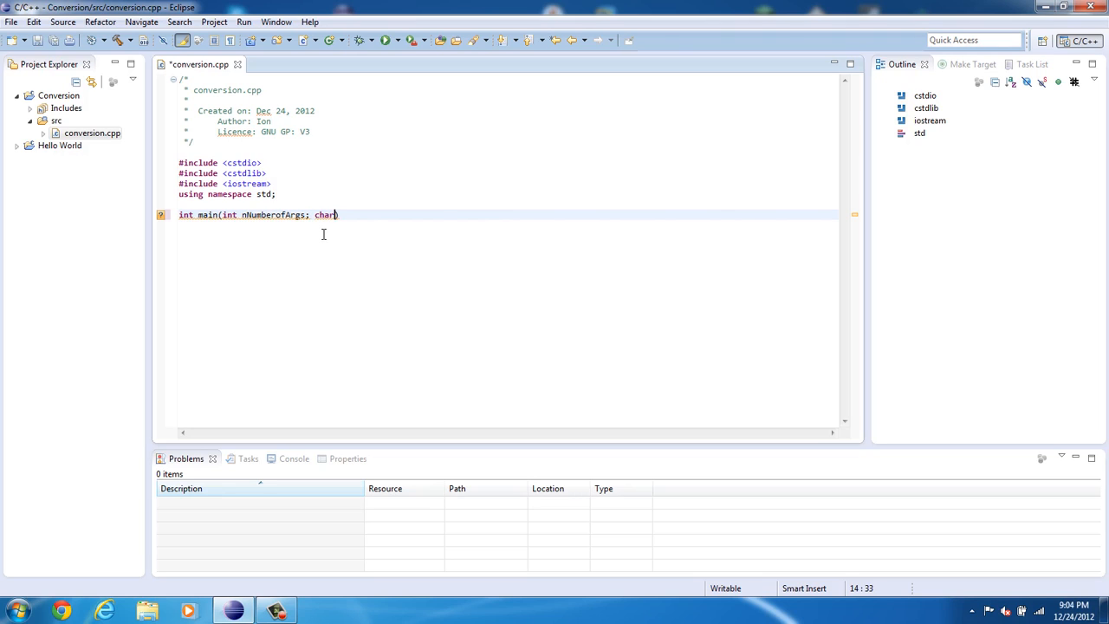
type("*")
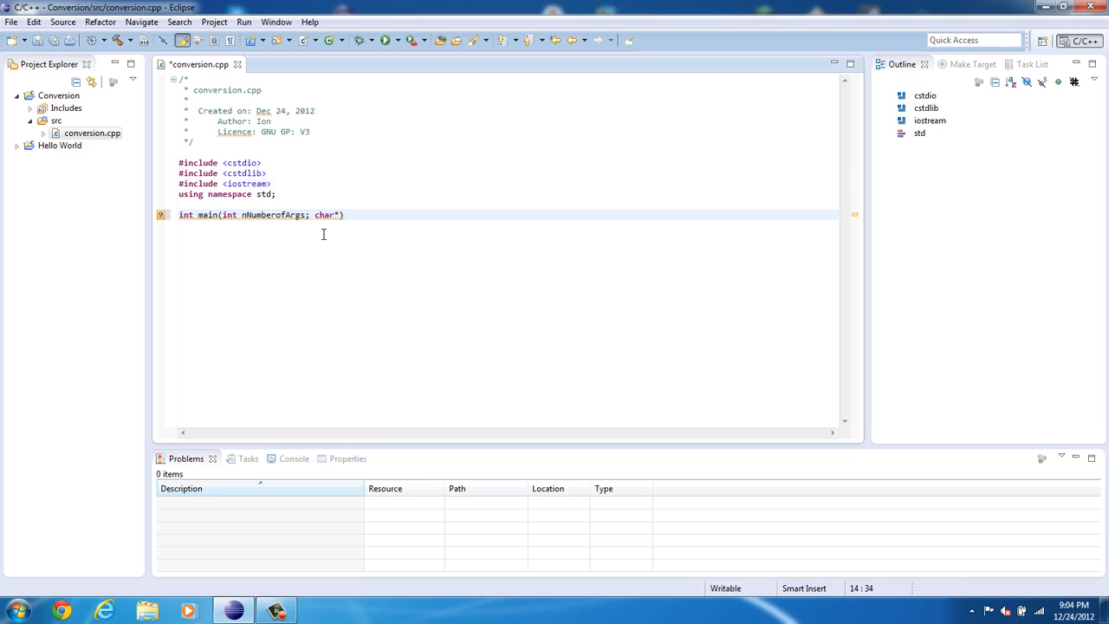
type("\" \"")
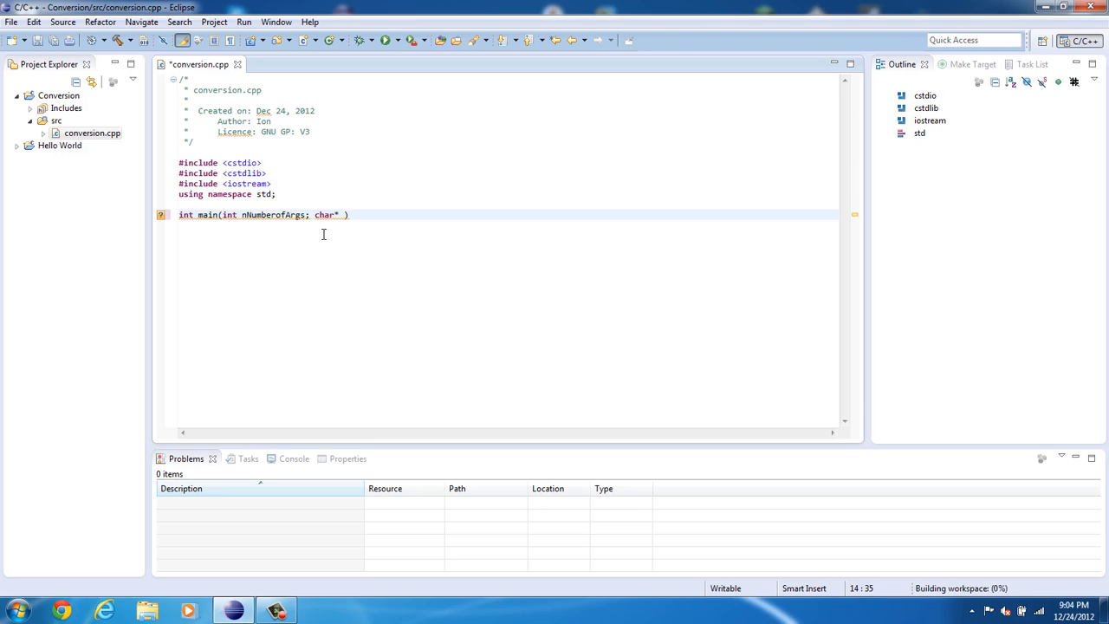
type("ps")
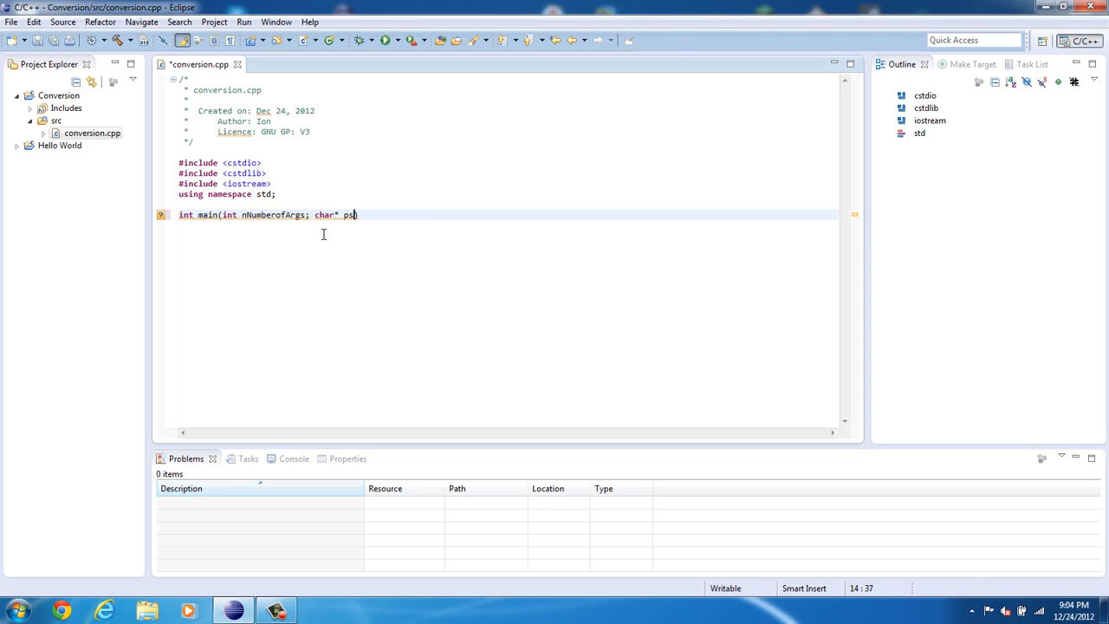
type("zA)")
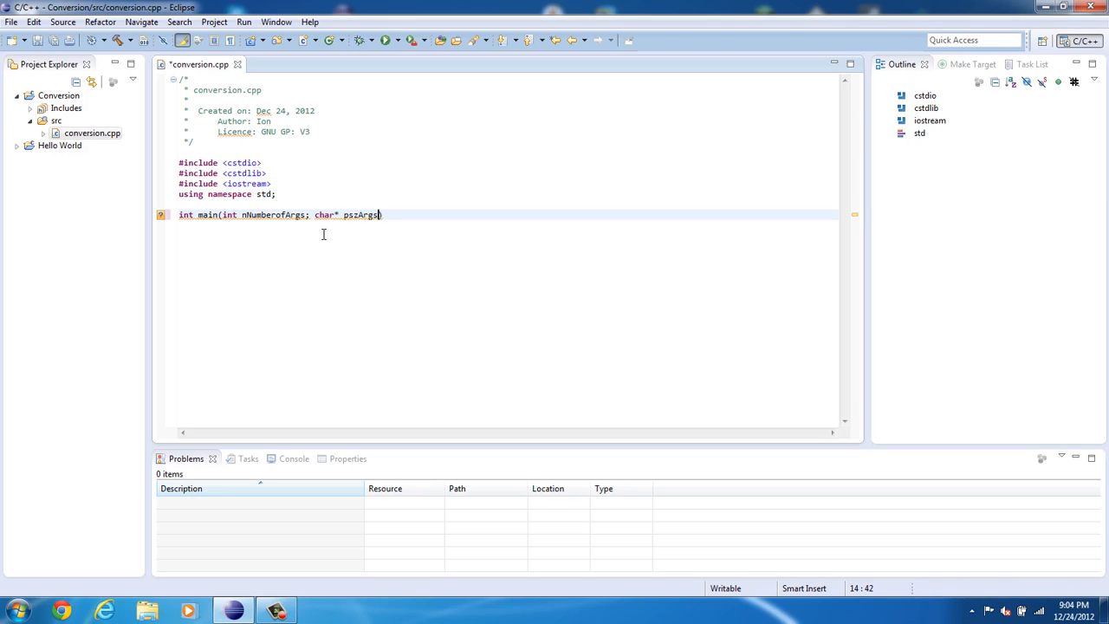
type("[]")
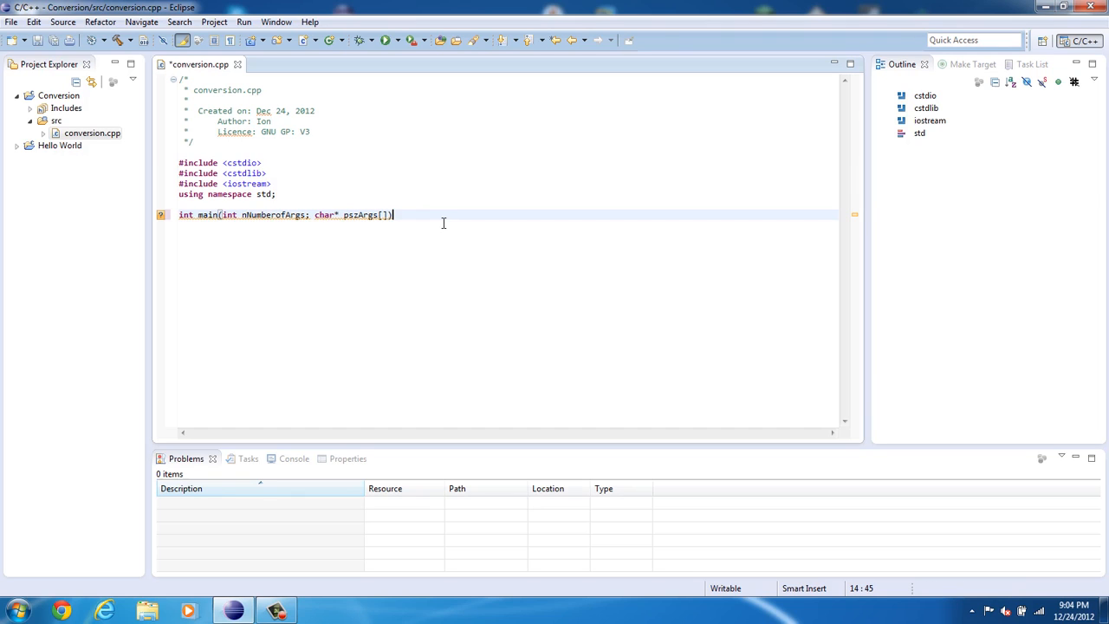
mouse_move(436, 241)
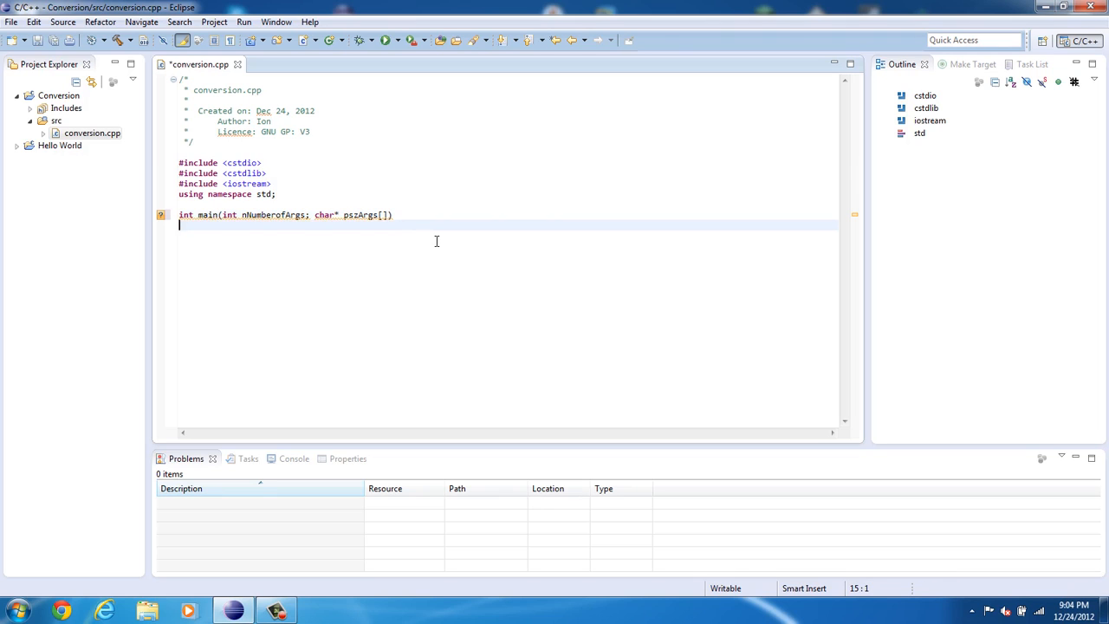
Open main's brace, add a '//temperature in C.' comment and 'int celsius;' below it.
type("{")
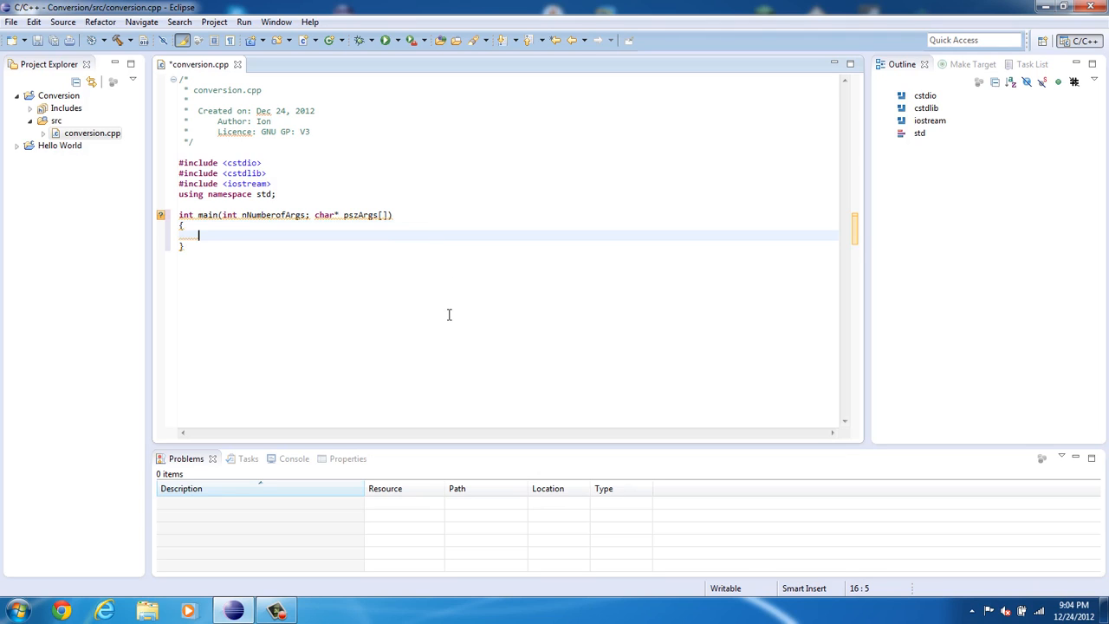
type("//")
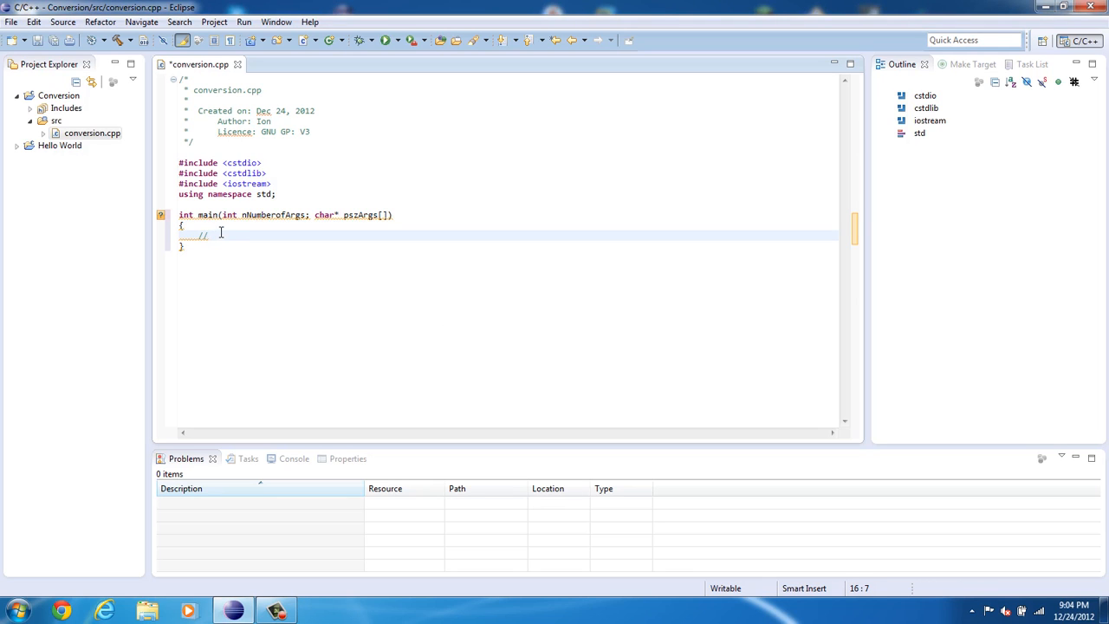
type("tempre")
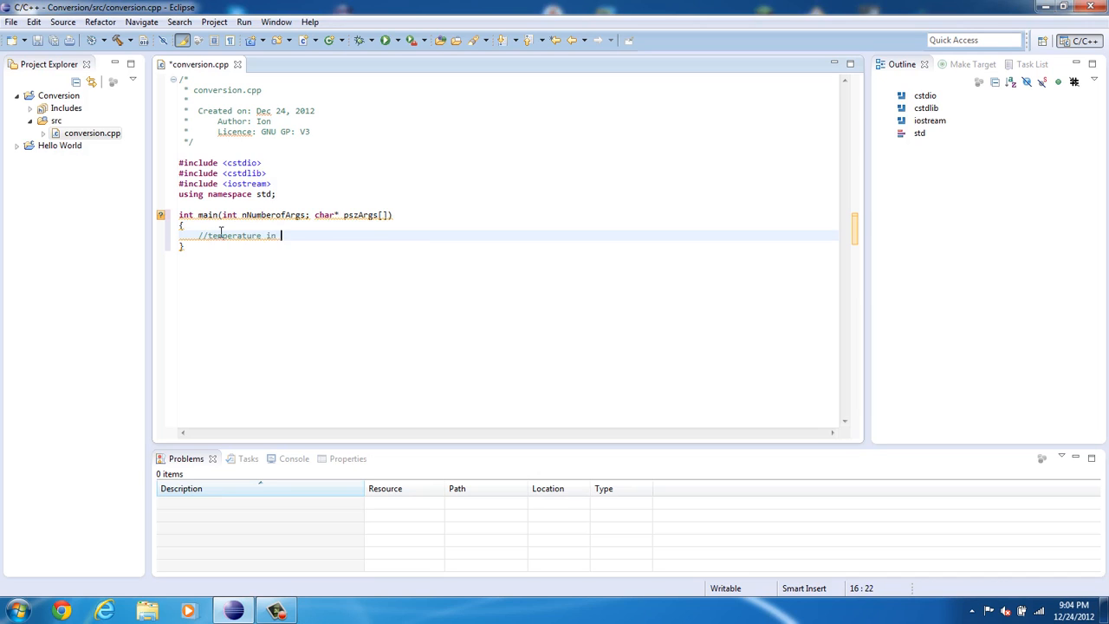
type("C>")
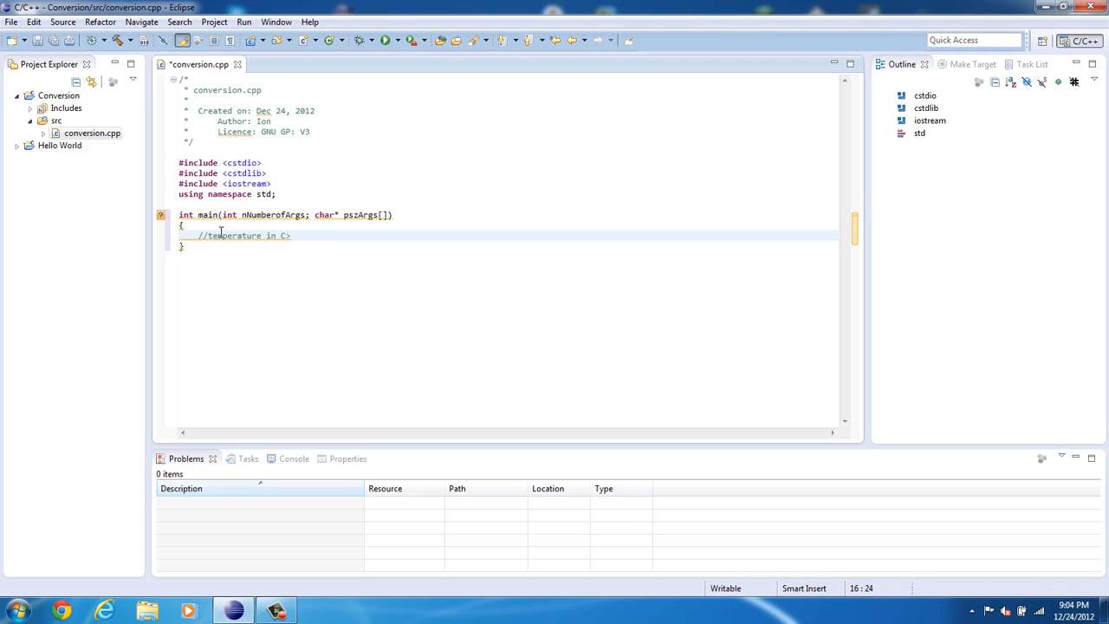
key("Return")
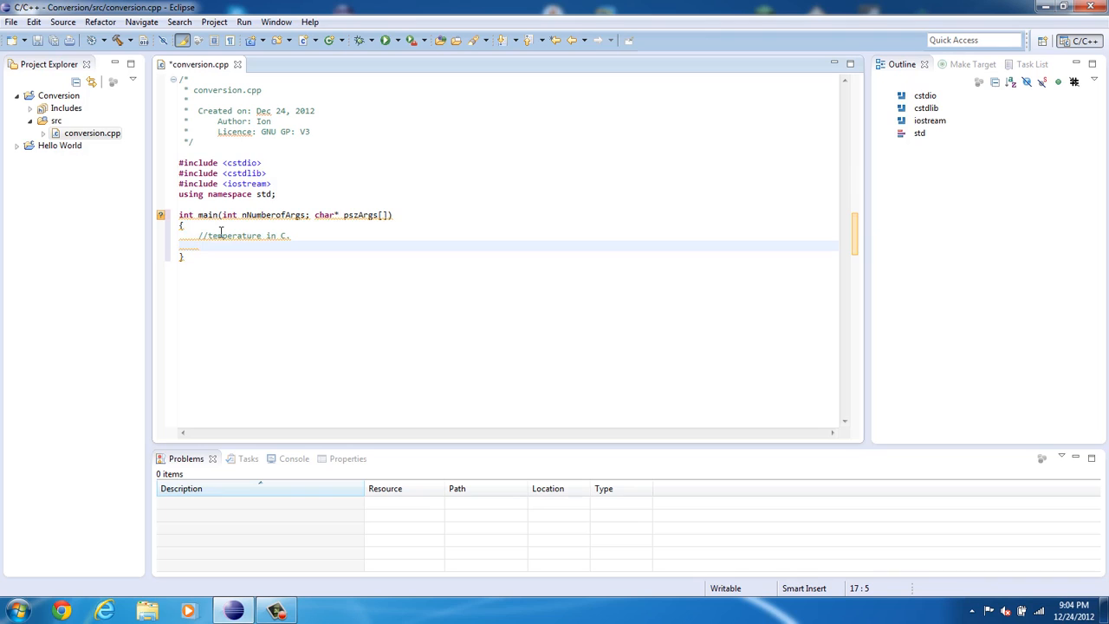
type("int")
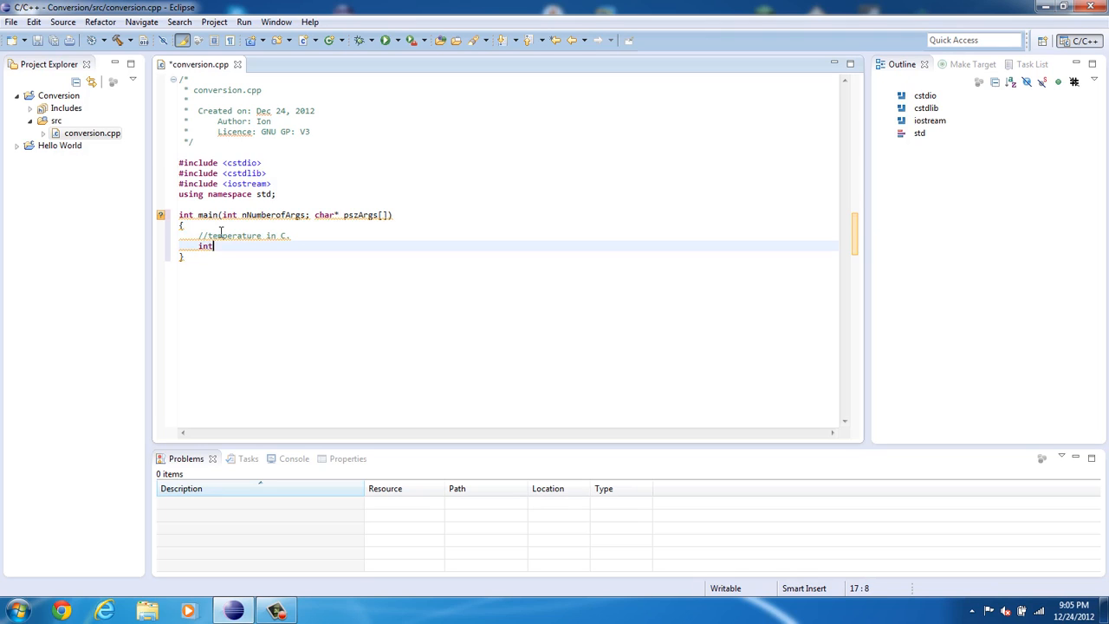
type("c")
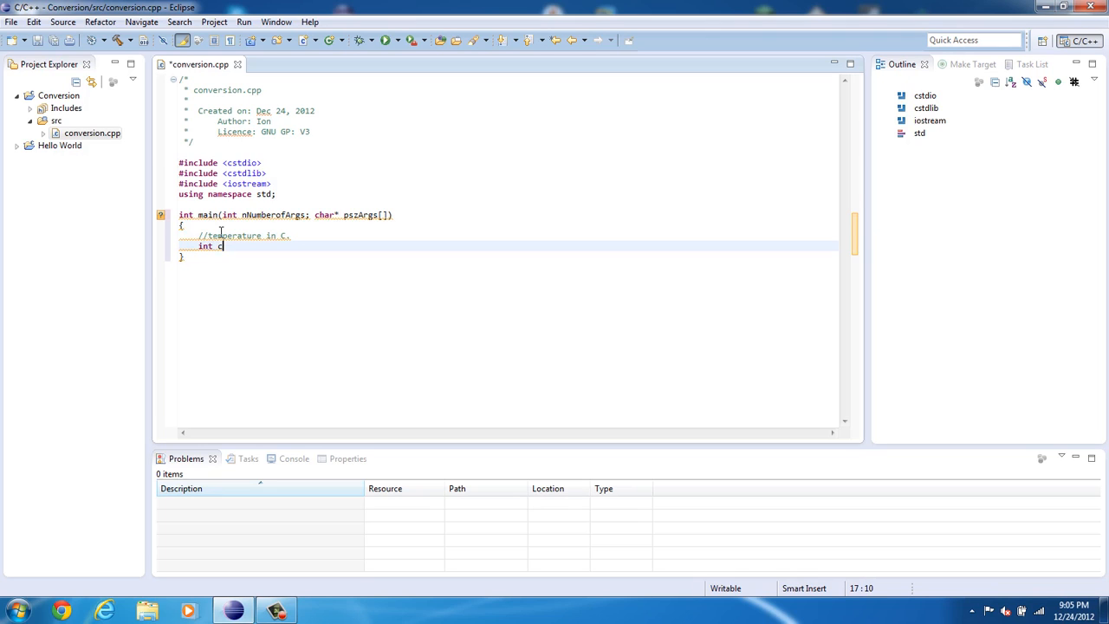
type("elc")
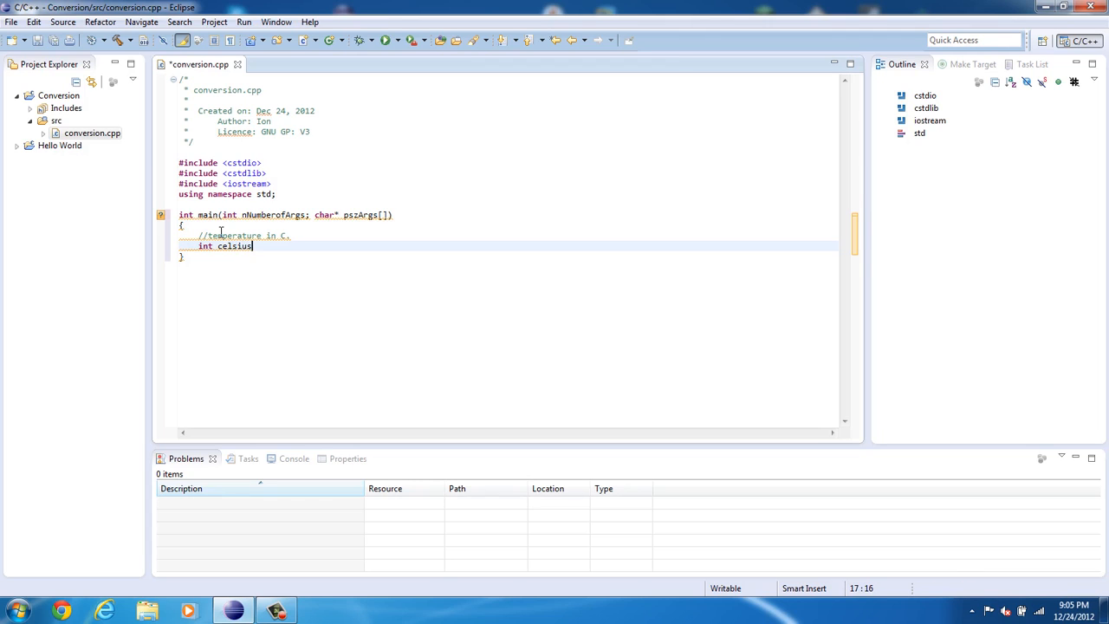
type(";")
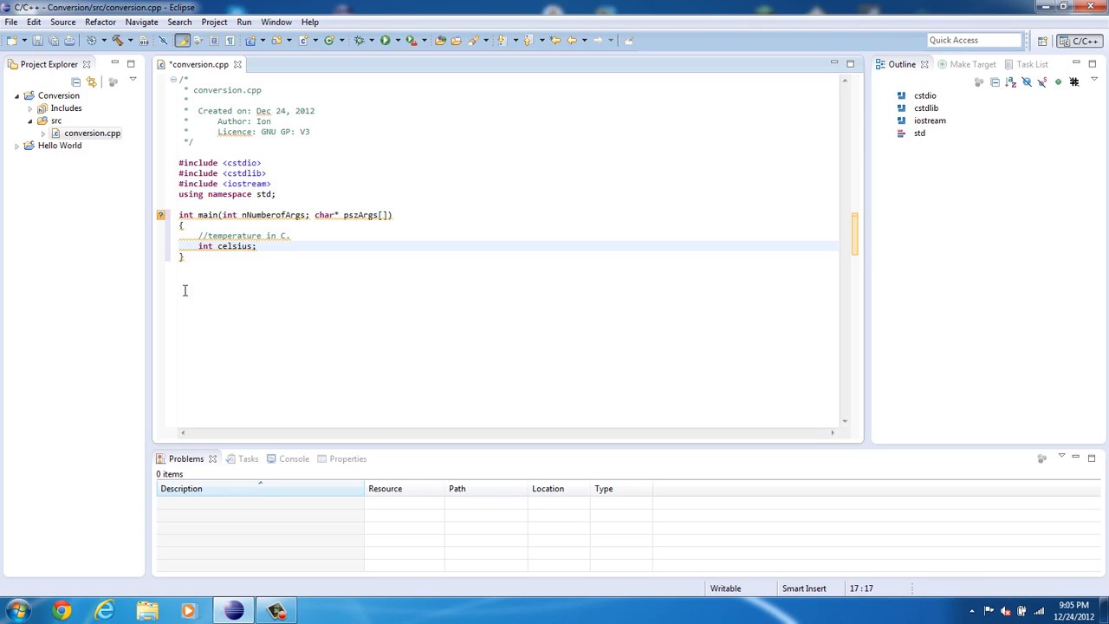
left_click(257, 246)
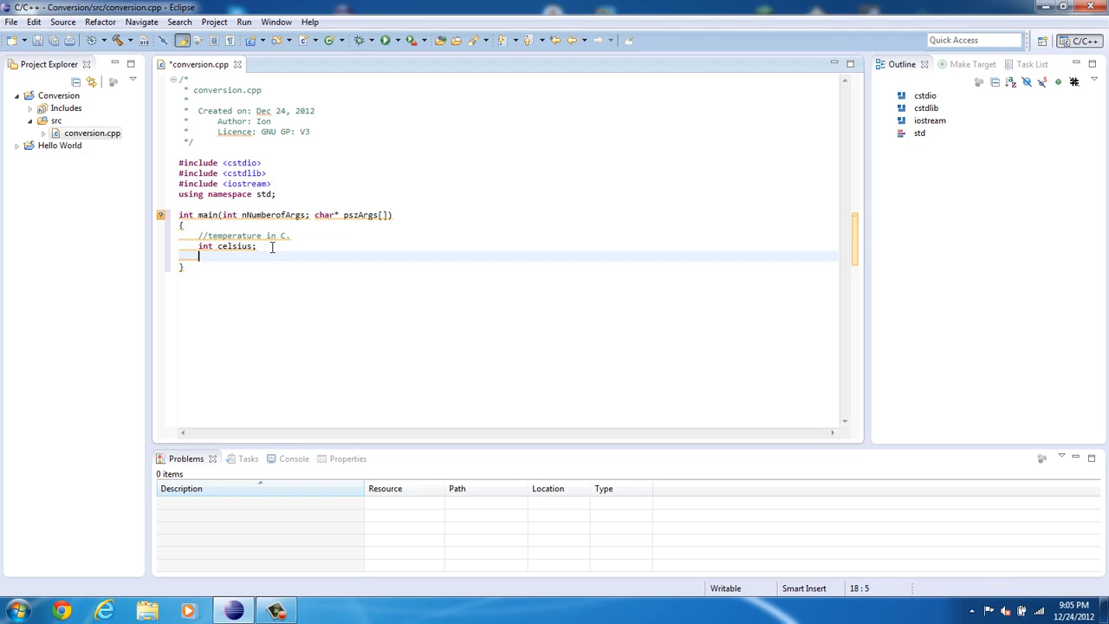
Add cout << "Enter the tempretature in Celsius:"; below the celsius declaration.
type("cout")
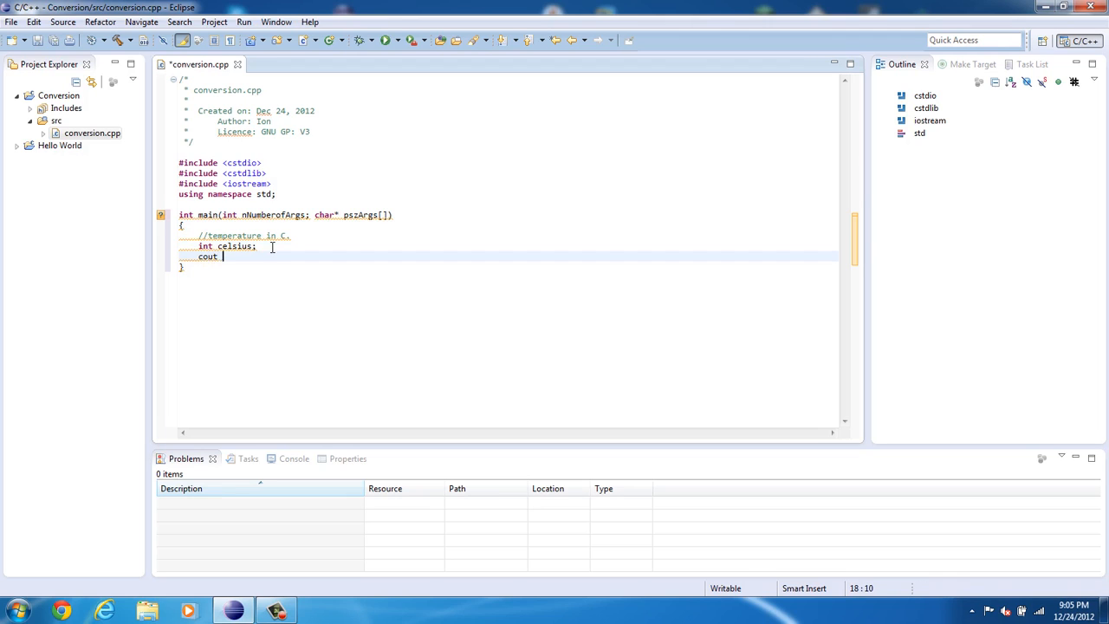
type("<<")
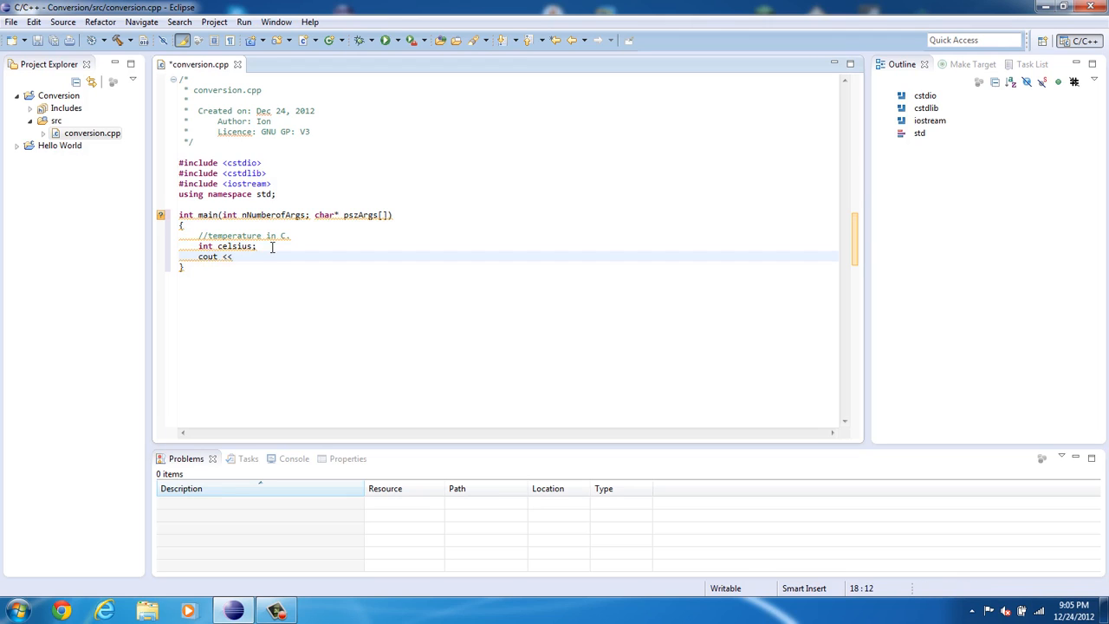
type("\"")
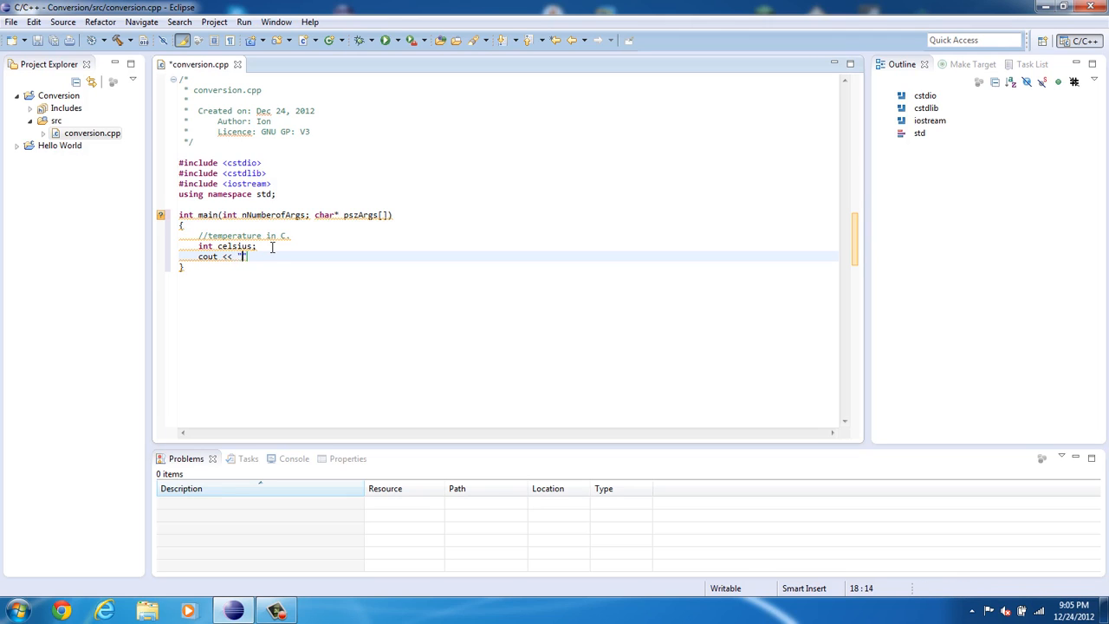
type("enter")
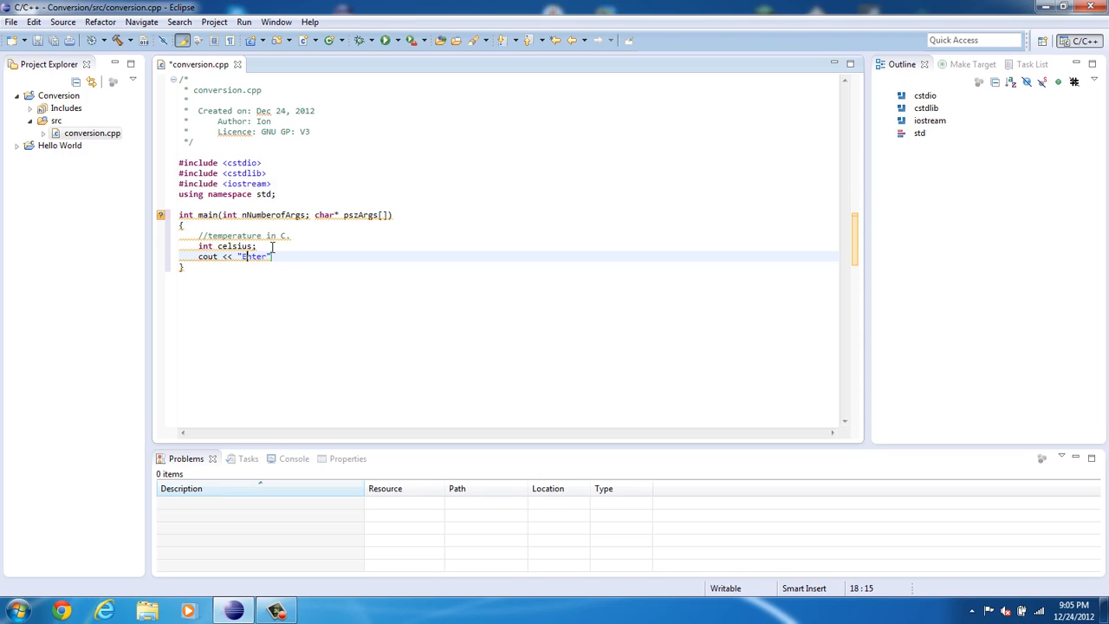
type("Enter")
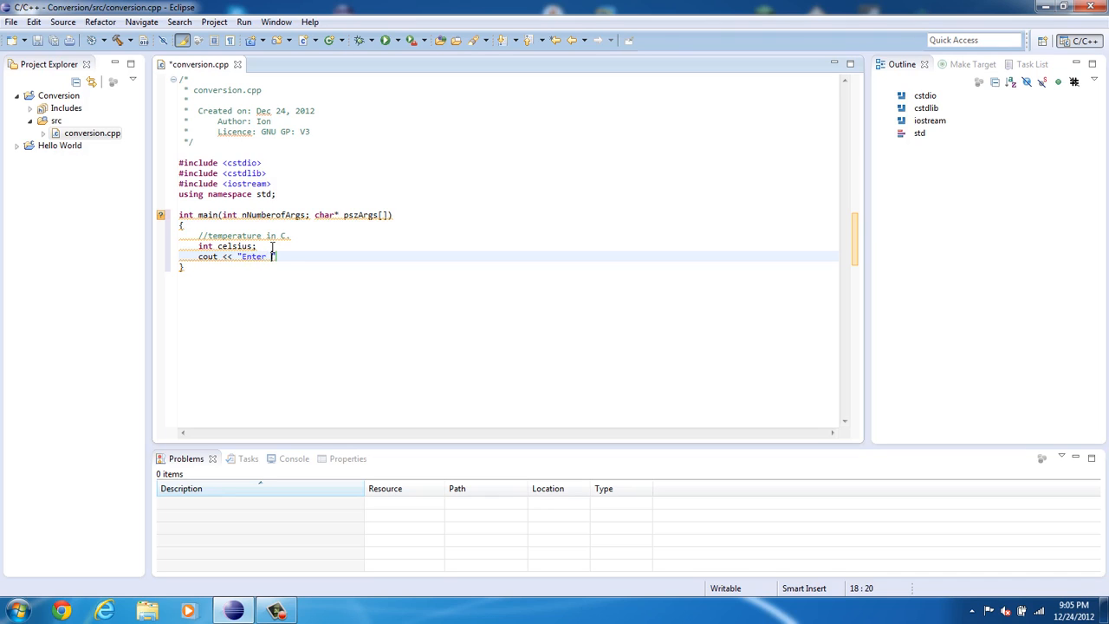
type("the tempr")
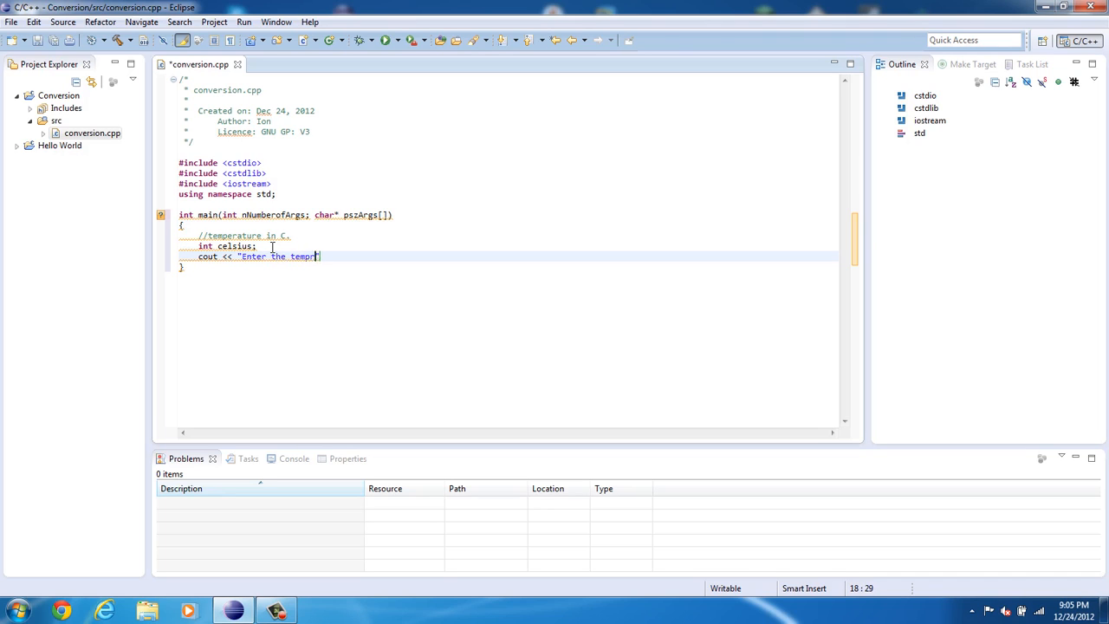
key("BackSpace")
type("etatur ")
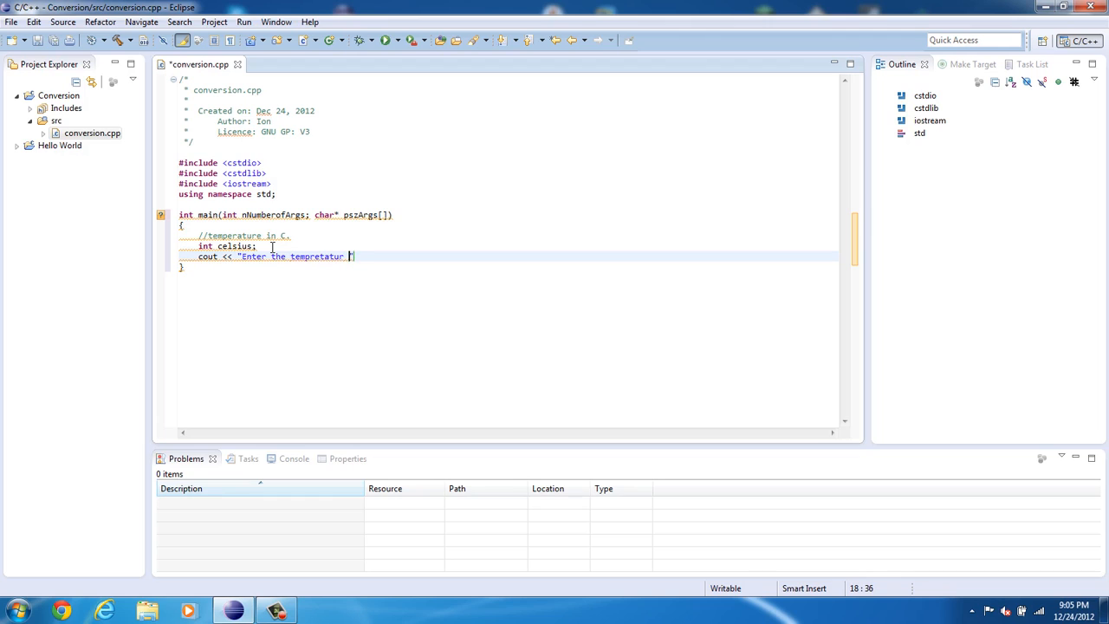
type("e \"")
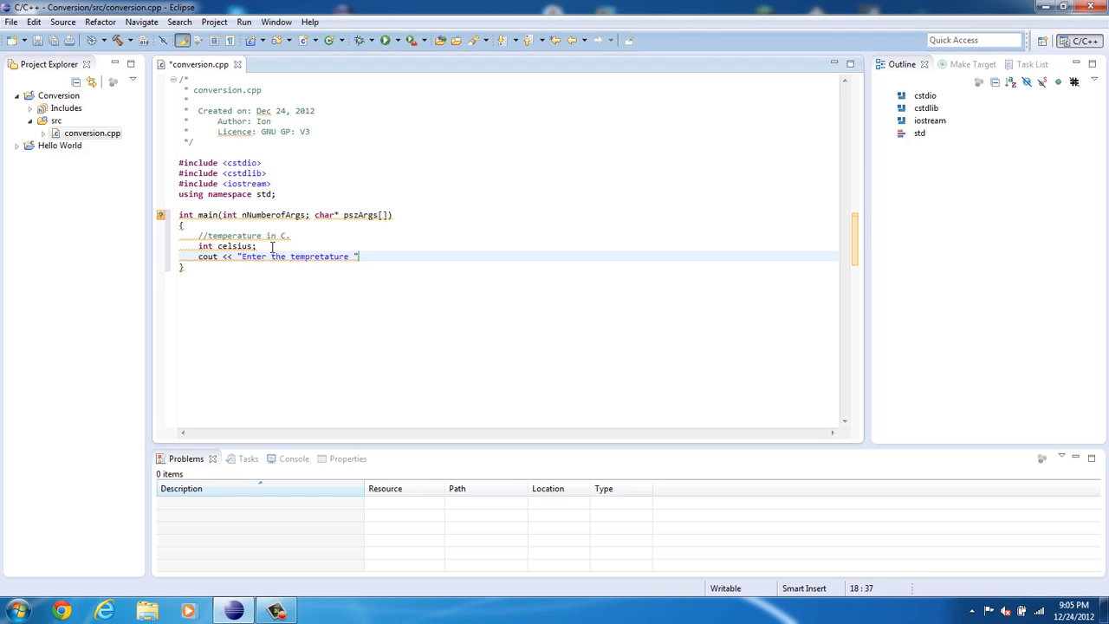
type("i")
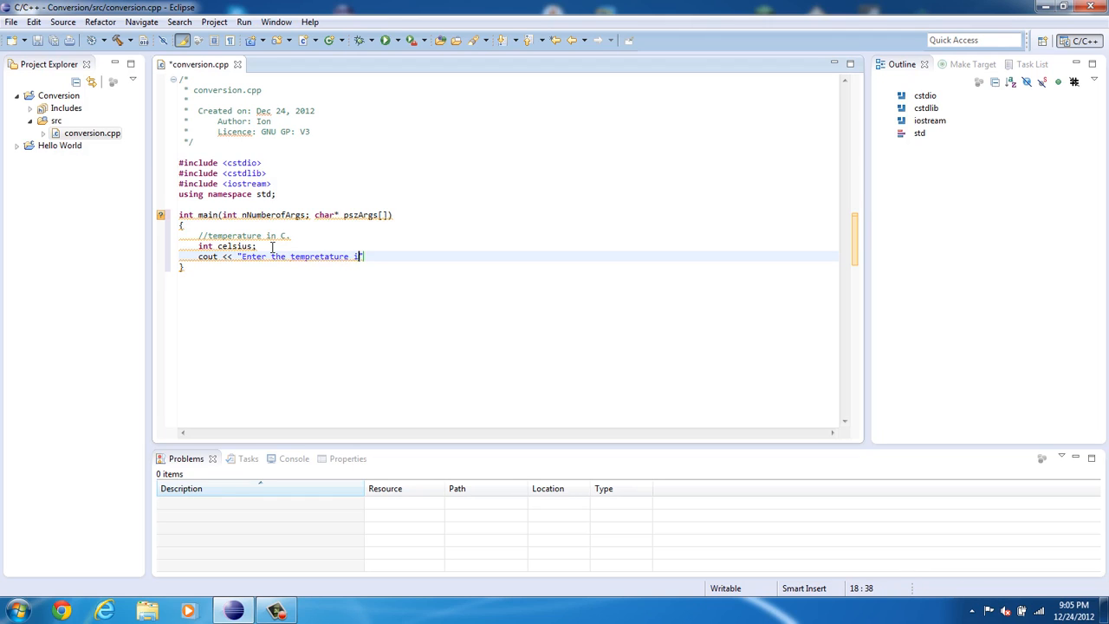
type("n Cel\"")
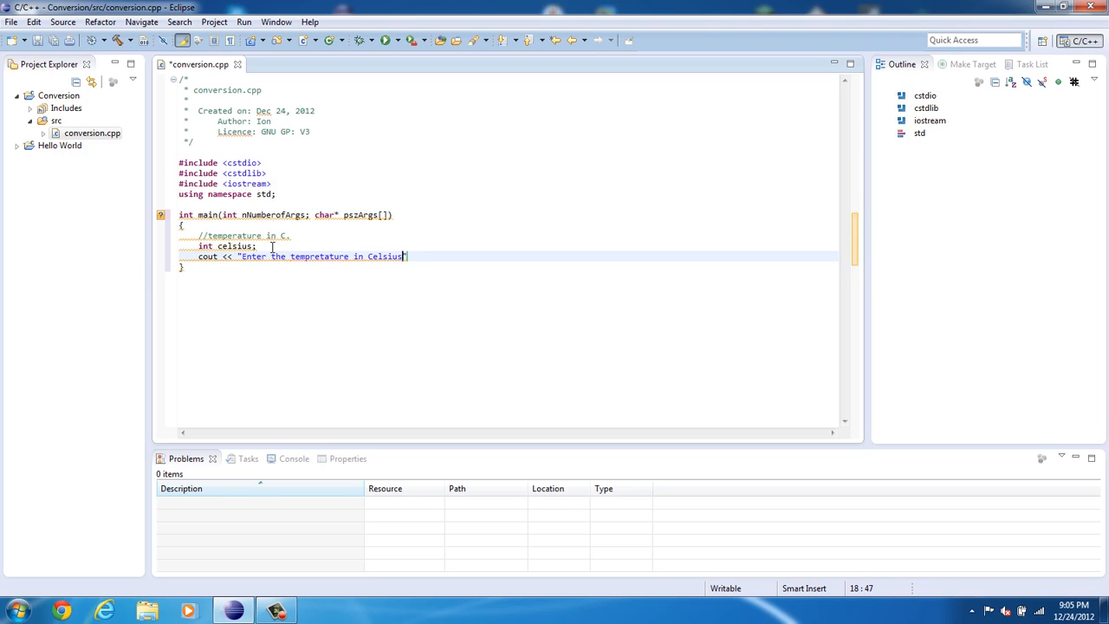
type(":")
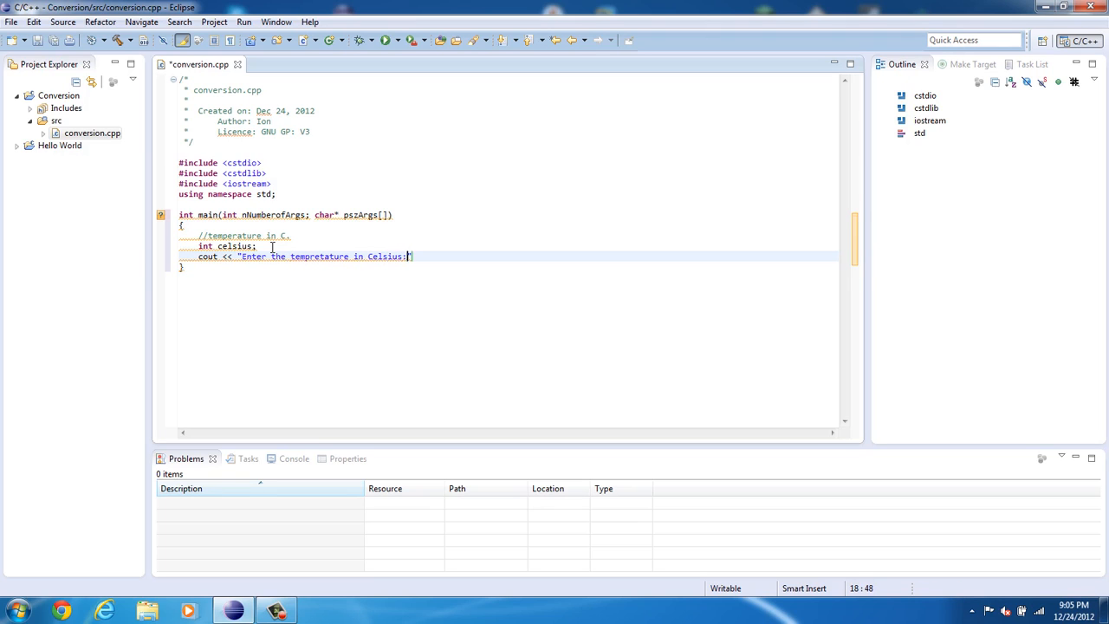
type("\"")
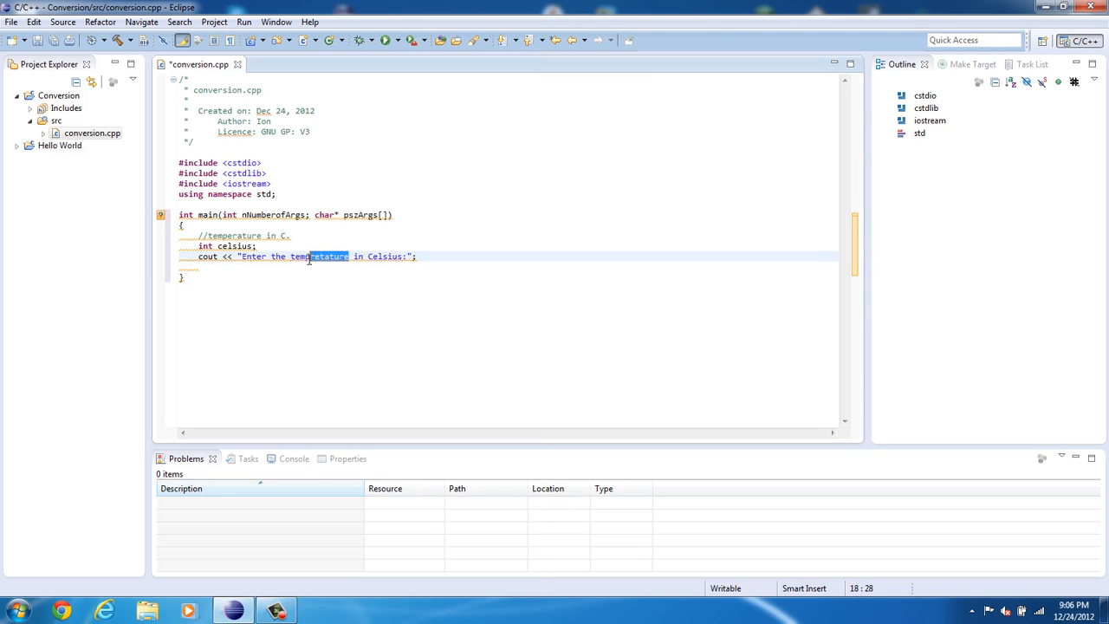
Delete the wrong letters in 'tempretature' and retype 'ure' to spell 'temperature'.
key("Delete")
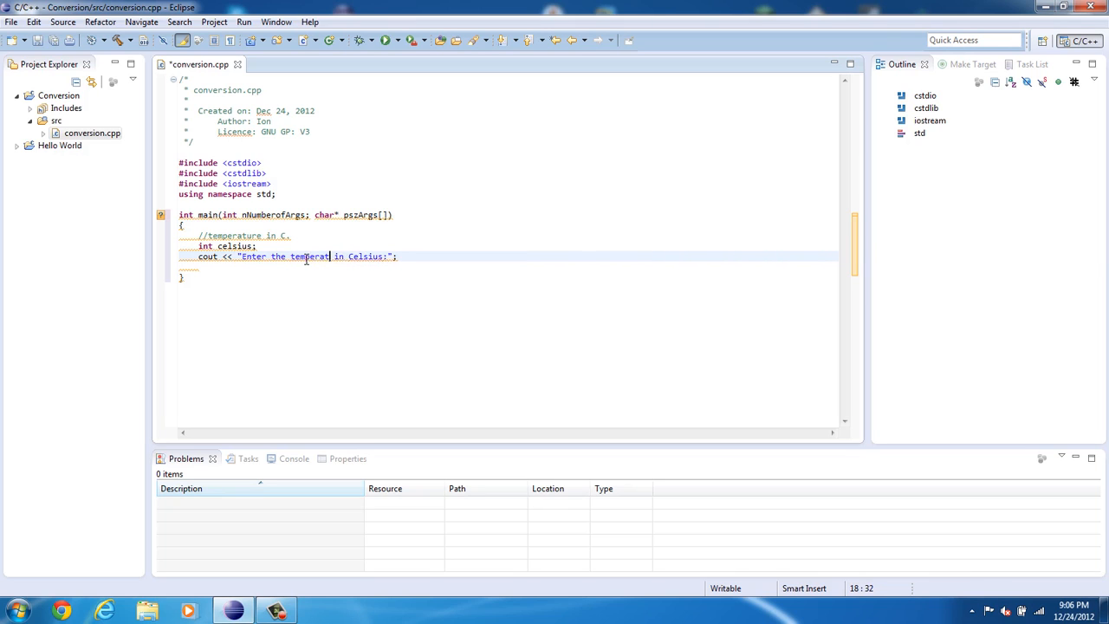
type("ure")
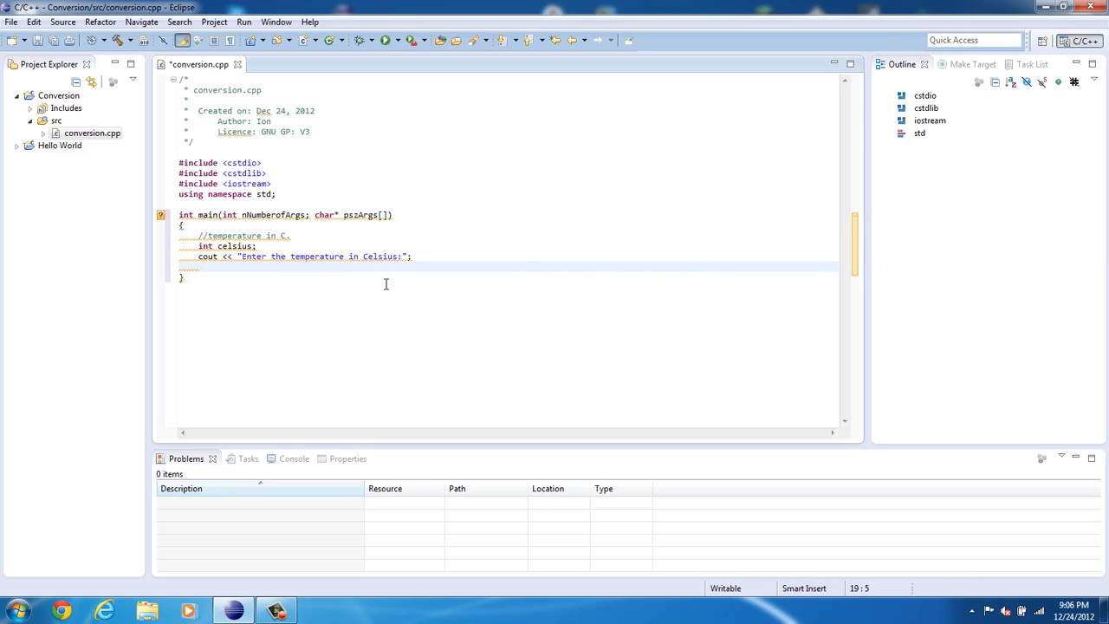
mouse_move(339, 256)
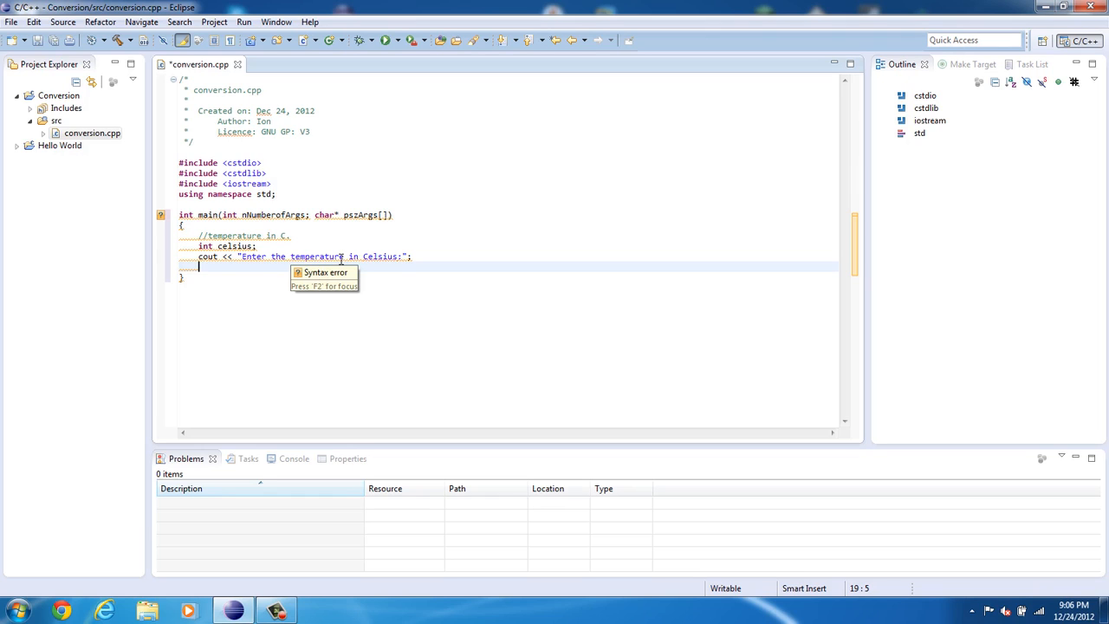
Add the statement cin >> celsius; below the prompt and start a new line.
type("cin")
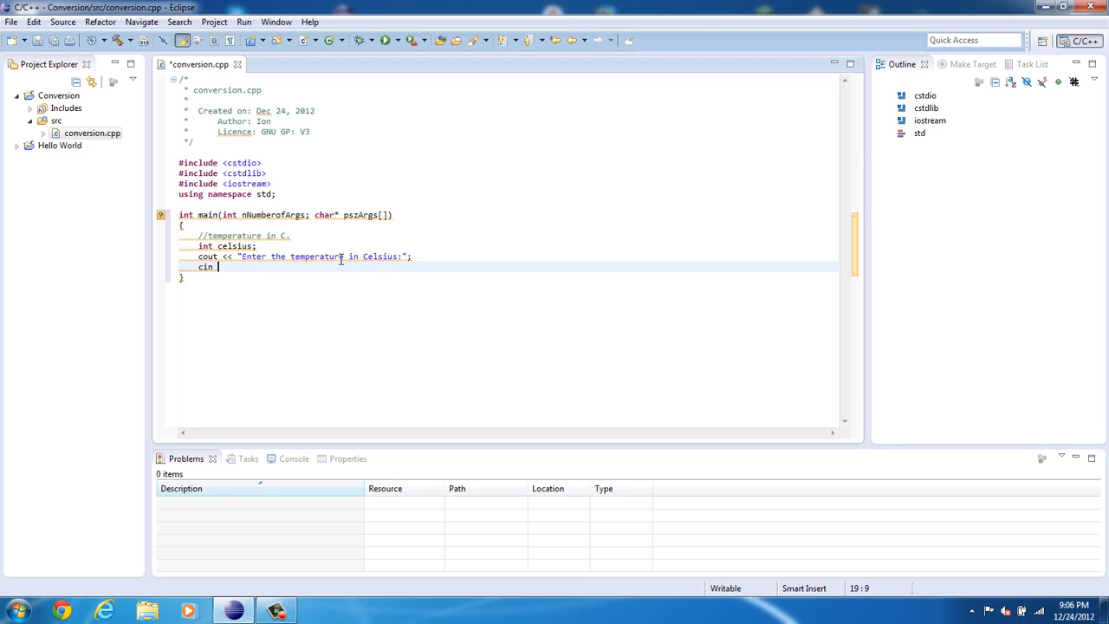
type("<")
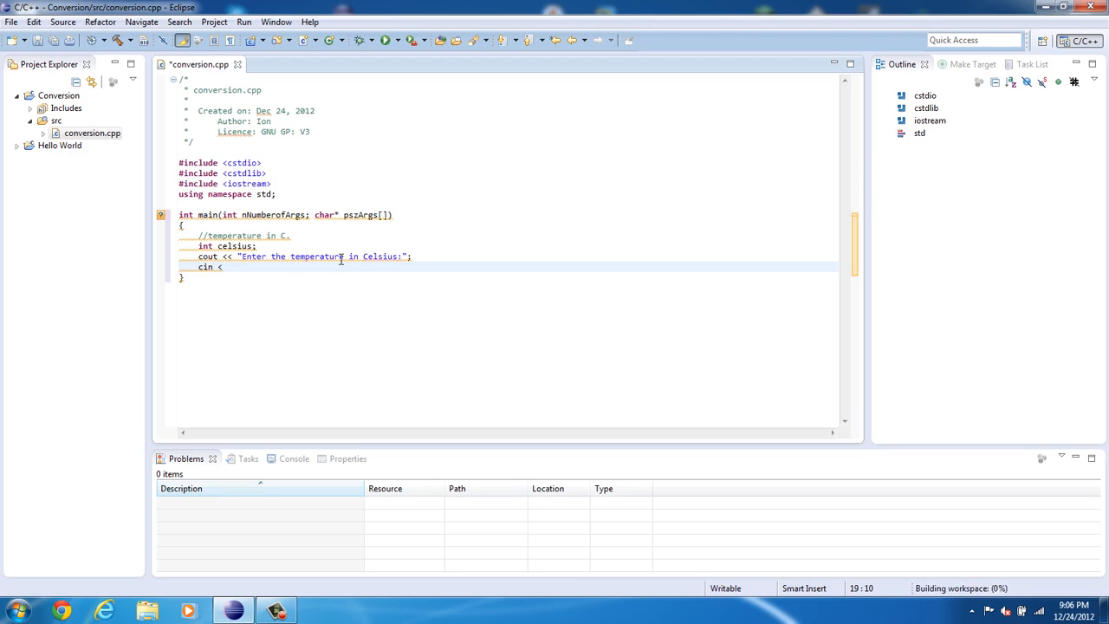
type(">>")
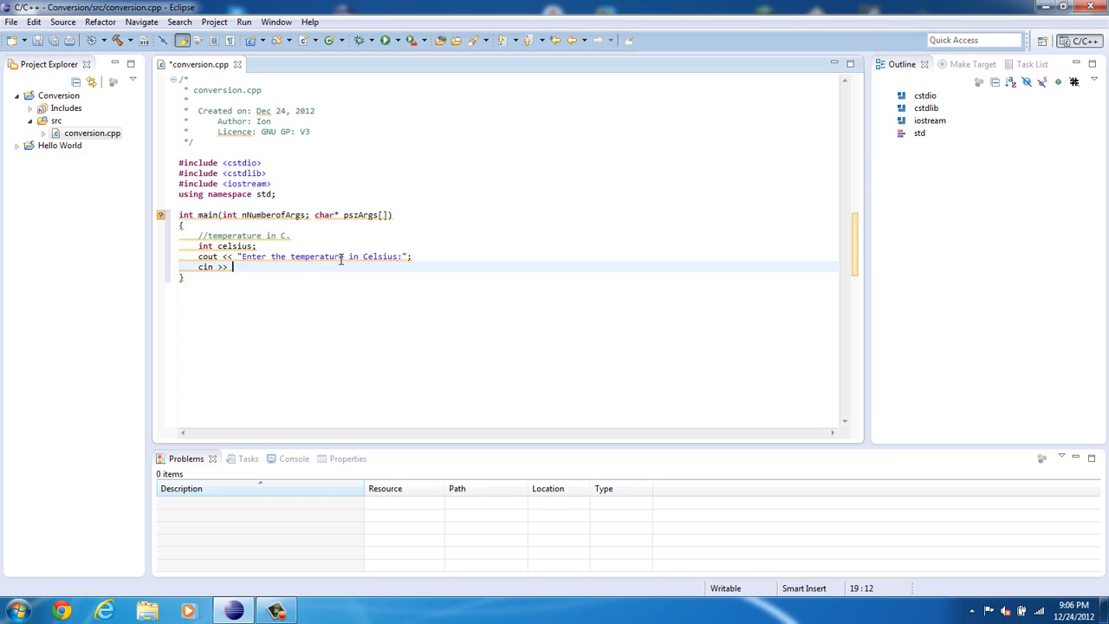
type("celsi")
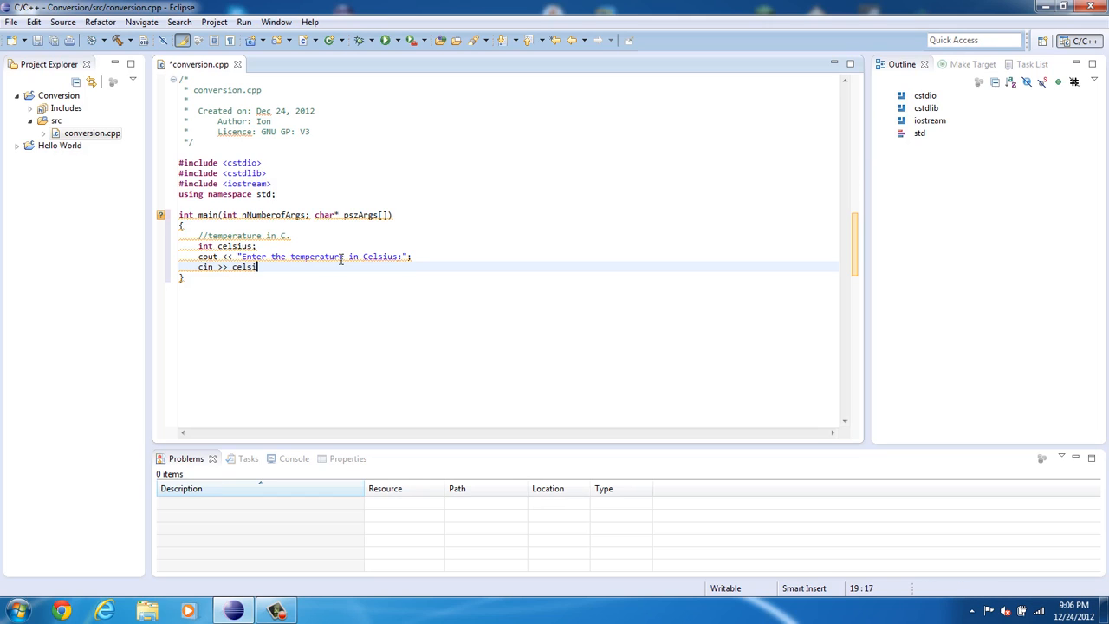
type("us")
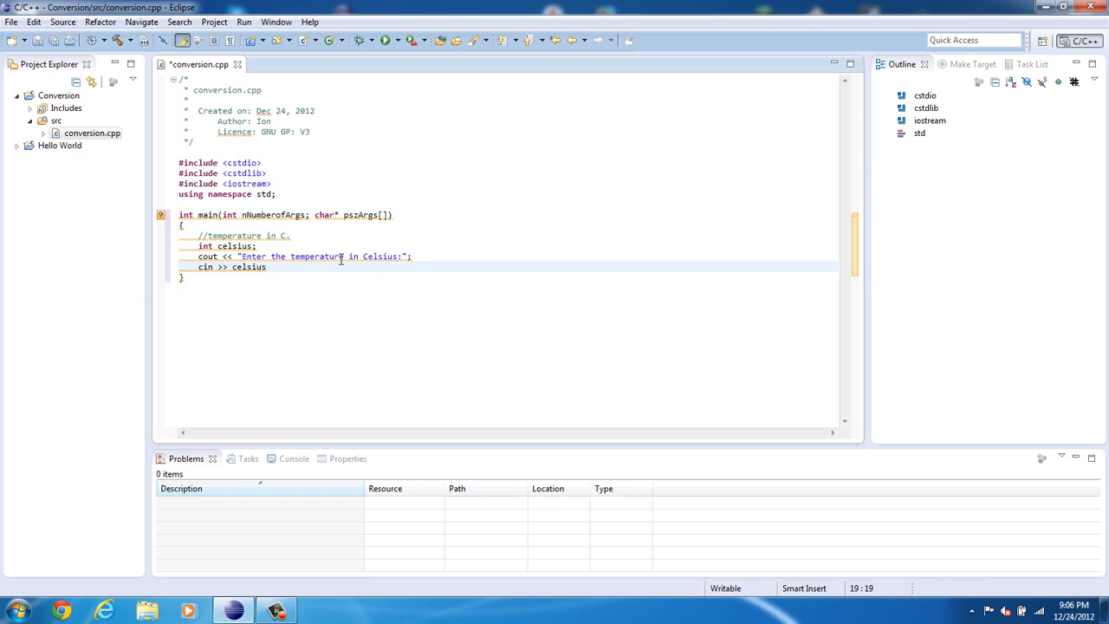
type(";")
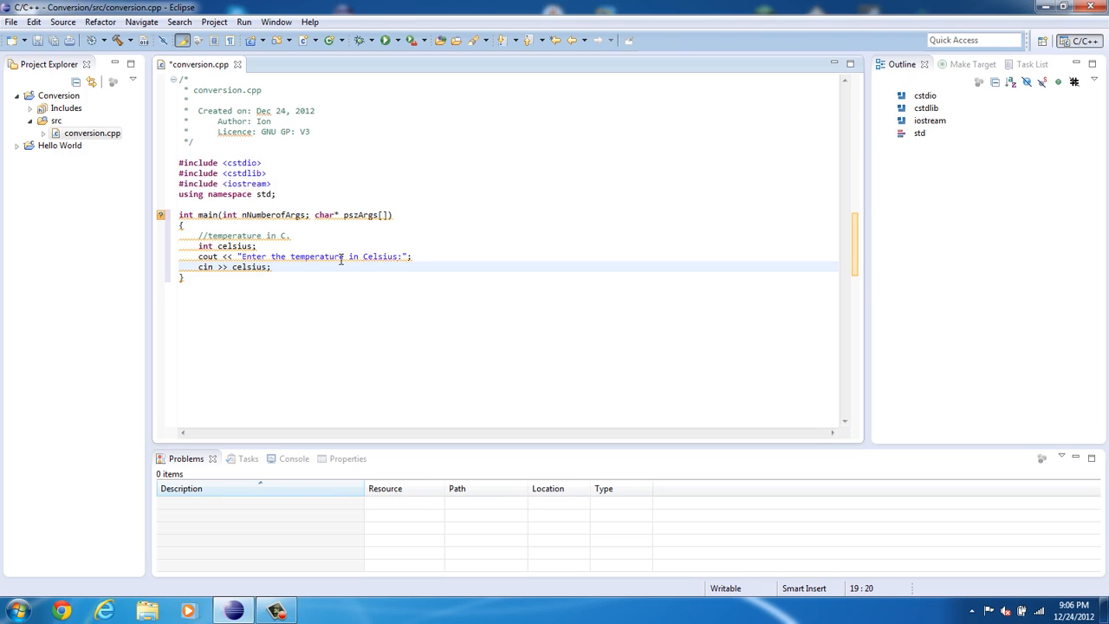
key("Return")
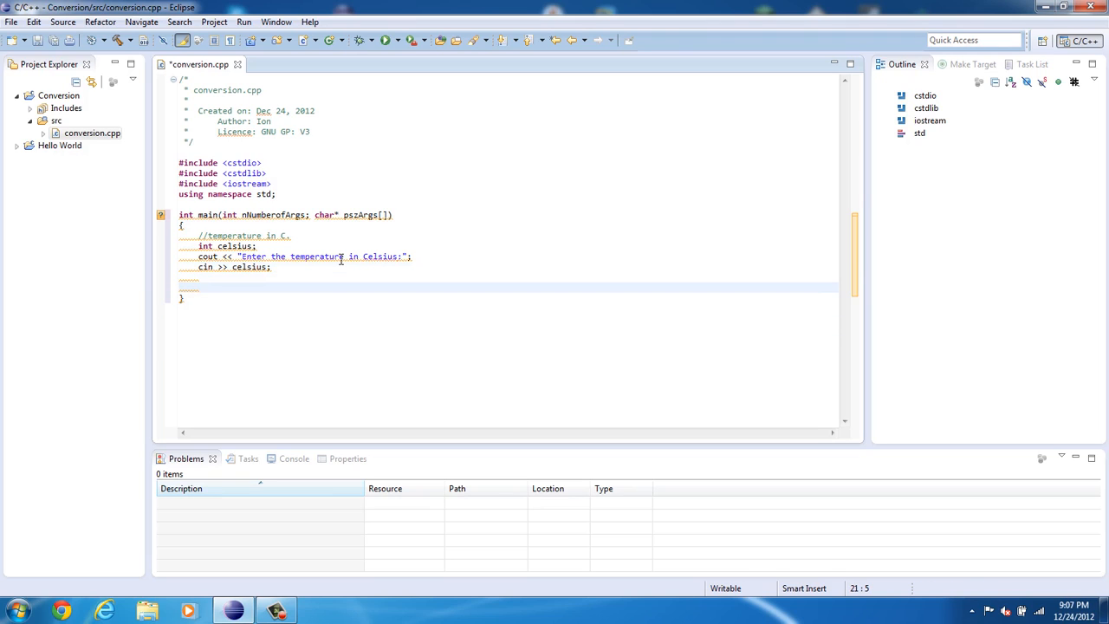
Add a //conversion factor comment, int factor; and factor = 212 - 32;.
type("//conversion")
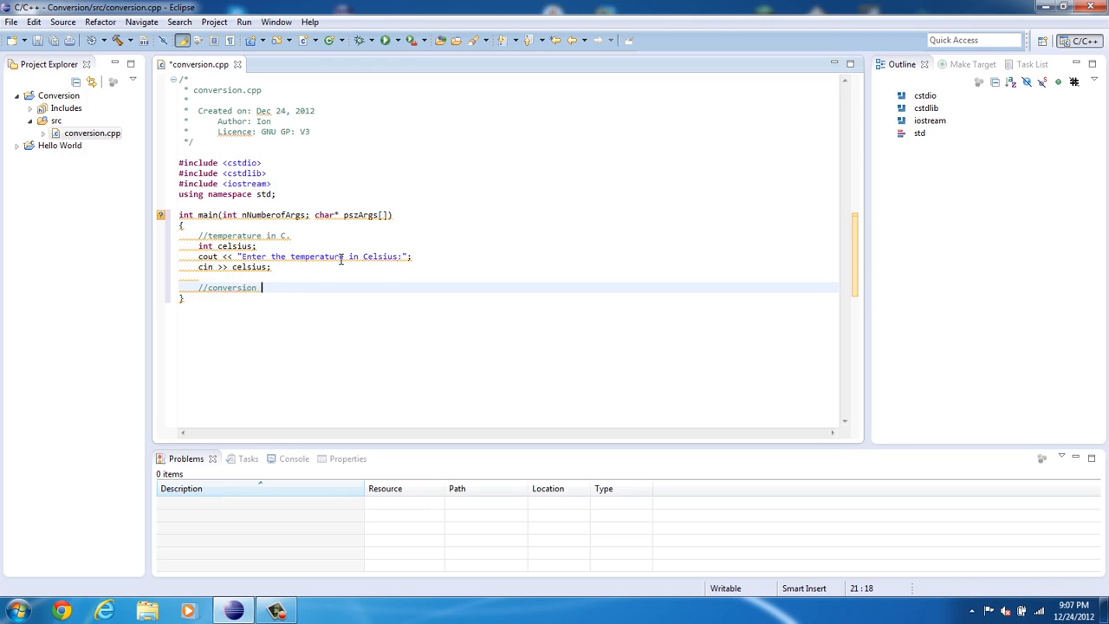
type("factor")
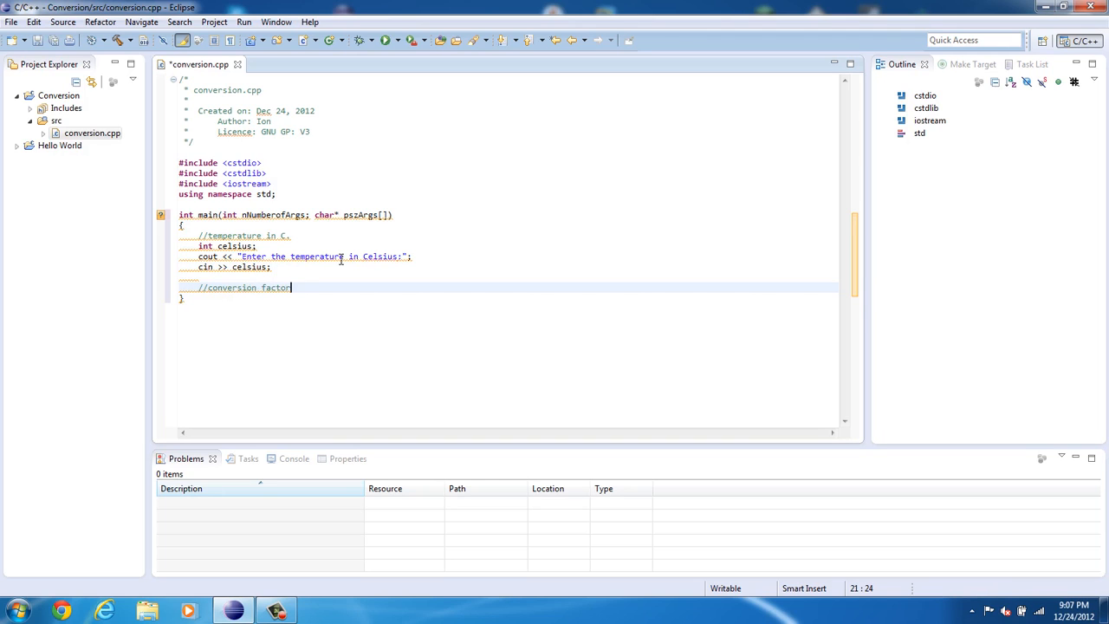
mouse_move(172, 240)
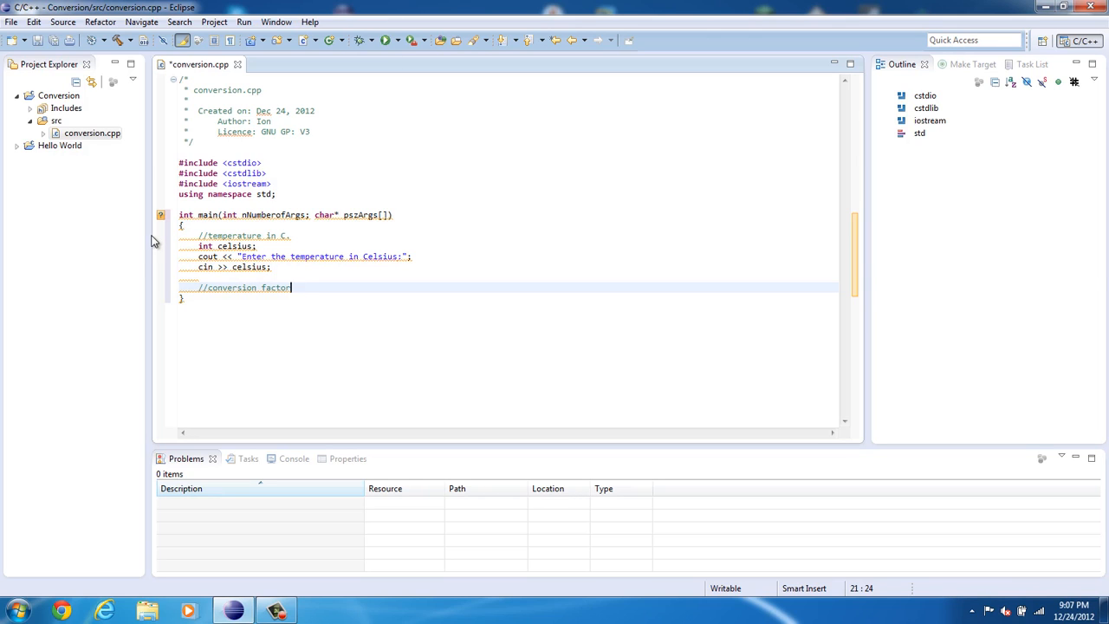
mouse_move(365, 283)
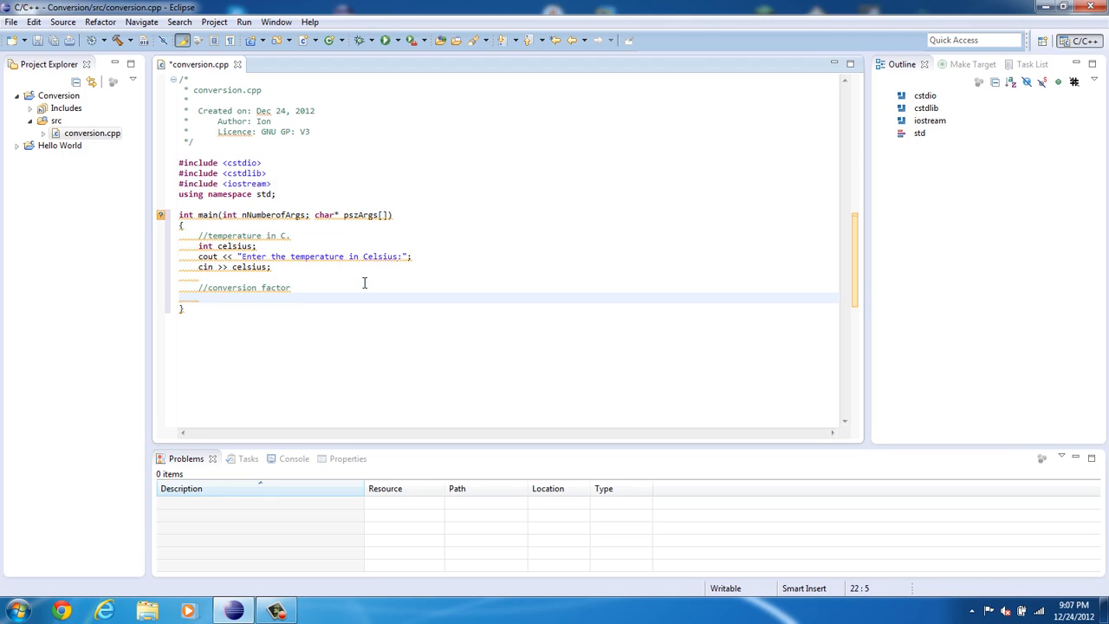
type("int")
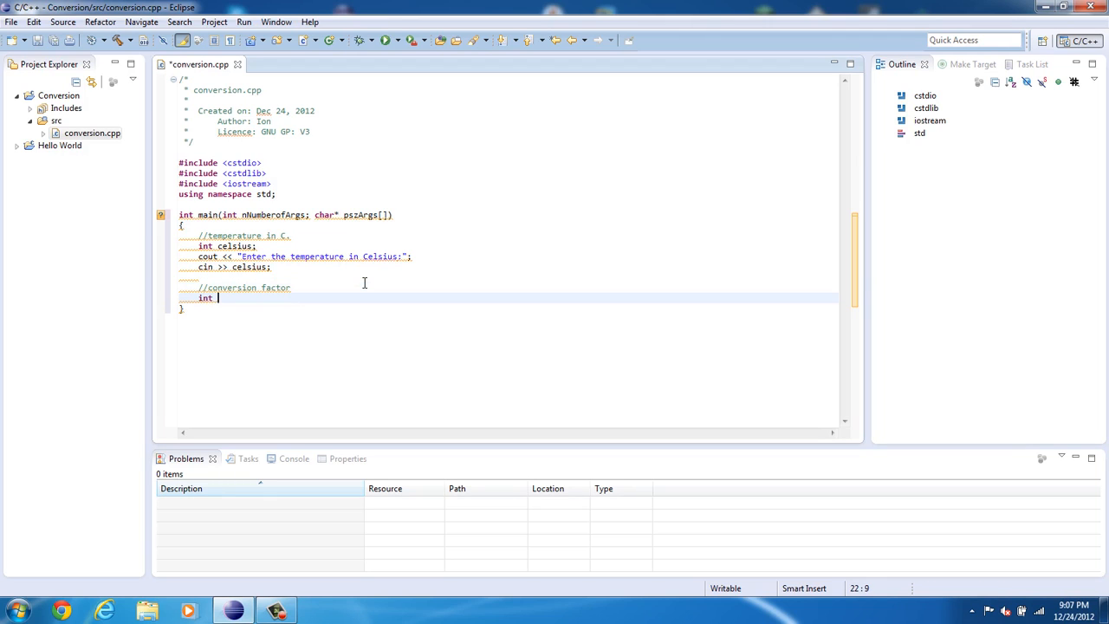
type("factor;")
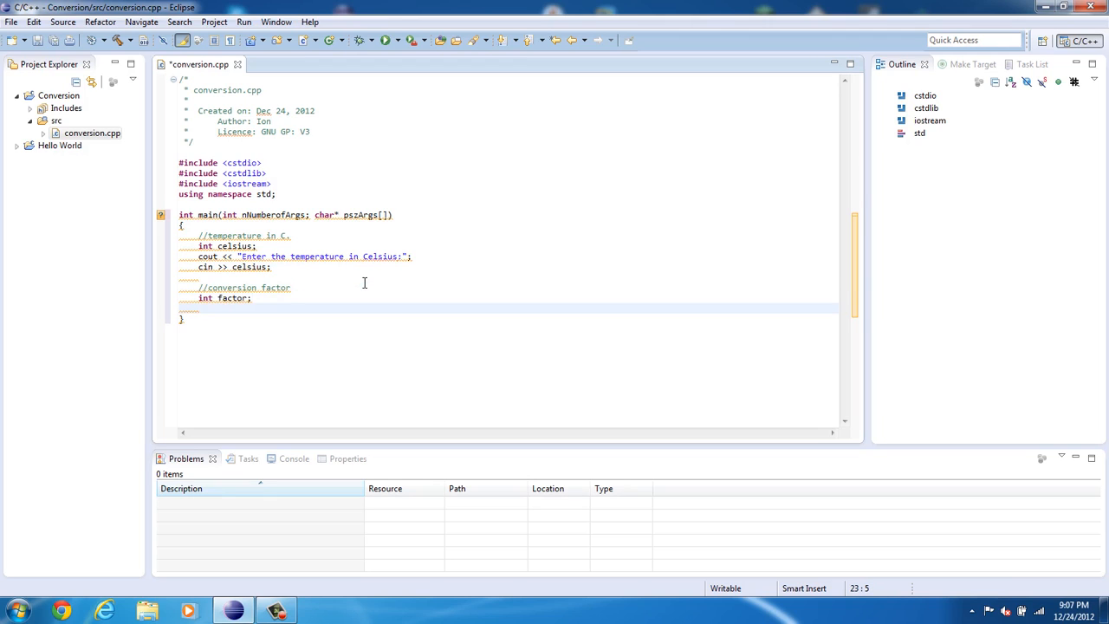
type("factor =")
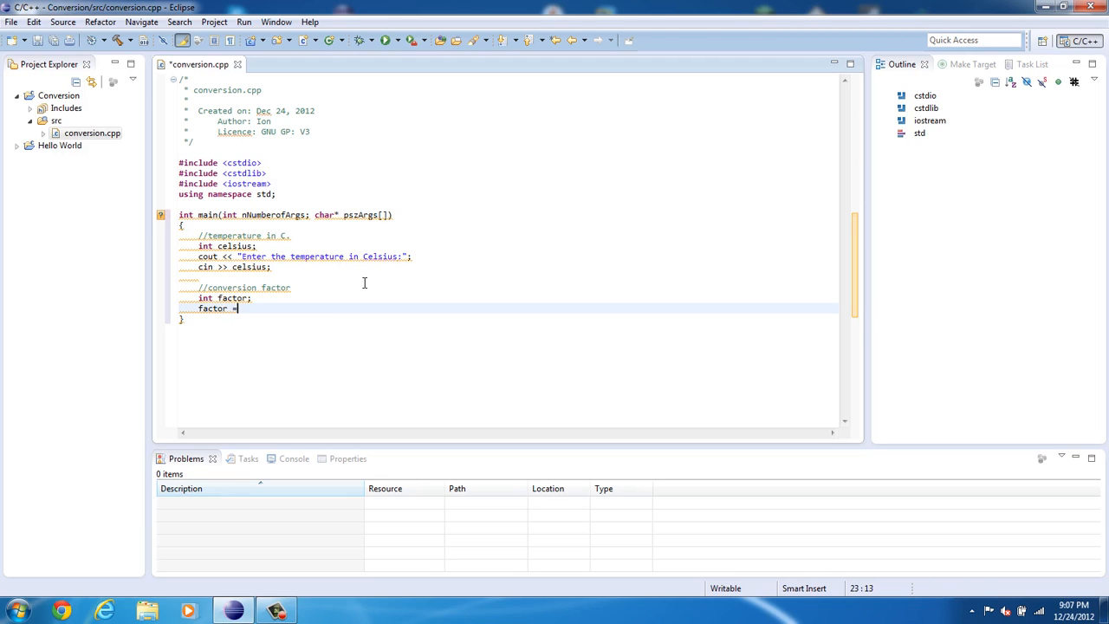
type("212")
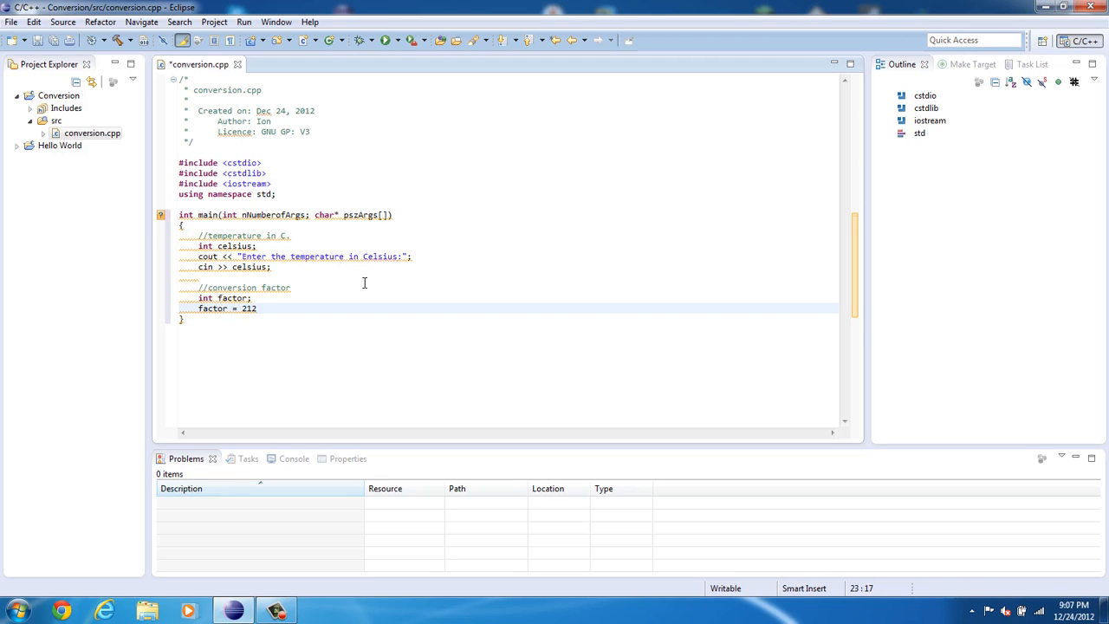
type("-32")
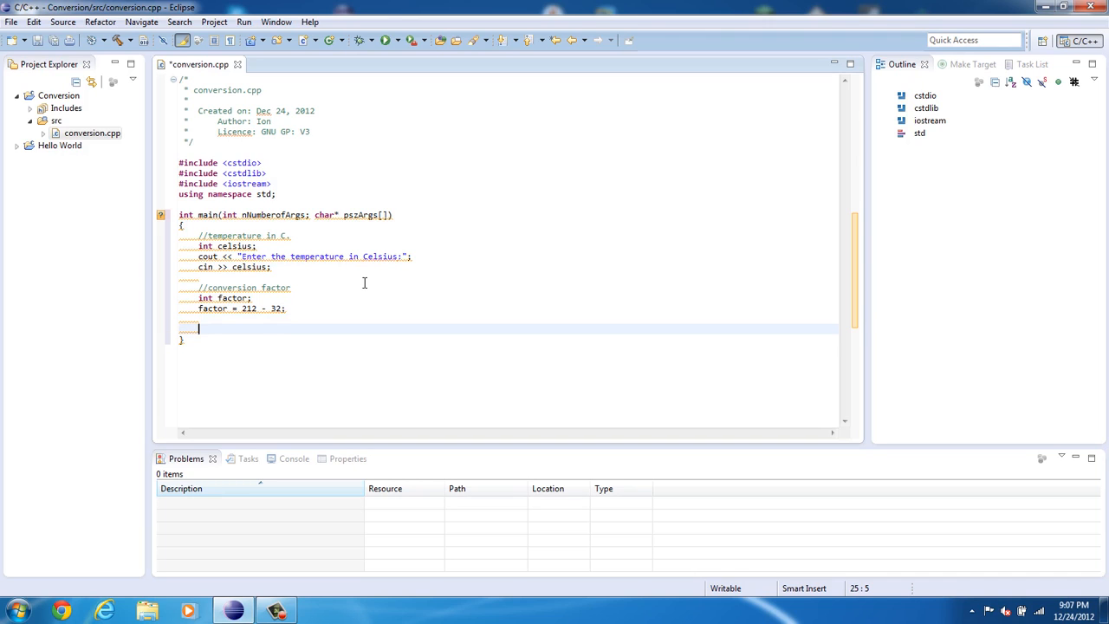
Add a //convert comment and declare int fahrenheit; on the next line.
type("//")
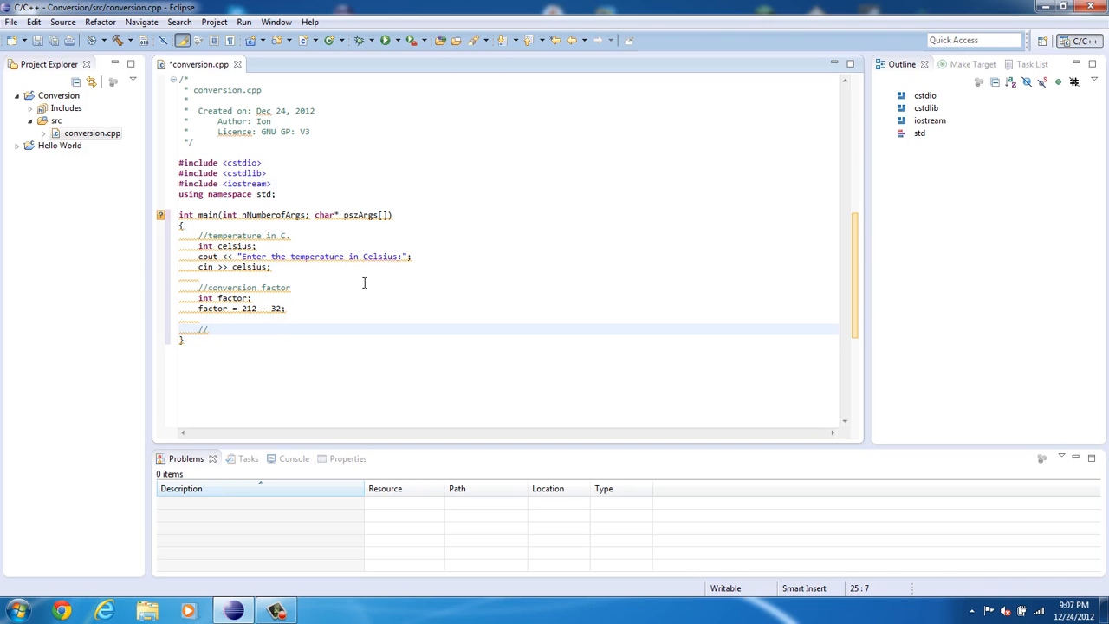
type("convert")
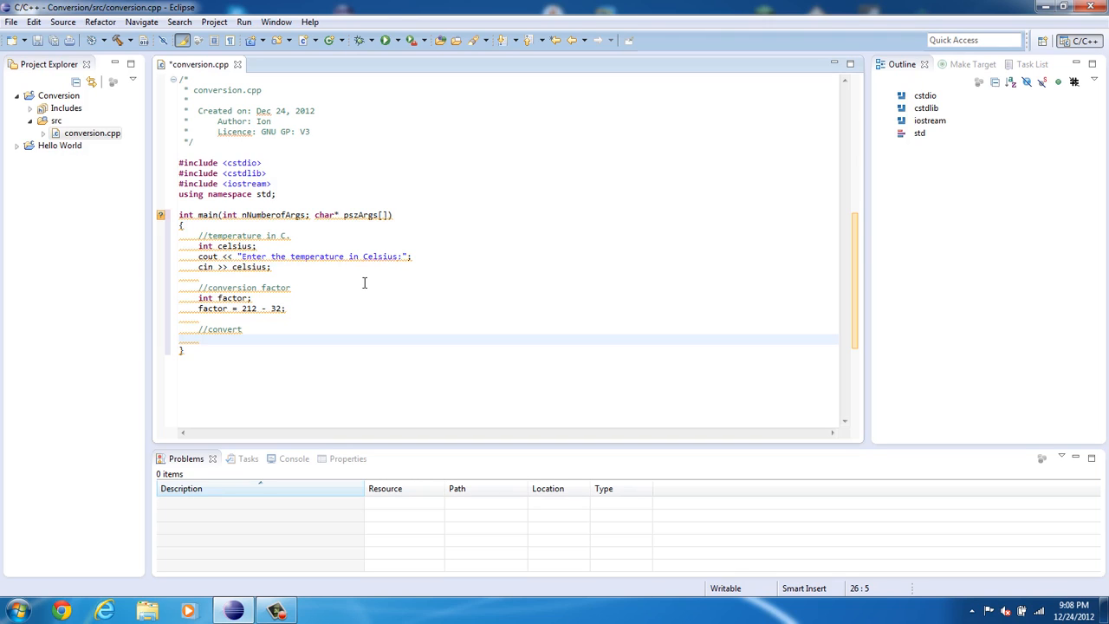
left_click(182, 340)
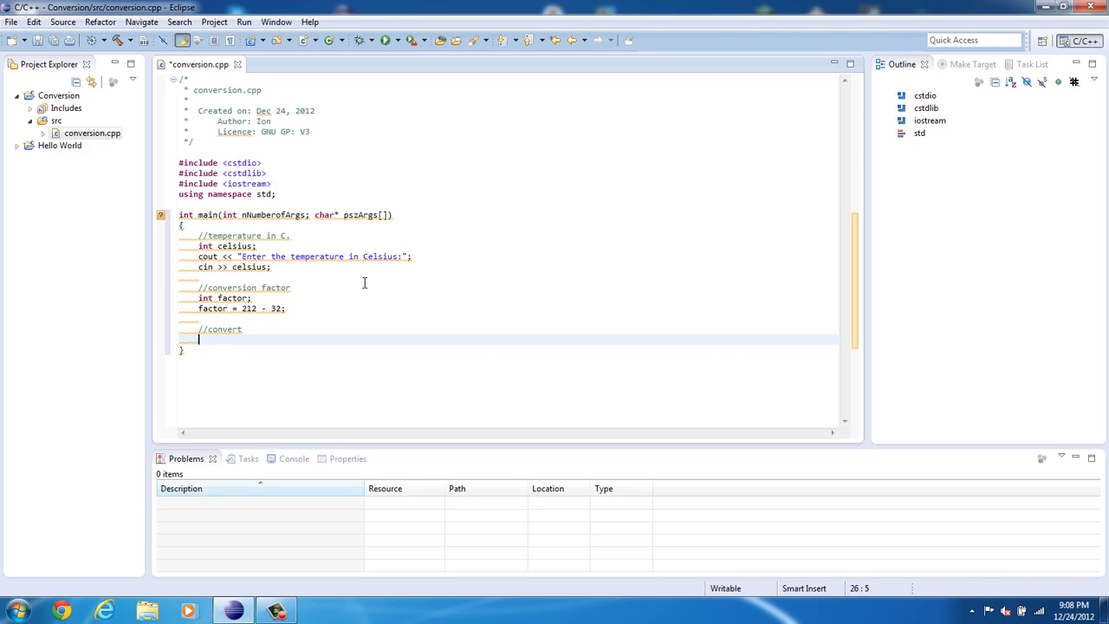
type("int")
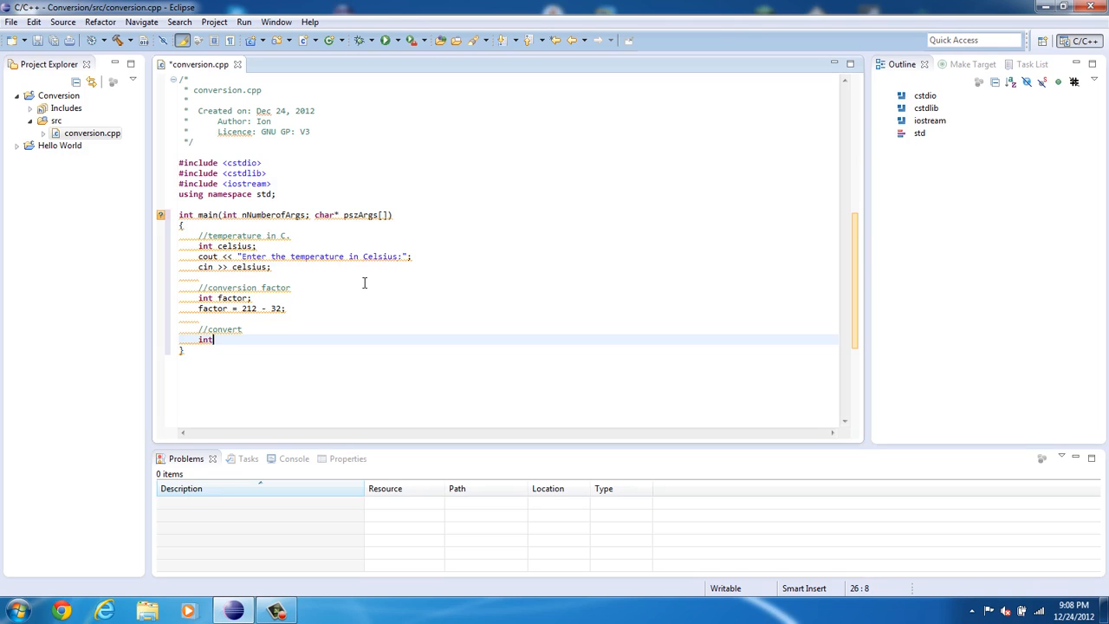
type("\" \"")
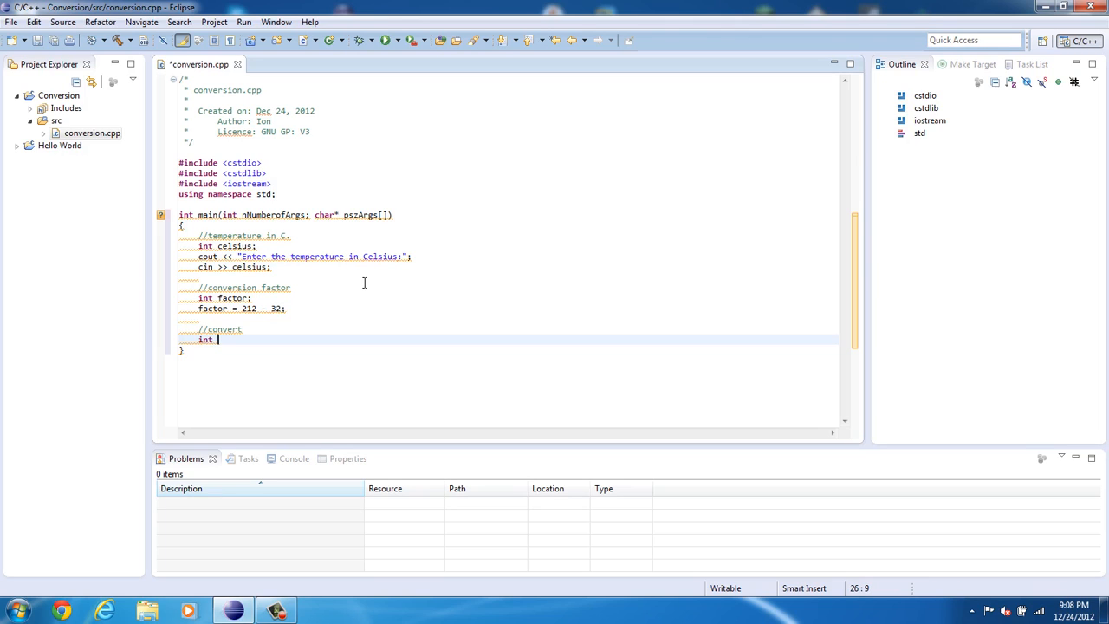
type("fah")
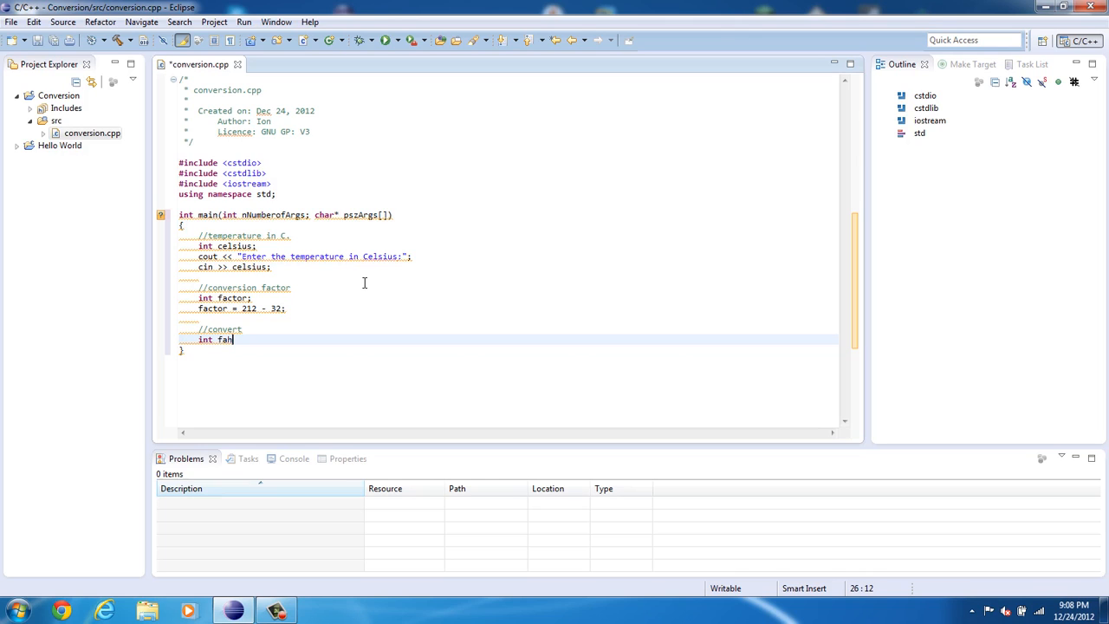
type("re")
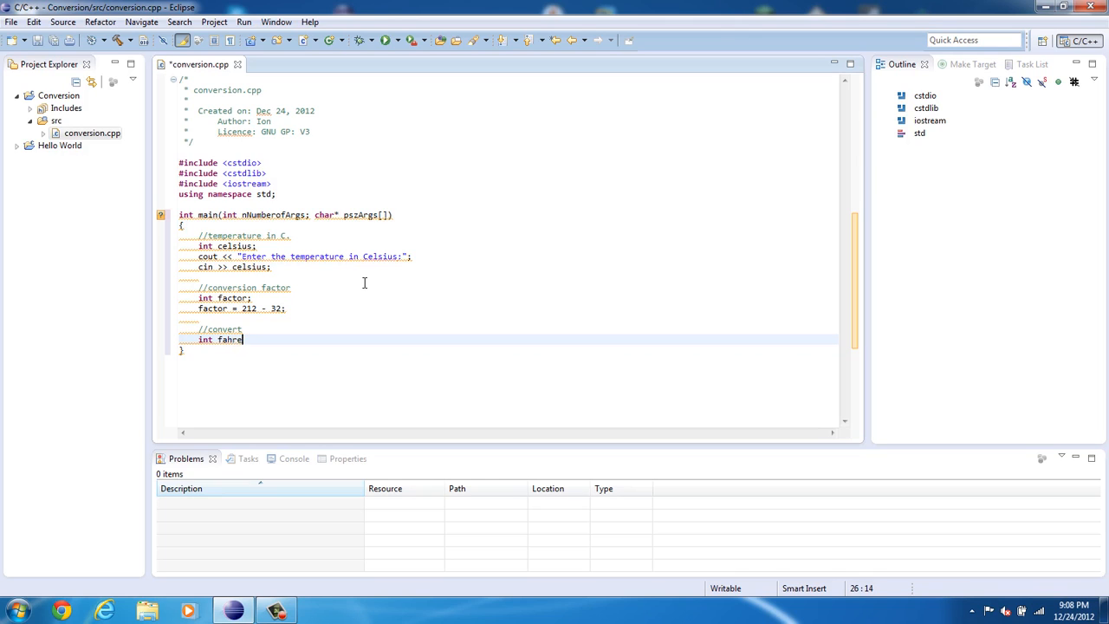
type("nhu")
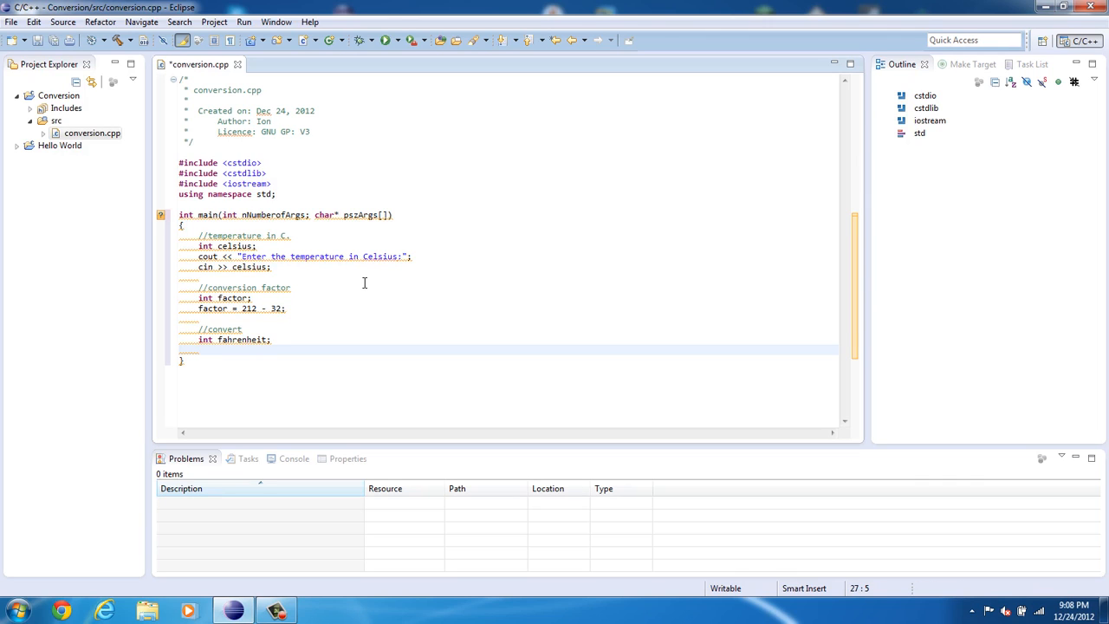
mouse_move(285, 317)
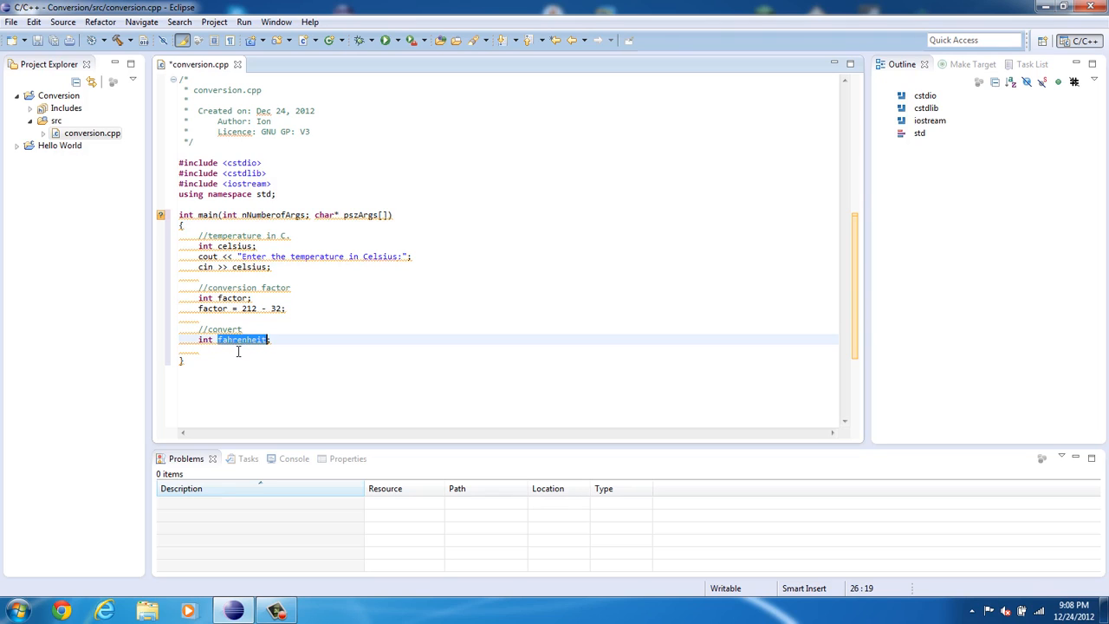
Begin the assignment line fahrenheit = factor.
type("fahrenheit =")
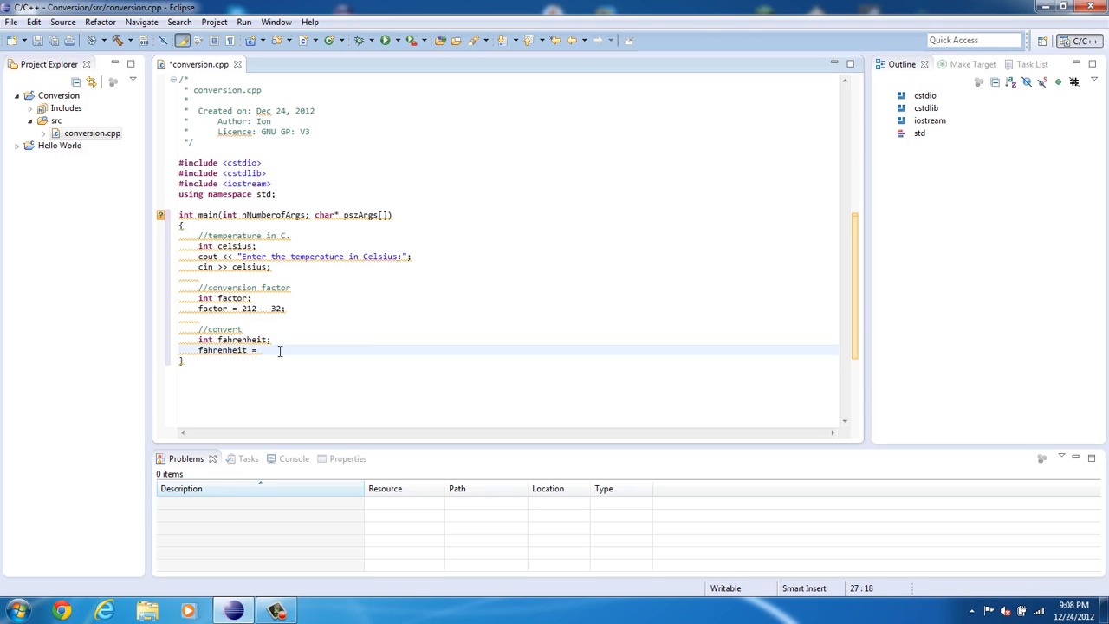
type("fac")
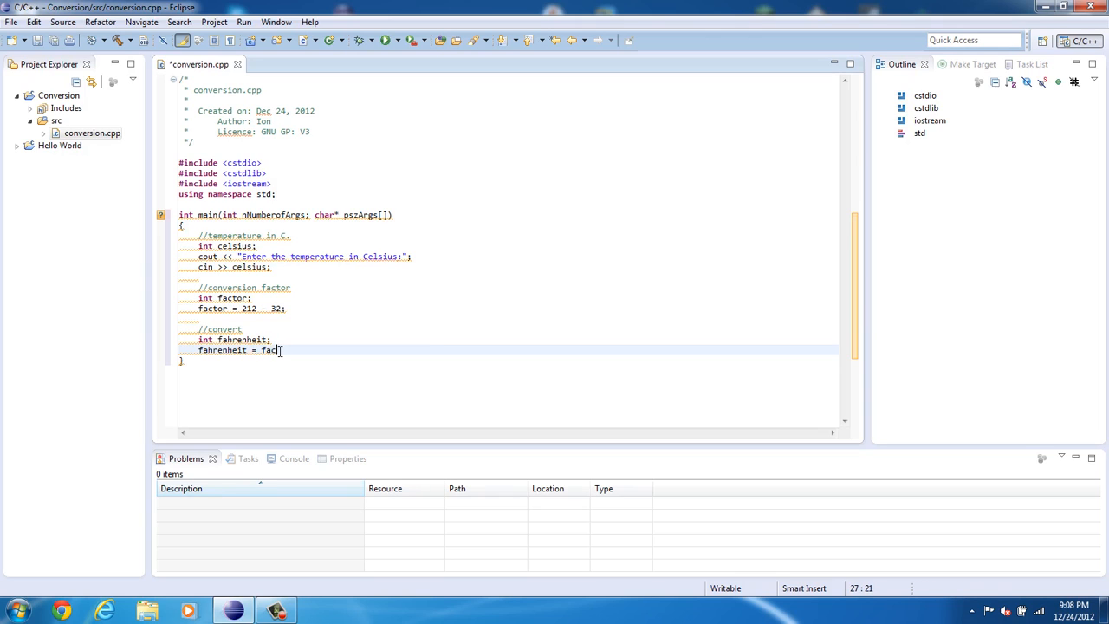
type("tor")
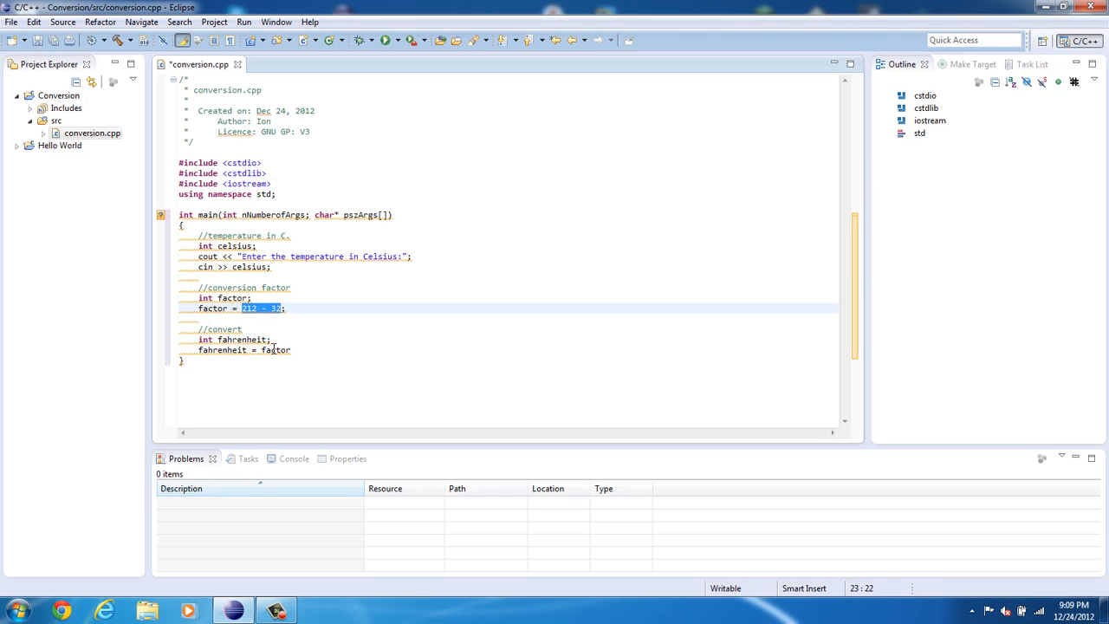
Finish the line as fahrenheit = factor * celsius/100 + 32; and deselect it.
left_click(292, 350)
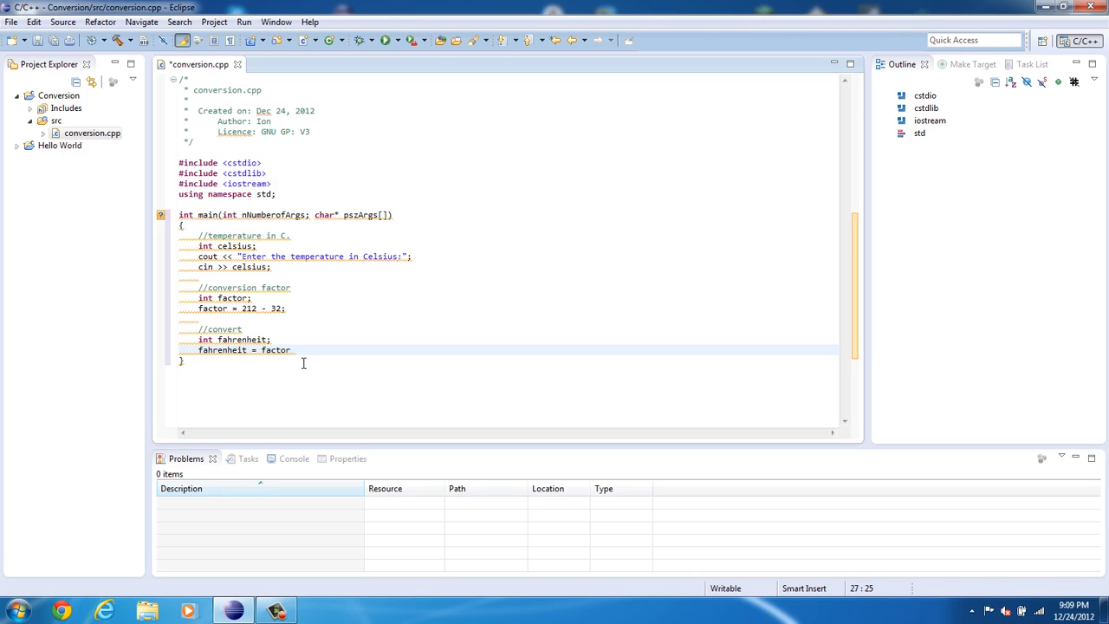
type("*")
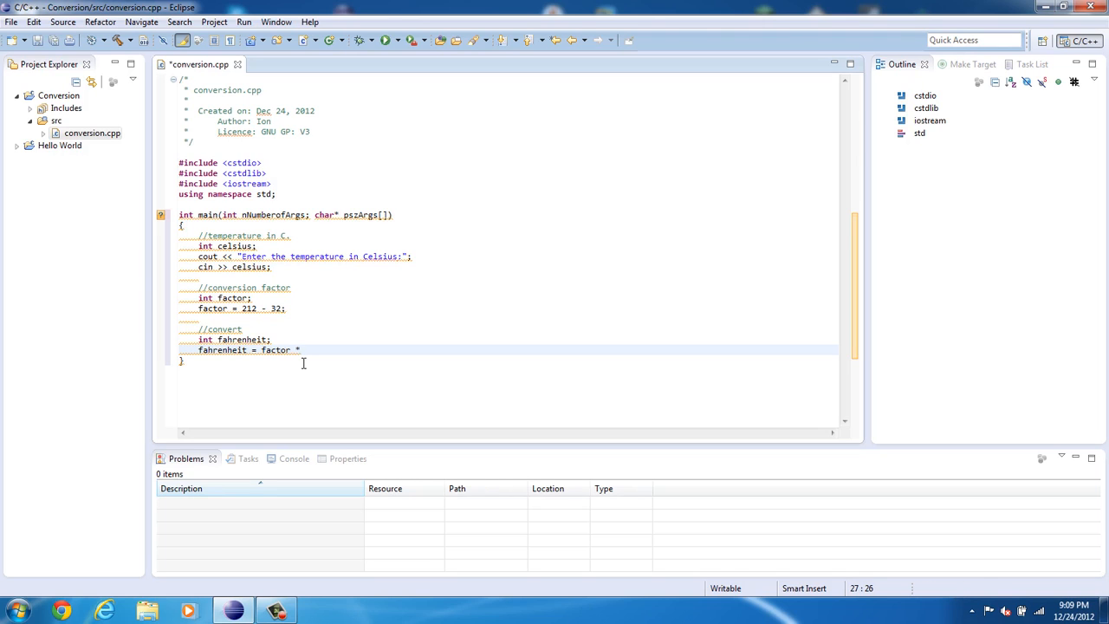
type("c")
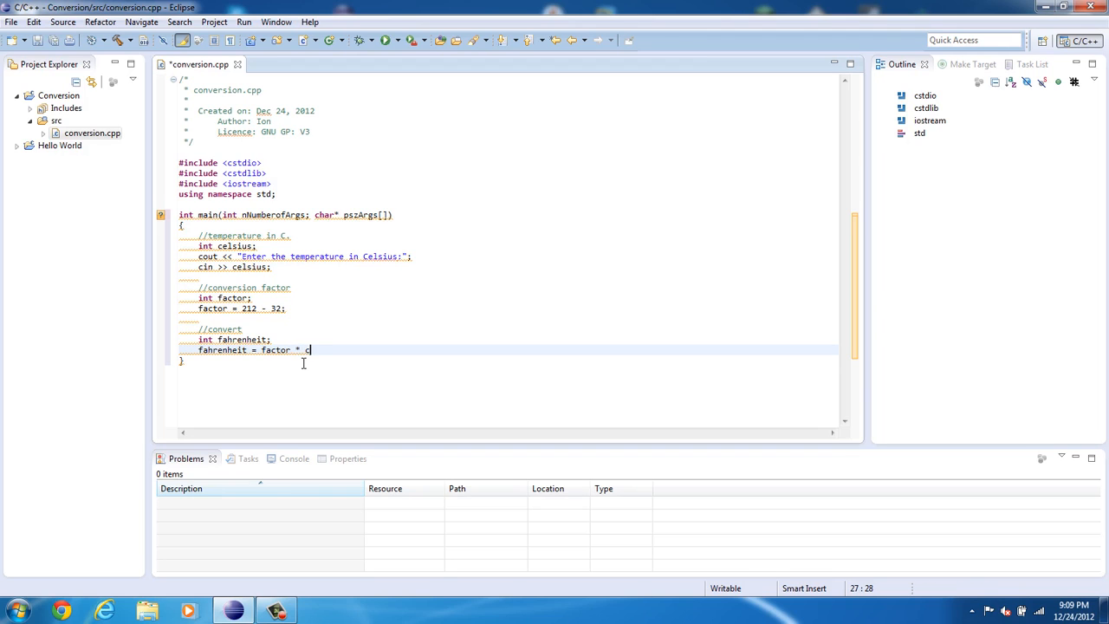
type("elc")
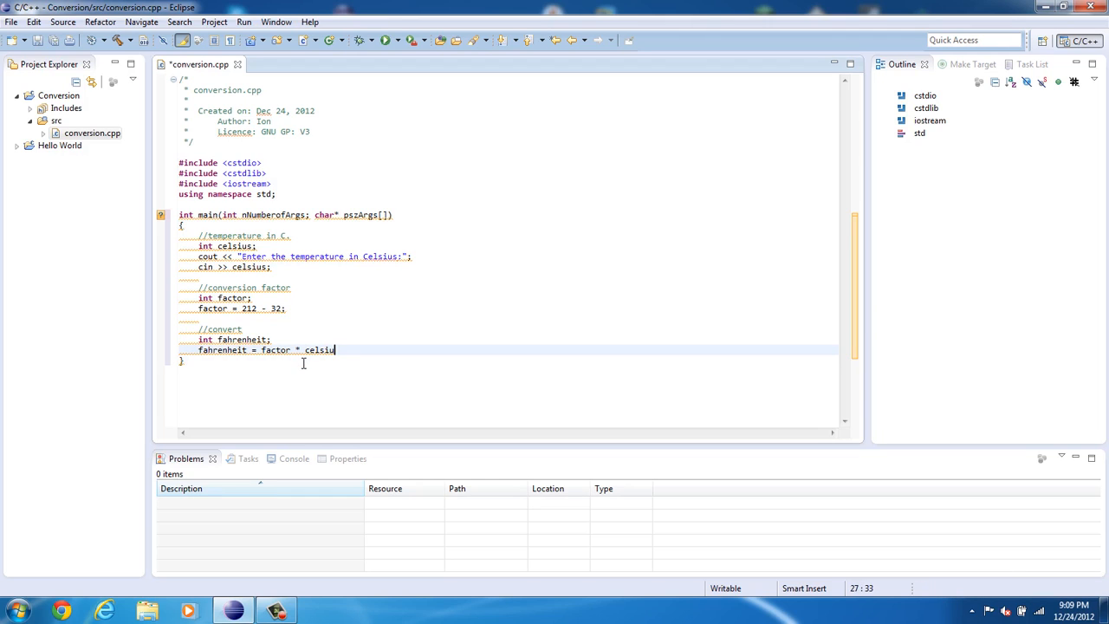
type("s")
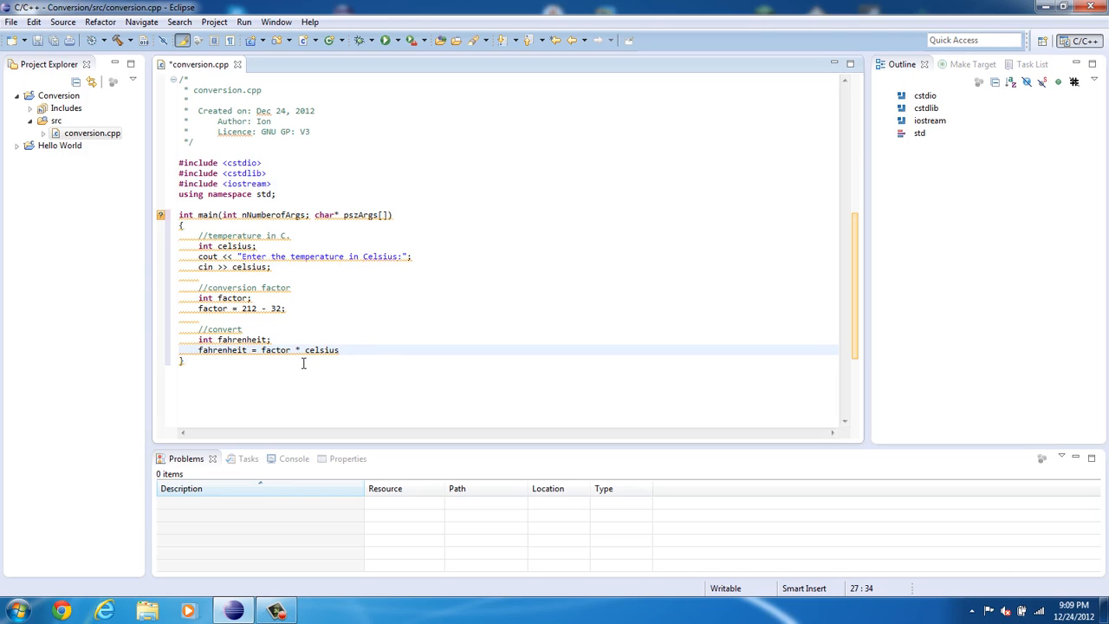
type("/100")
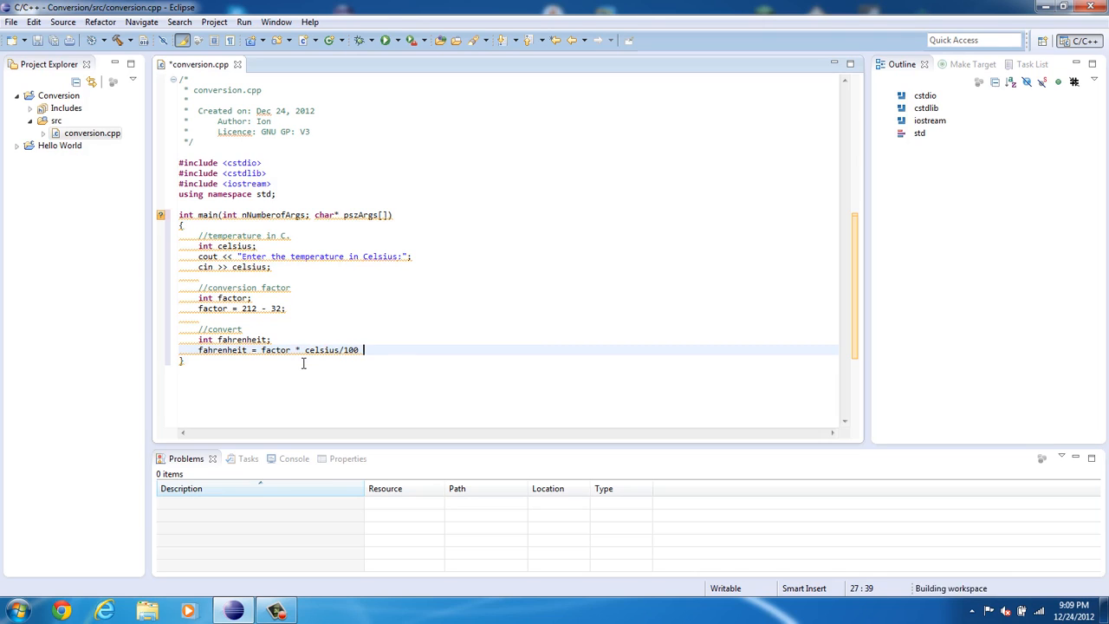
type("+")
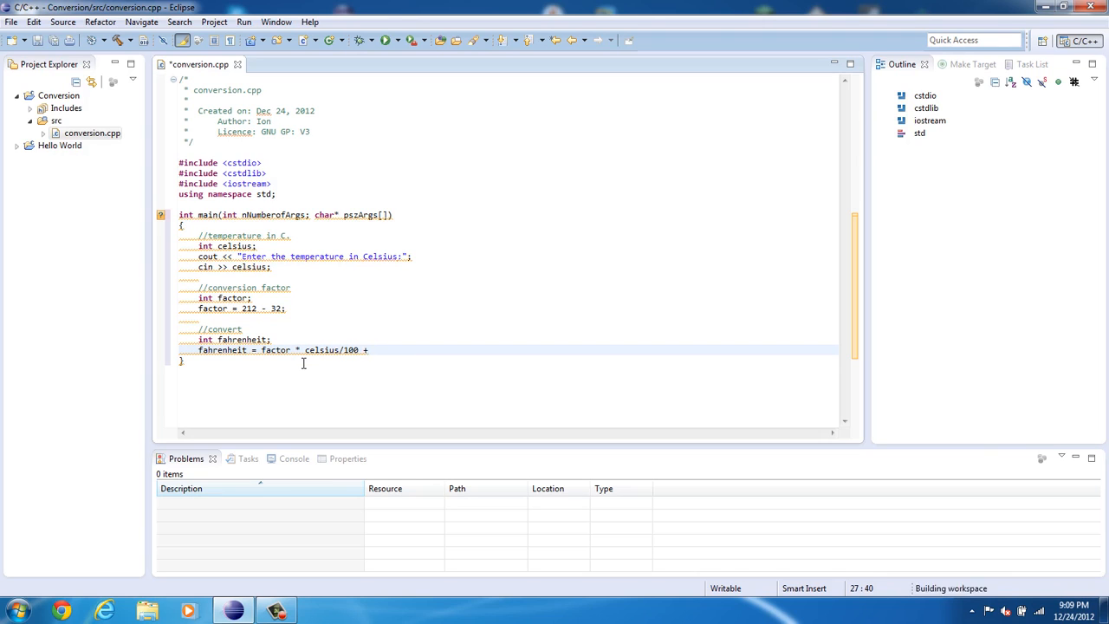
type("32;")
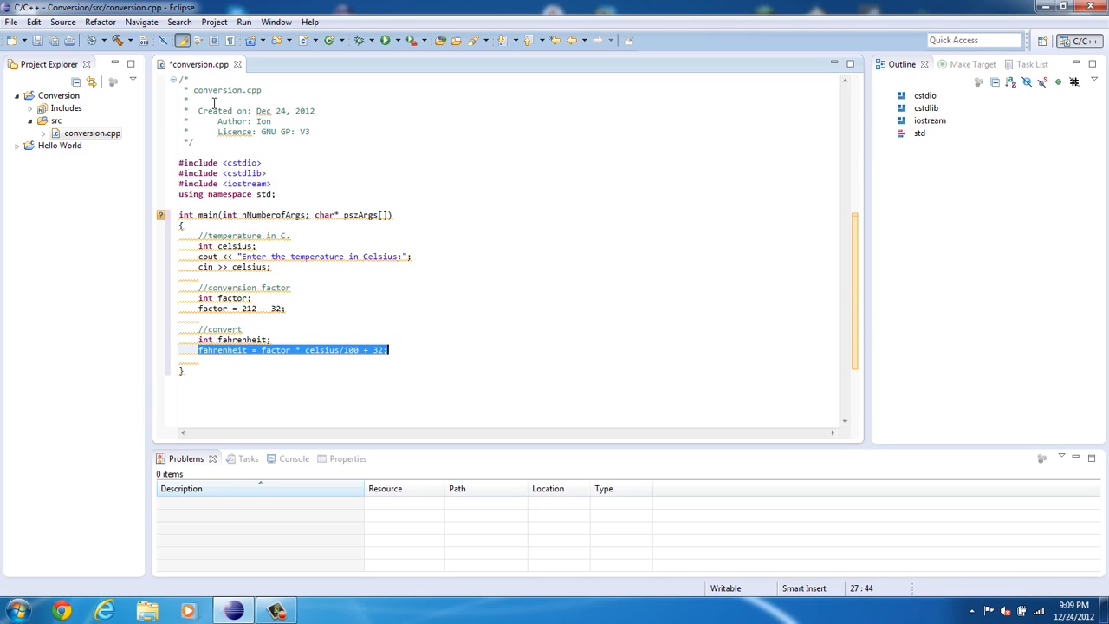
mouse_move(322, 314)
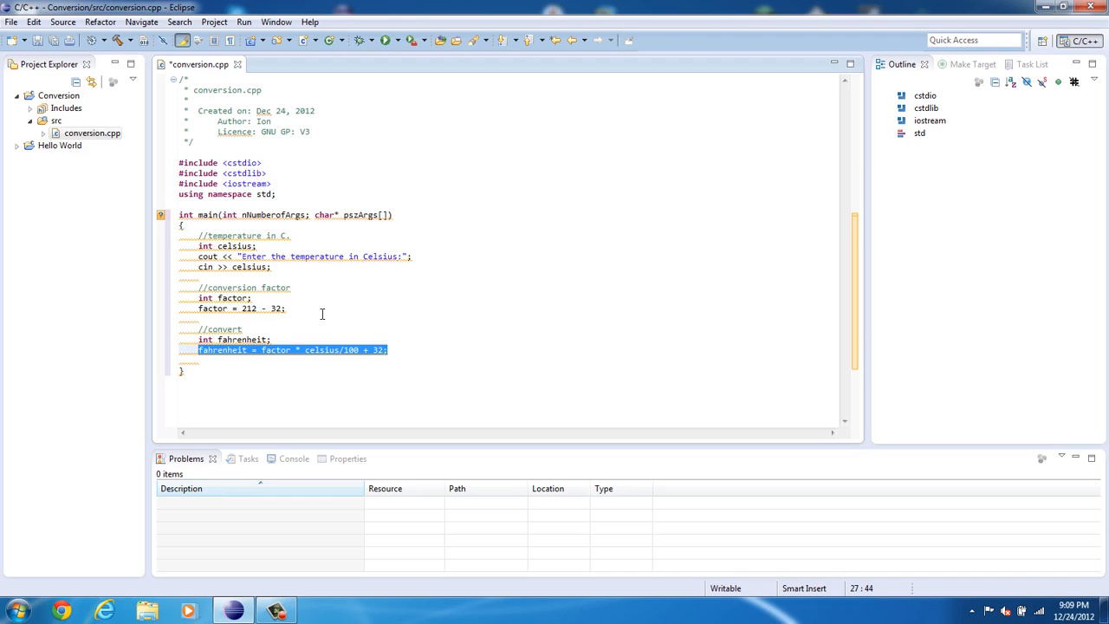
left_click(272, 339)
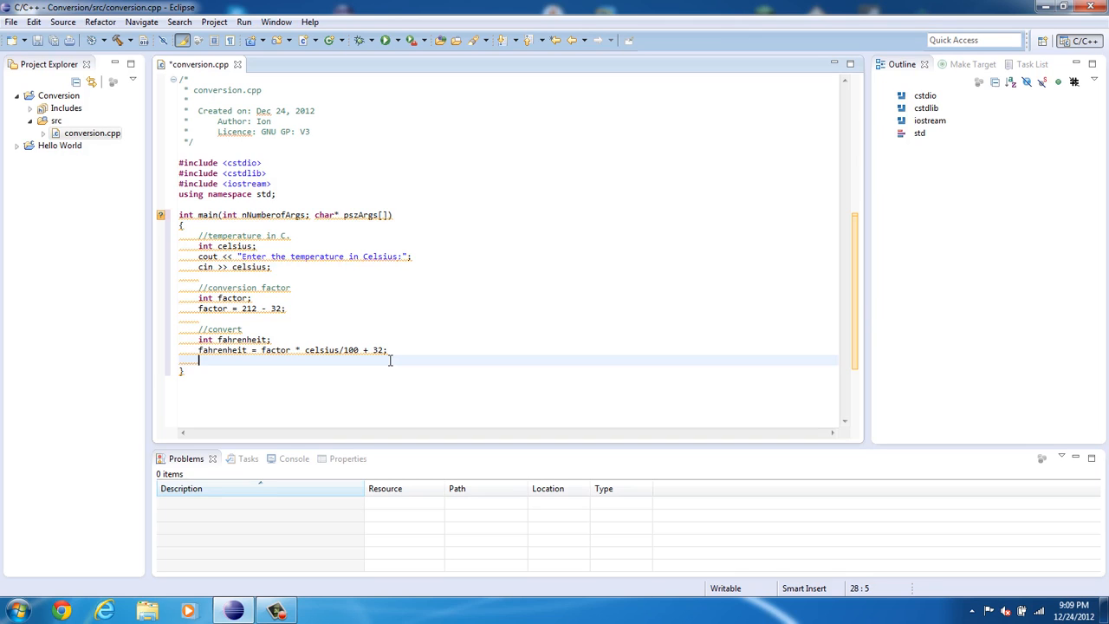
Add an //output comment on a fresh line below the conversion.
key("Enter")
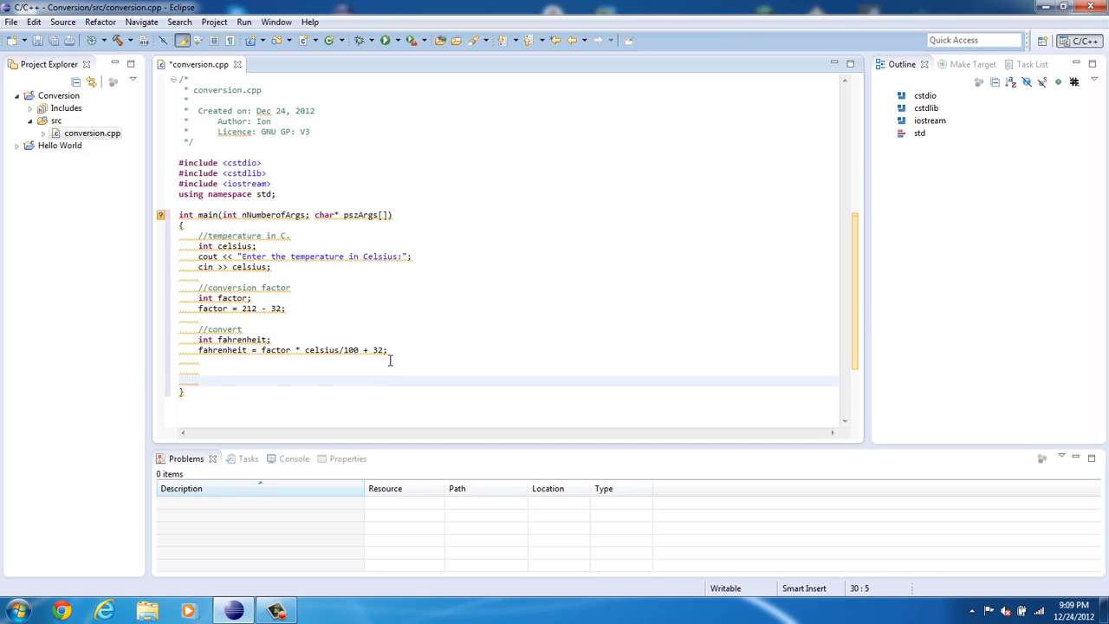
type("/")
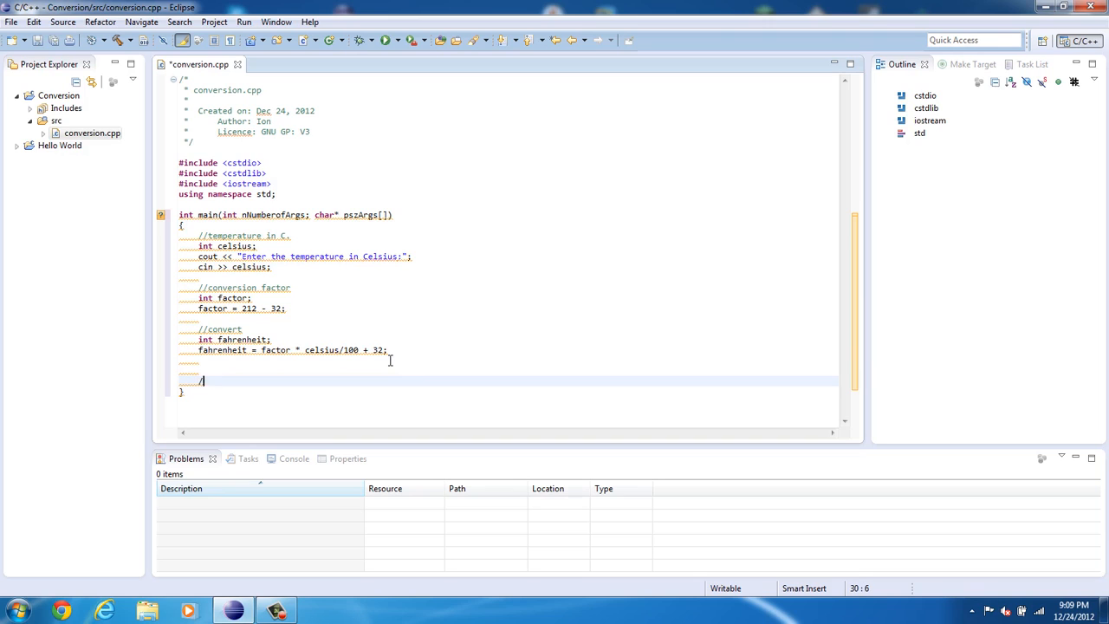
type("/")
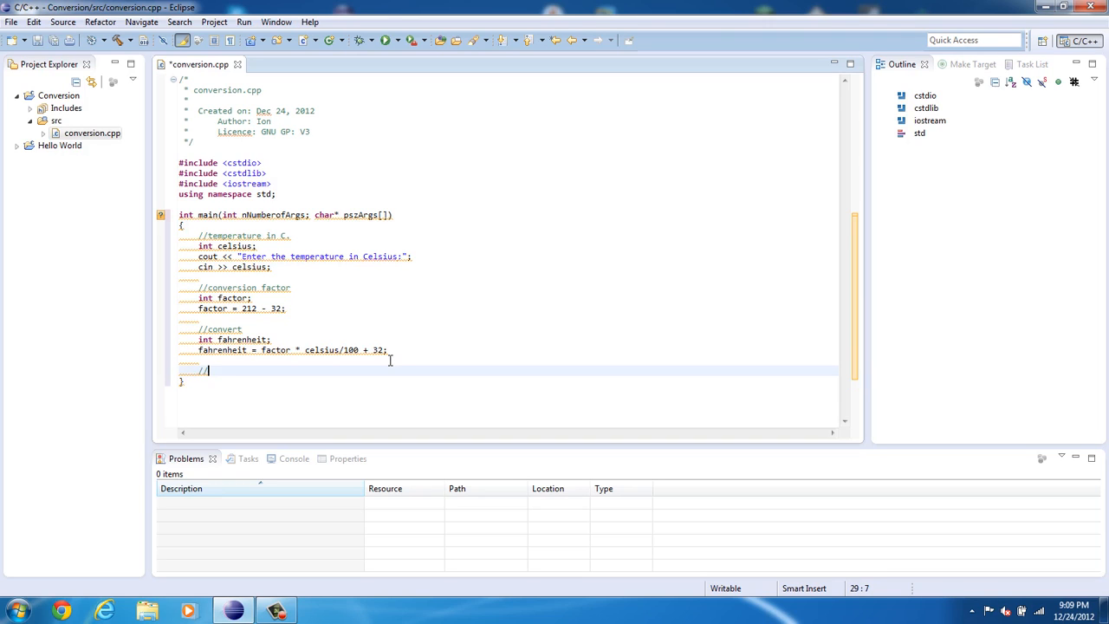
type("output")
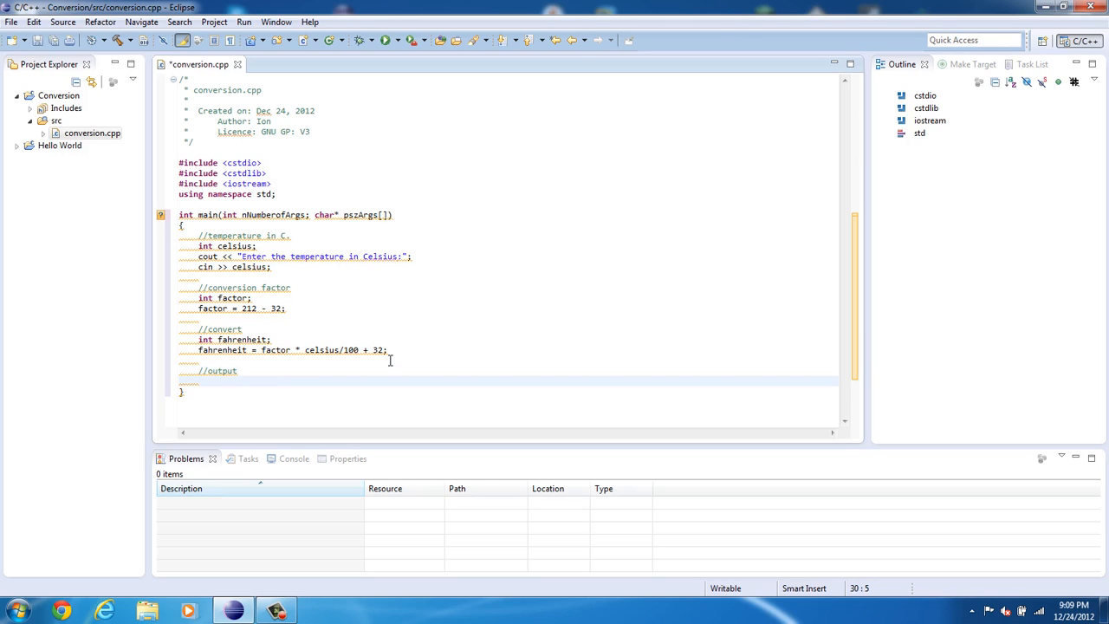
Start the statement cout << "The value in fahrenheit is:".
type("cout")
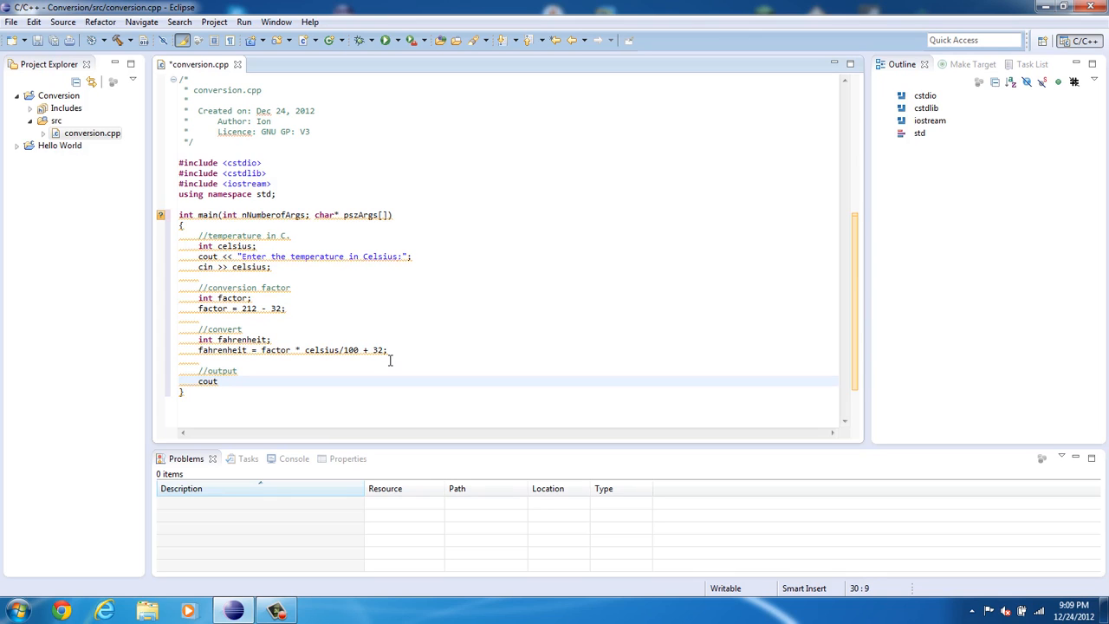
type("\" \"")
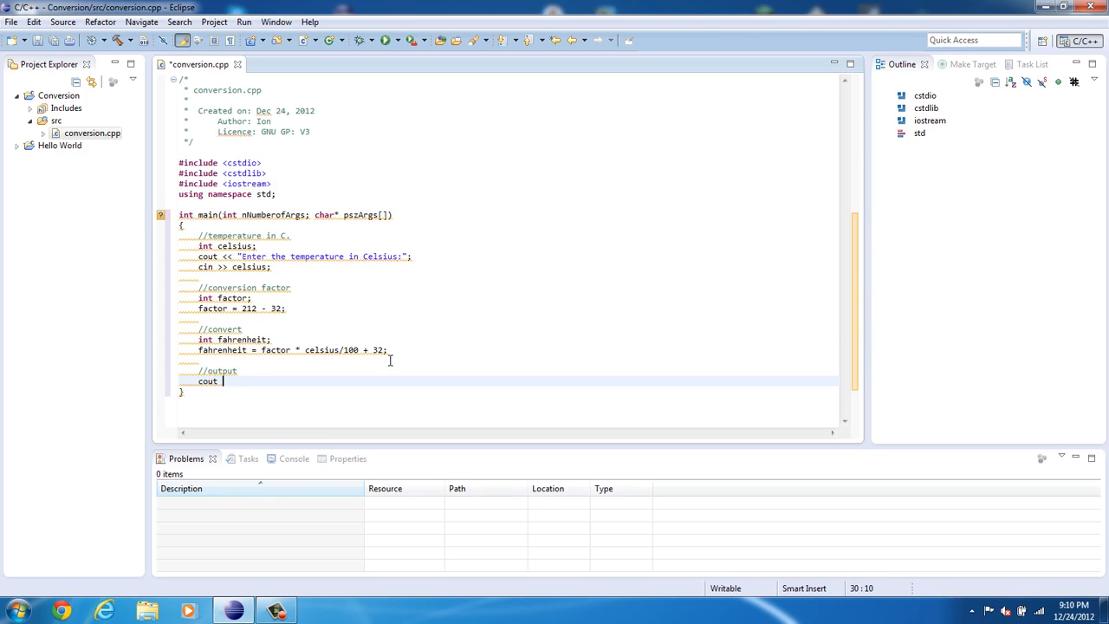
type("<<")
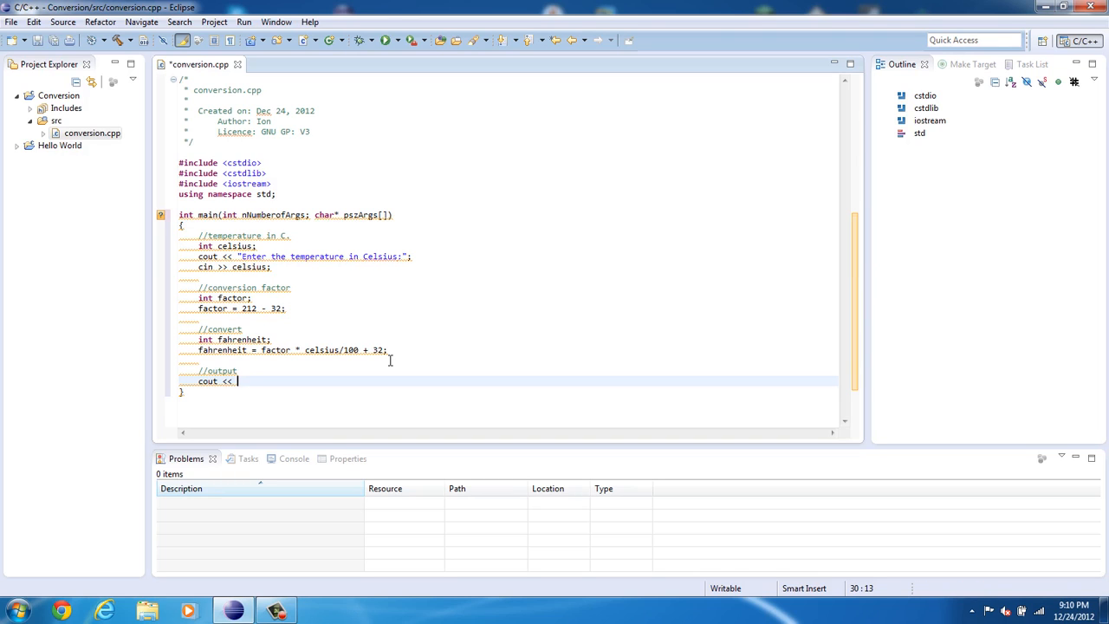
type("\"The t\"")
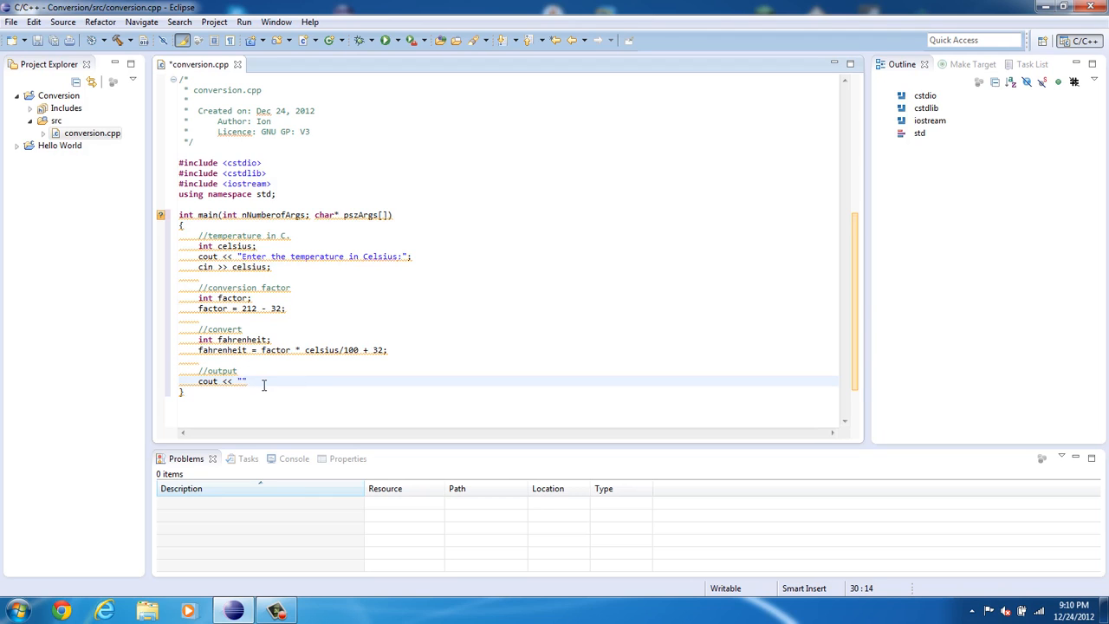
type("The value in")
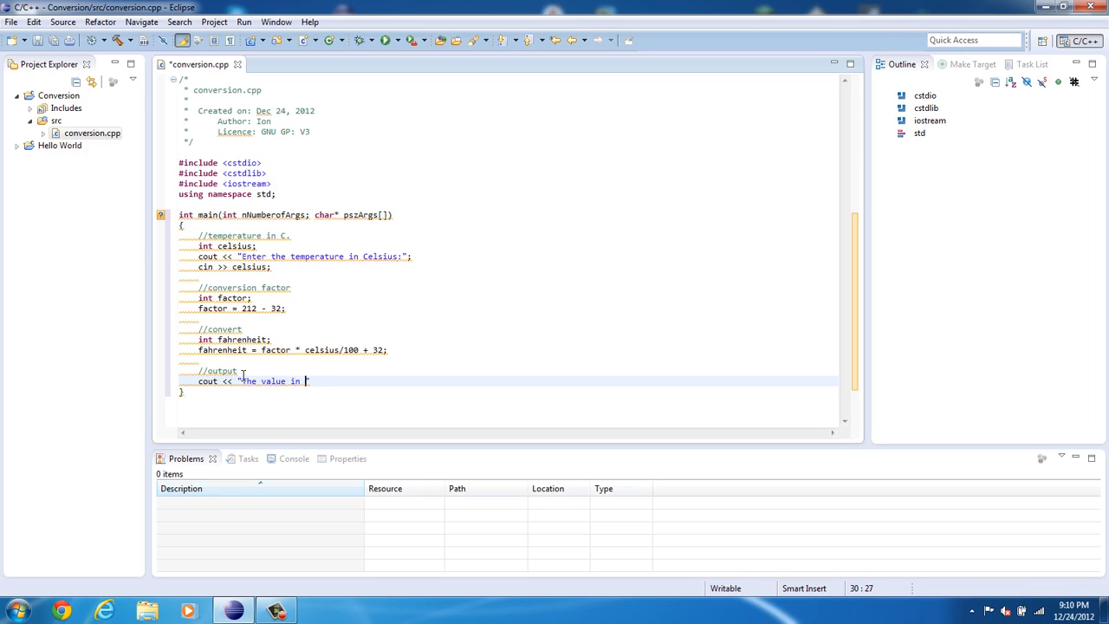
type("fahrenheit is:")
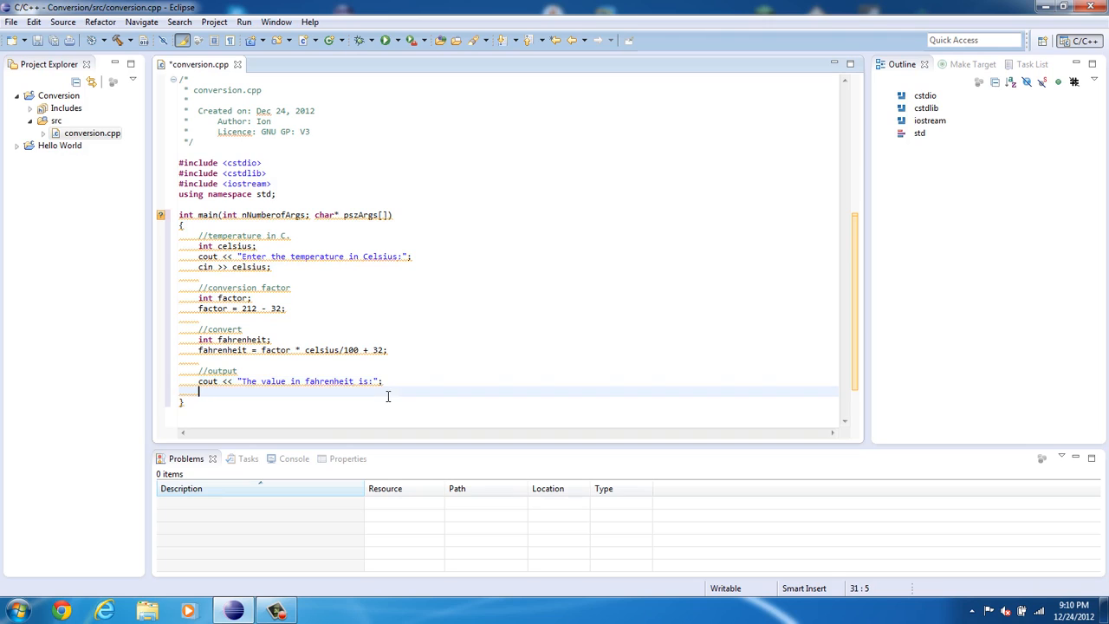
Add cout << fahrenheit << endl; after the fahrenheit message line.
type("cout")
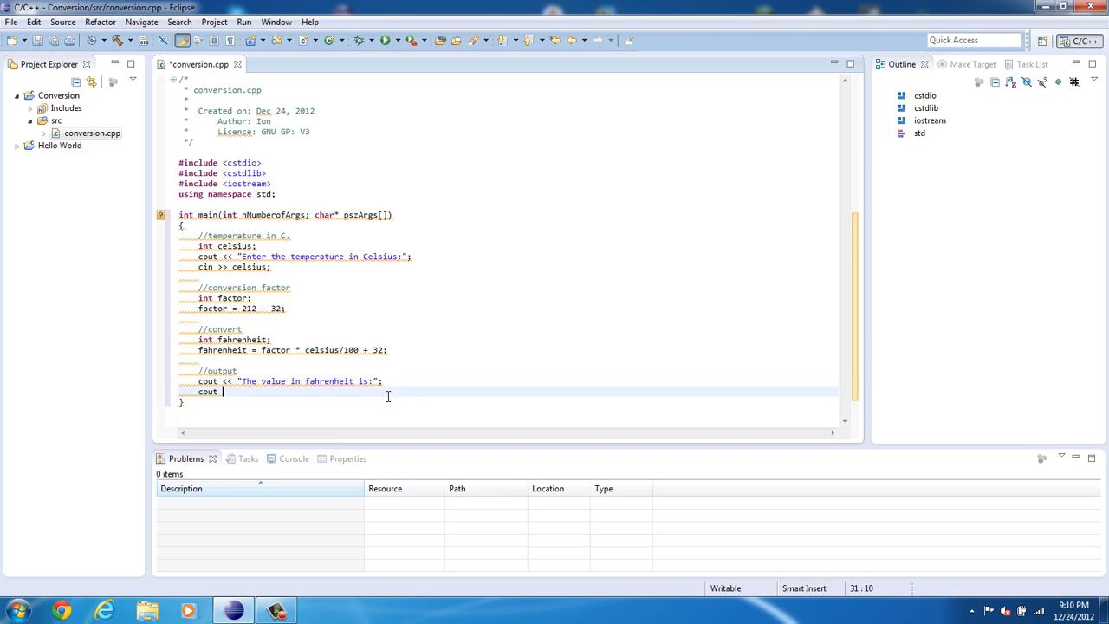
type("<<")
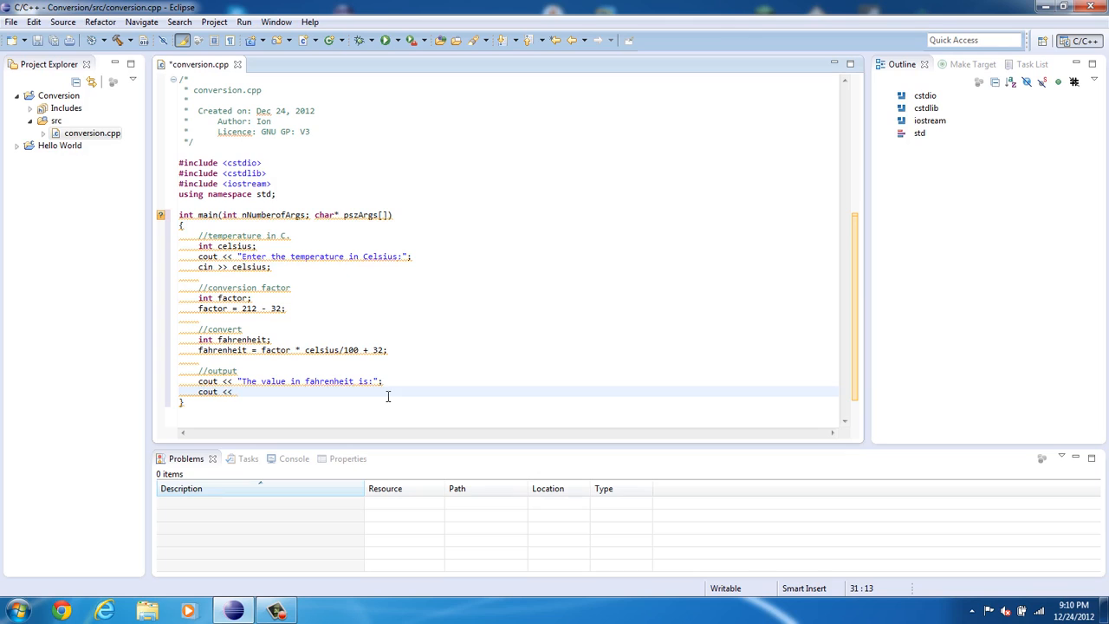
type("fahrenheit")
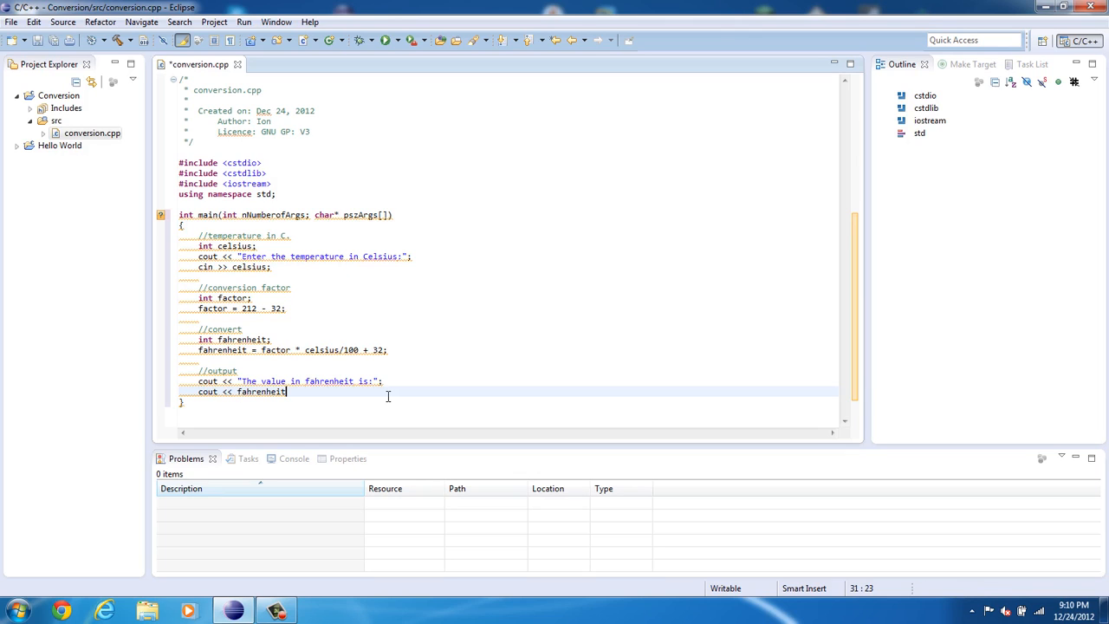
type("<<")
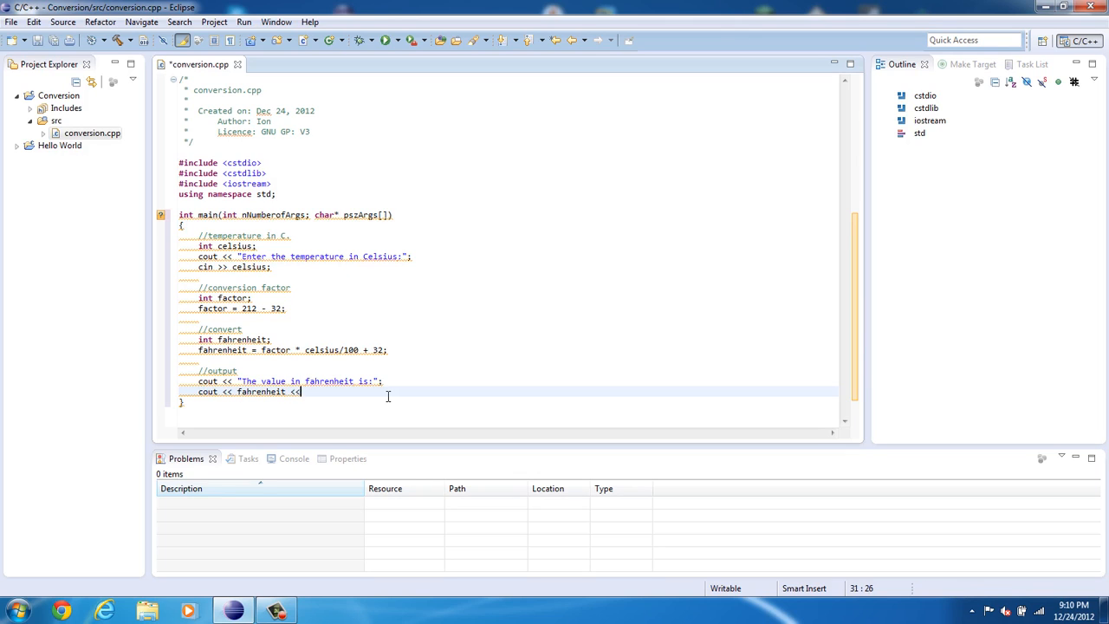
type("endl")
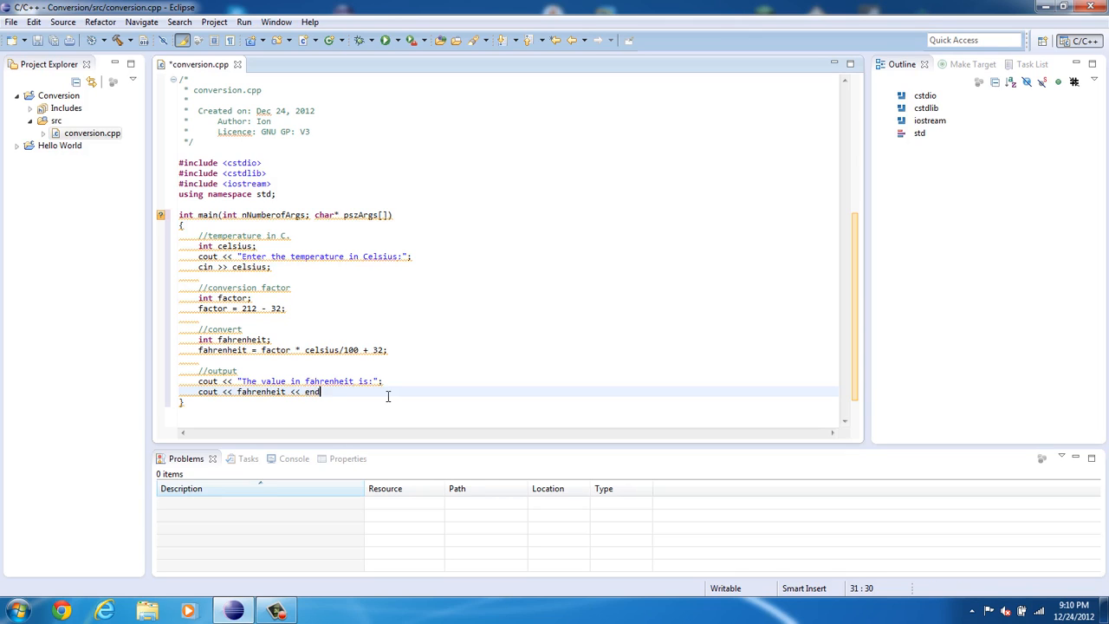
type("l")
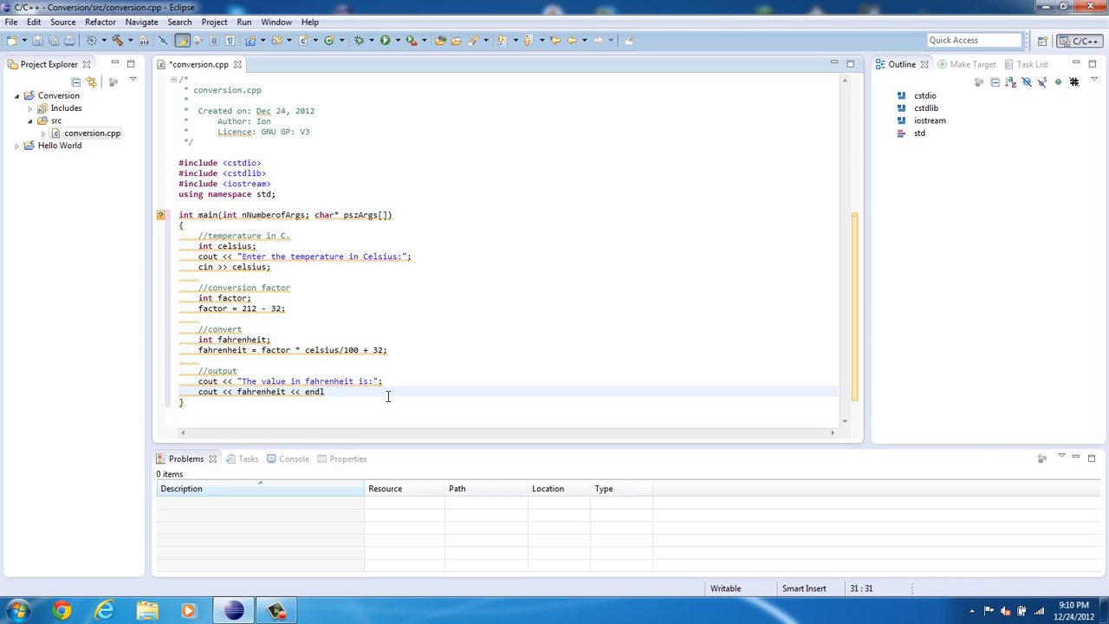
type(";")
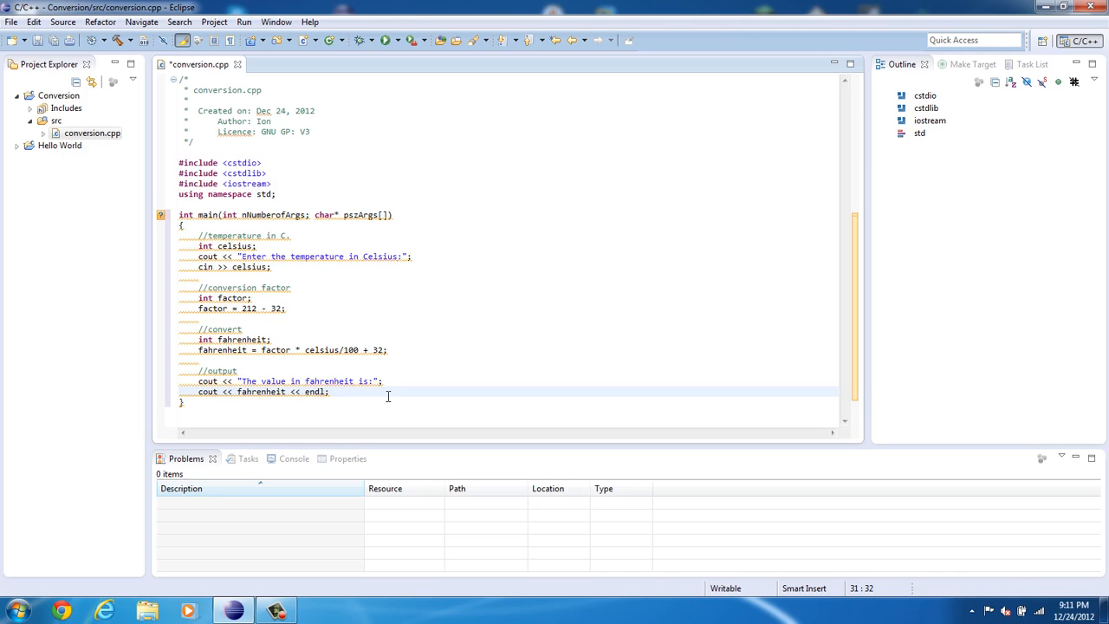
End main with a //wait section, system("PAUSE"); and return 0;, then save.
key("Return")
type("//wait")
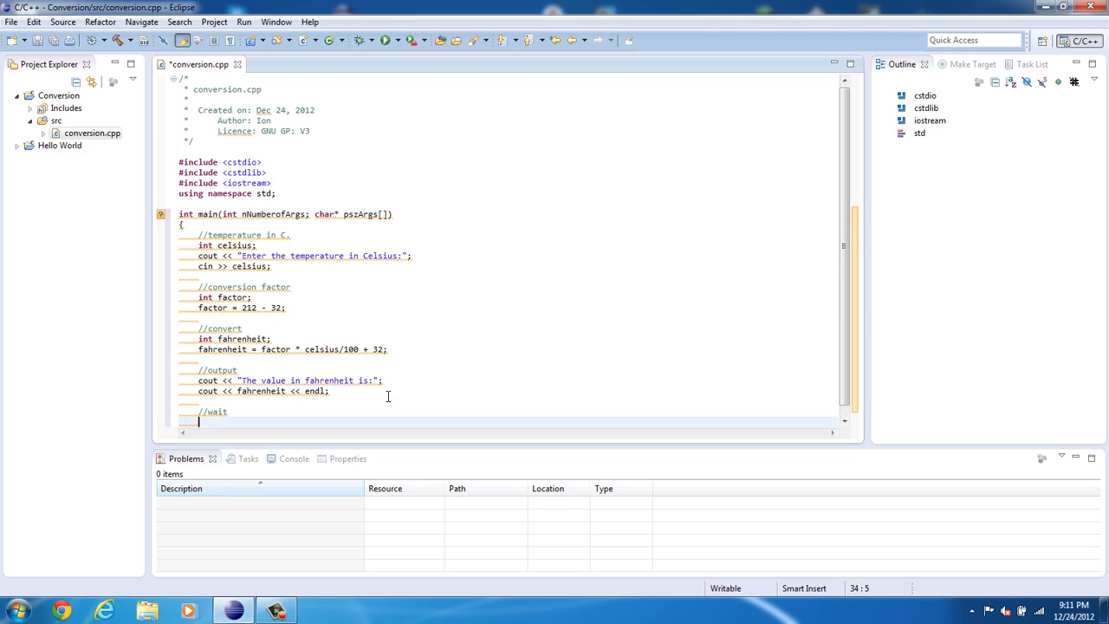
type("system")
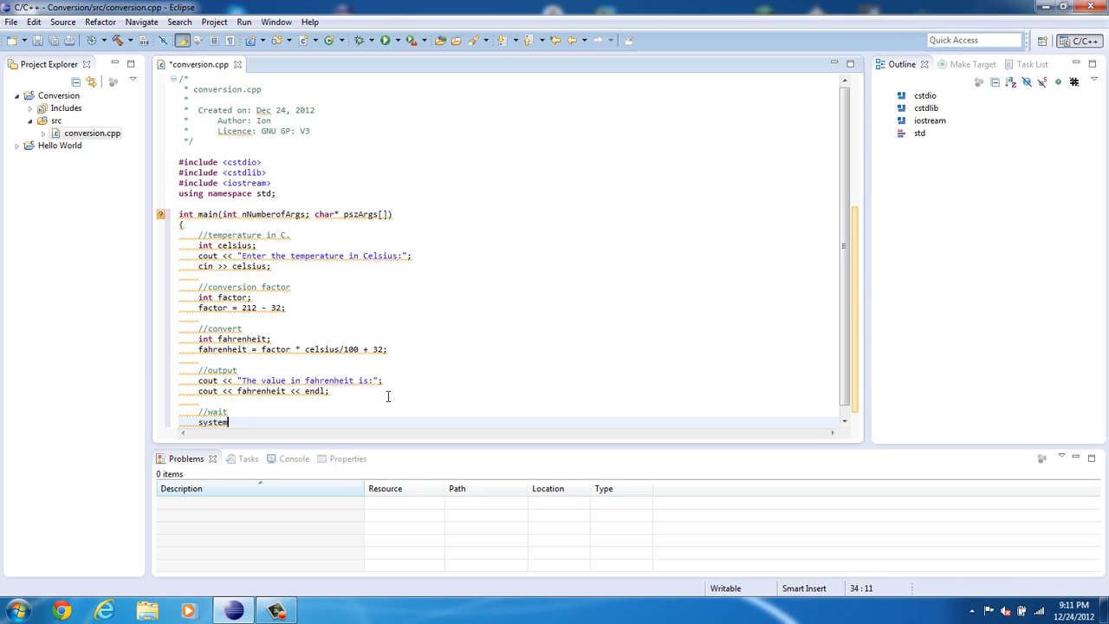
type("(")
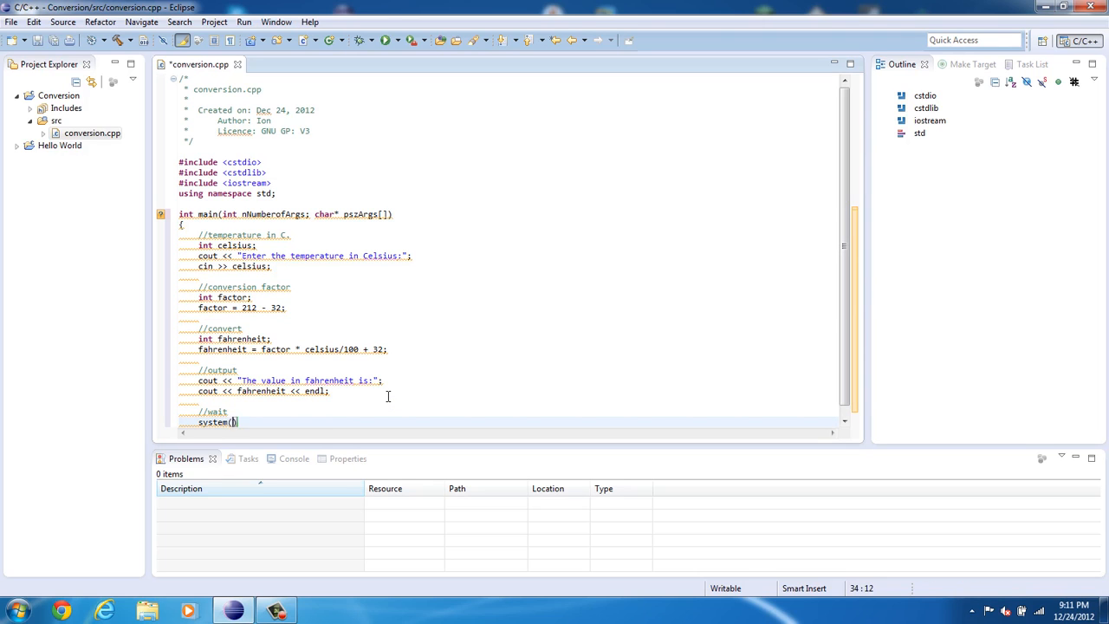
type("\"")
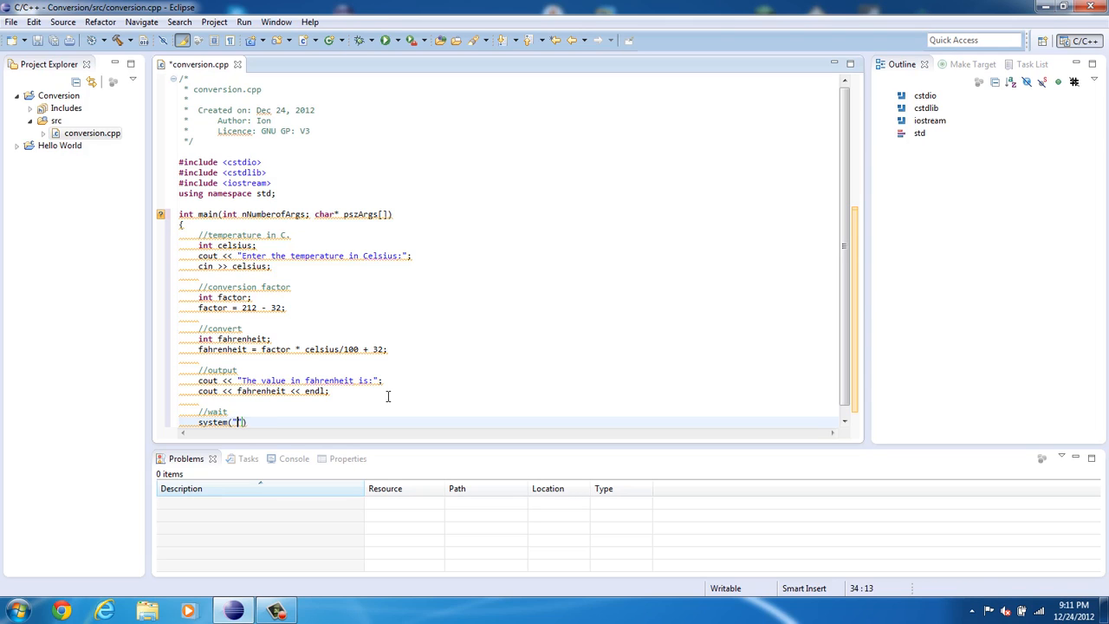
type("PAUSE")
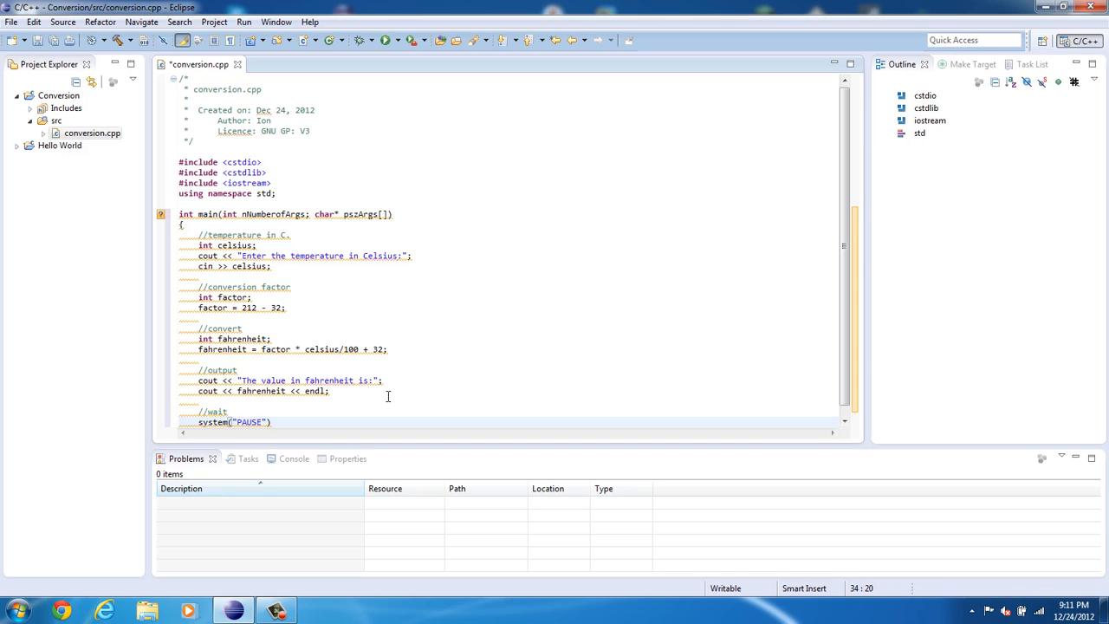
type(";")
type("retur")
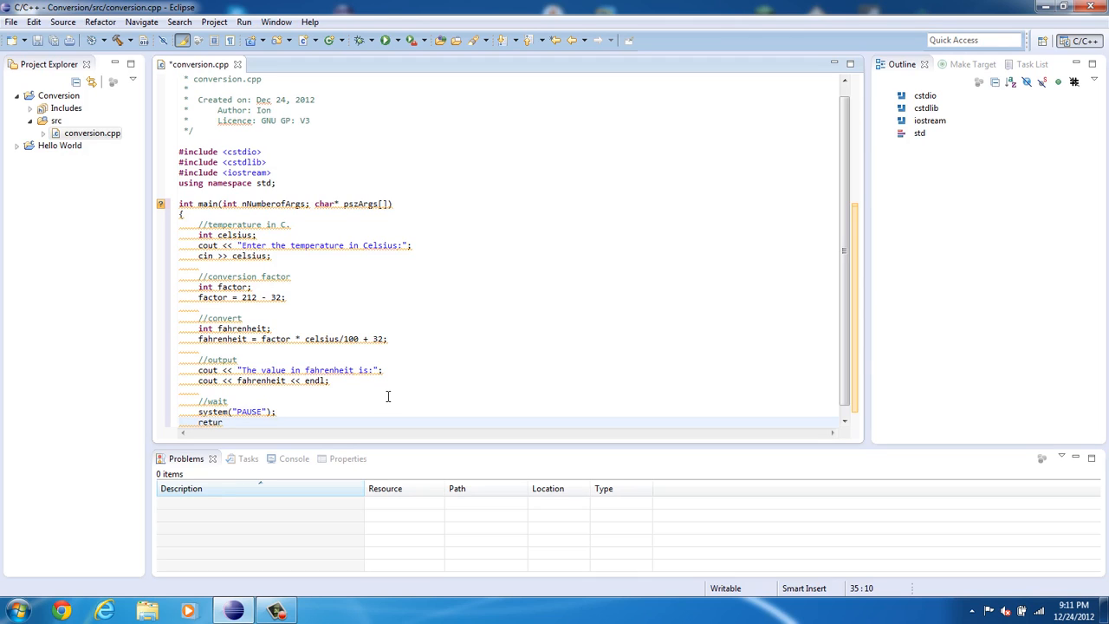
type("n")
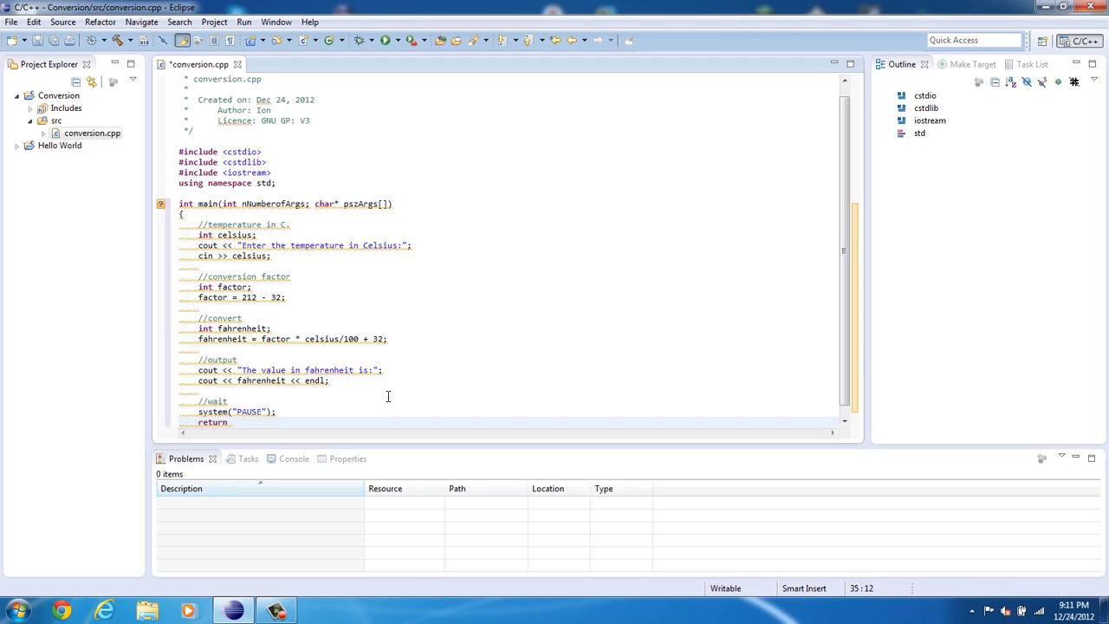
type("0;")
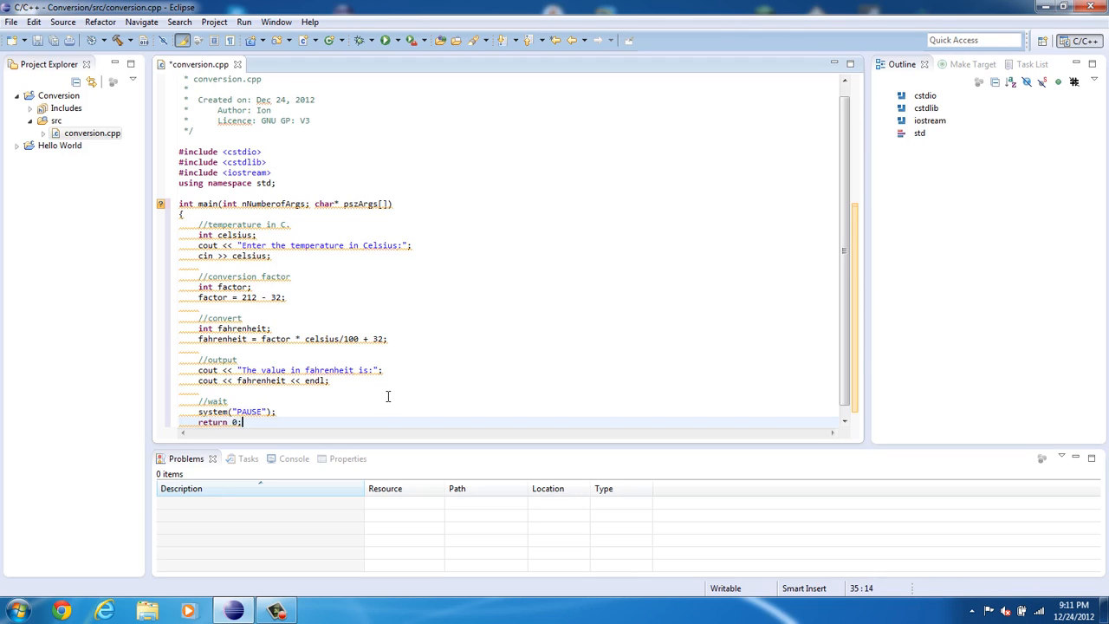
scroll("down", 3)
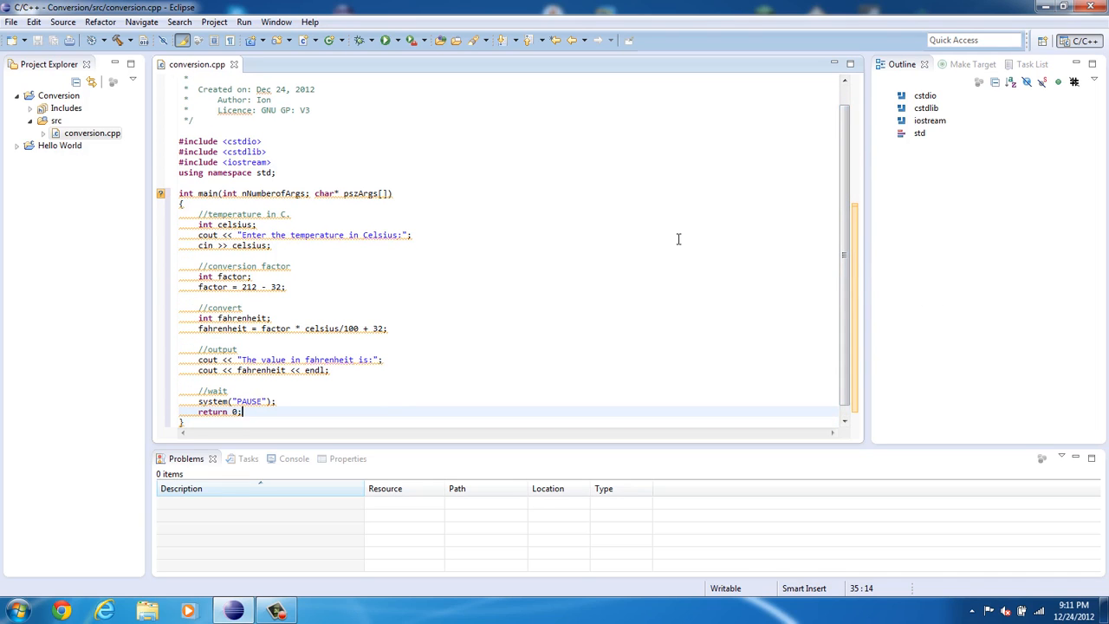
mouse_move(161, 193)
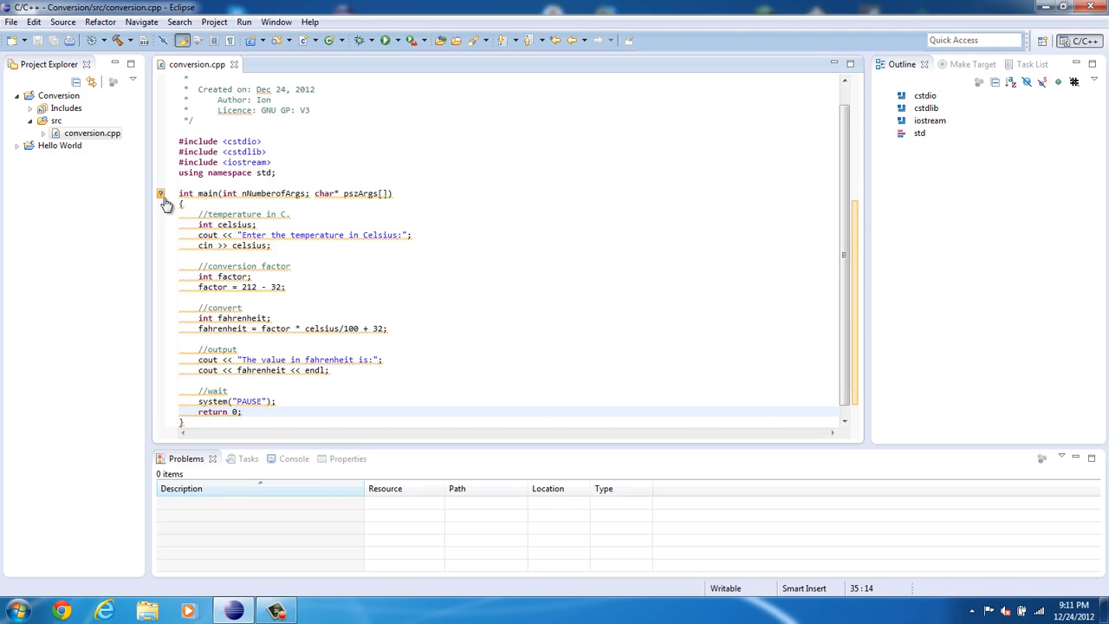
Read the syntax error reported on main and add the missing semicolon after the Celsius prompt.
right_click(165, 193)
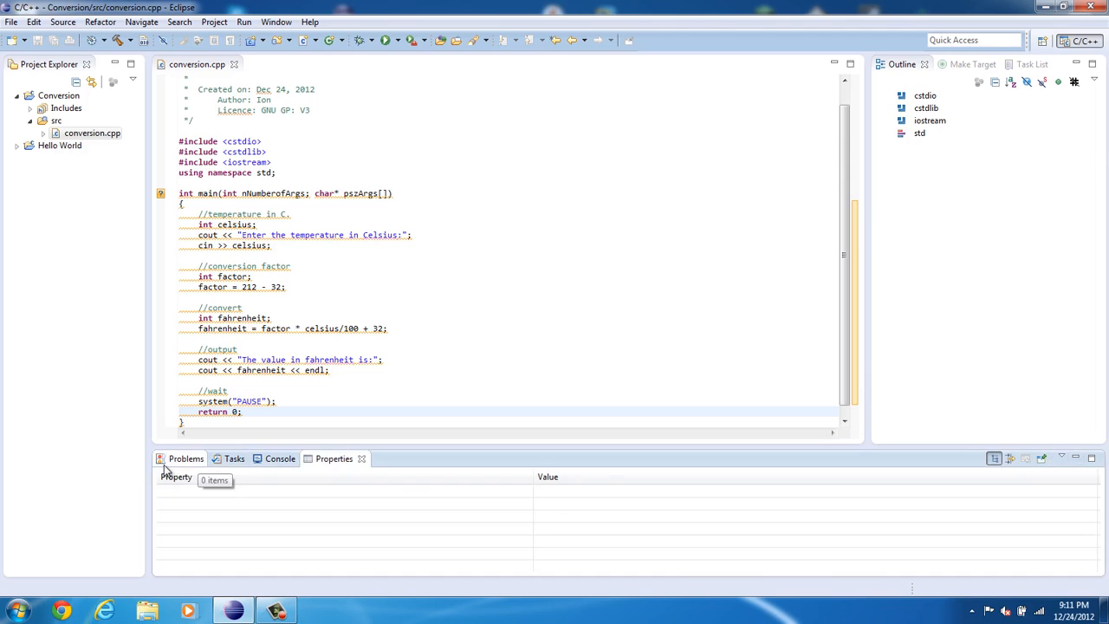
left_click(186, 459)
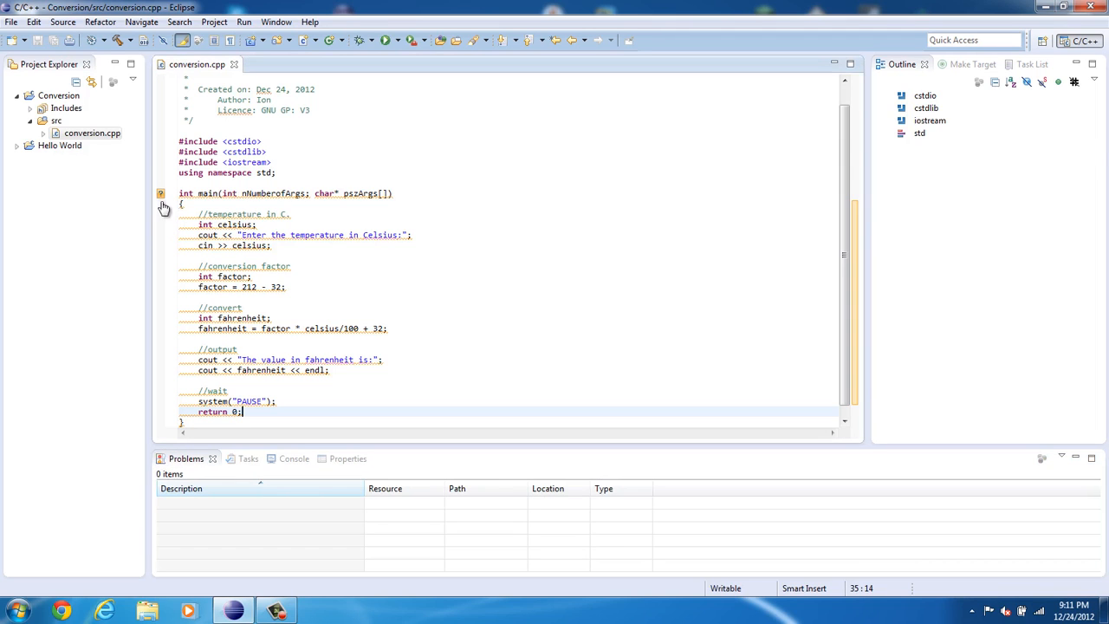
mouse_move(160, 198)
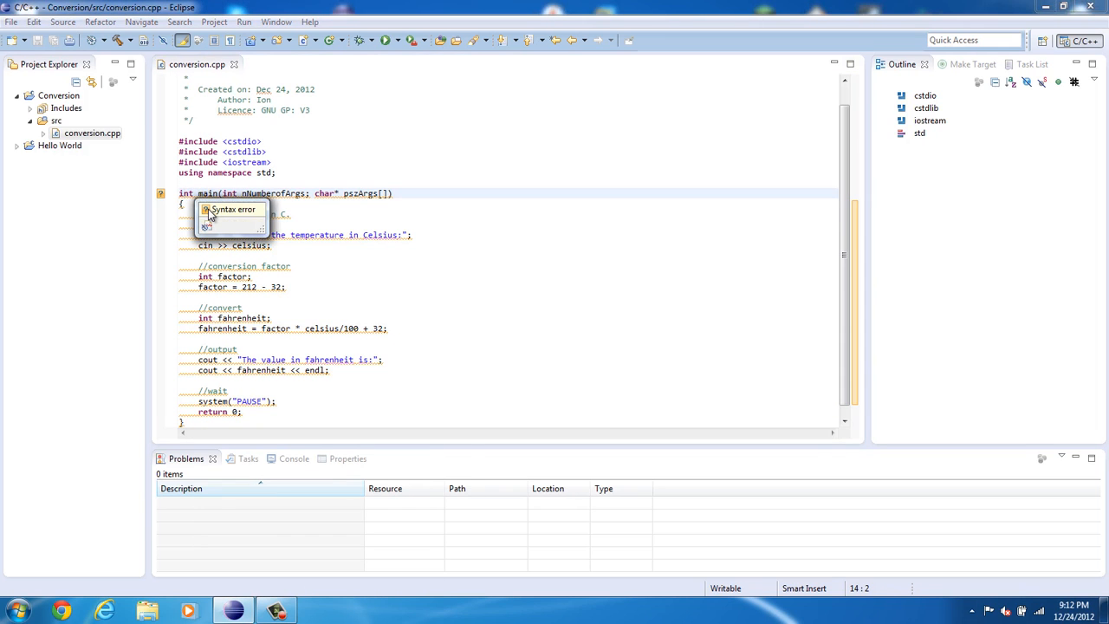
left_click(391, 234)
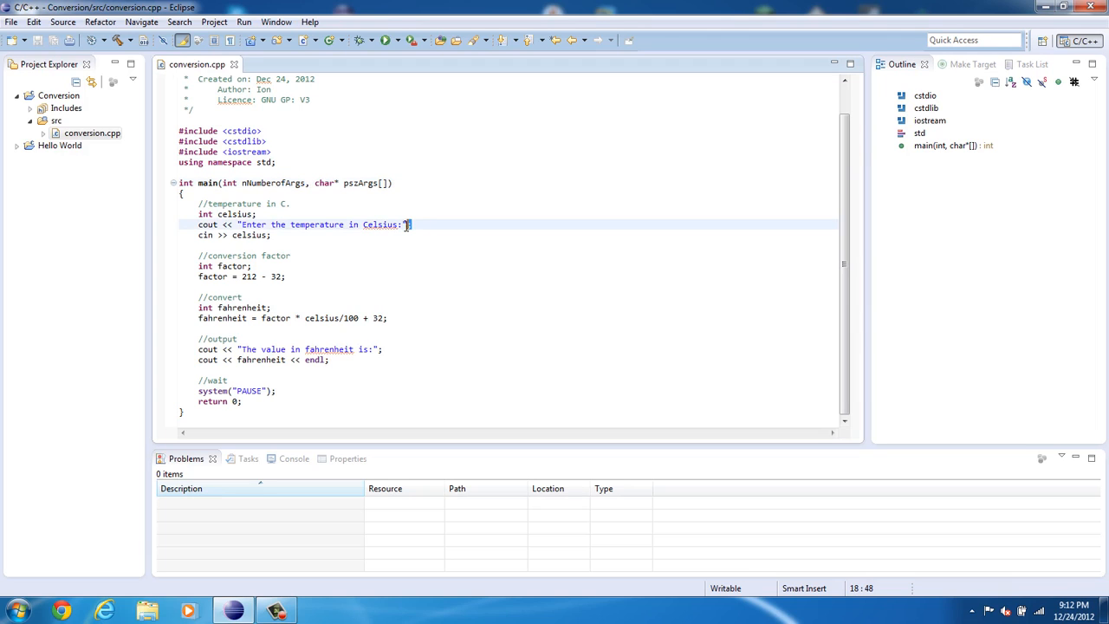
type(";")
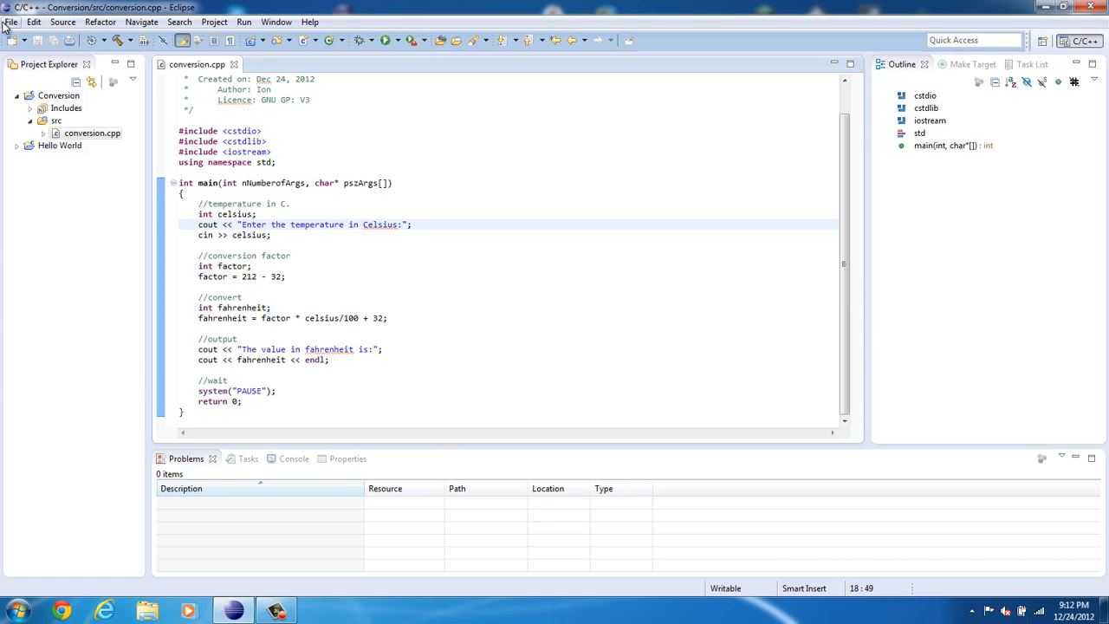
Run Build Project on the Conversion project from Project Explorer.
left_click(12, 21)
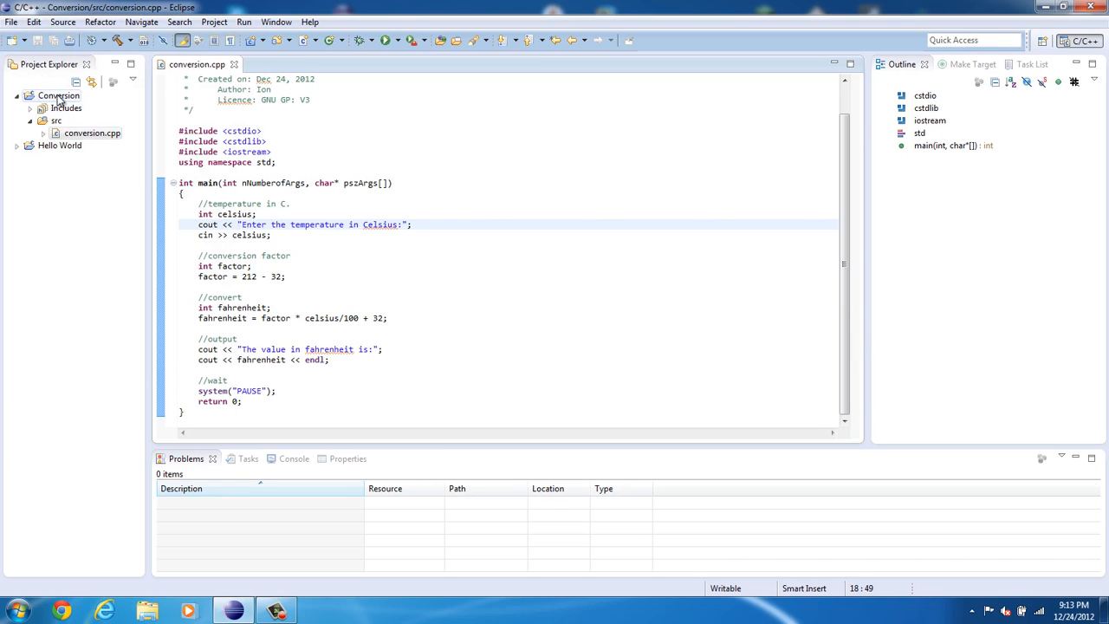
right_click(52, 95)
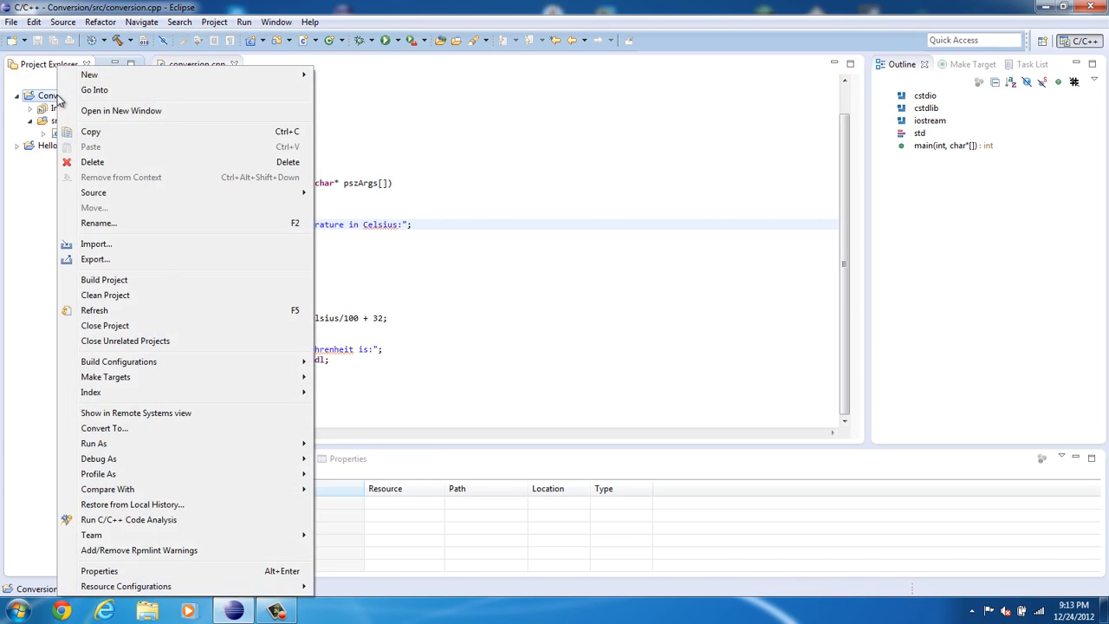
left_click(104, 279)
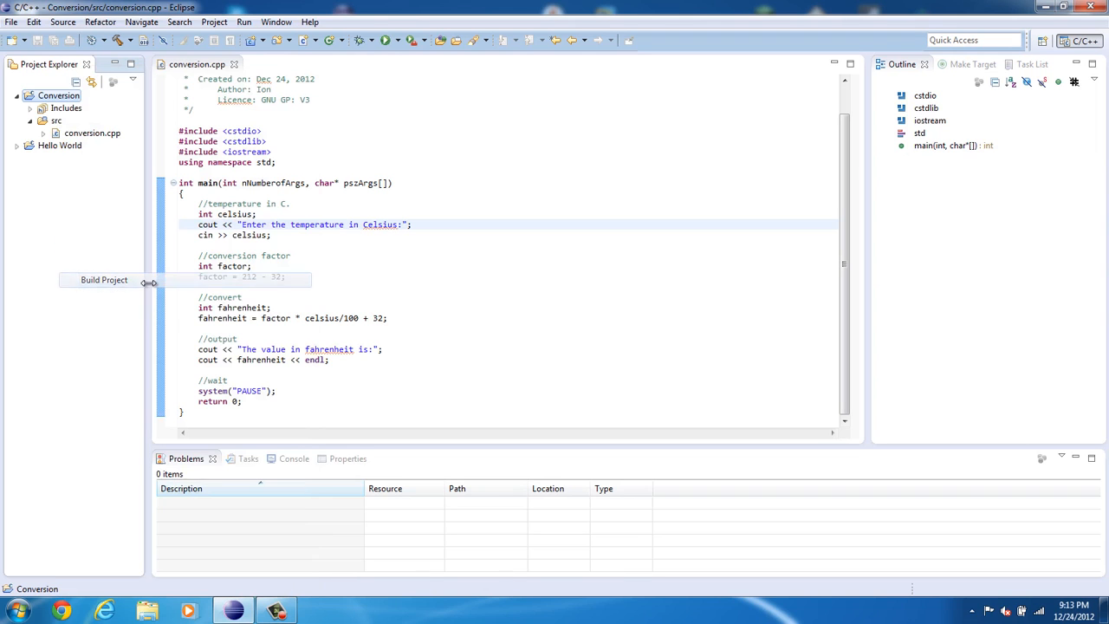
left_click(103, 279)
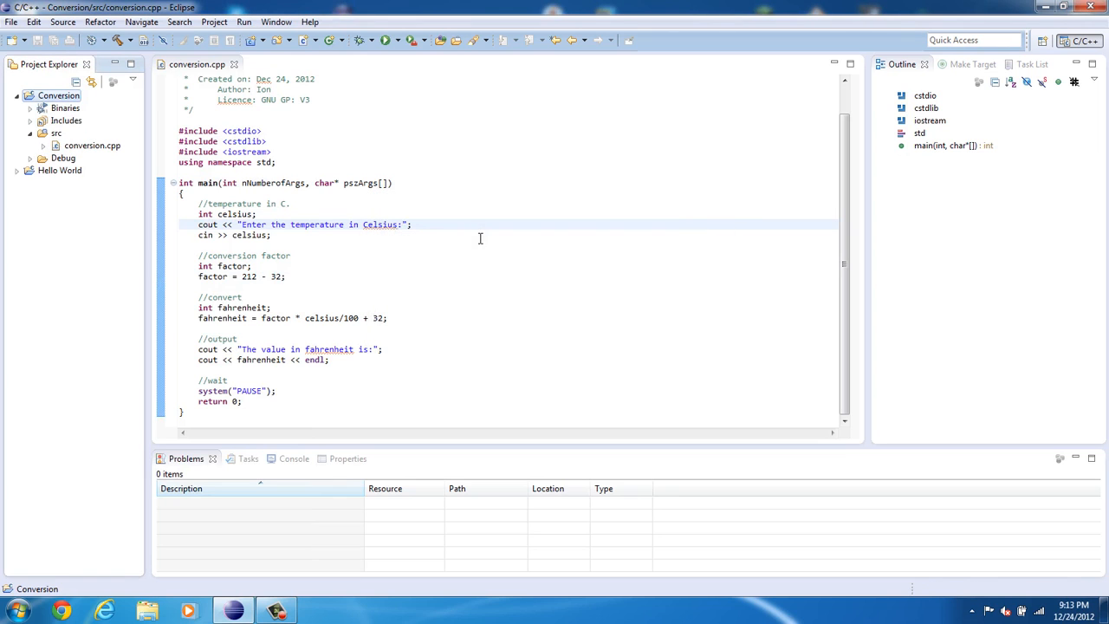
Launch the built Conversion program from the Run options menu.
left_click(246, 22)
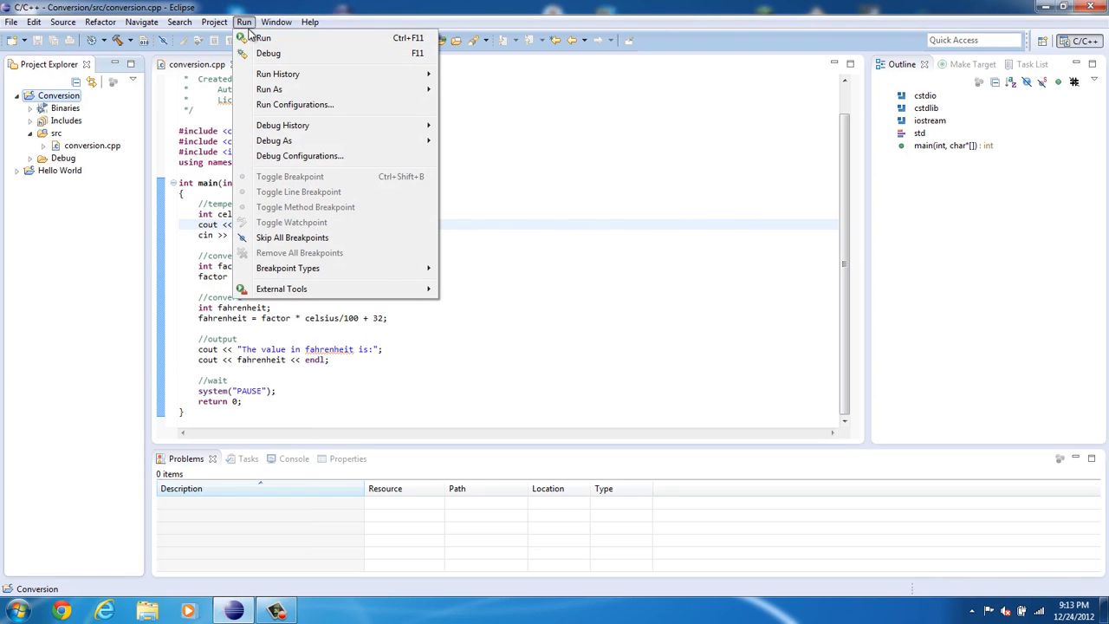
mouse_move(304, 40)
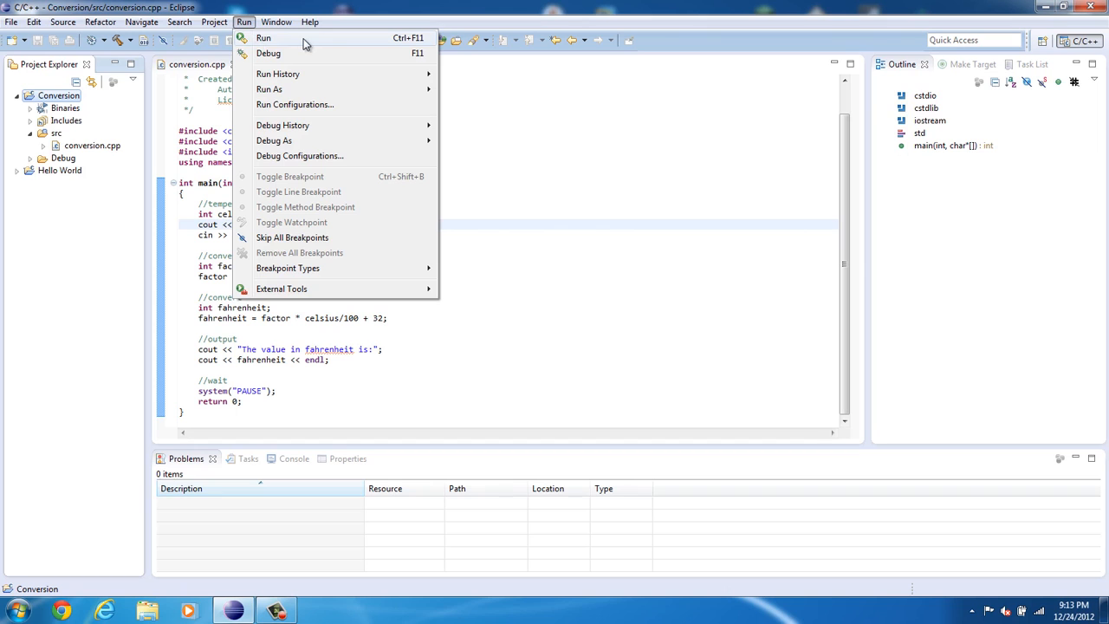
left_click(267, 38)
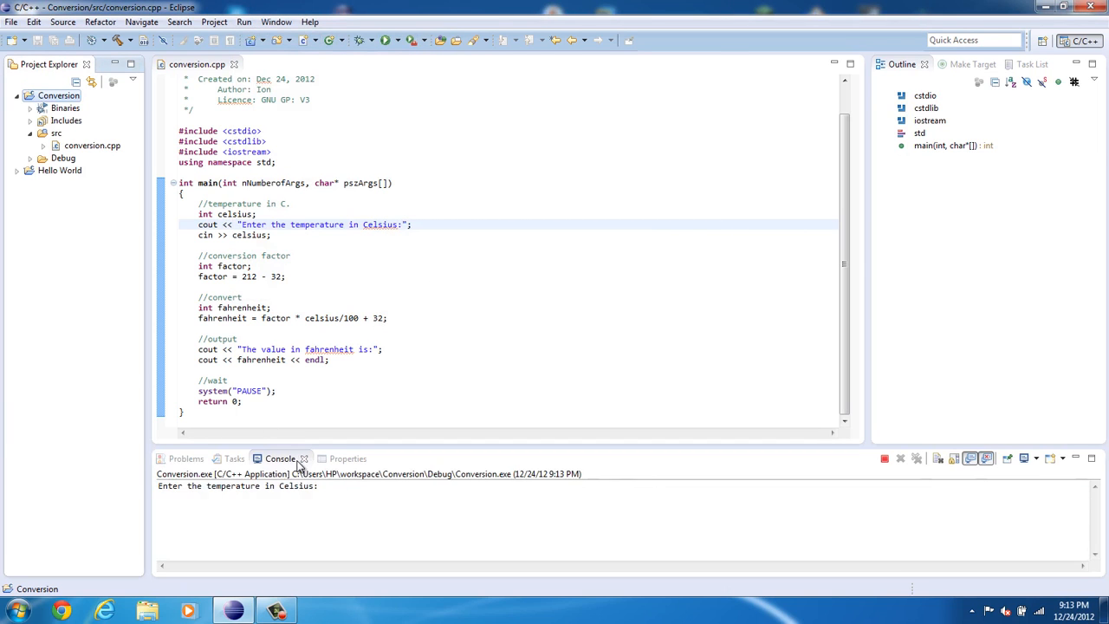
mouse_move(277, 448)
type("50")
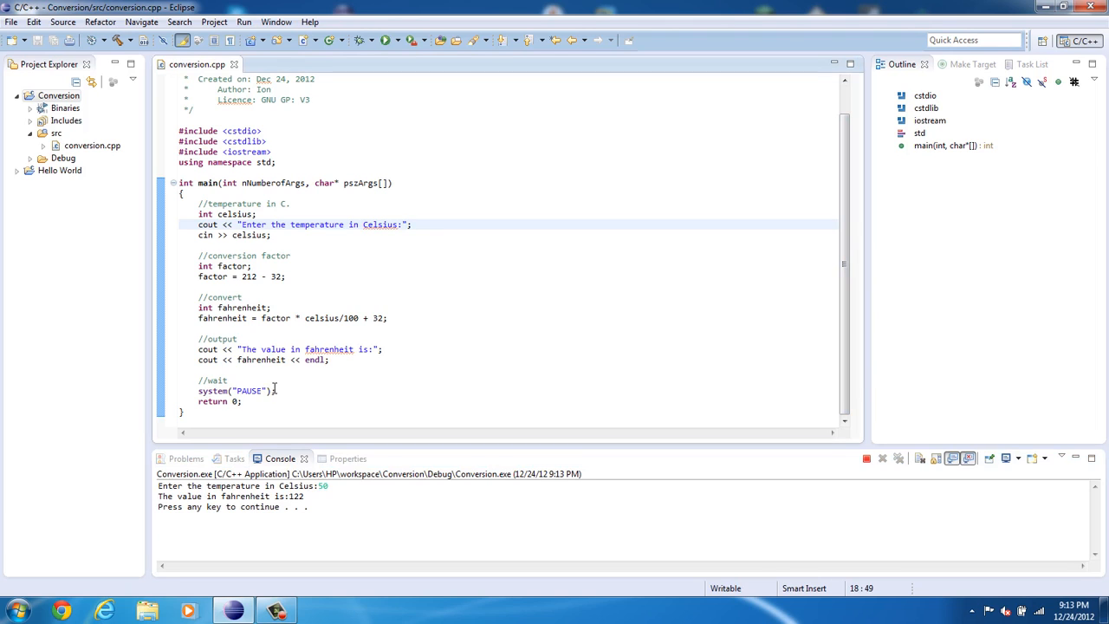
mouse_move(258, 408)
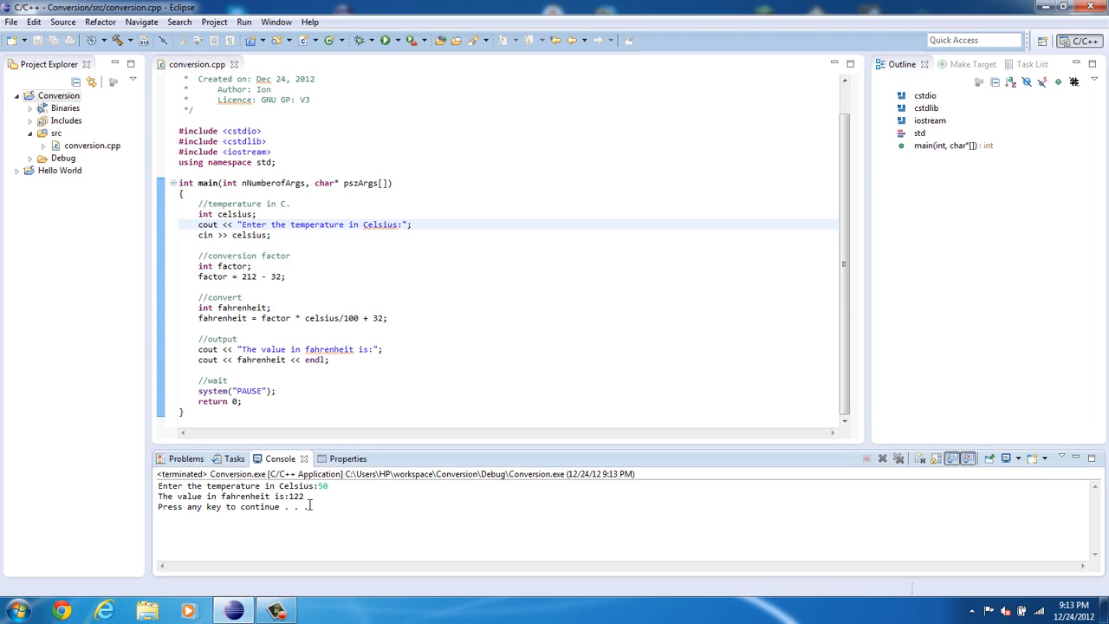
mouse_move(343, 514)
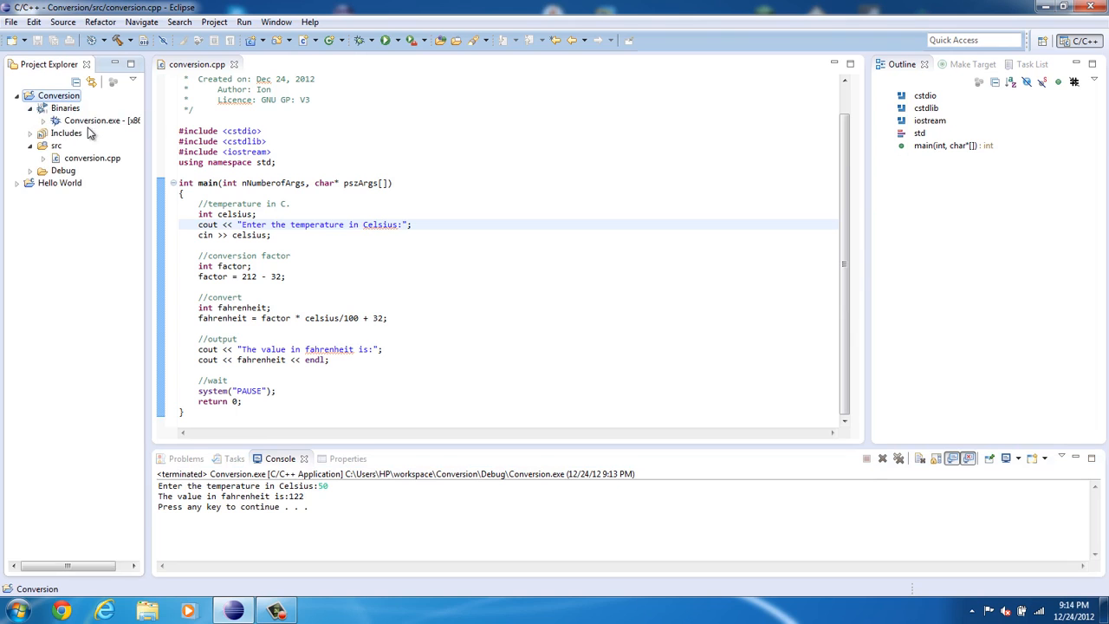
Open Conversion.exe from the project's Binaries to view its unreadable binary contents.
left_click(85, 119)
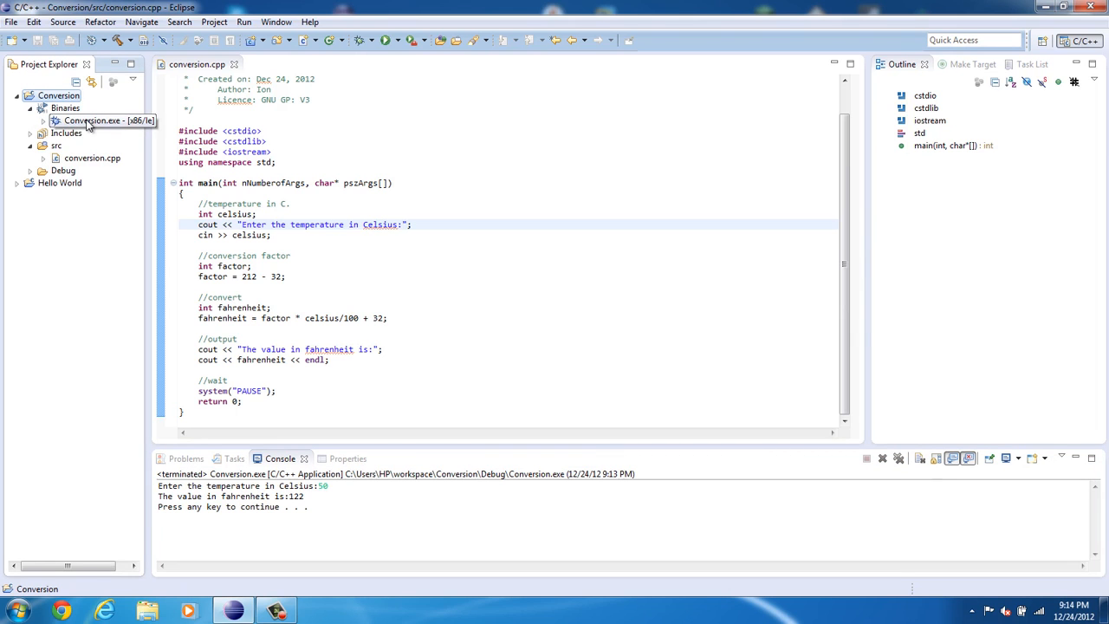
double_click(87, 121)
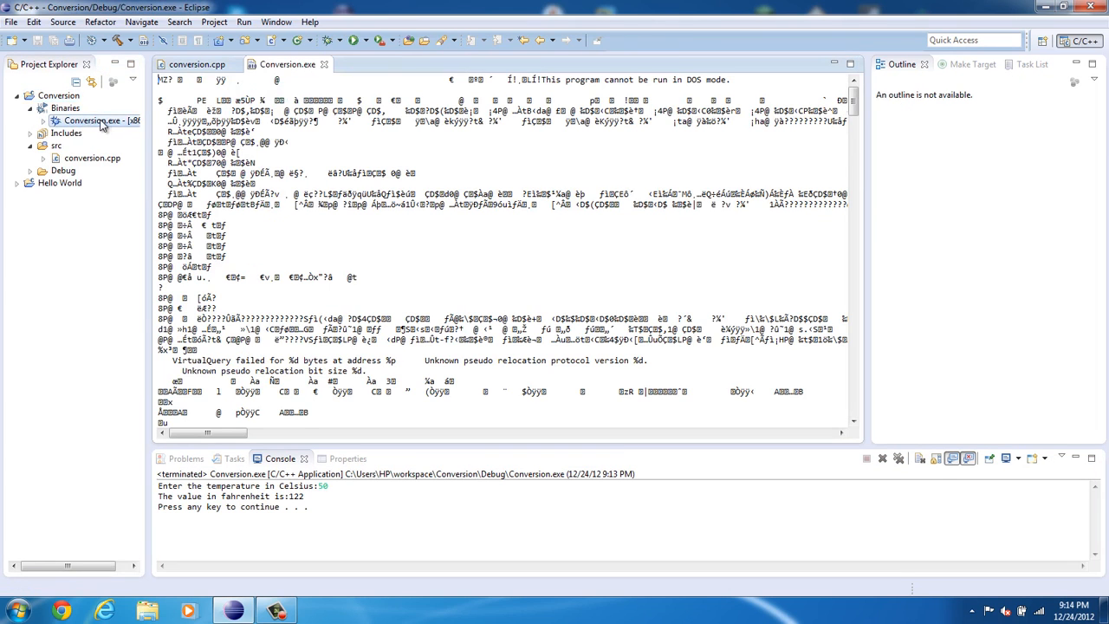
mouse_move(323, 64)
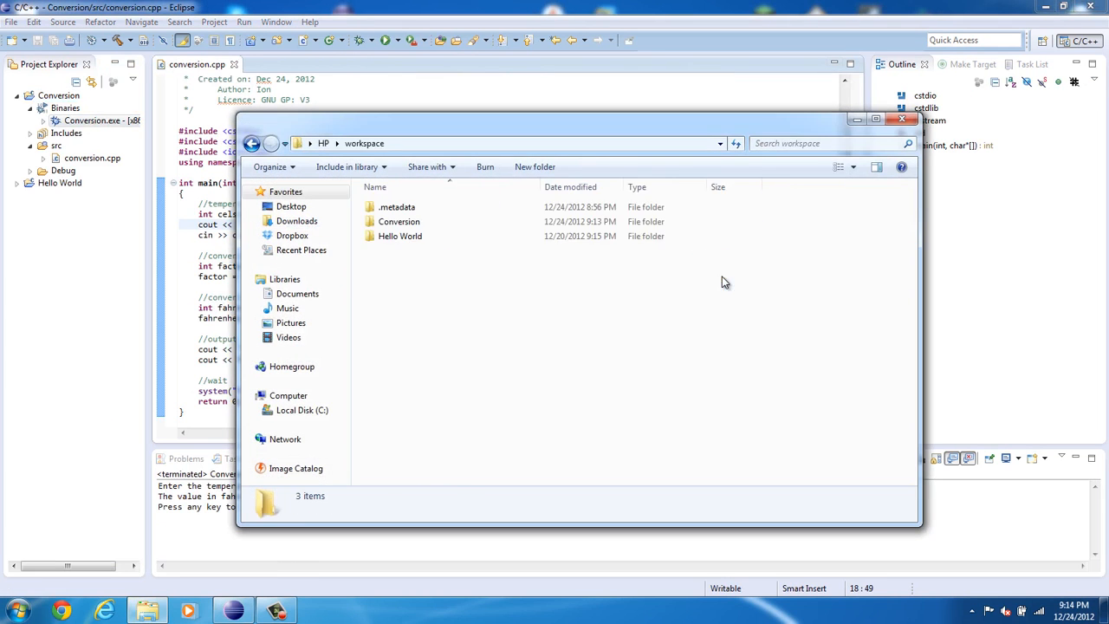
Launch Conversion from the Conversion > Debug folder, converting 100 Celsius to 212 Fahrenheit, then close it.
double_click(399, 220)
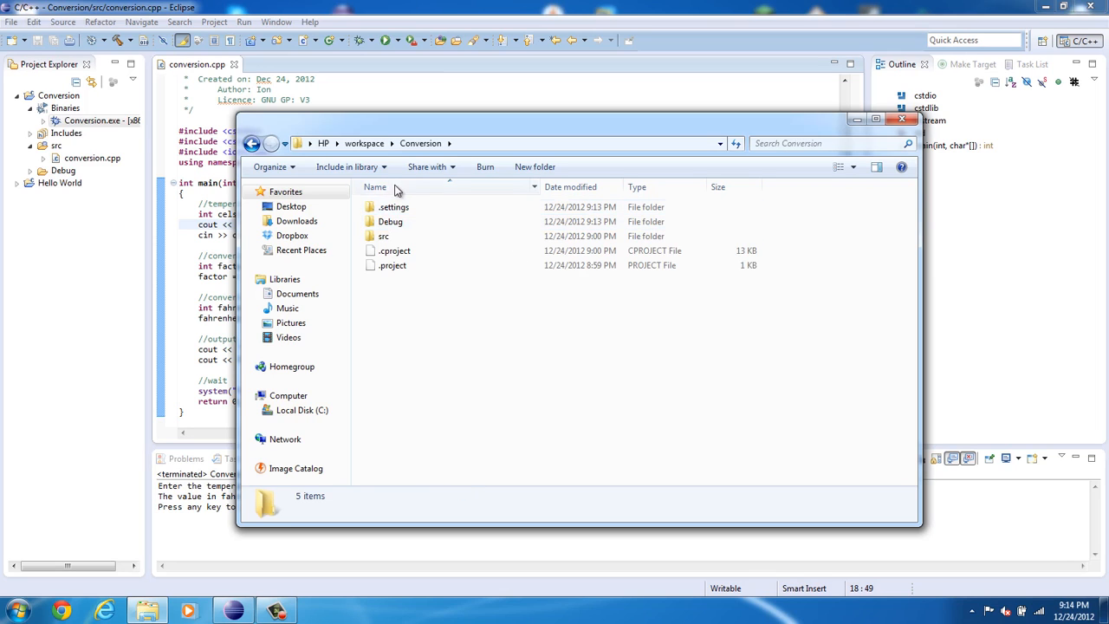
left_click(389, 221)
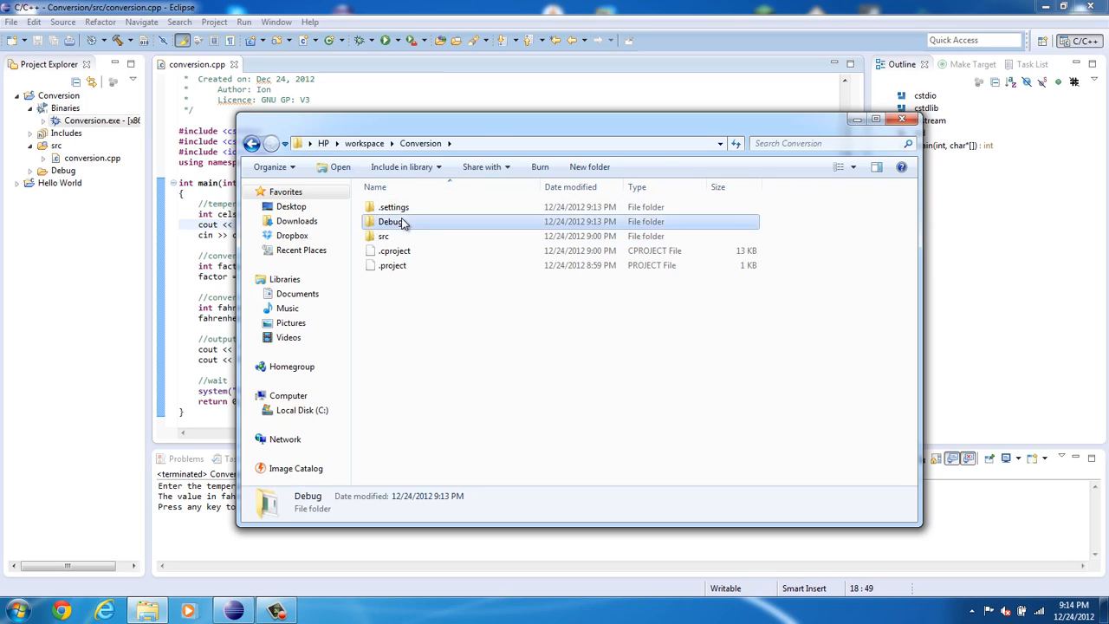
double_click(385, 221)
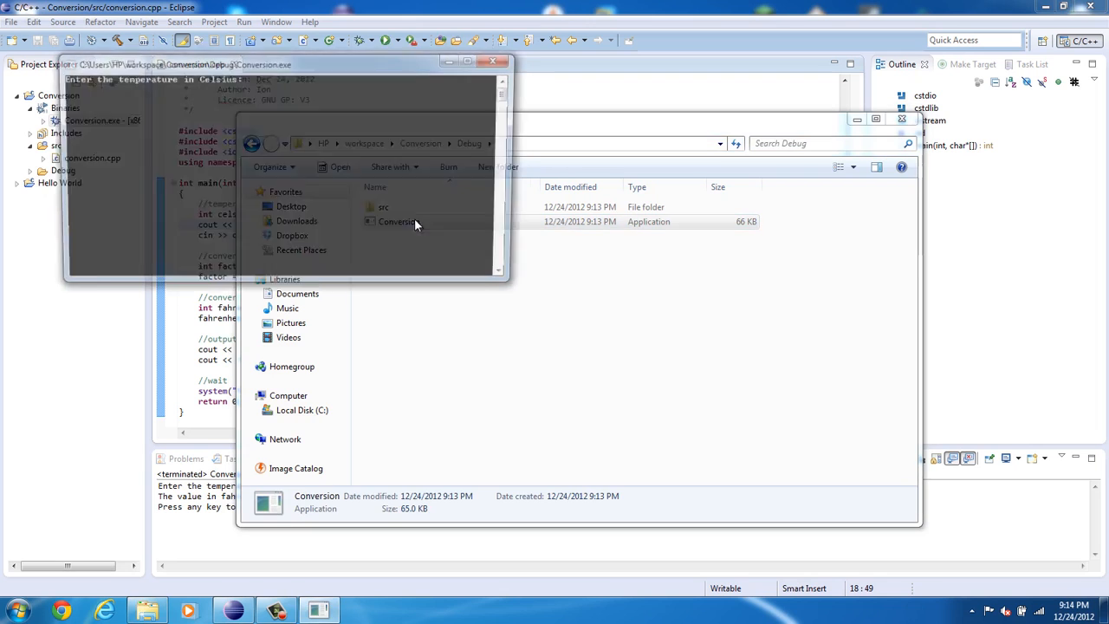
double_click(393, 221)
type("100")
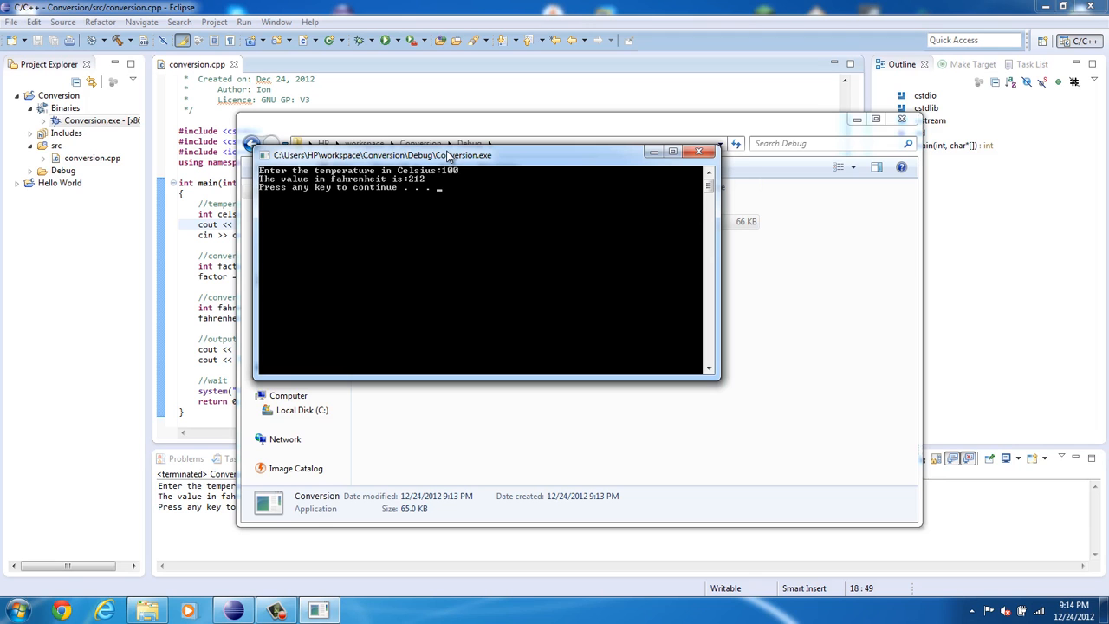
left_click(698, 150)
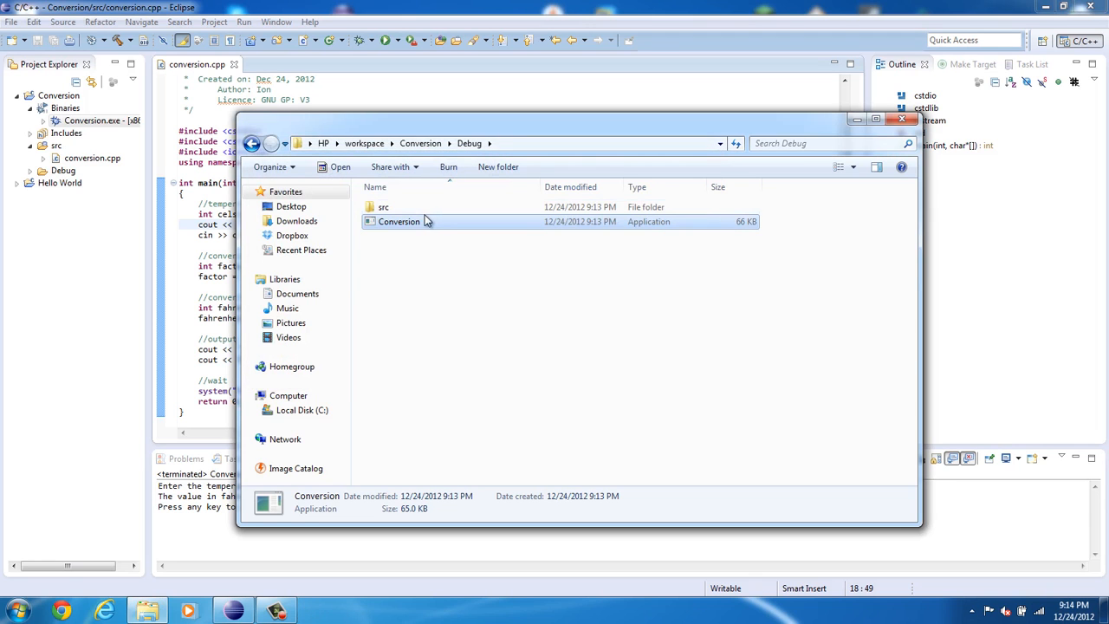
Relaunch Conversion.exe and submit -12 as the Celsius temperature.
double_click(399, 221)
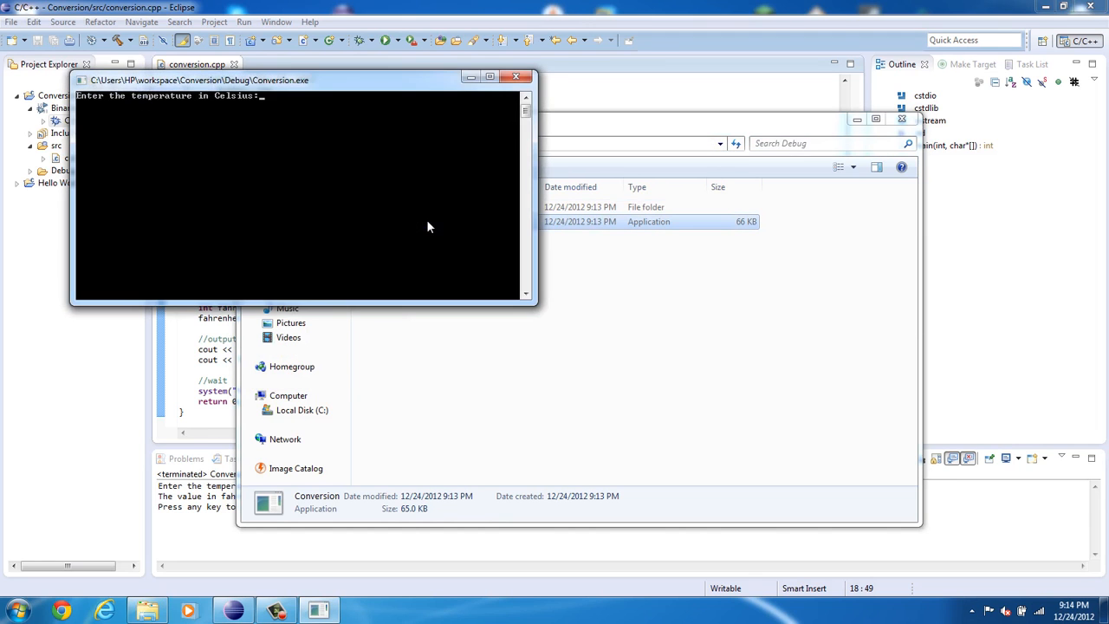
type("-12")
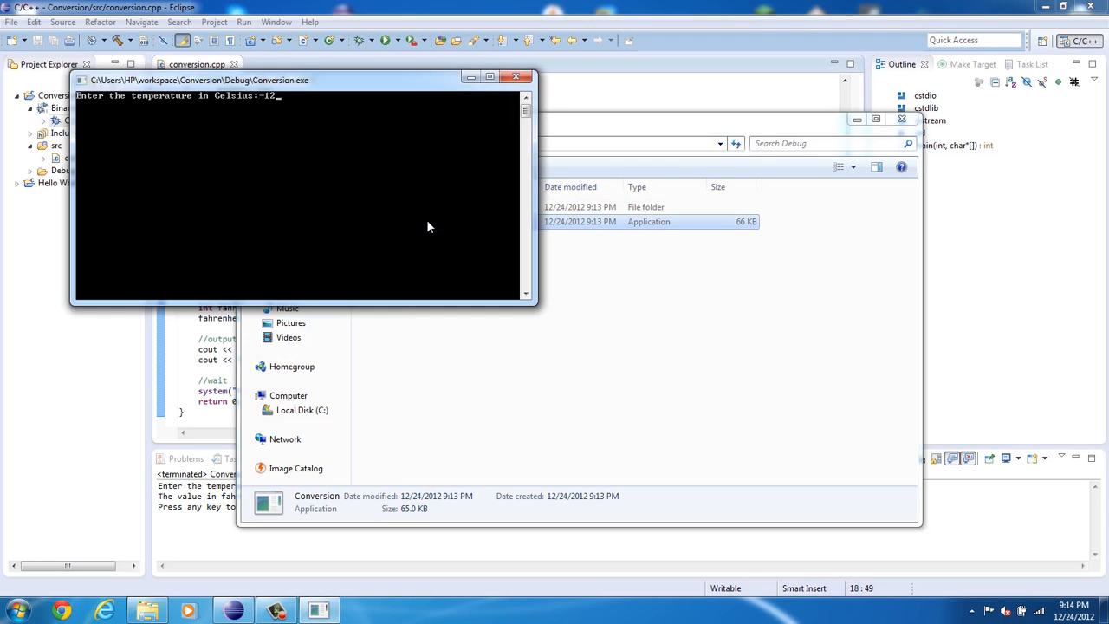
key("enter")
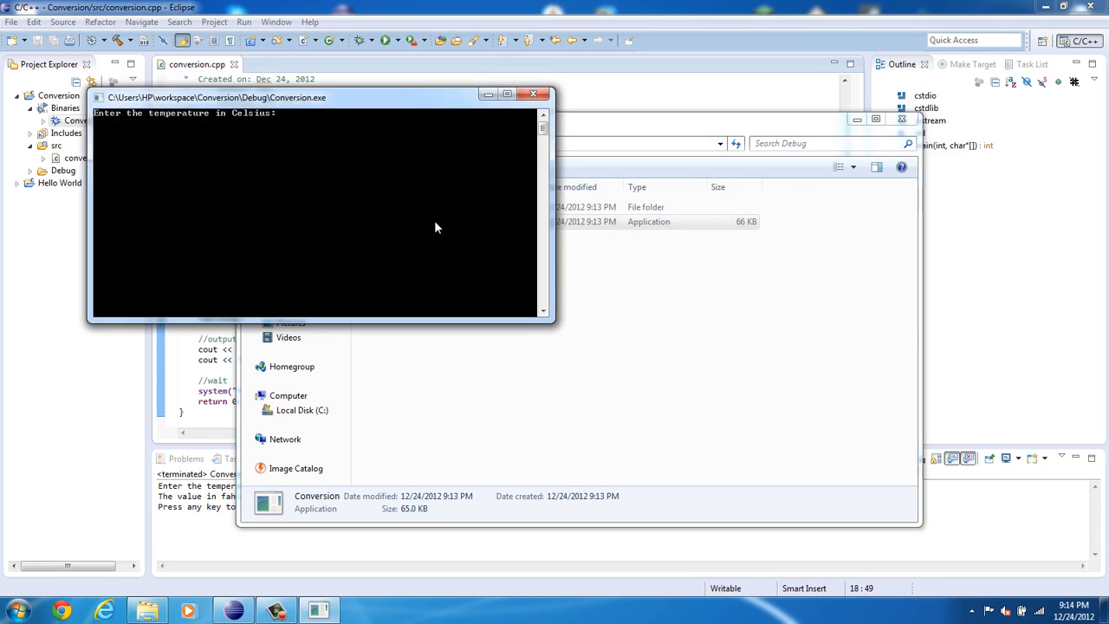
mouse_move(424, 227)
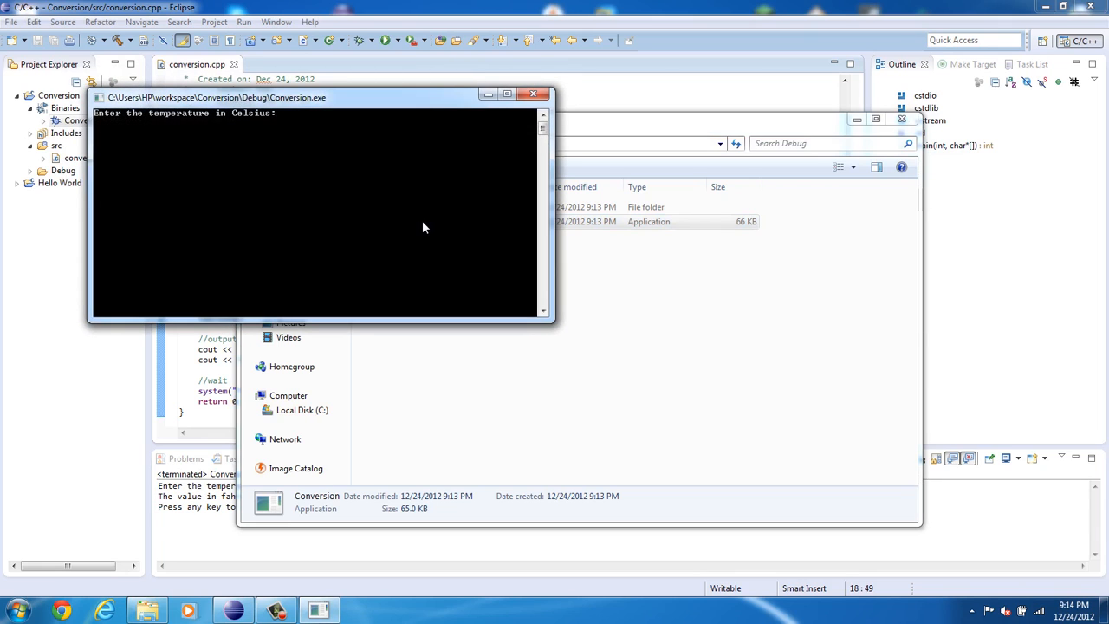
Submit 17.75983 Celsius, which the converter reports as 62 Fahrenheit.
type("17.")
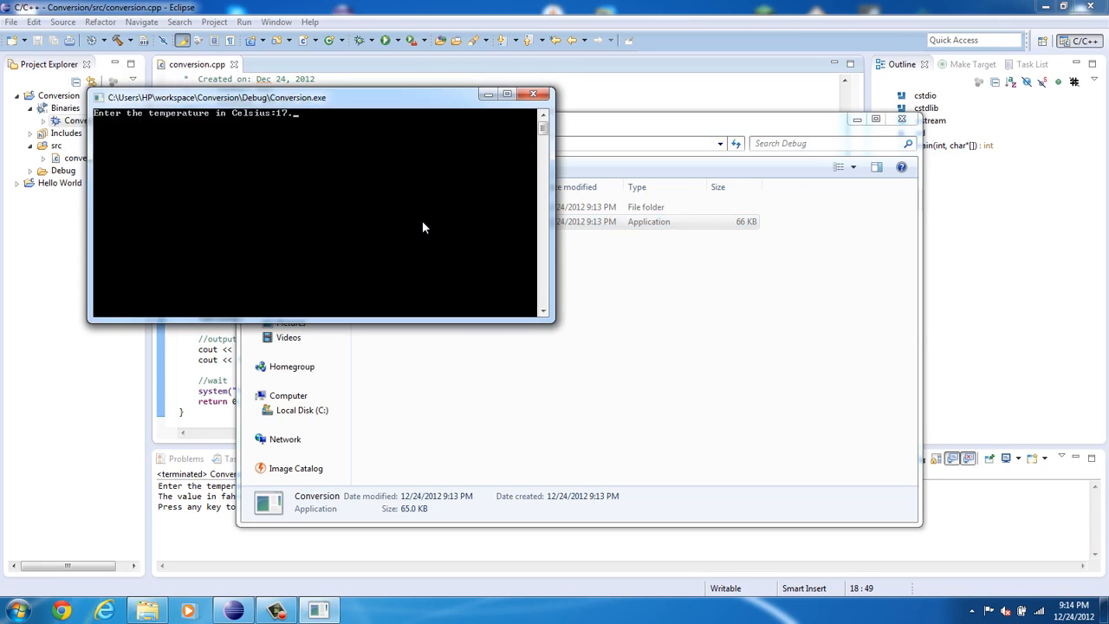
type("75")
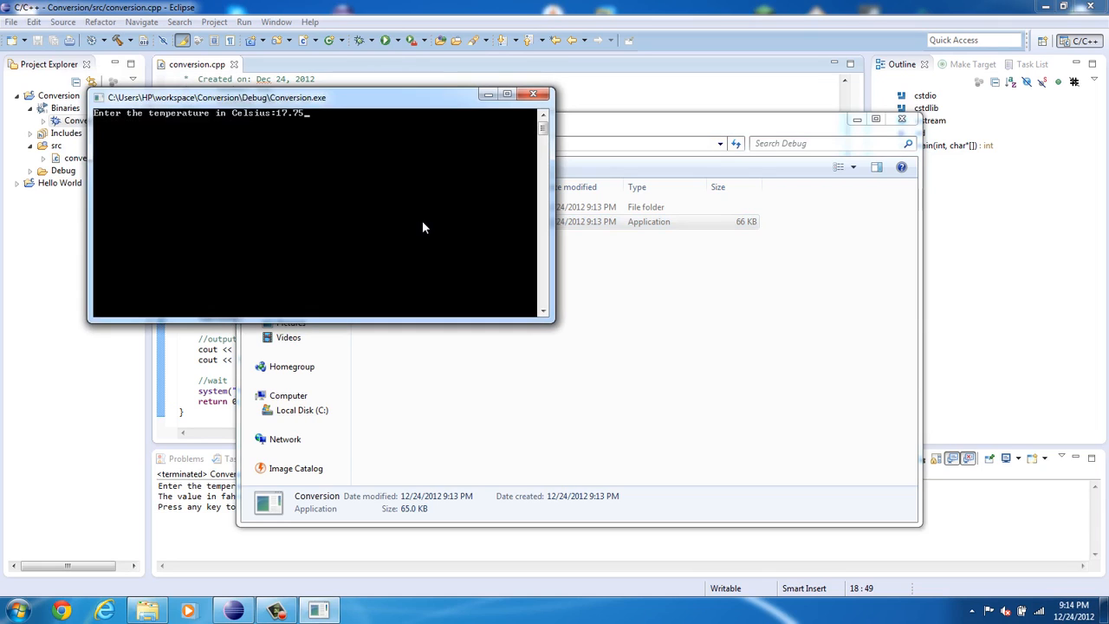
type("983")
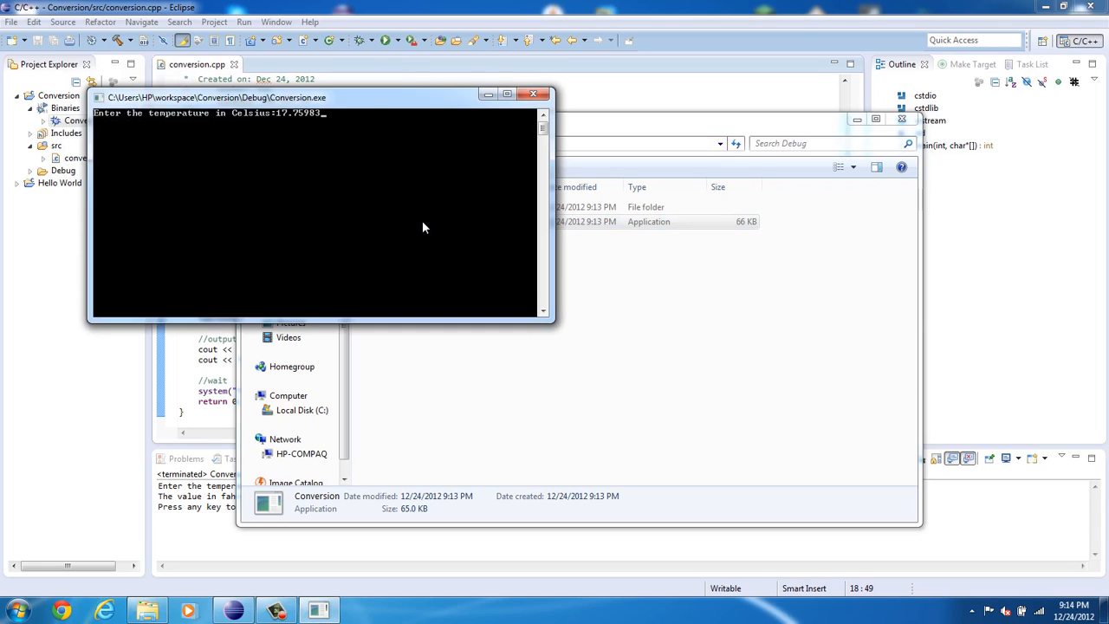
key("Return")
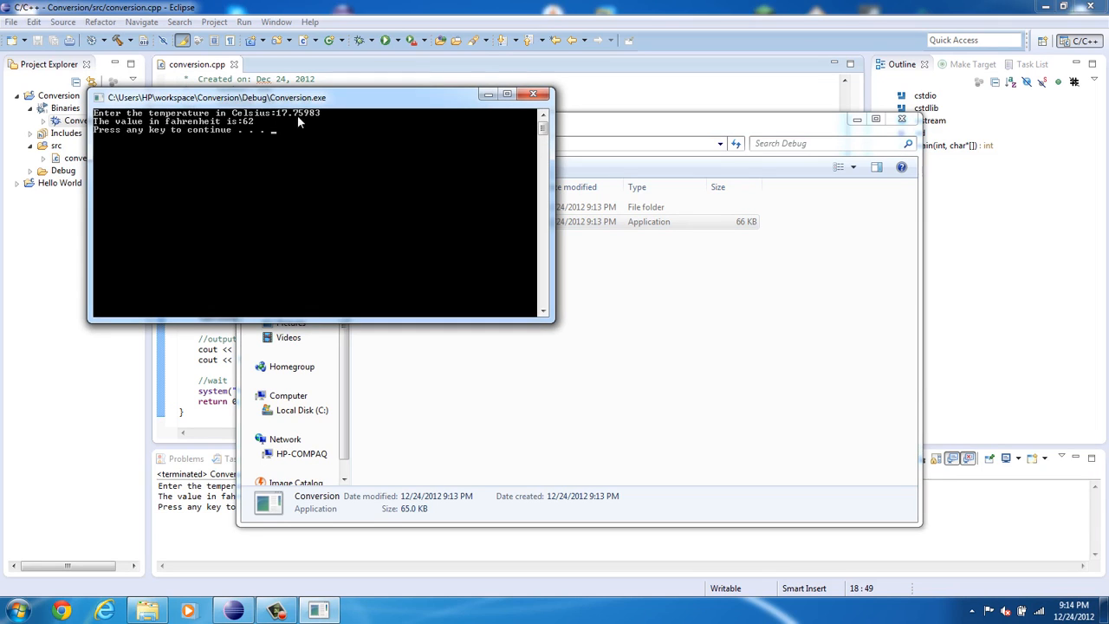
mouse_move(317, 156)
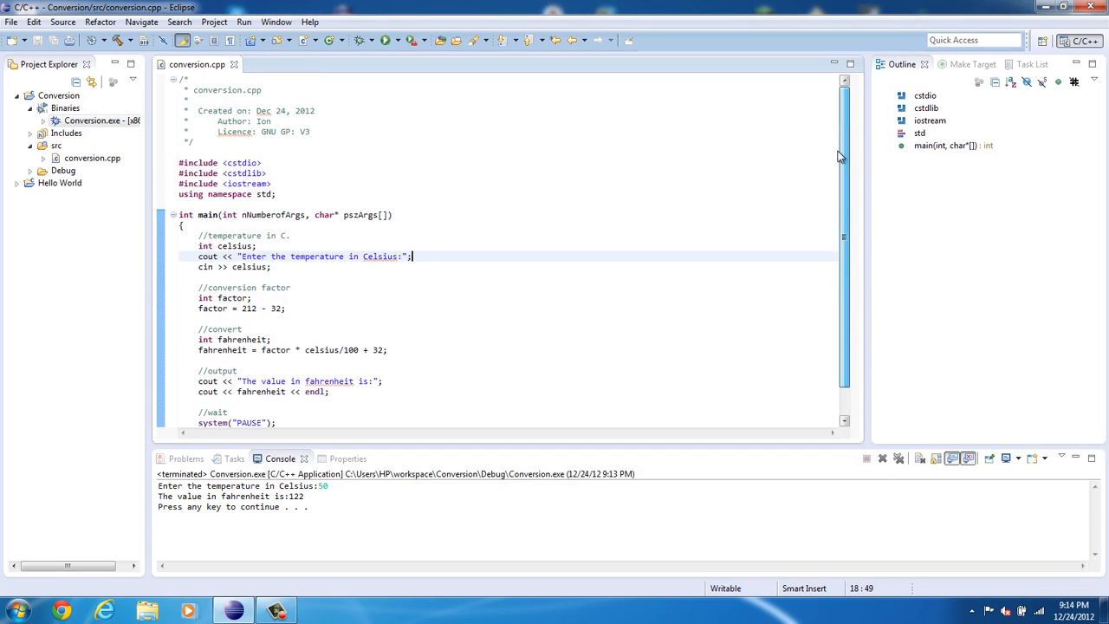
scroll("down", 3)
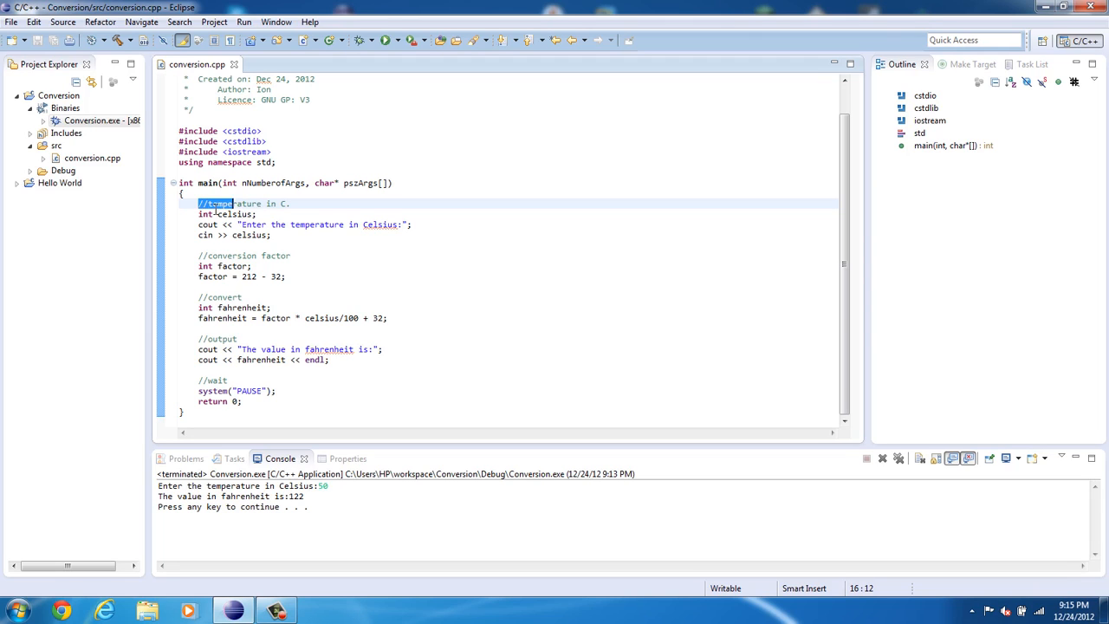
double_click(232, 214)
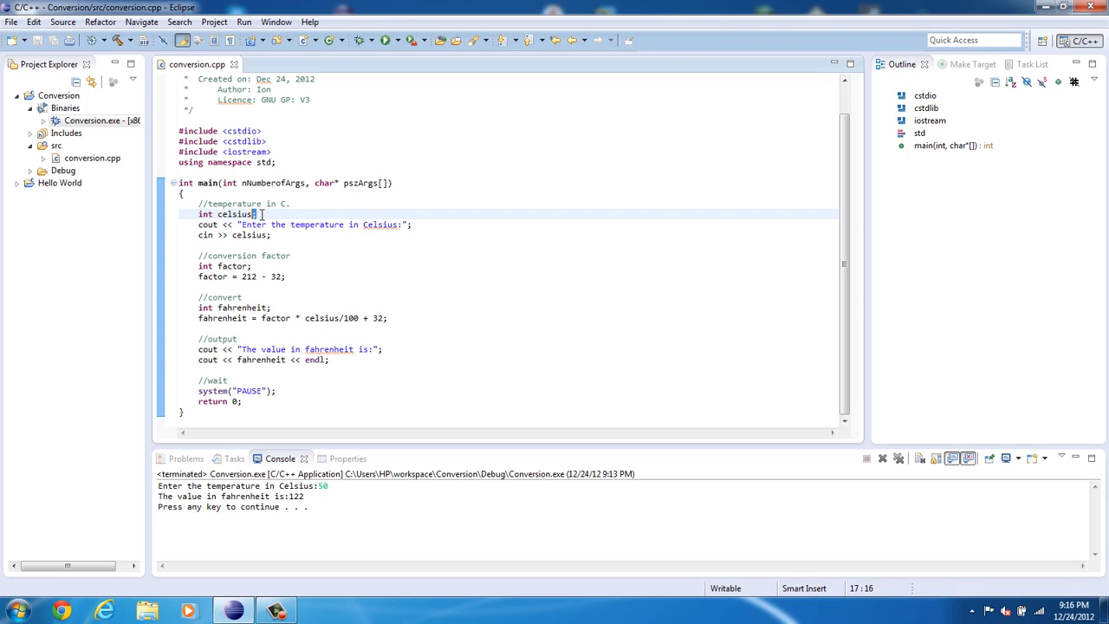
double_click(208, 224)
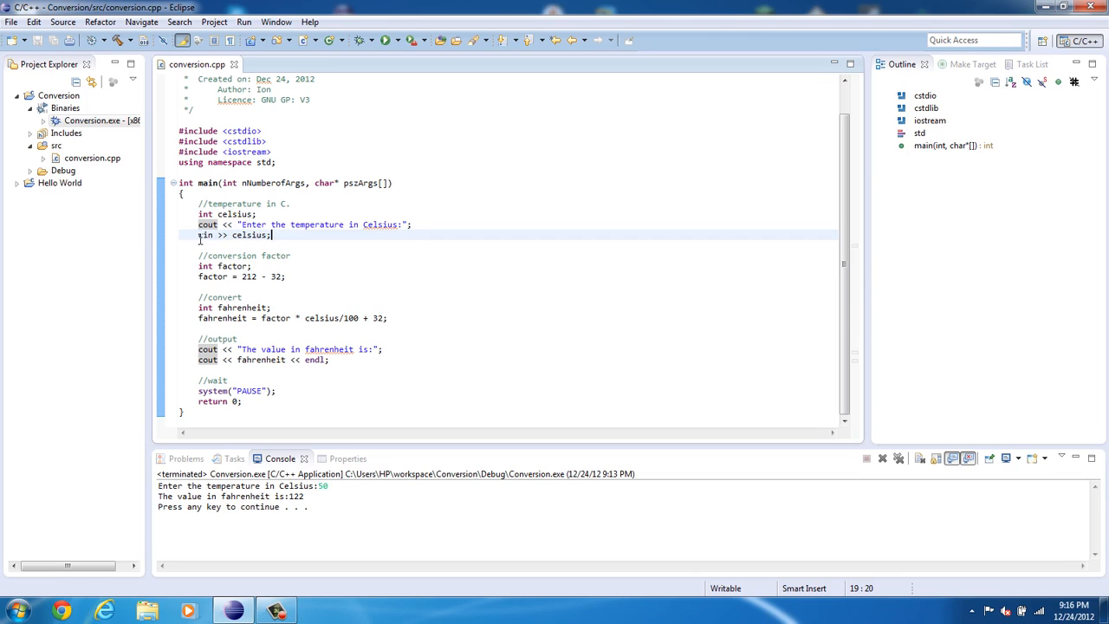
double_click(250, 235)
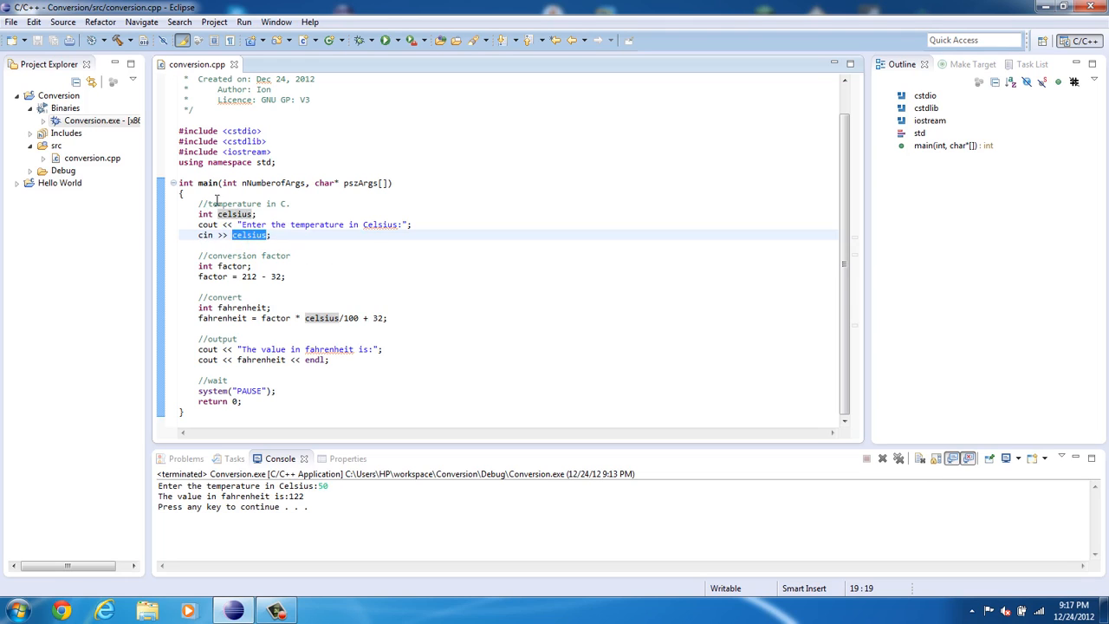
mouse_move(231, 214)
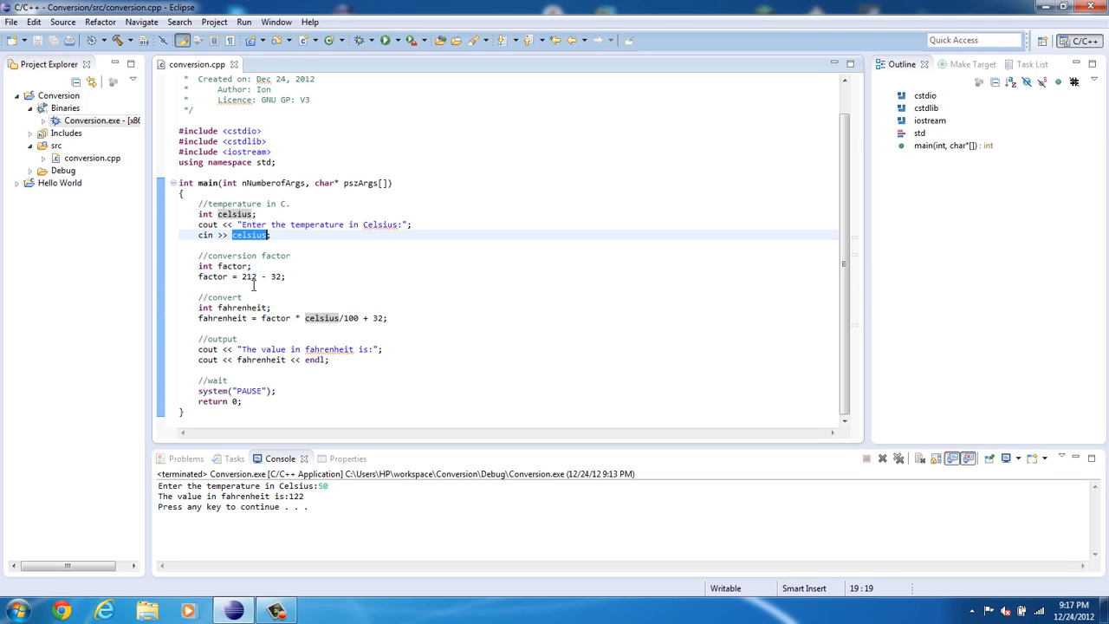
mouse_move(245, 303)
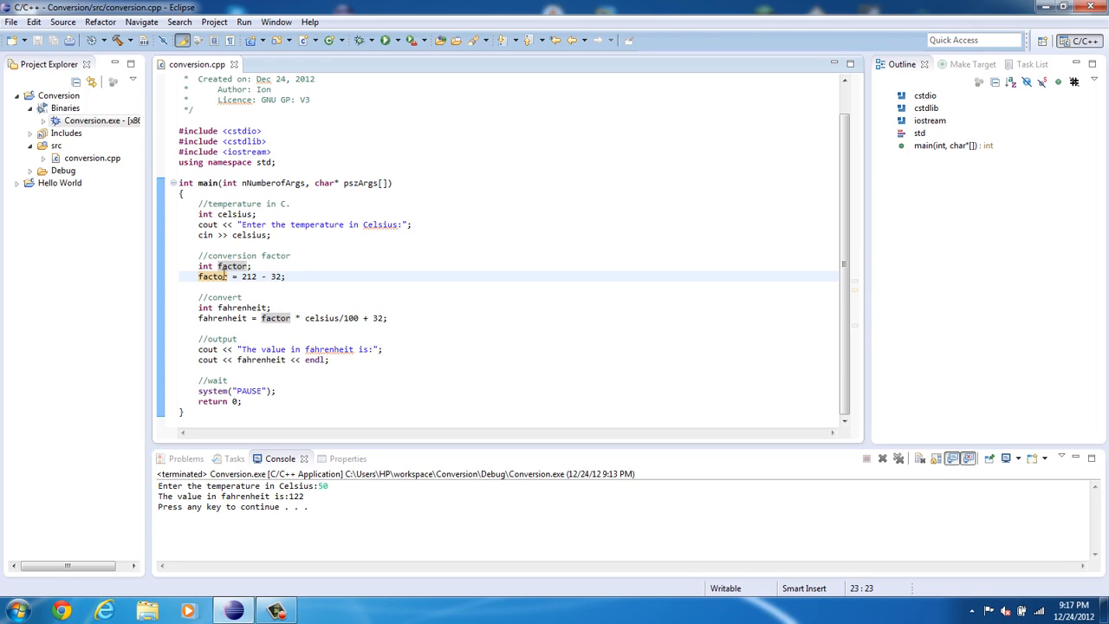
double_click(232, 266)
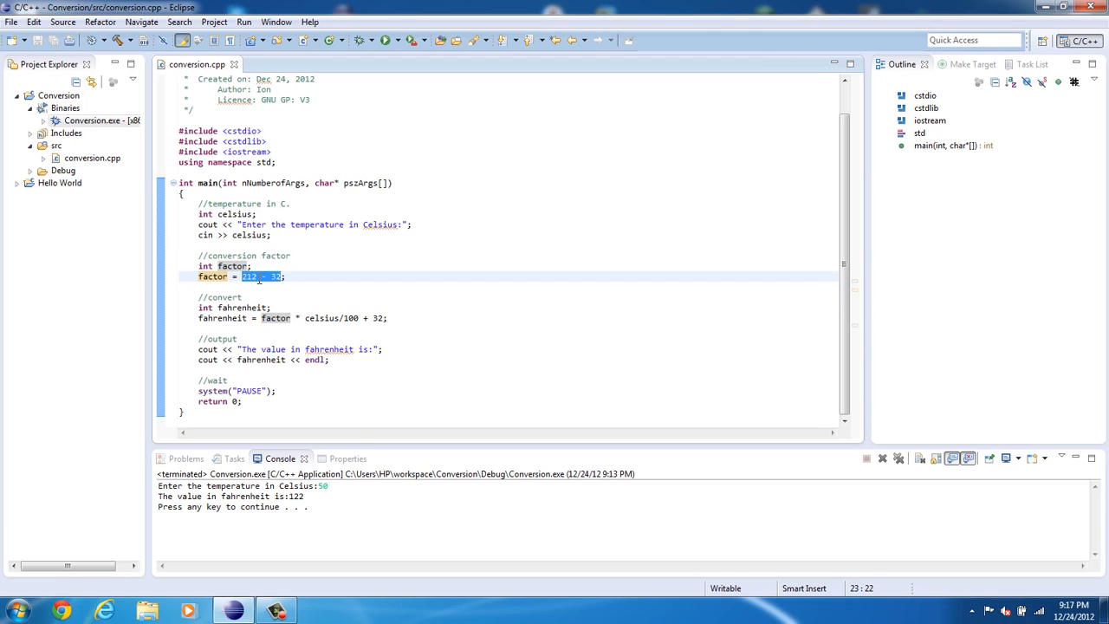
left_click(236, 276)
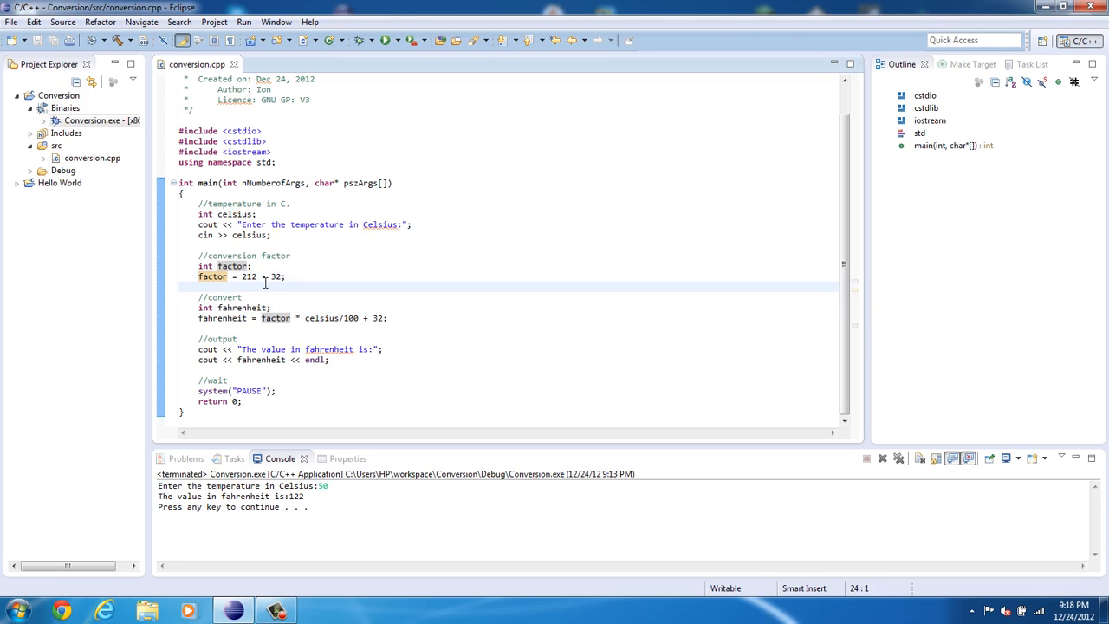
double_click(228, 297)
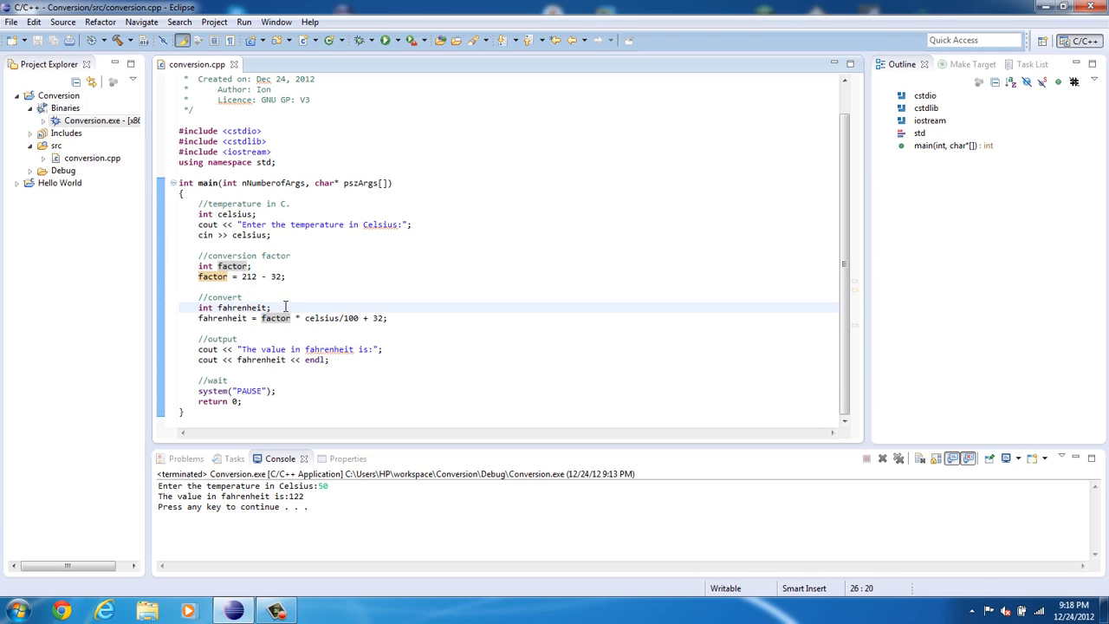
double_click(243, 308)
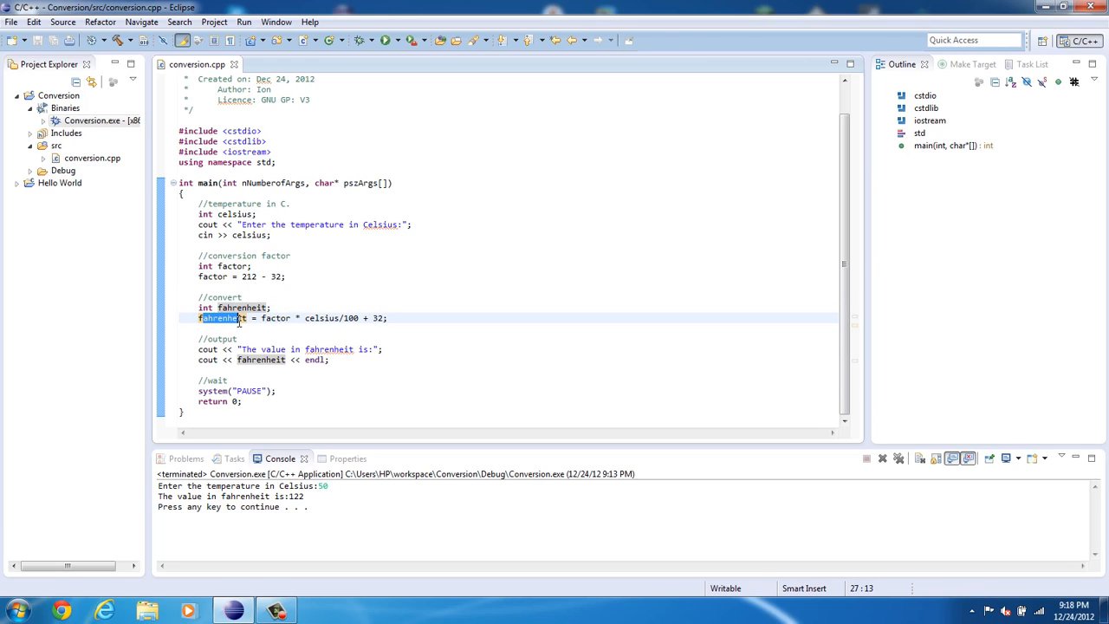
mouse_move(221, 318)
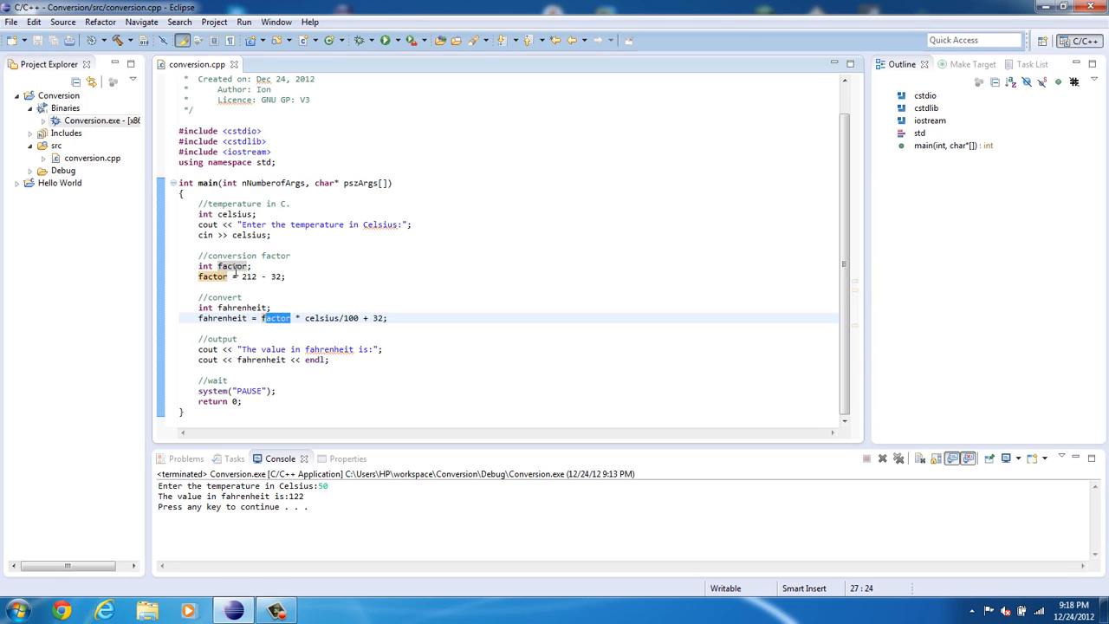
mouse_move(252, 296)
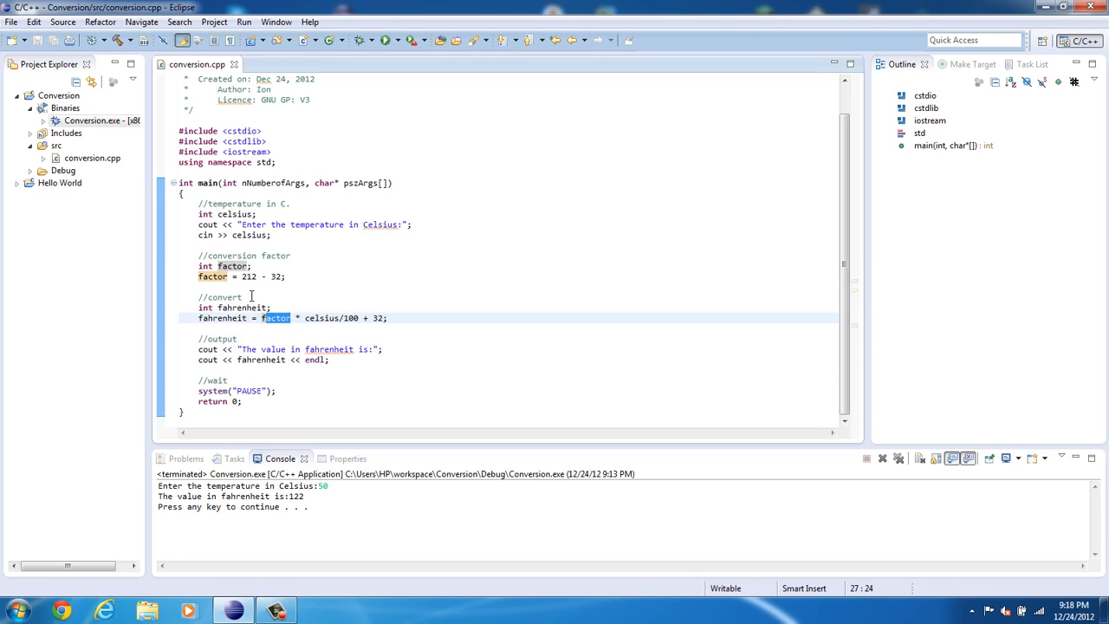
mouse_move(328, 318)
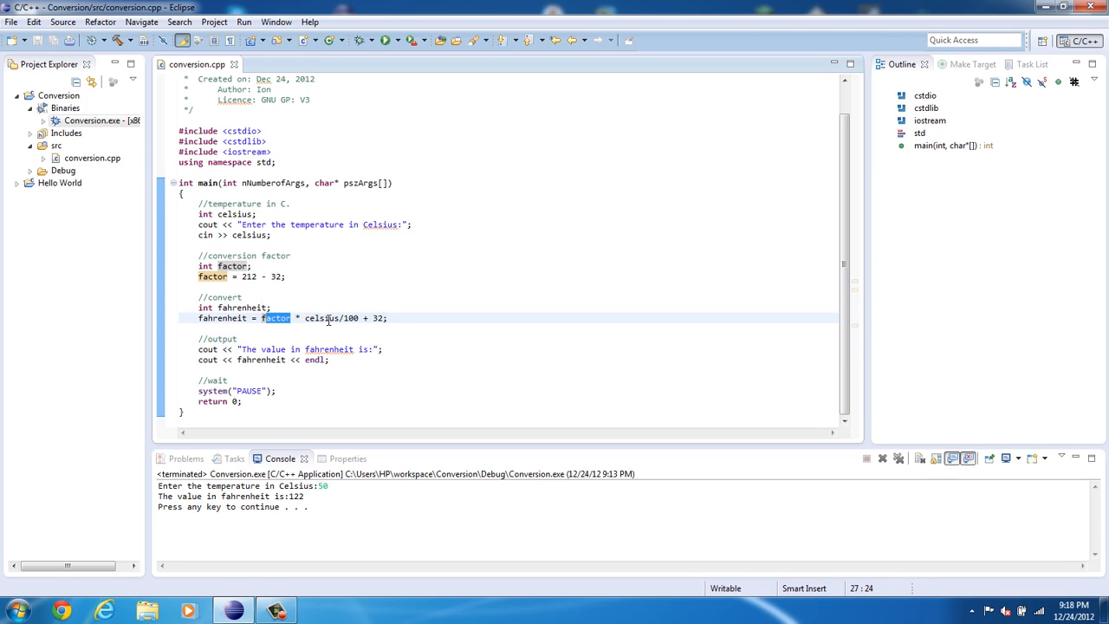
mouse_move(327, 318)
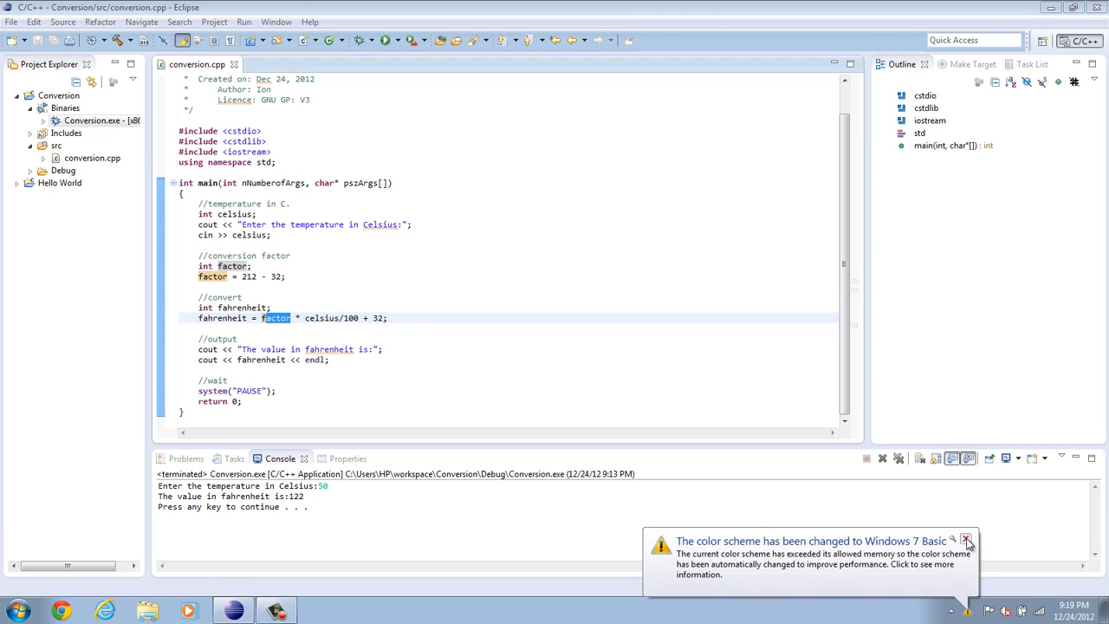
left_click(972, 540)
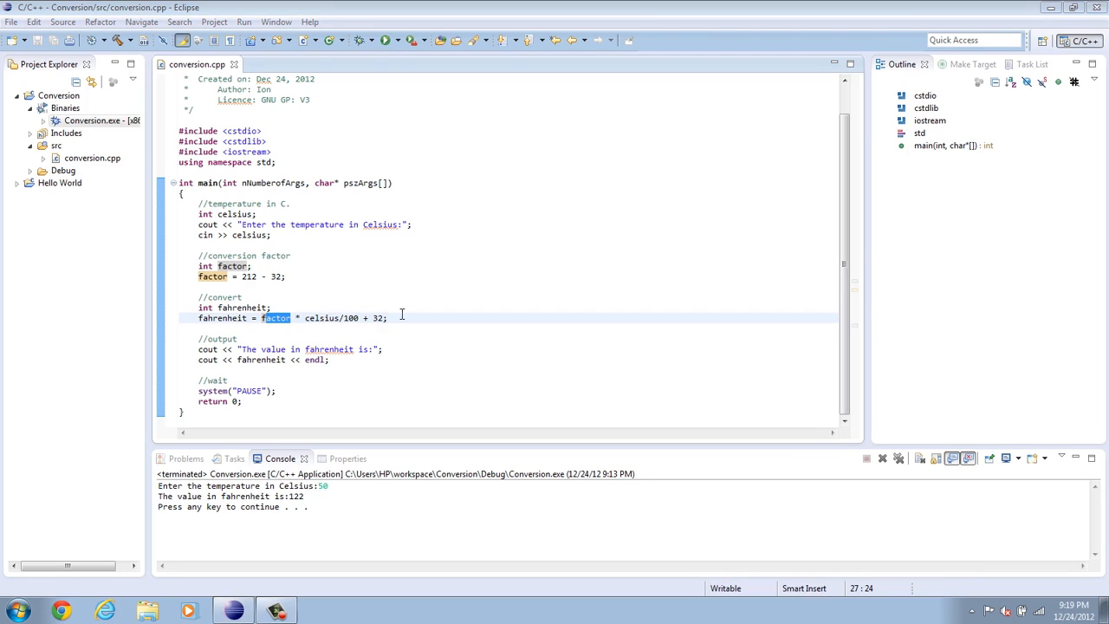
left_click(410, 318)
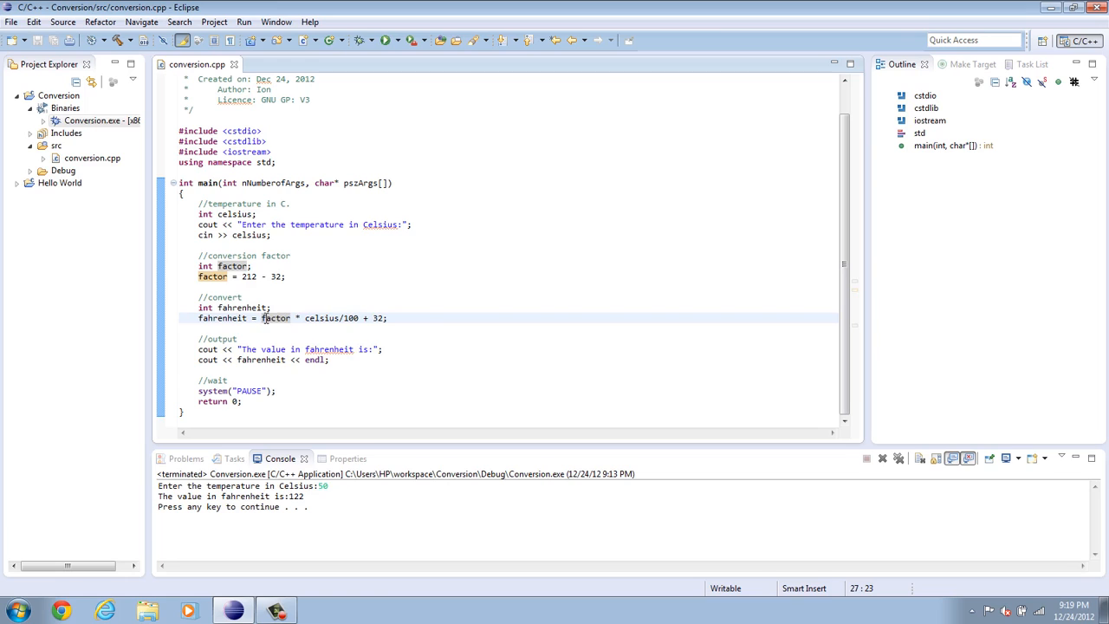
mouse_move(278, 318)
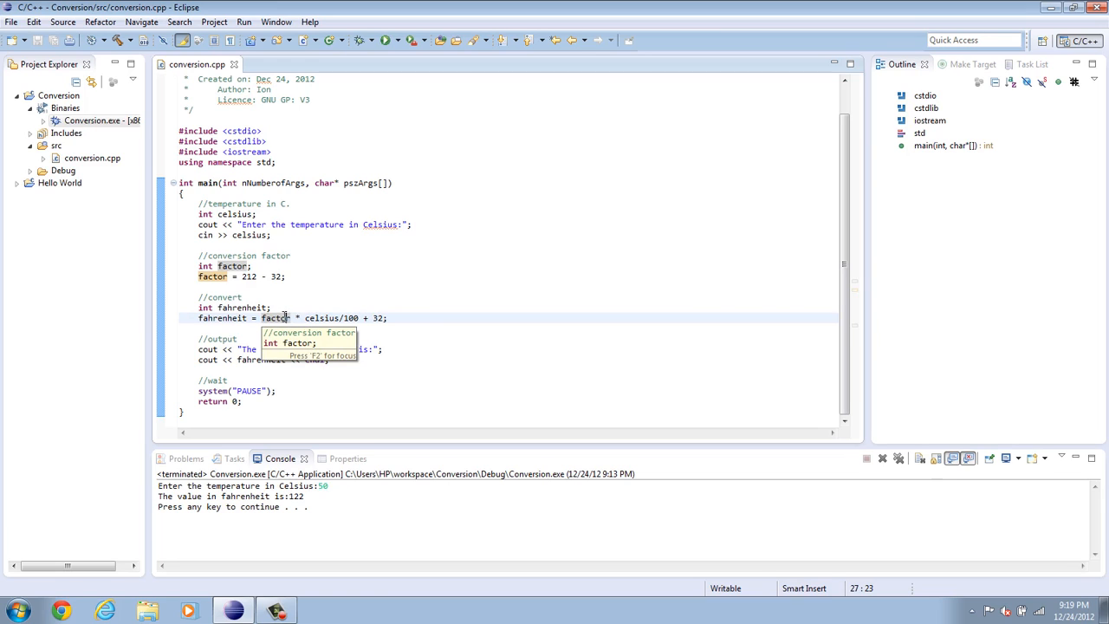
mouse_move(376, 312)
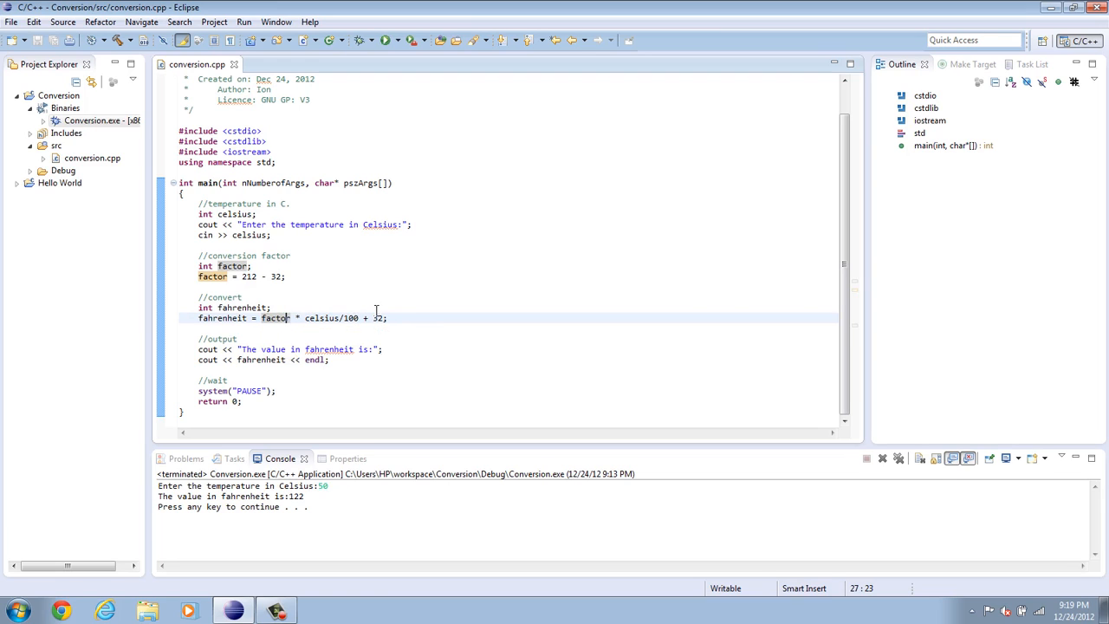
double_click(274, 318)
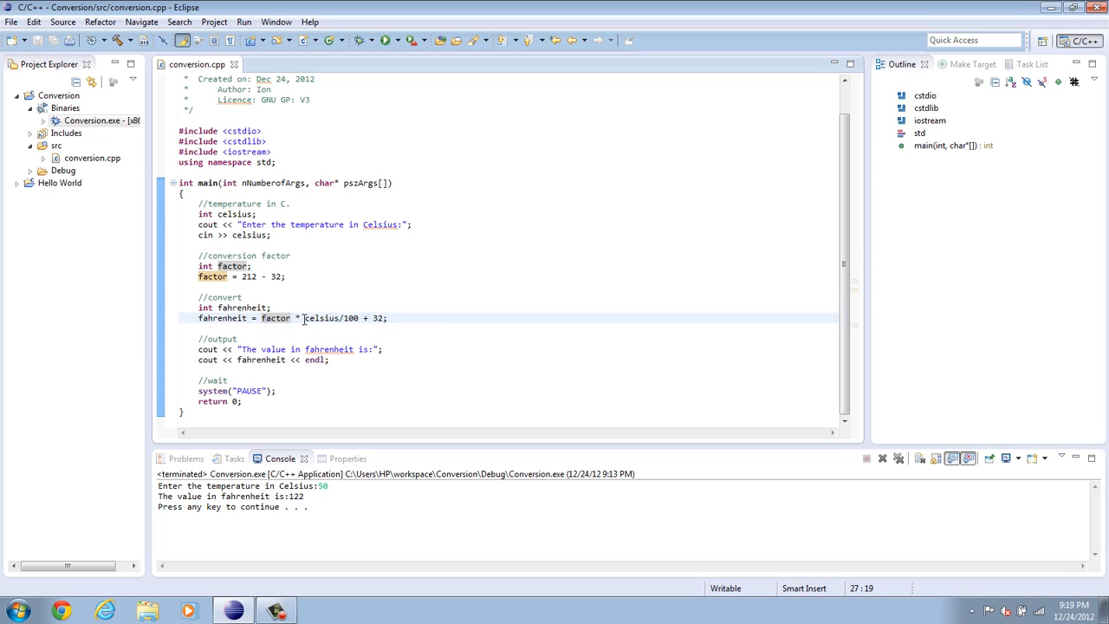
mouse_move(322, 318)
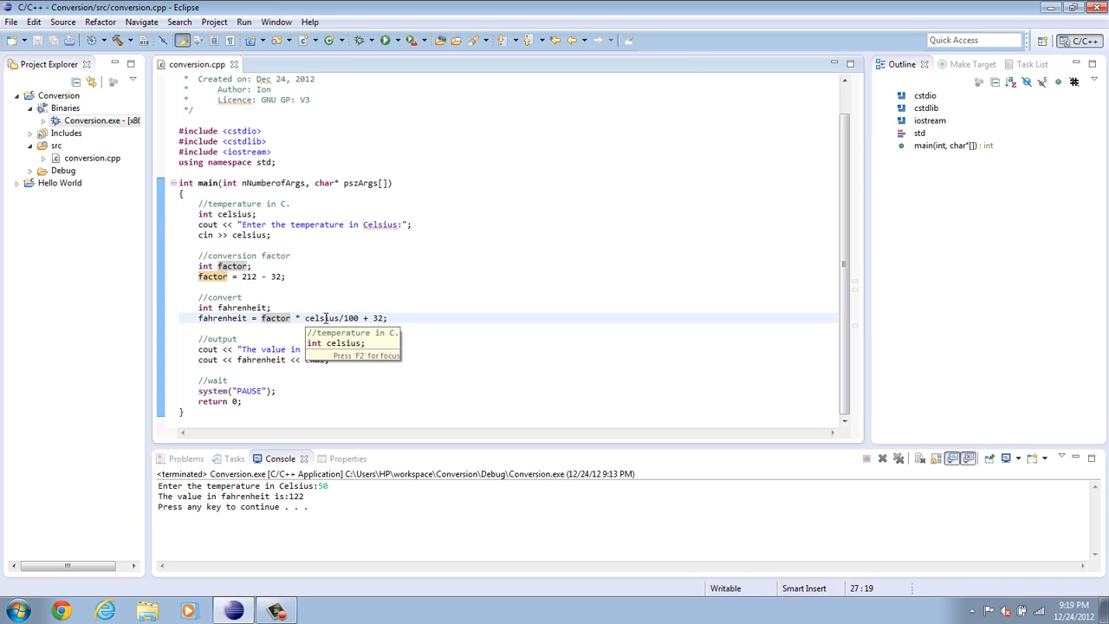
mouse_move(398, 330)
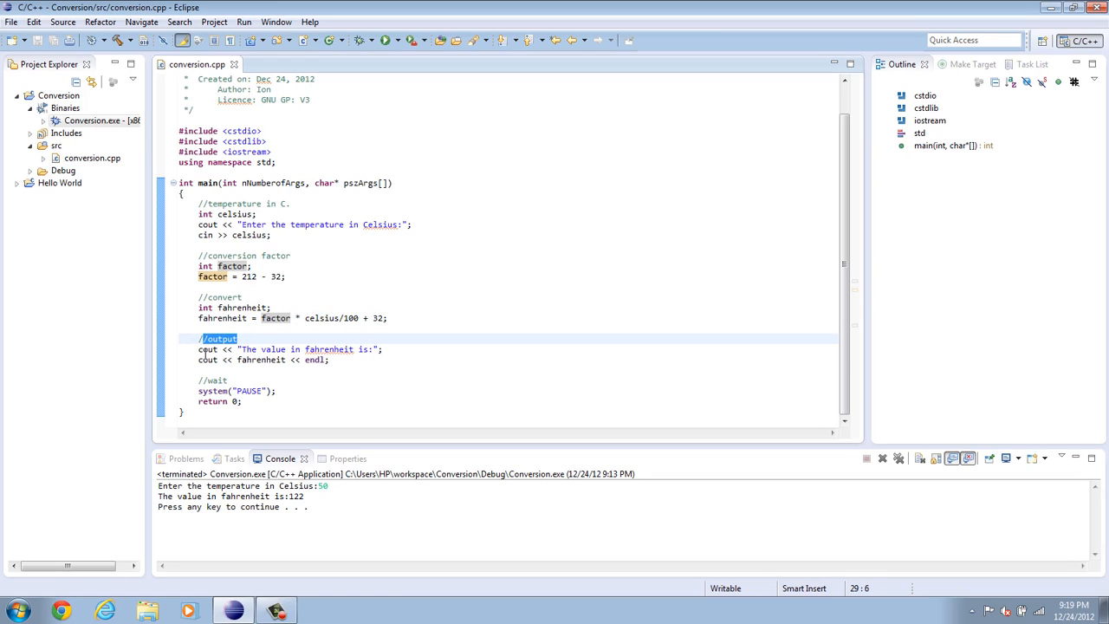
double_click(260, 359)
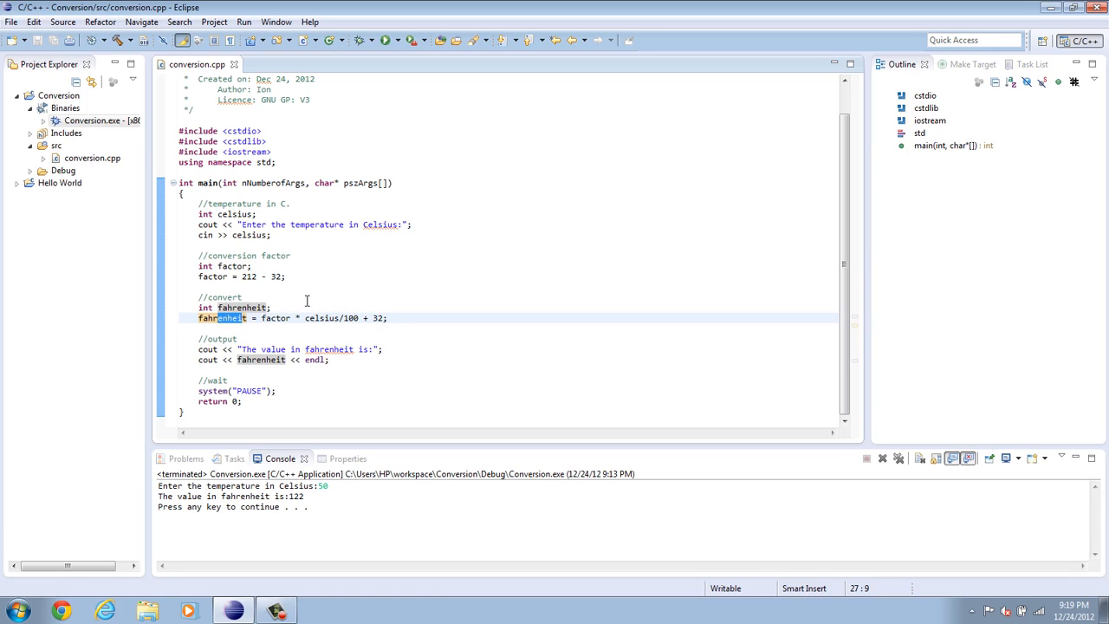
mouse_move(221, 318)
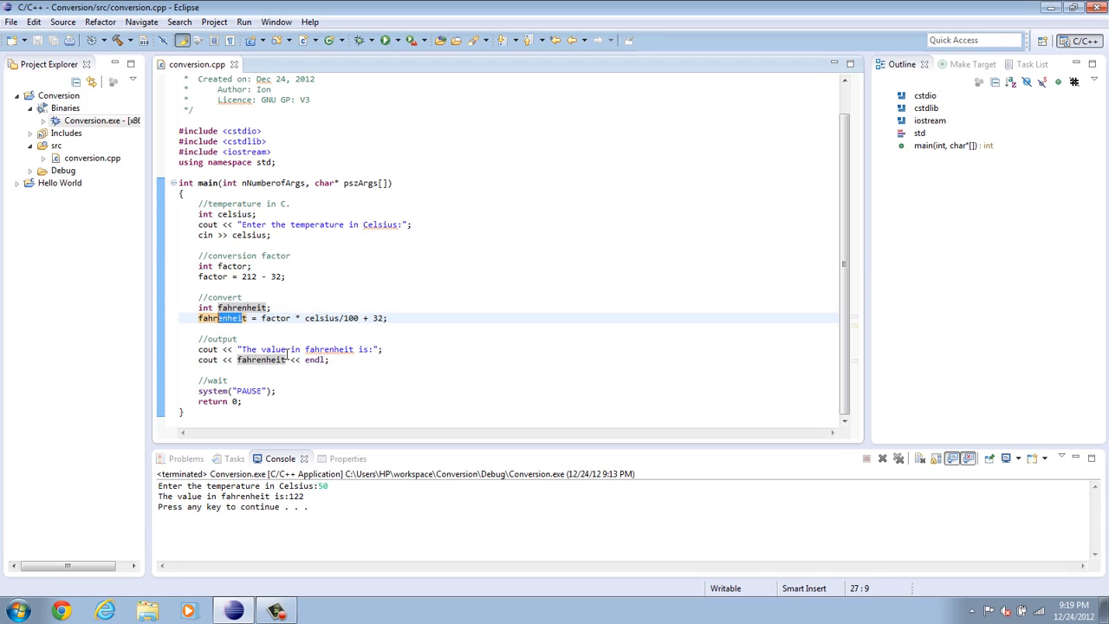
mouse_move(317, 359)
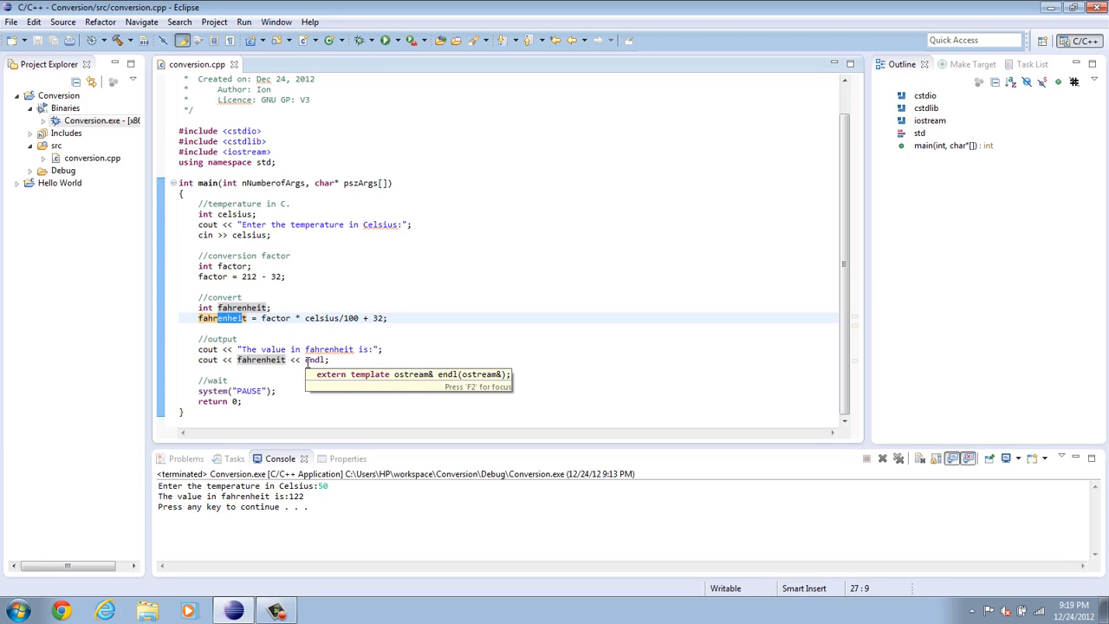
mouse_move(346, 377)
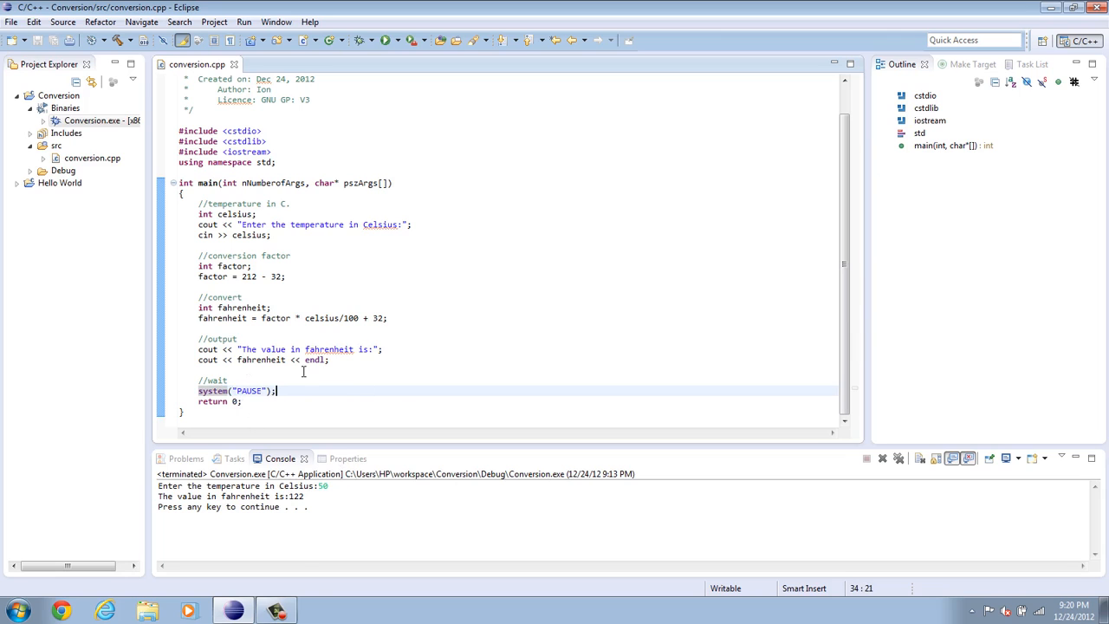
mouse_move(875, 228)
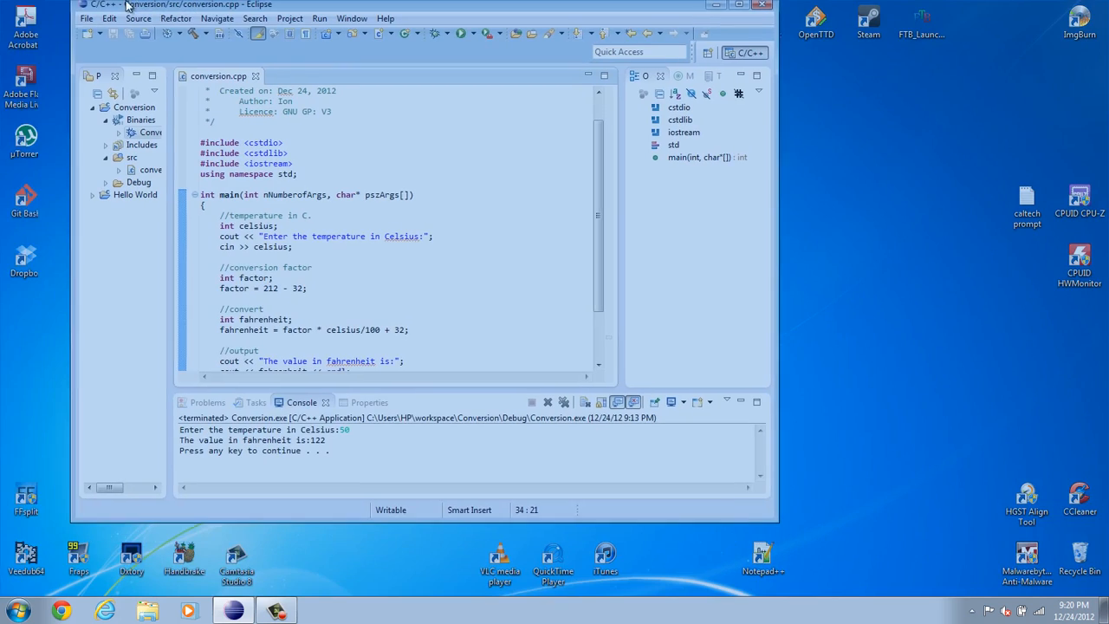
left_click(107, 19)
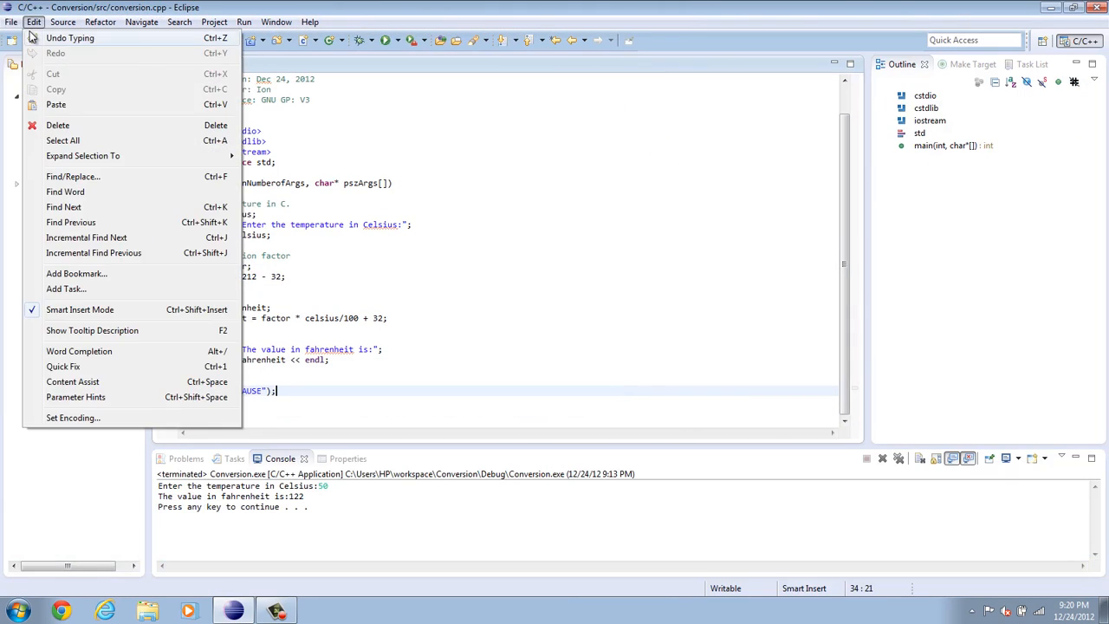
left_click(13, 14)
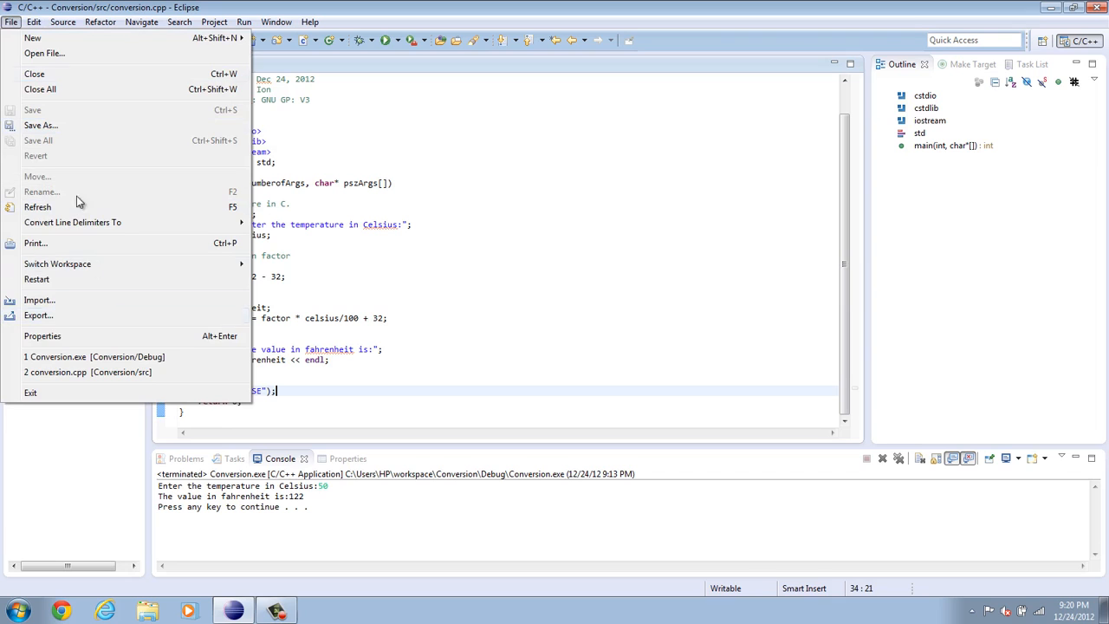
mouse_move(52, 58)
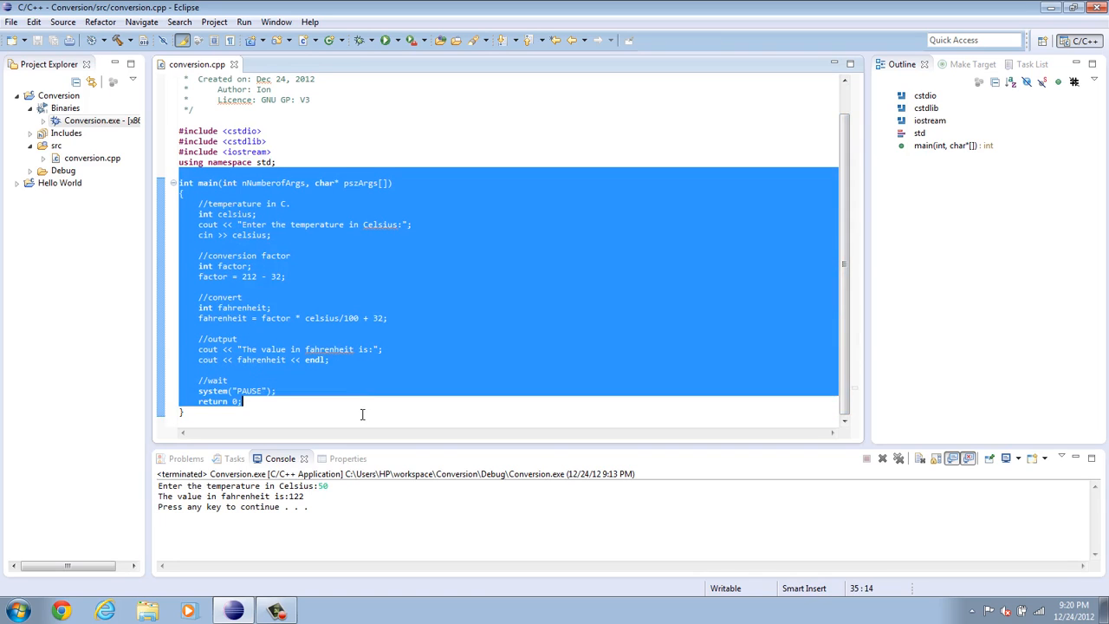
left_click(255, 266)
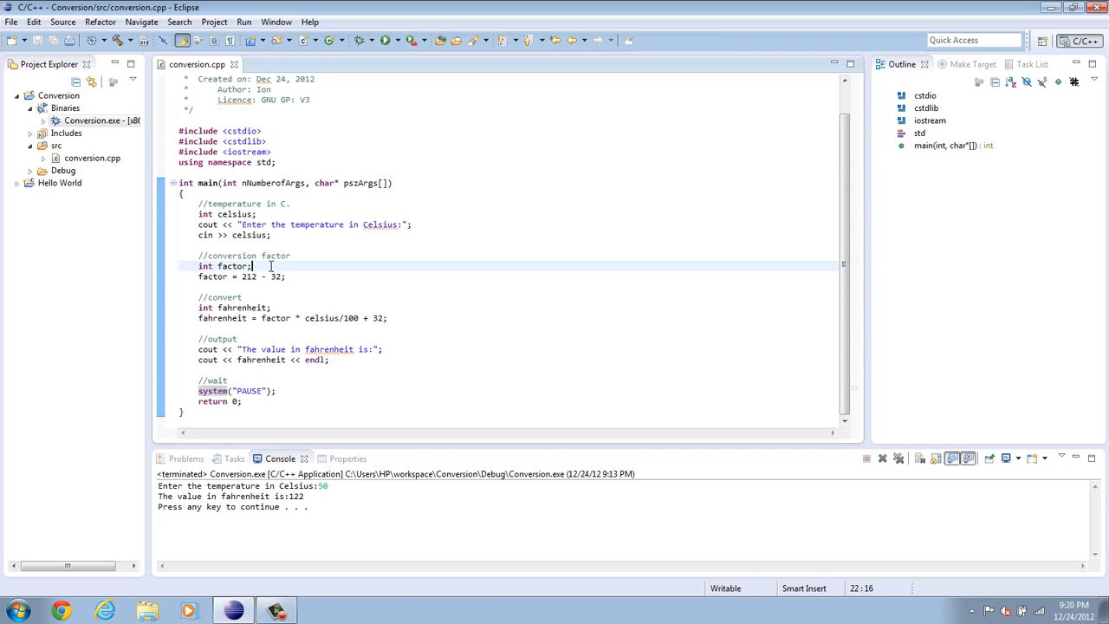
mouse_move(208, 224)
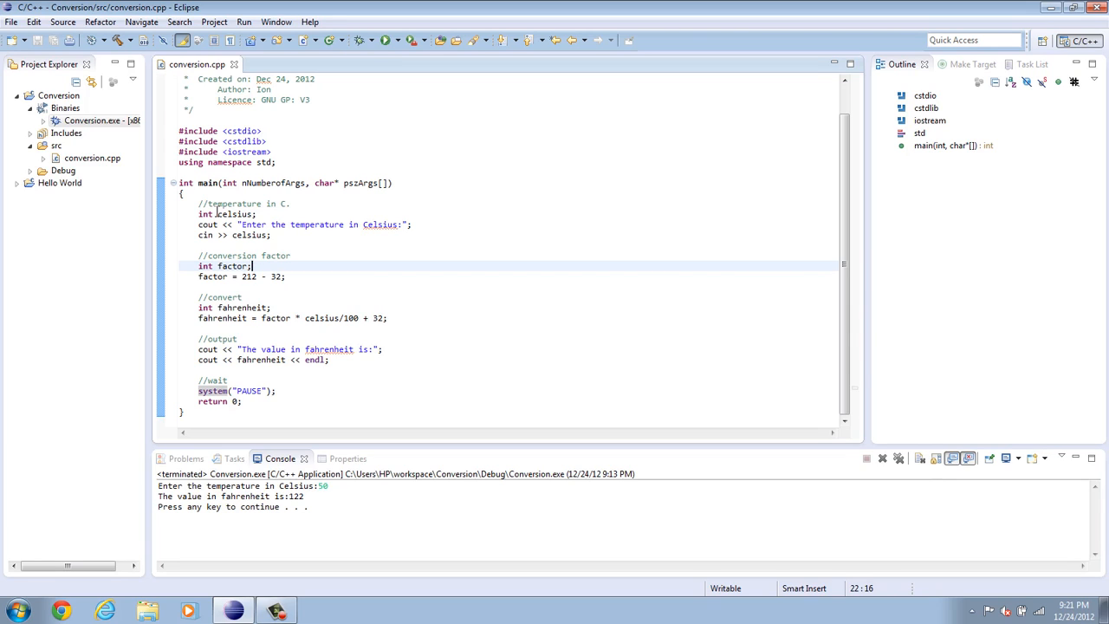
mouse_move(313, 398)
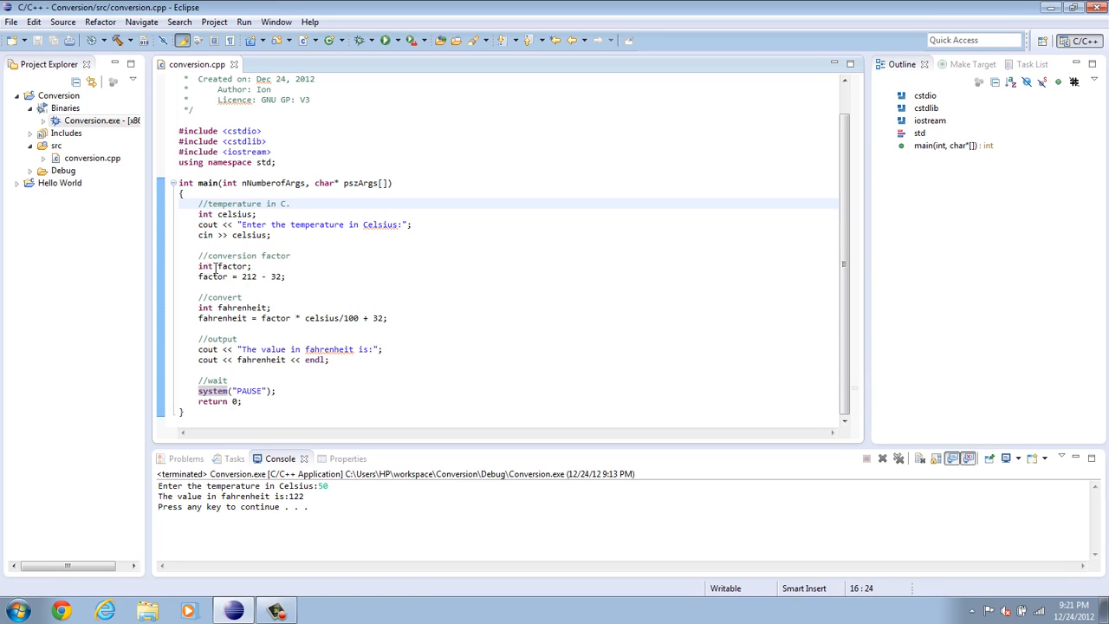
double_click(203, 266)
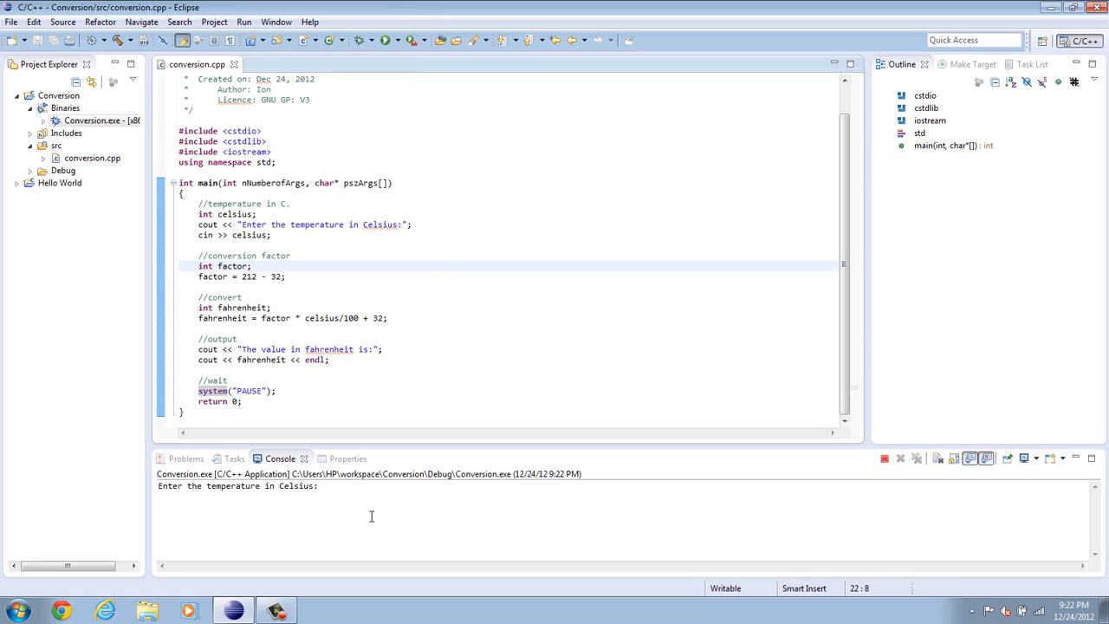
Enter 66.8 Celsius in the Console, getting a truncated 150 Fahrenheit result.
type("66.8")
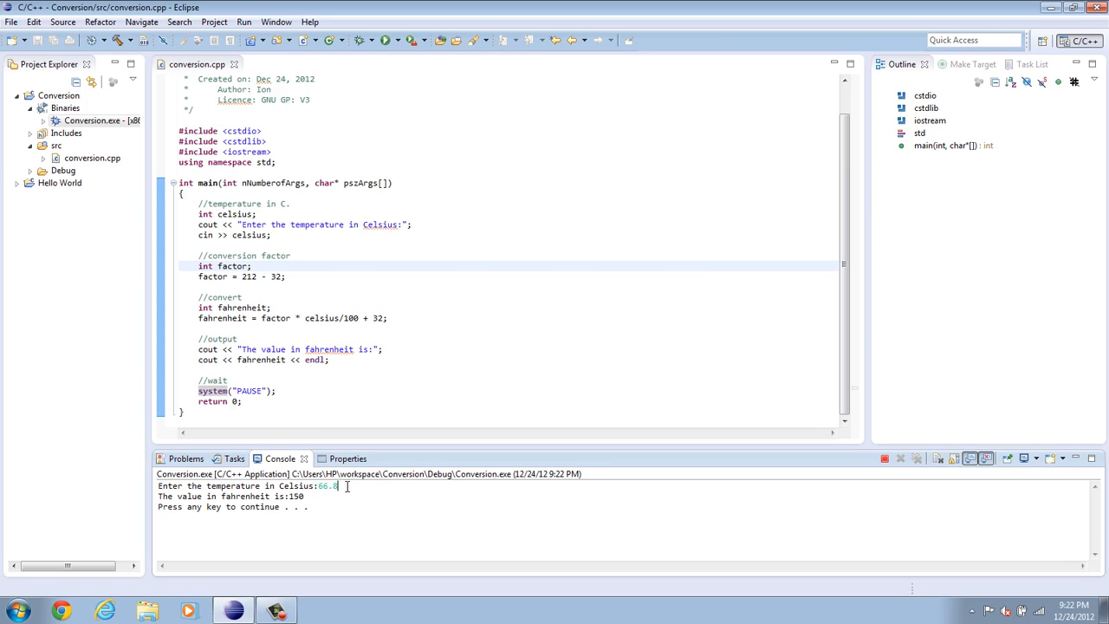
double_click(327, 486)
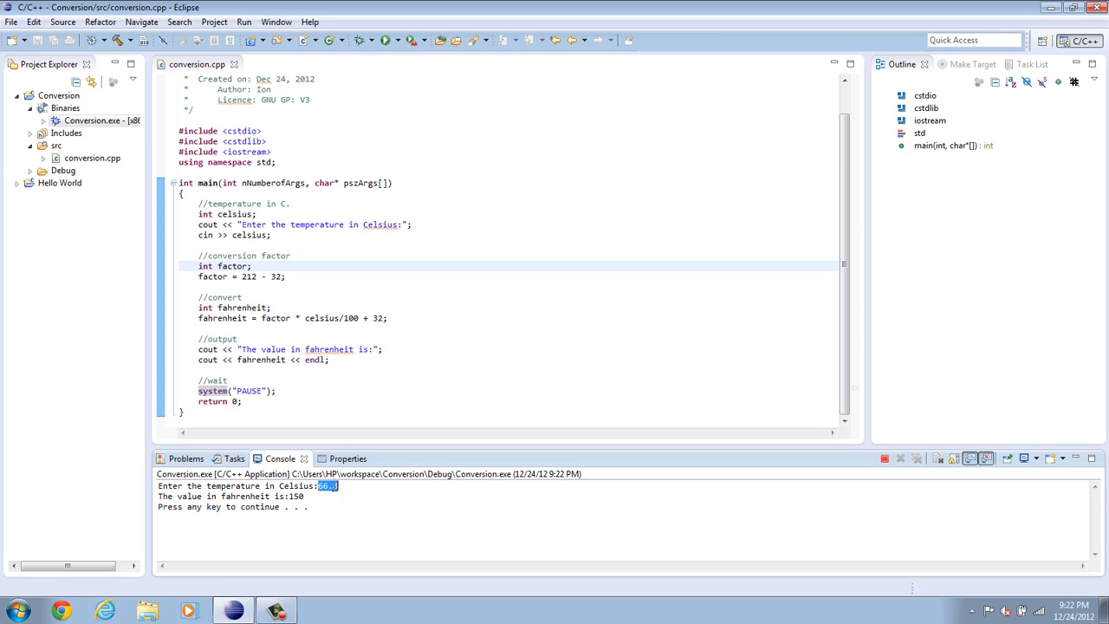